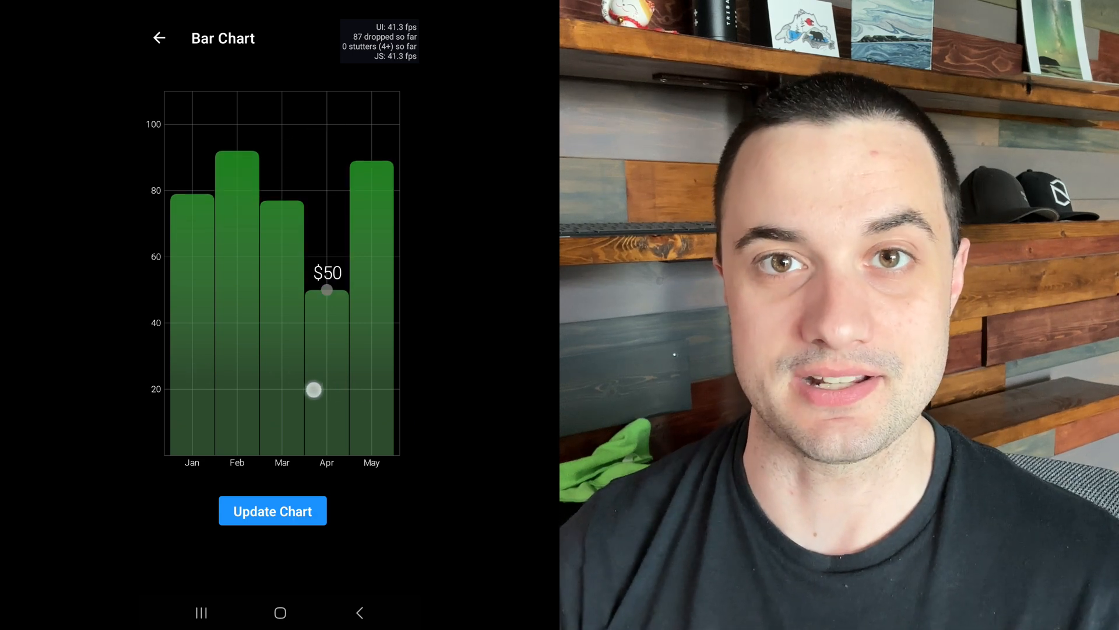
Show a pressed bar's tooltip, then regenerate the chart with new bar values via Update Chart.
drag(314, 390, 351, 382)
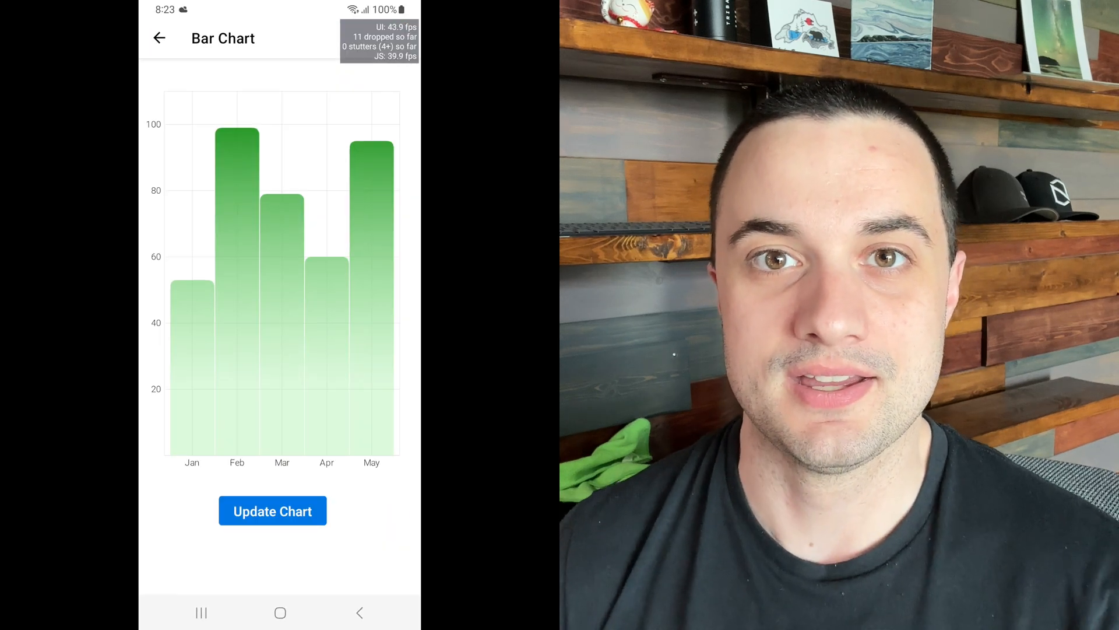
click(370, 141)
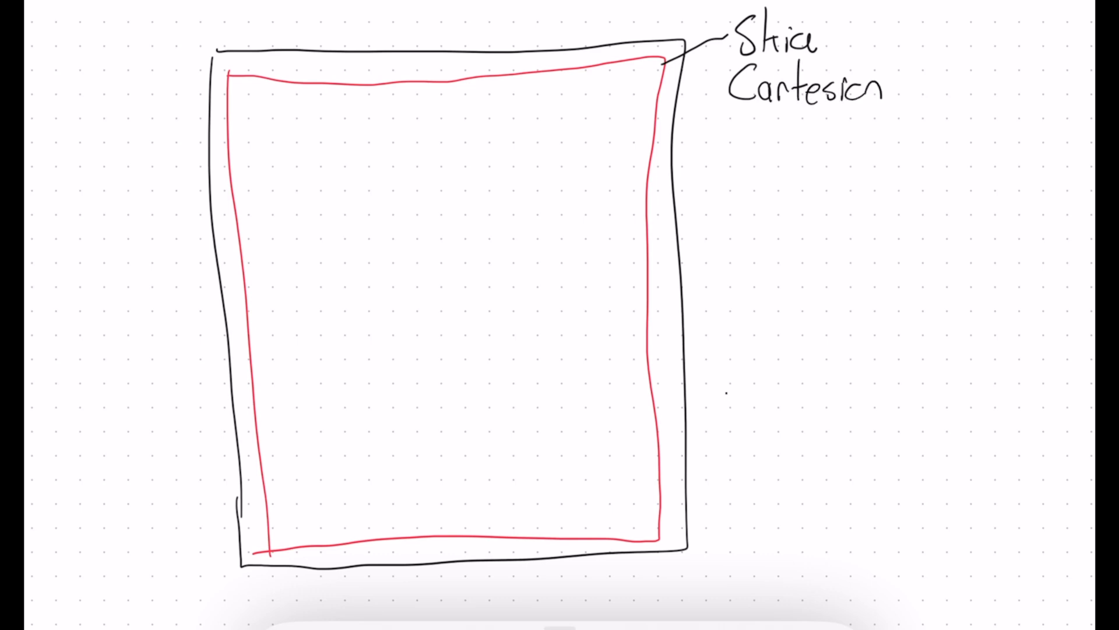
Write a label on the whiteboard sketch of the chart box.
text(Chart -dat)
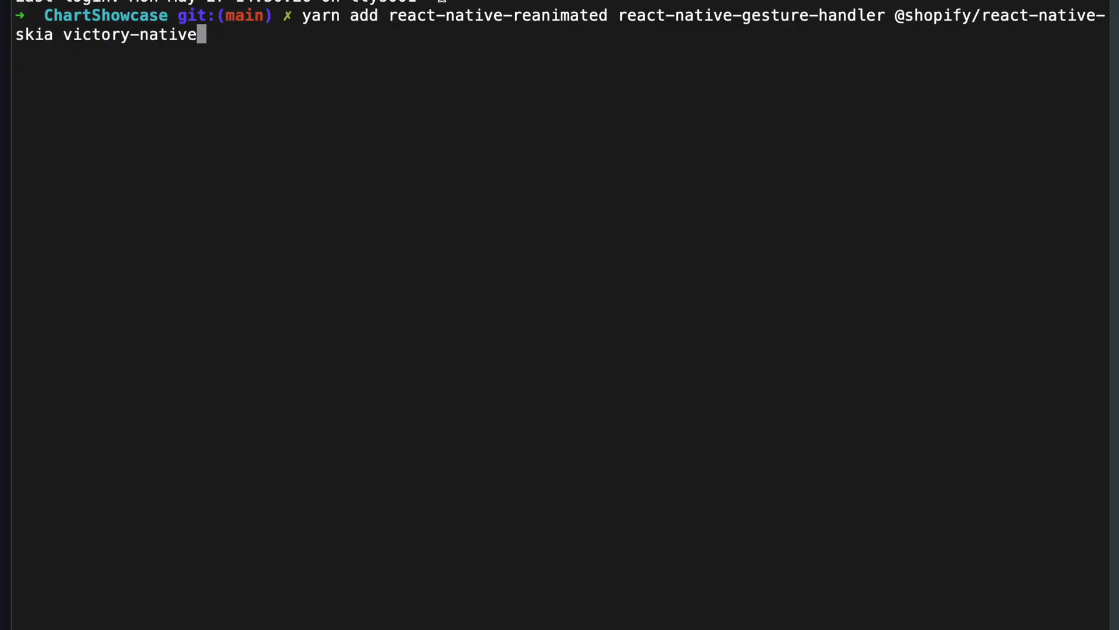
Focus the terminal window in the ChartShowcase project for the yarn add command.
double_click(447, 16)
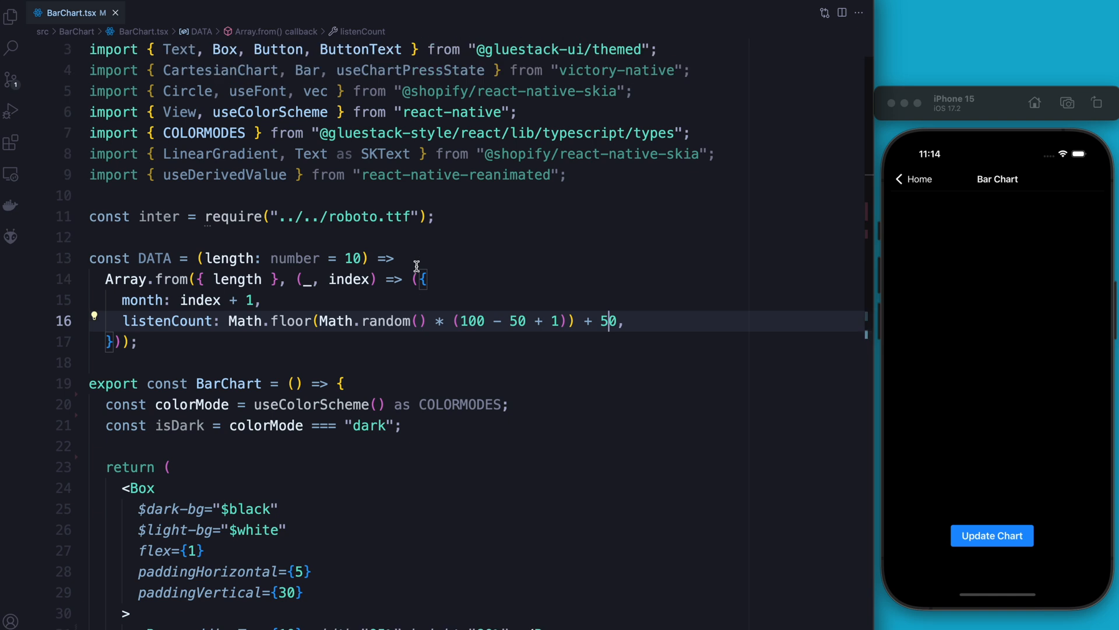
Scroll BarChart.tsx to review the imports, DATA generator and empty layout.
scroll(down, 3)
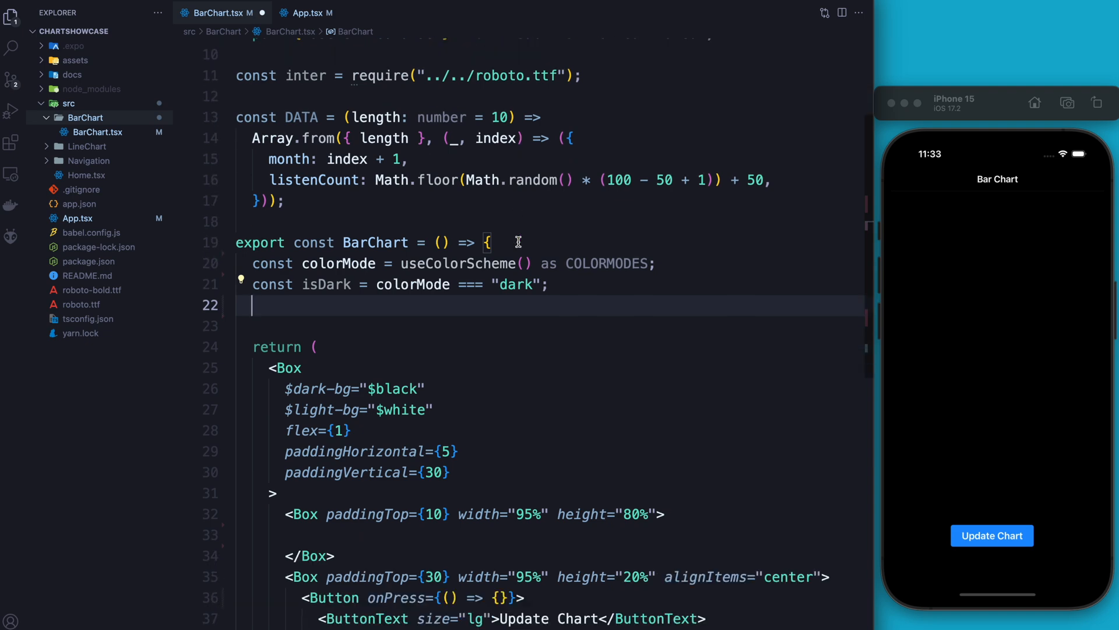
Define const font = useFont(inter, 12) and const data = DATA(5) in BarChart.
text(const font)
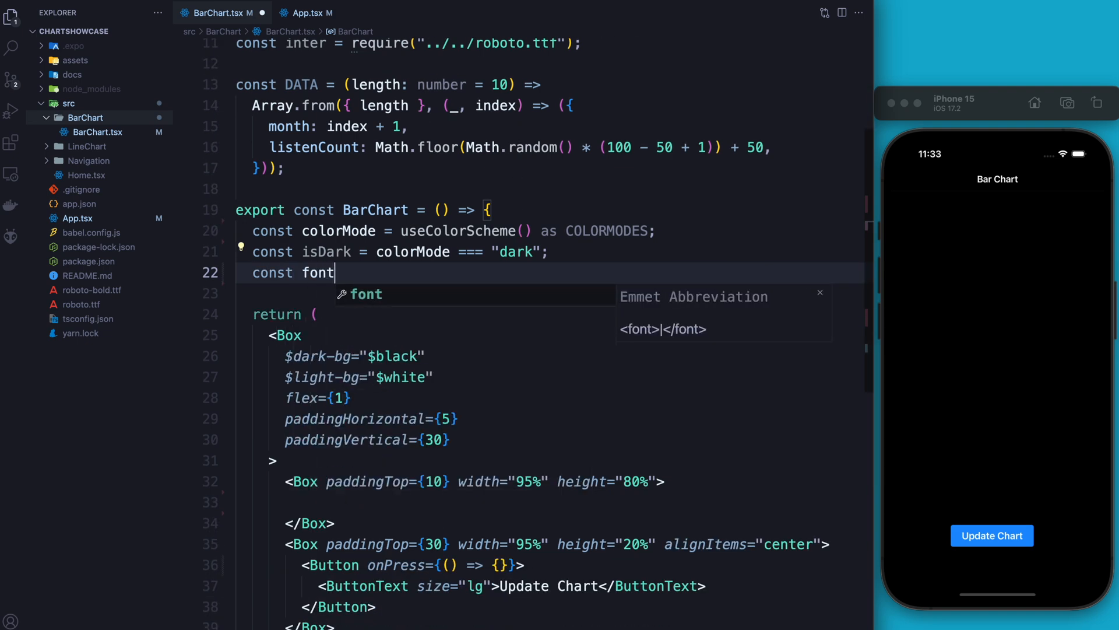
text(= useFont()
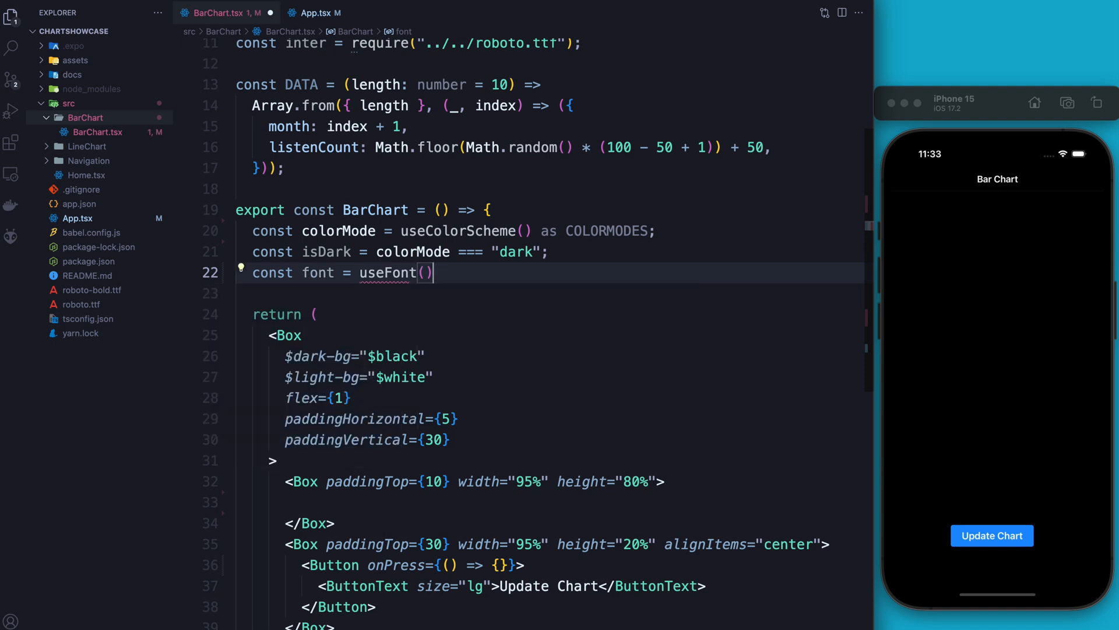
text(inter,)
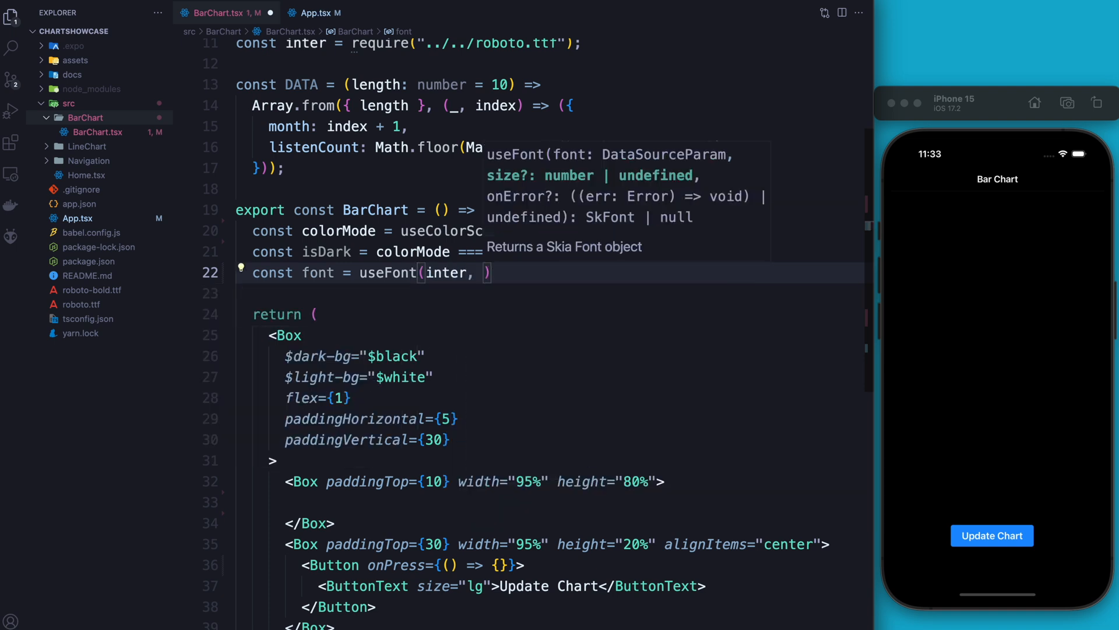
text(12)
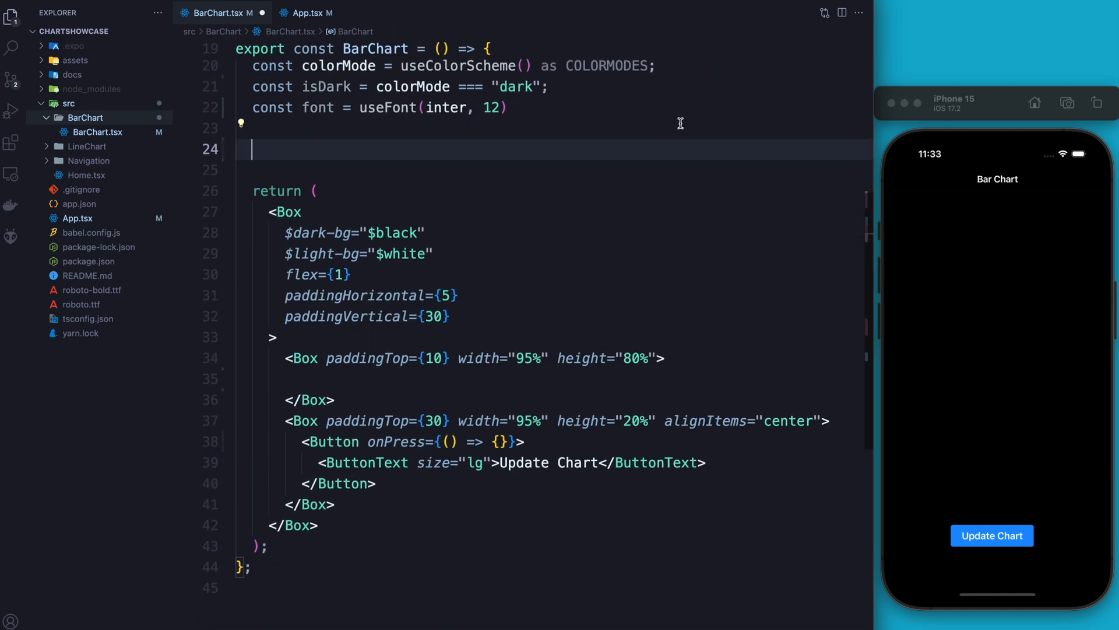
text(const data = DATA(5)
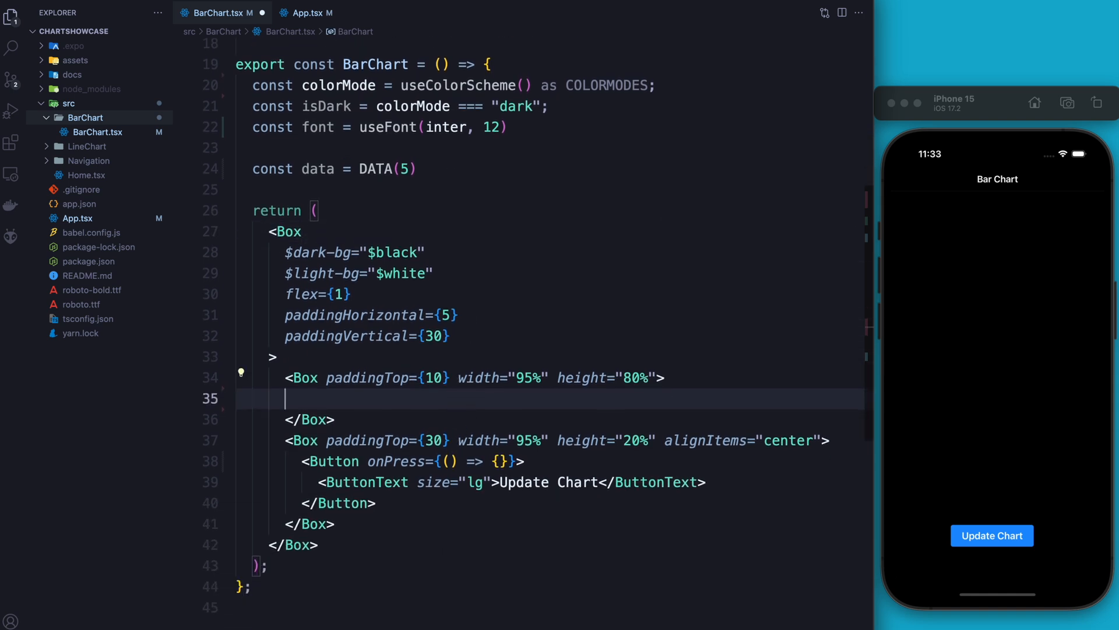
Add a CartesianChart with xKey month, yKeys listenCount, padding 5 and y domain 0–100.
text(<CartesianChart>)
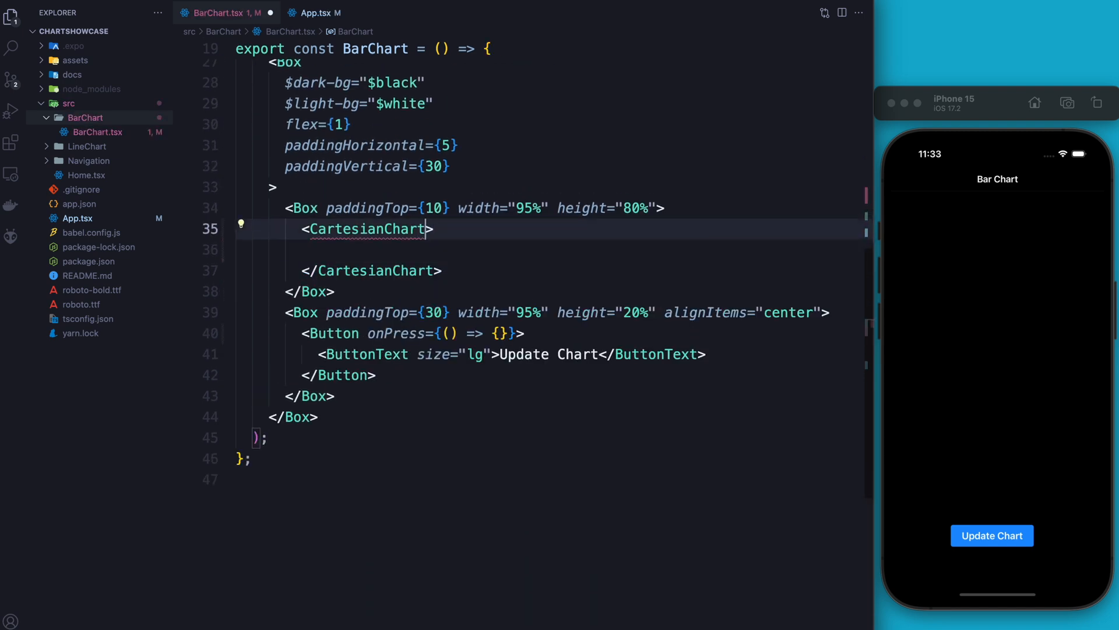
text(xKey)
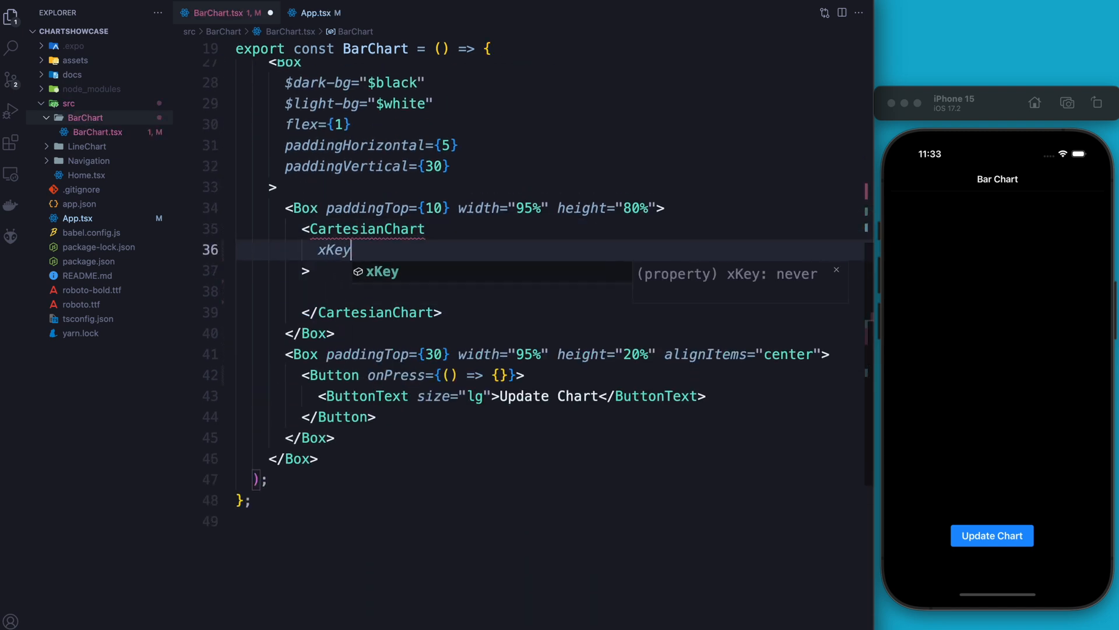
text(="mot")
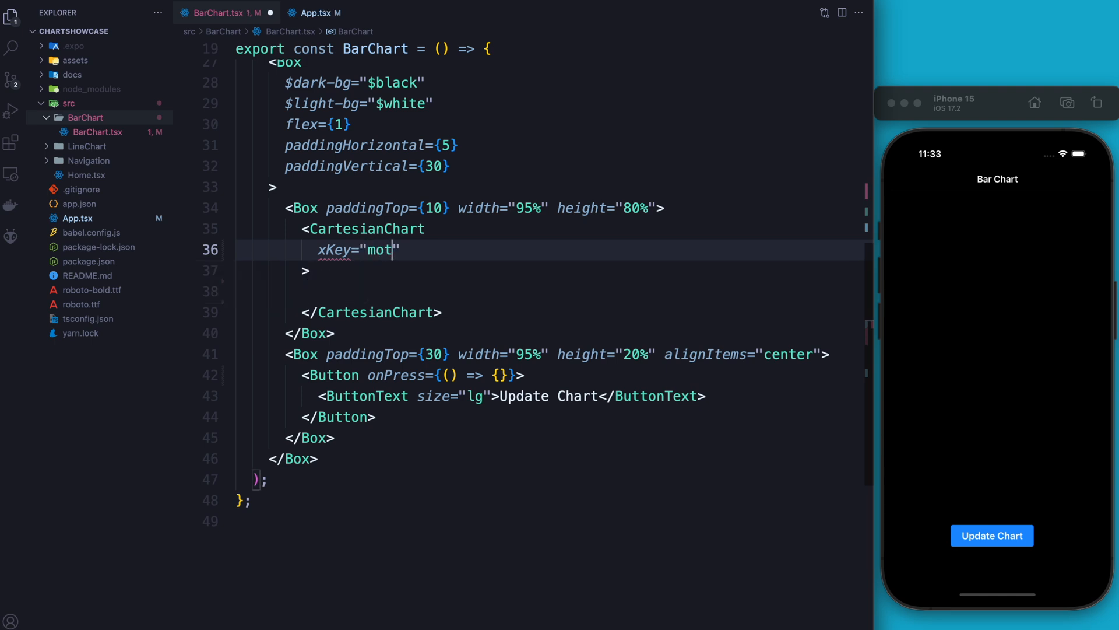
text(nth)
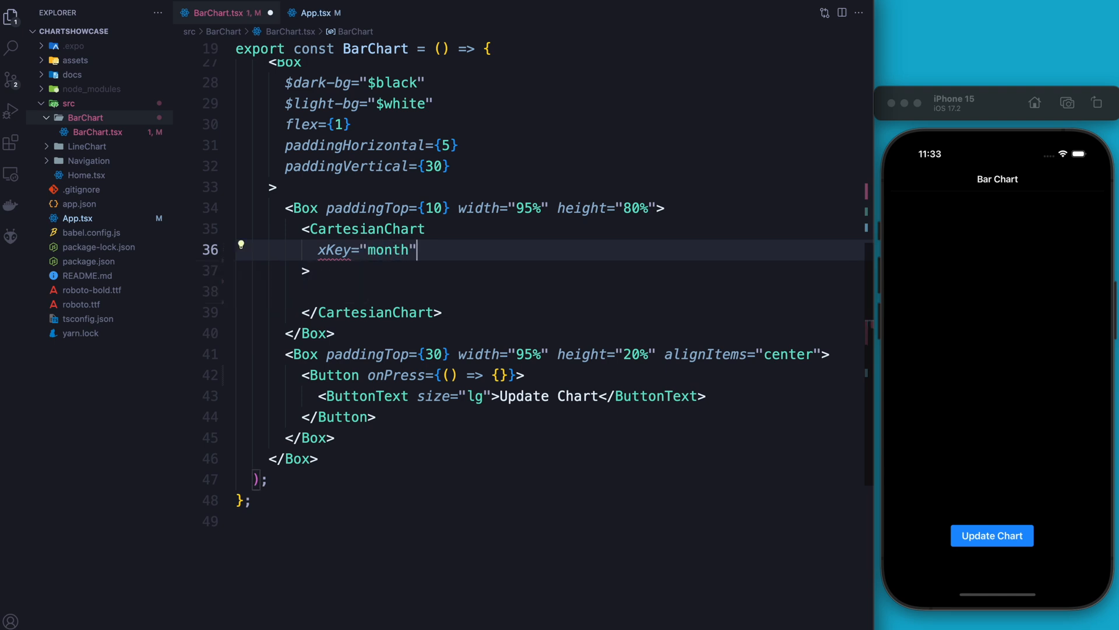
text(yKeys={})
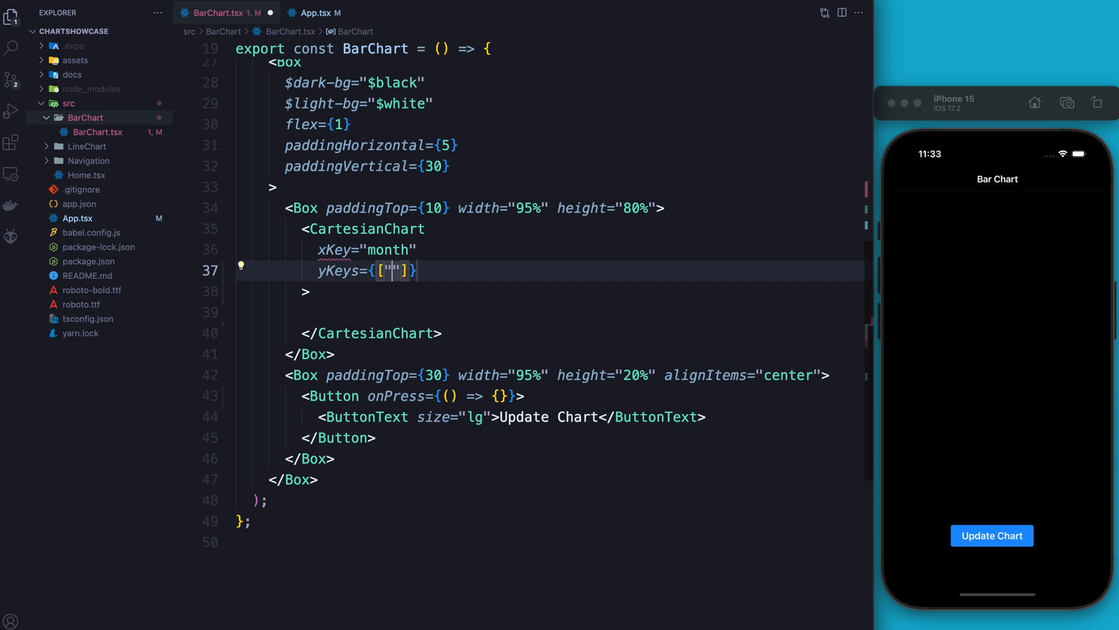
text(listenCount)
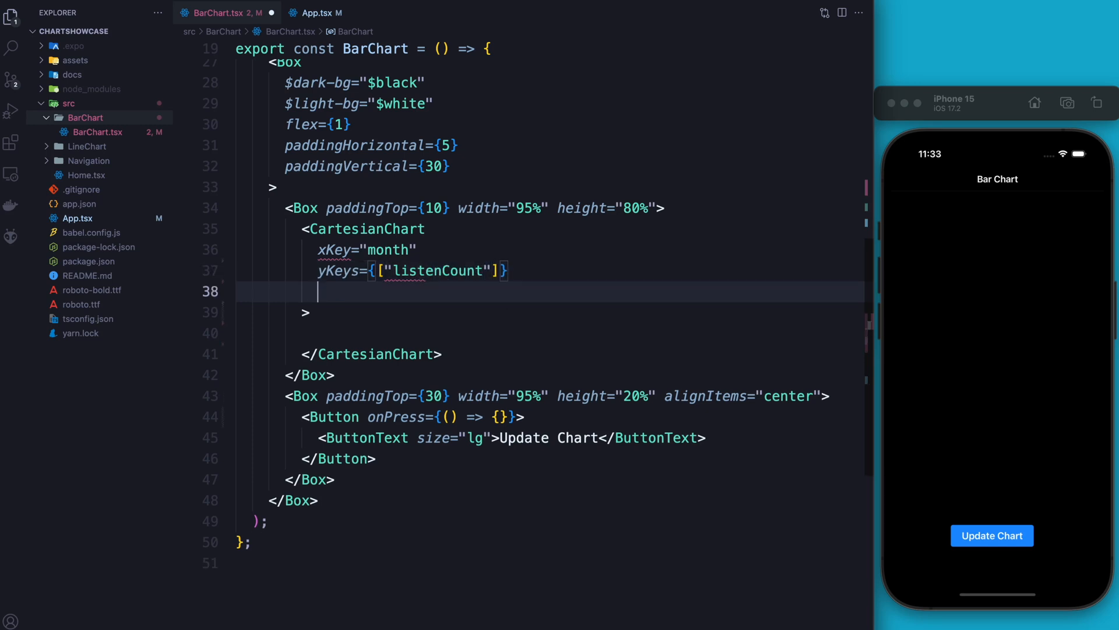
text(padding={})
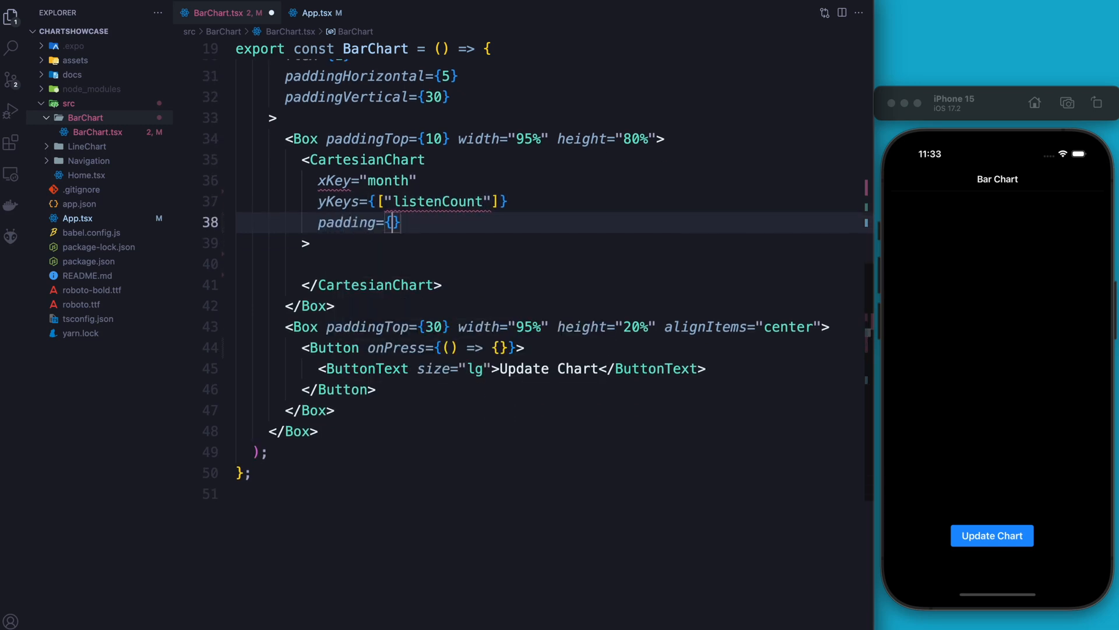
text(5)
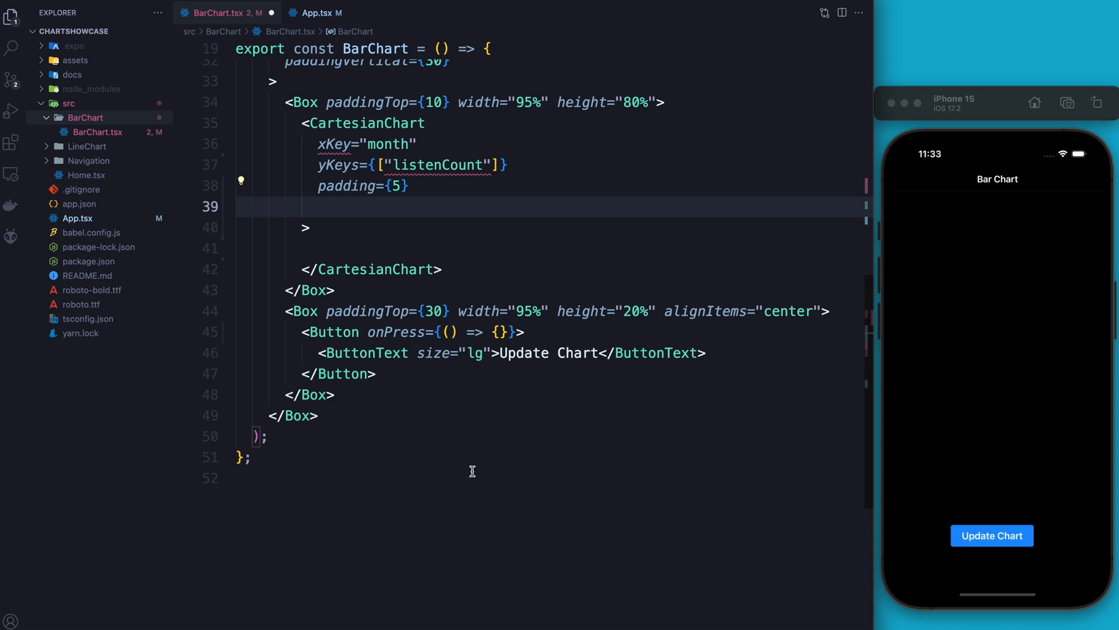
text(domain={})
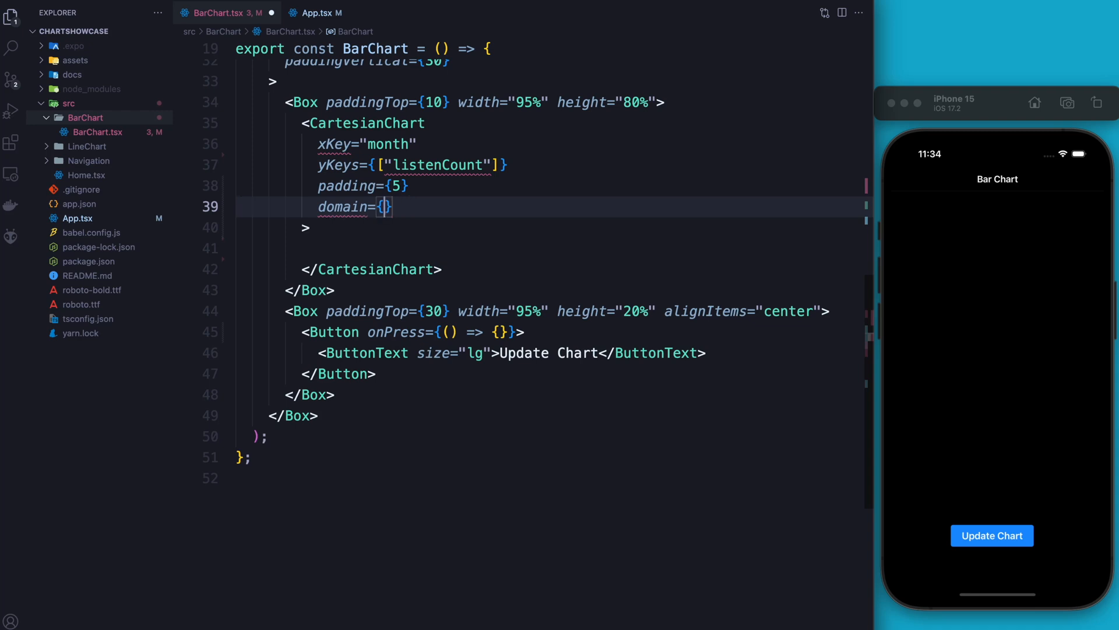
text(y:)
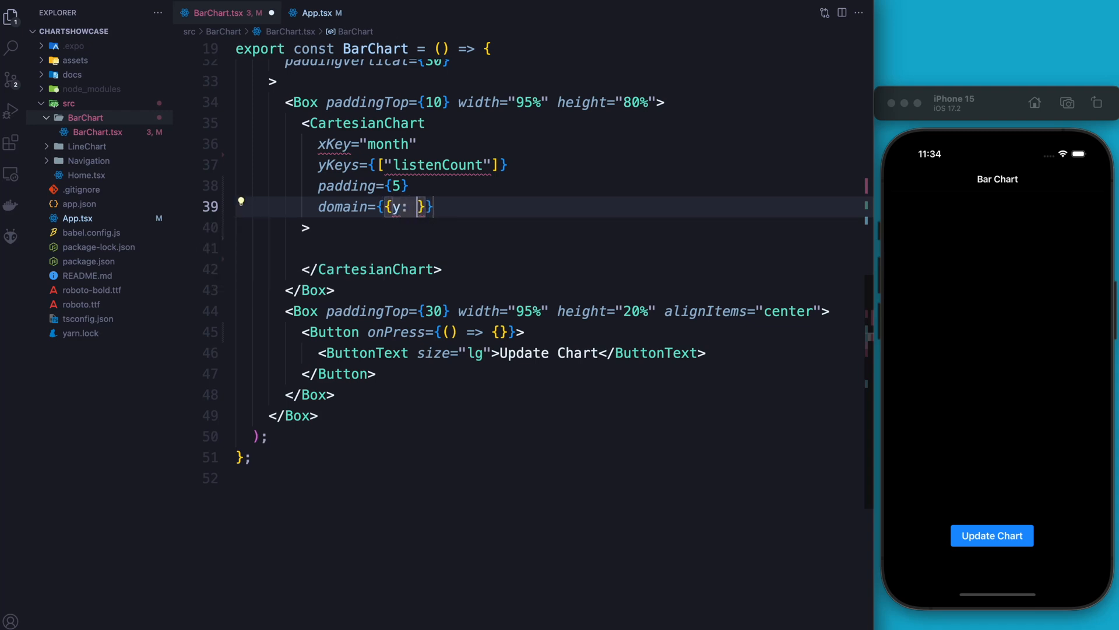
text([0, 100])
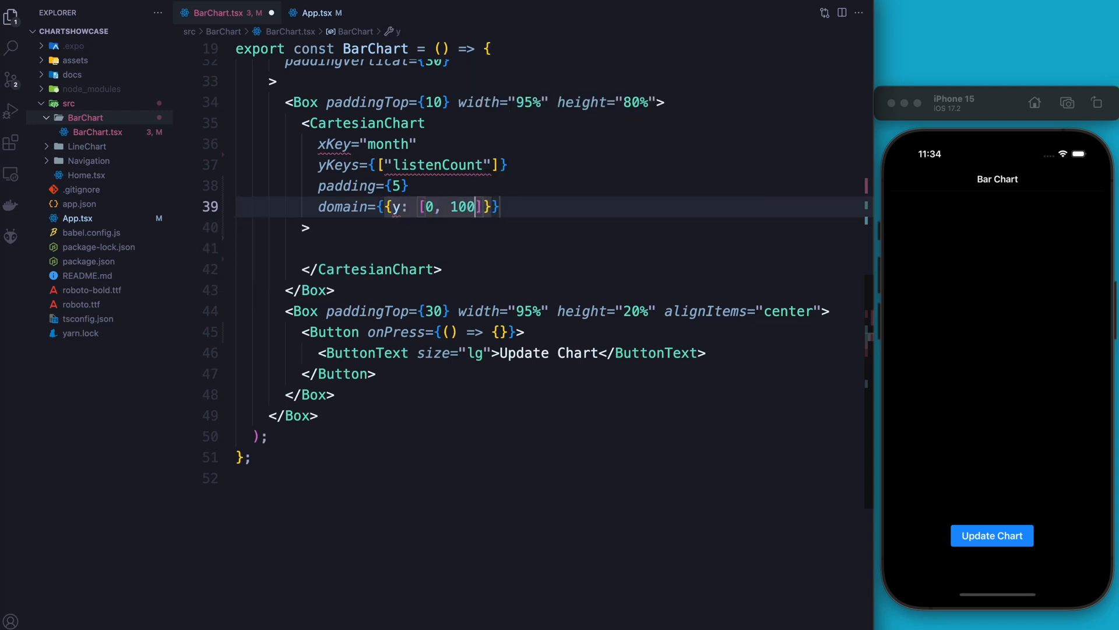
Add domainPadding with left 50, right 50 and top 30 to the CartesianChart.
key(Enter)
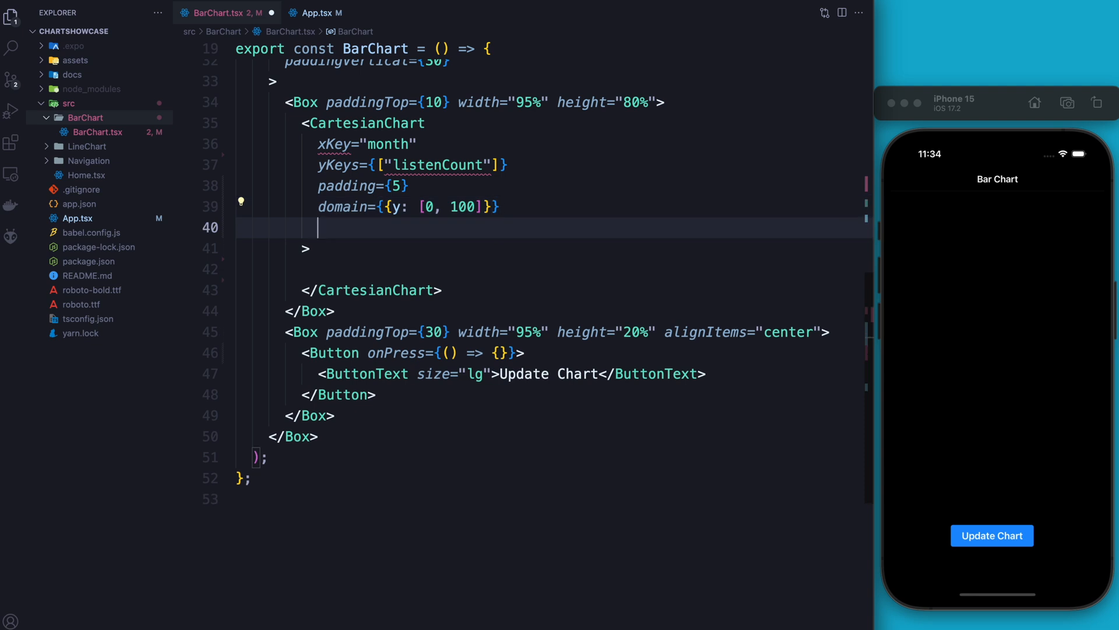
text(domainPadding={})
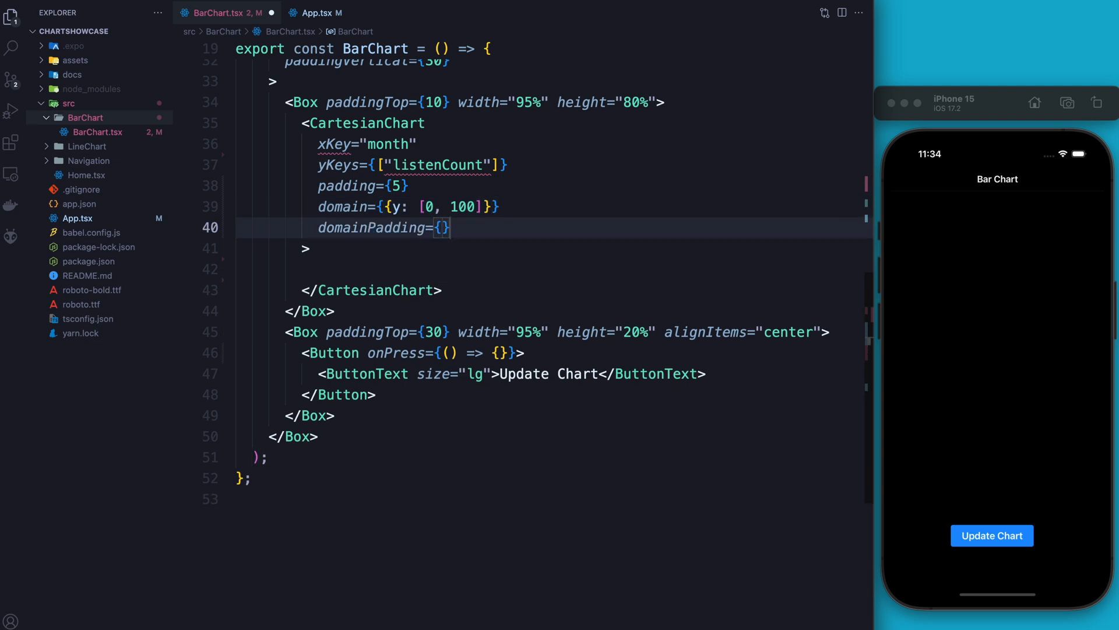
text({})
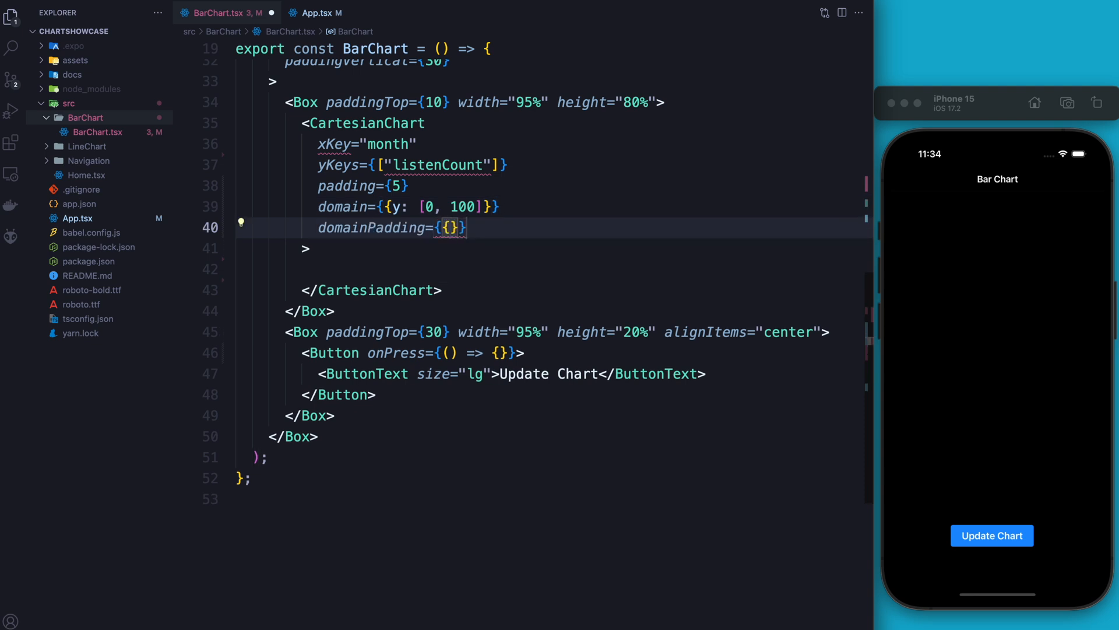
text(left: 50)
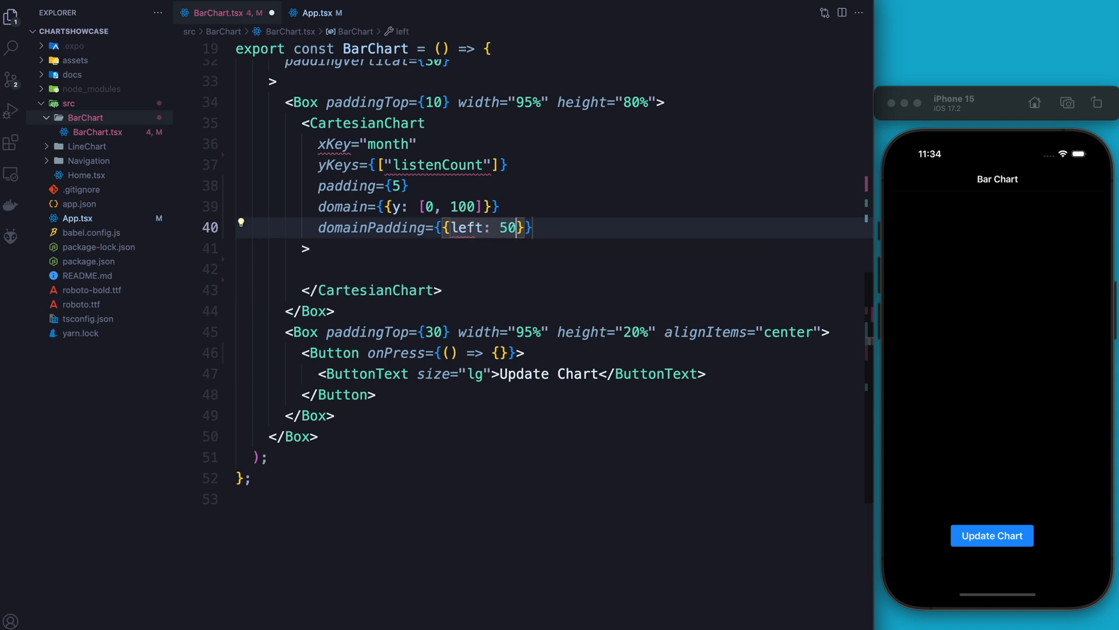
text(, right:)
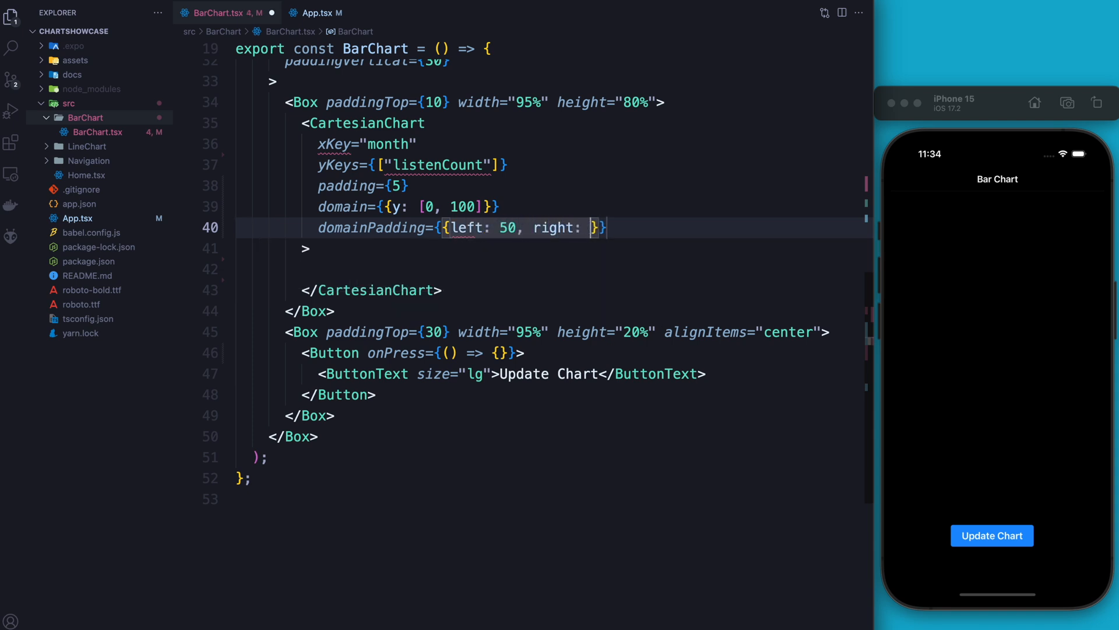
text(50,)
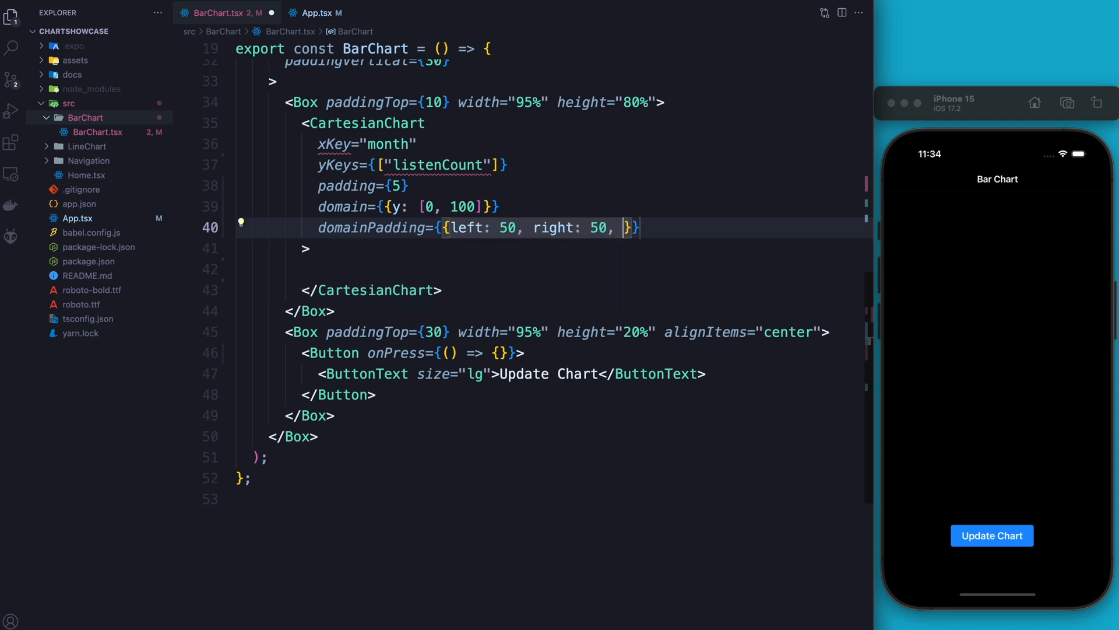
text(top:)
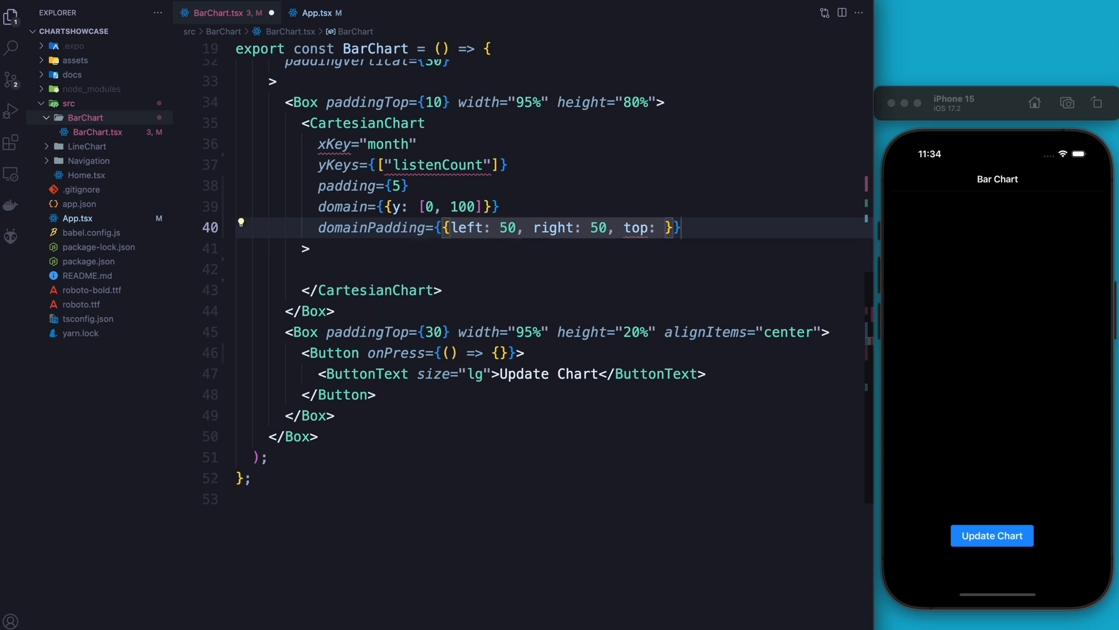
text(30)
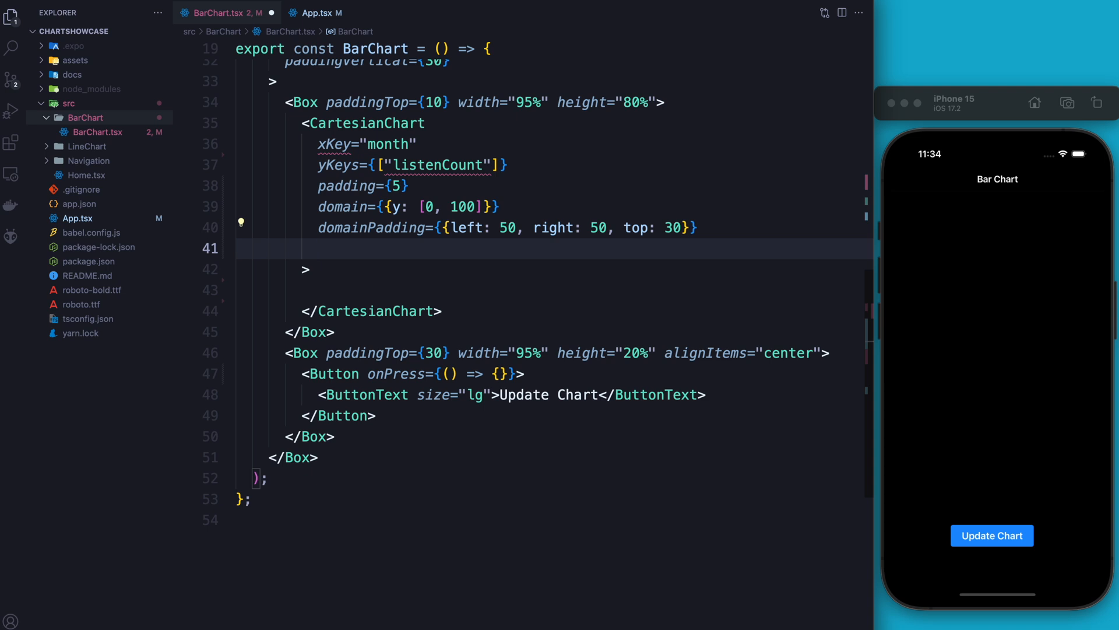
Add axisOptions with font, tickCount, labelColor "white" and lineColor "white".
text(axisOptions={{)
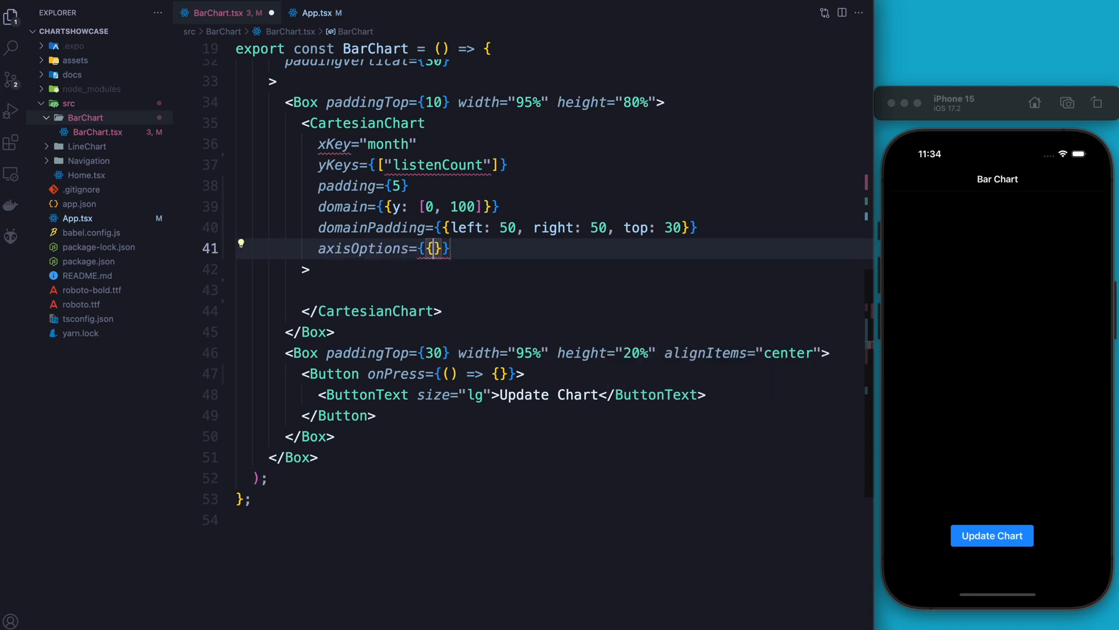
text(font)
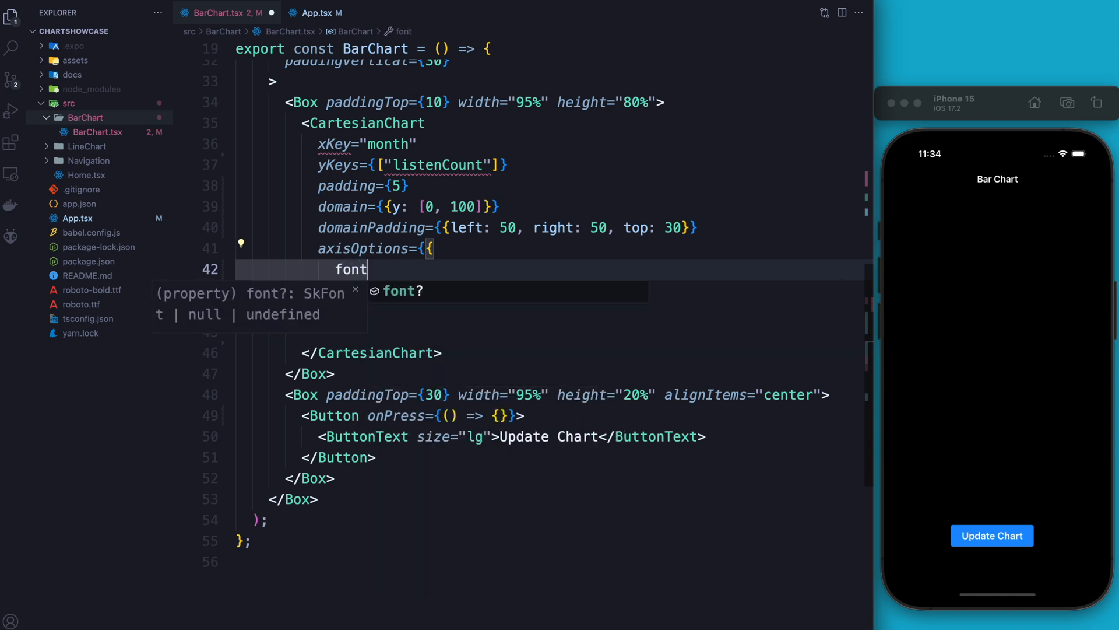
text(,)
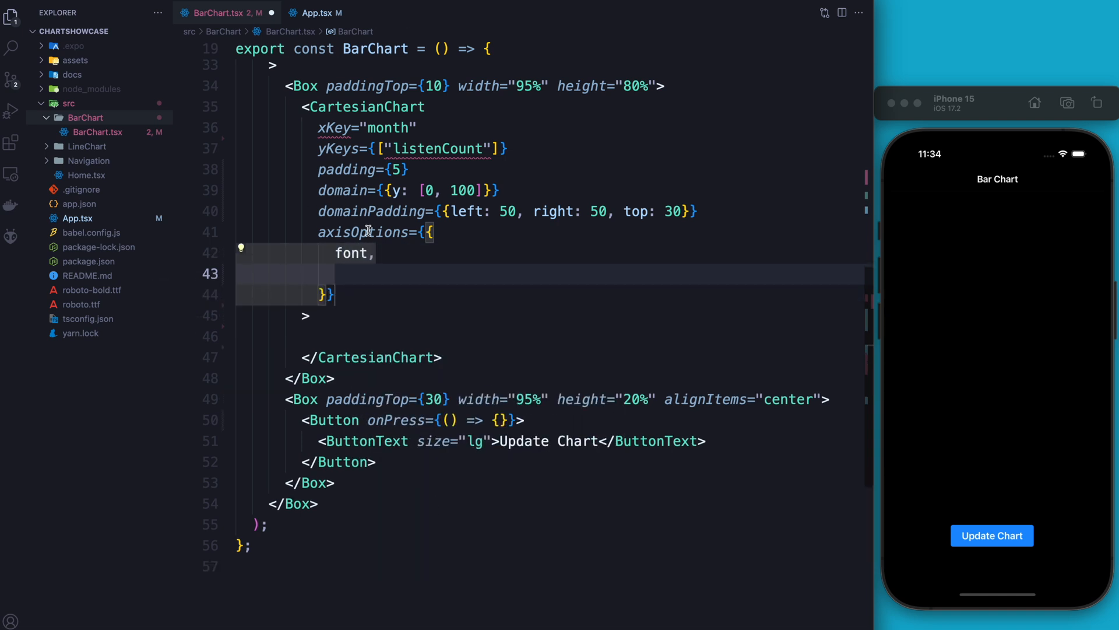
text(tickCount,)
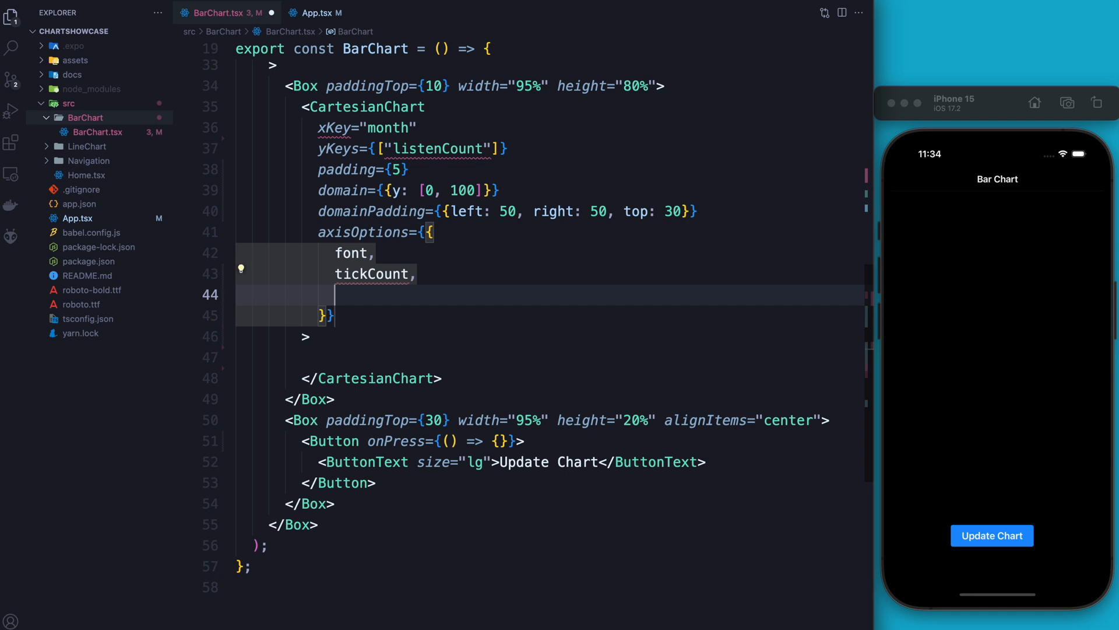
text(labelColor)
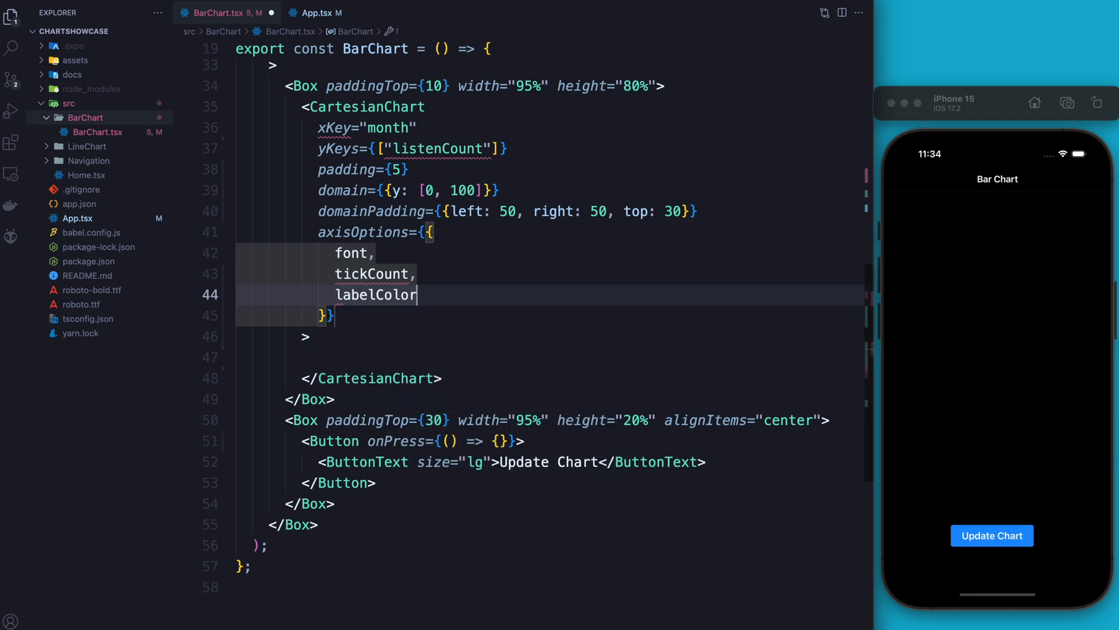
text(: "whit")
text(lineColor)
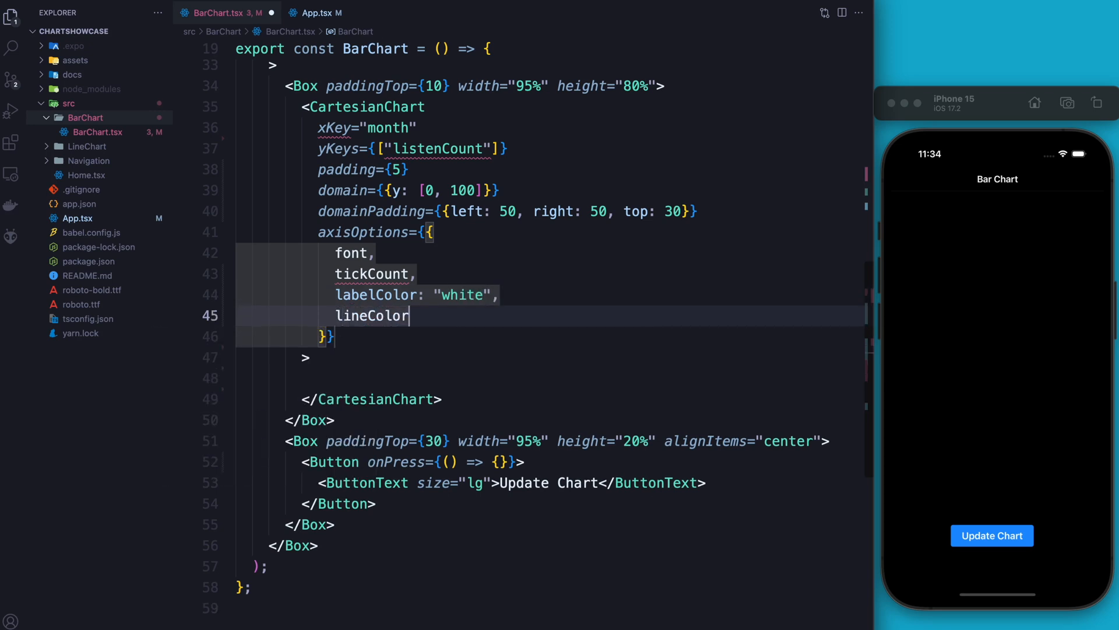
text(: "white",)
click(550, 273)
text(: 5)
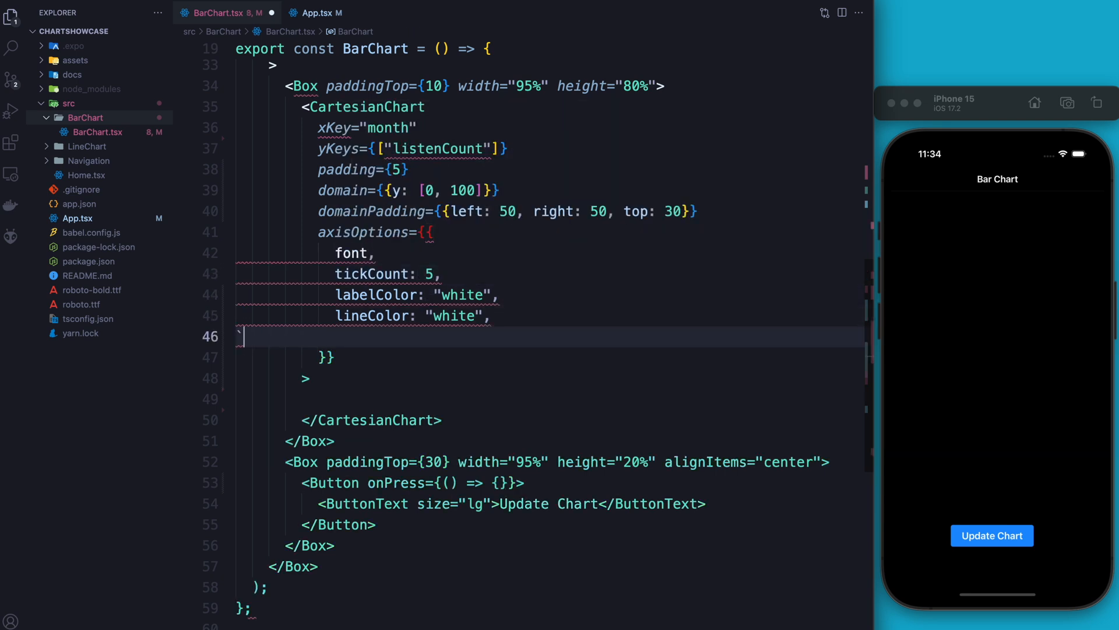
Start formatXLabel building const date = new Date(2024, value - 1) from each value.
text(for)
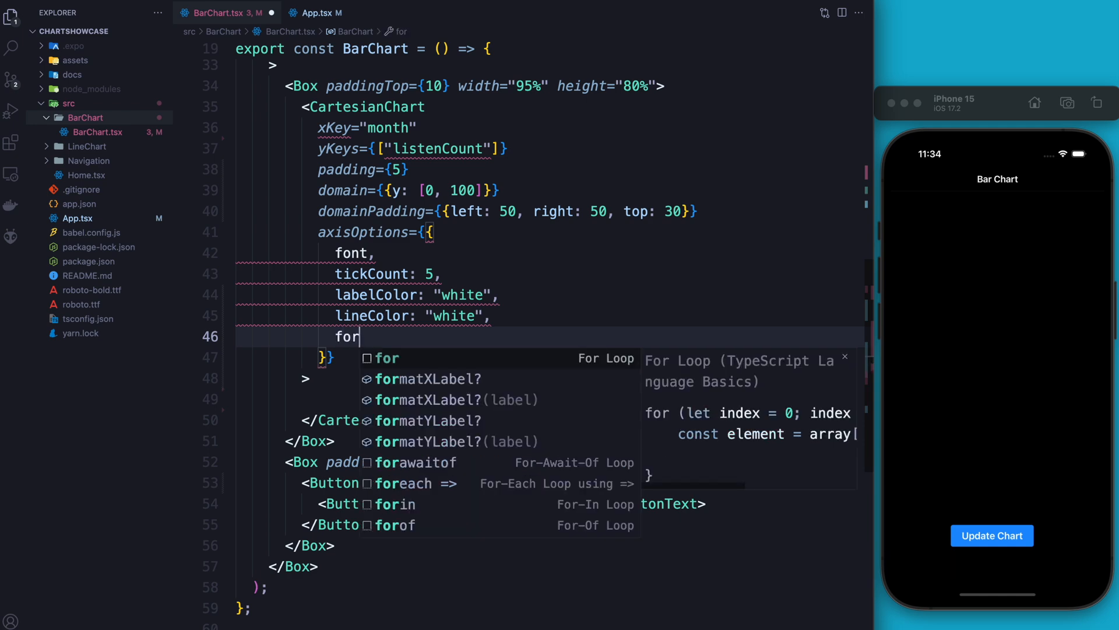
text(matXLabel: (valy)
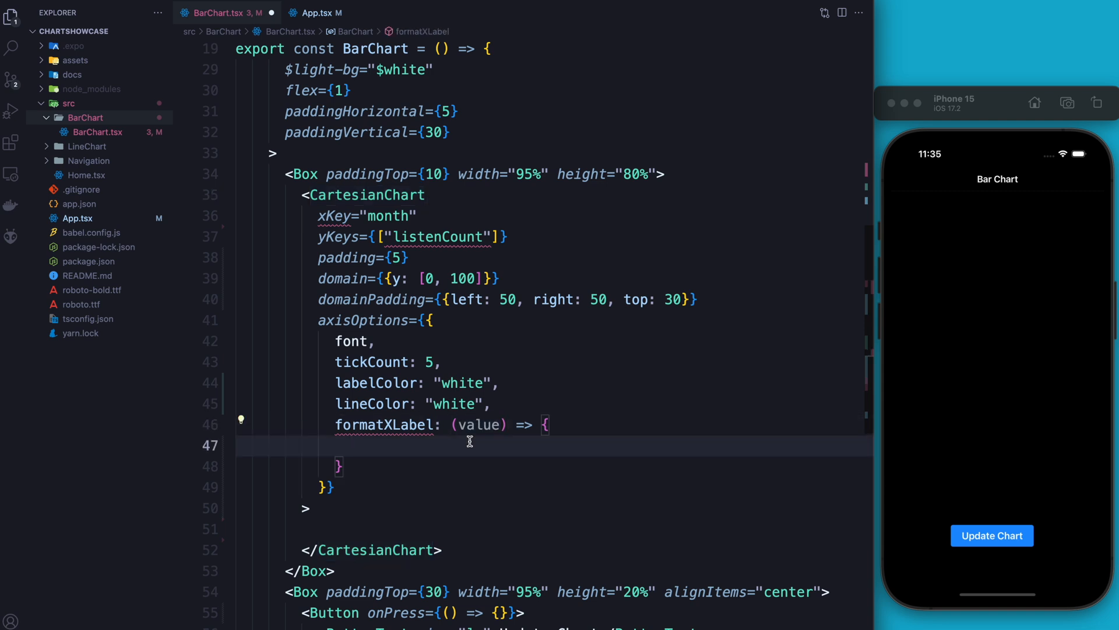
text(const data)
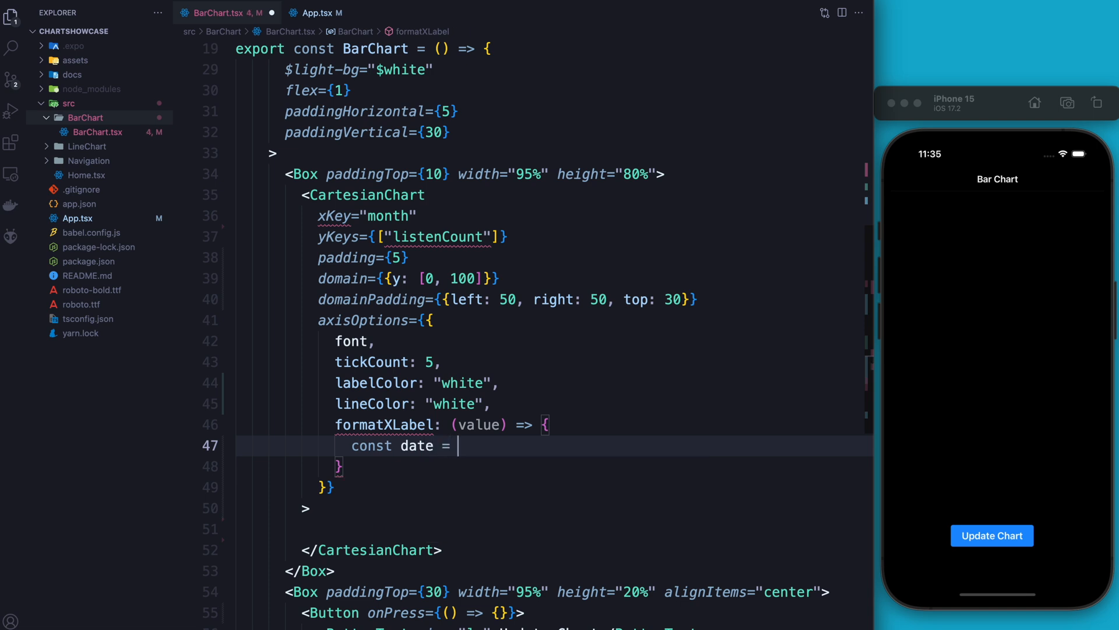
text(new Date)
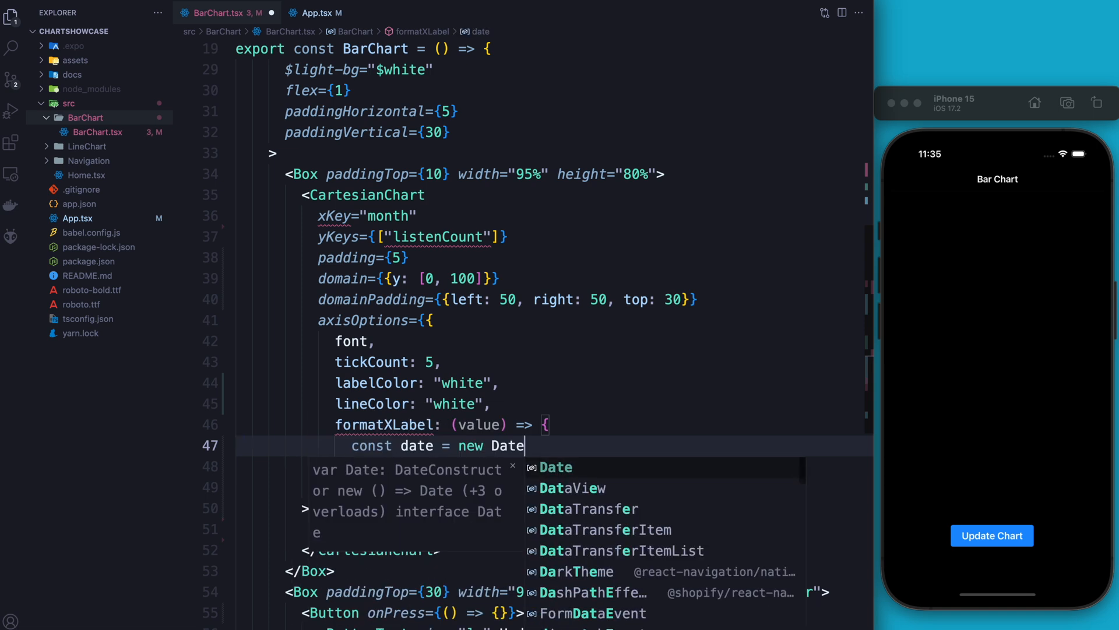
text((2024m)
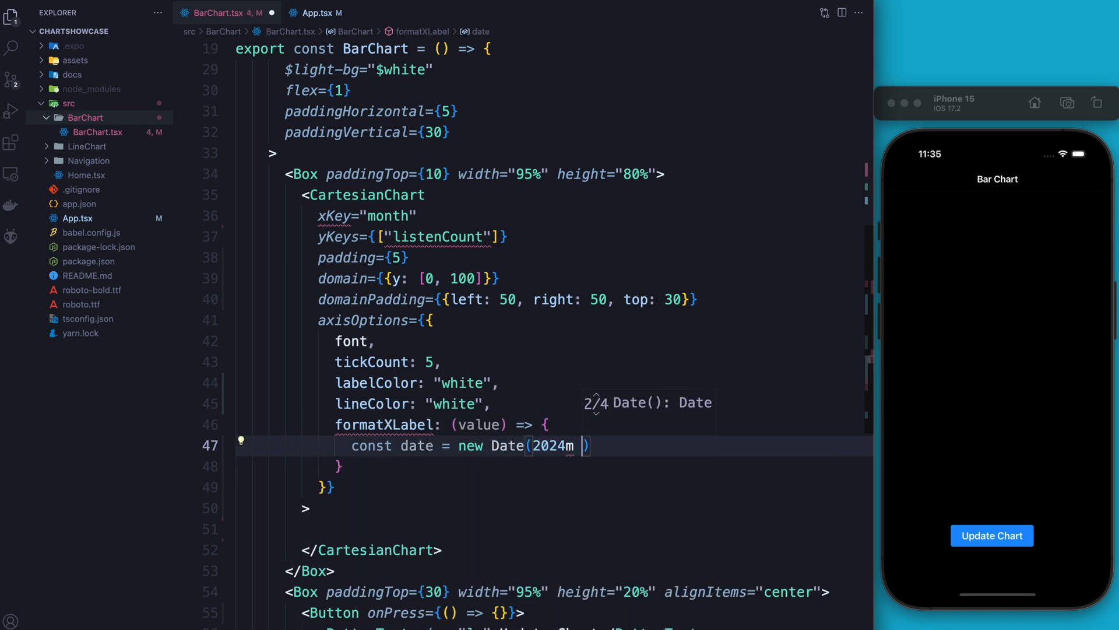
key(Backspace)
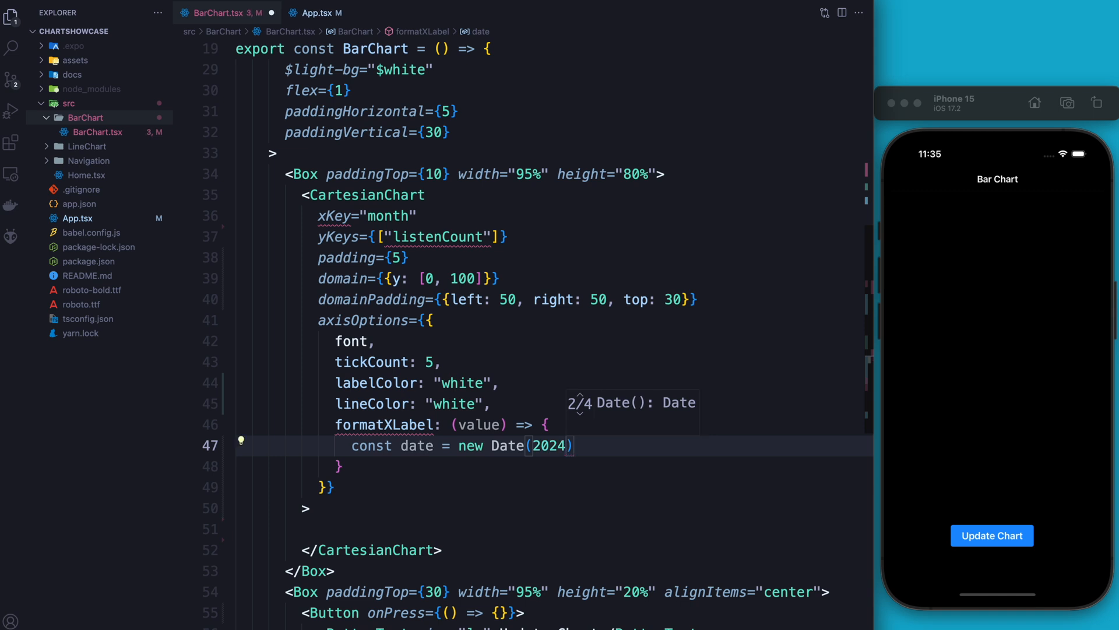
text(, value -)
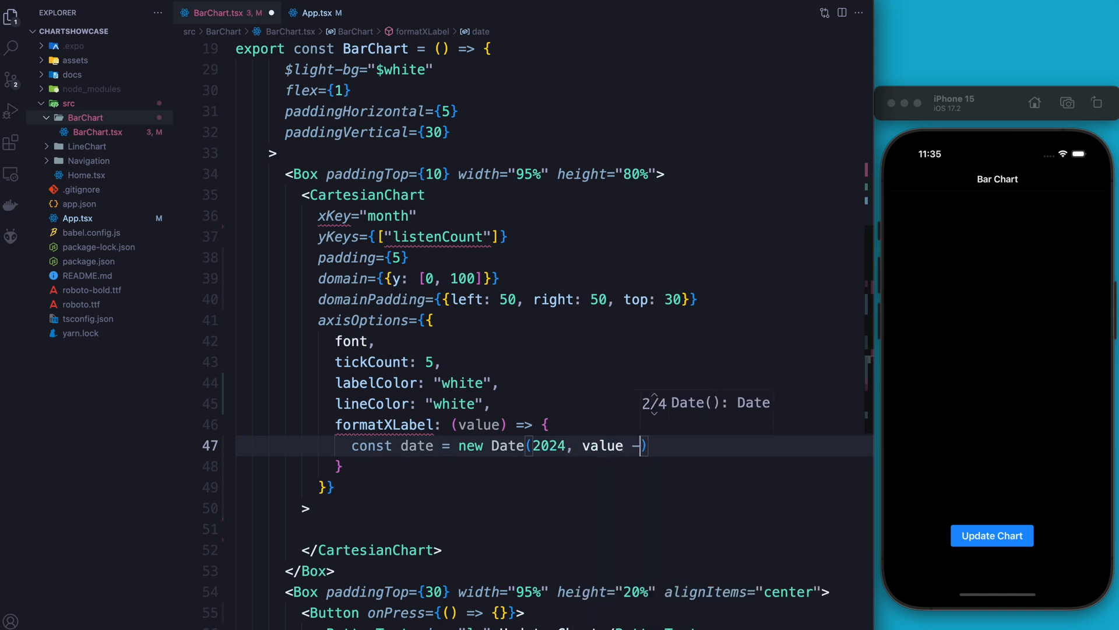
text(1)
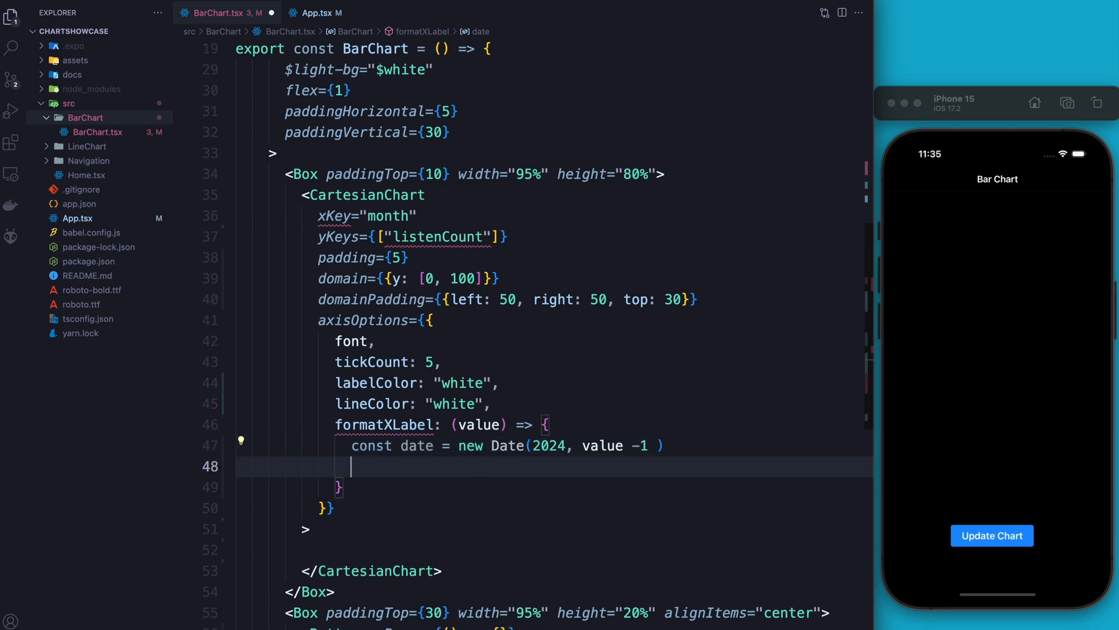
Return date.toLocaleString("default", {month: "short"}) and pass data to the chart.
text(return)
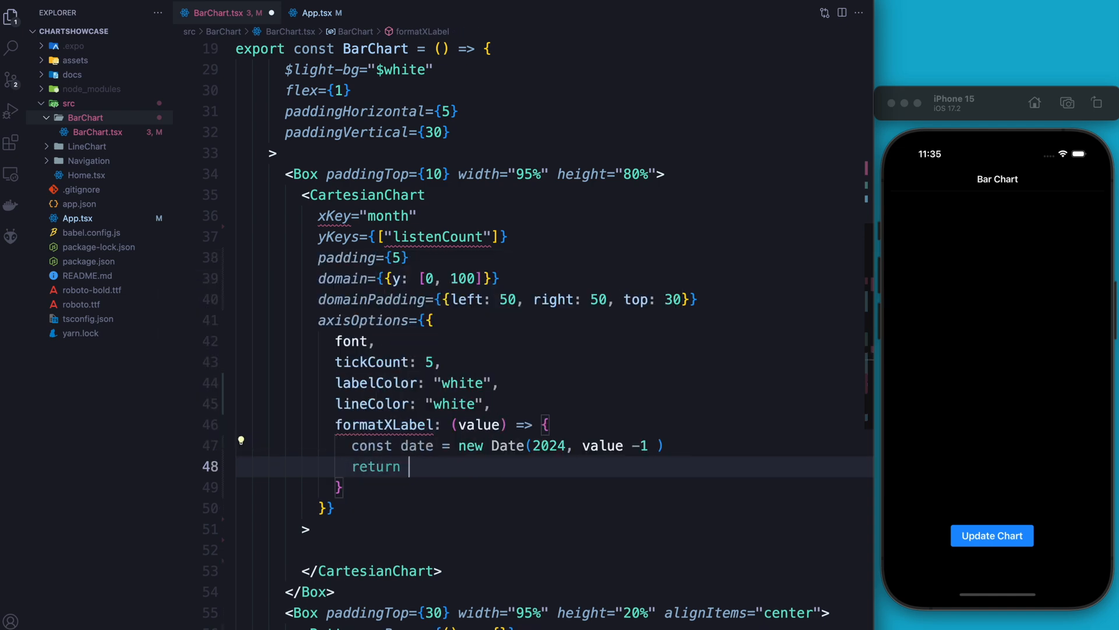
text(date.toLocaleString("defa)
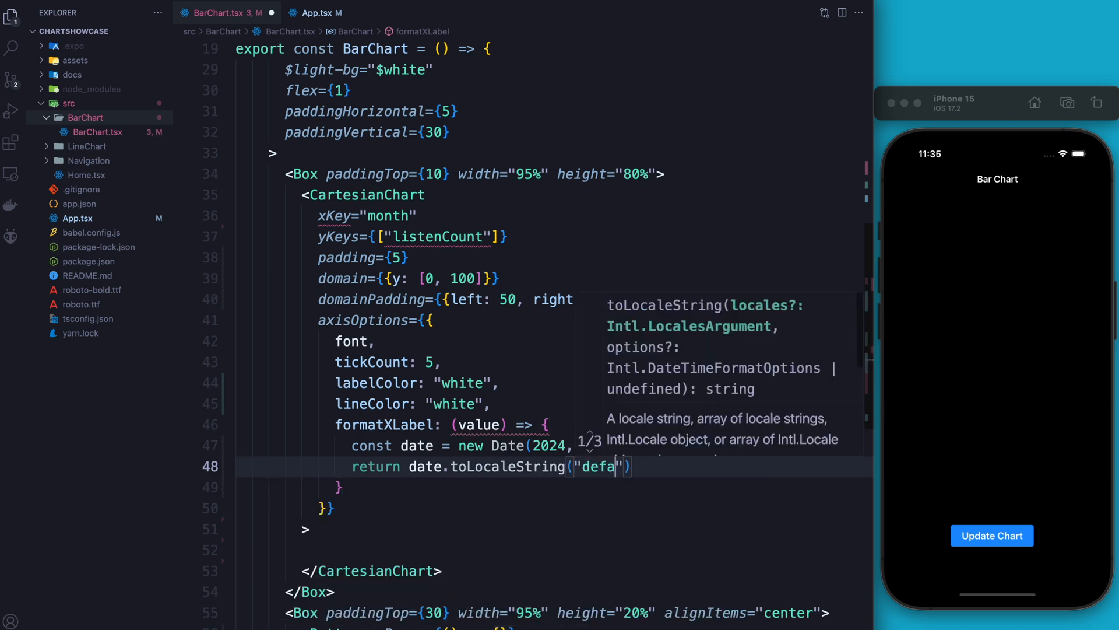
text(ult",)
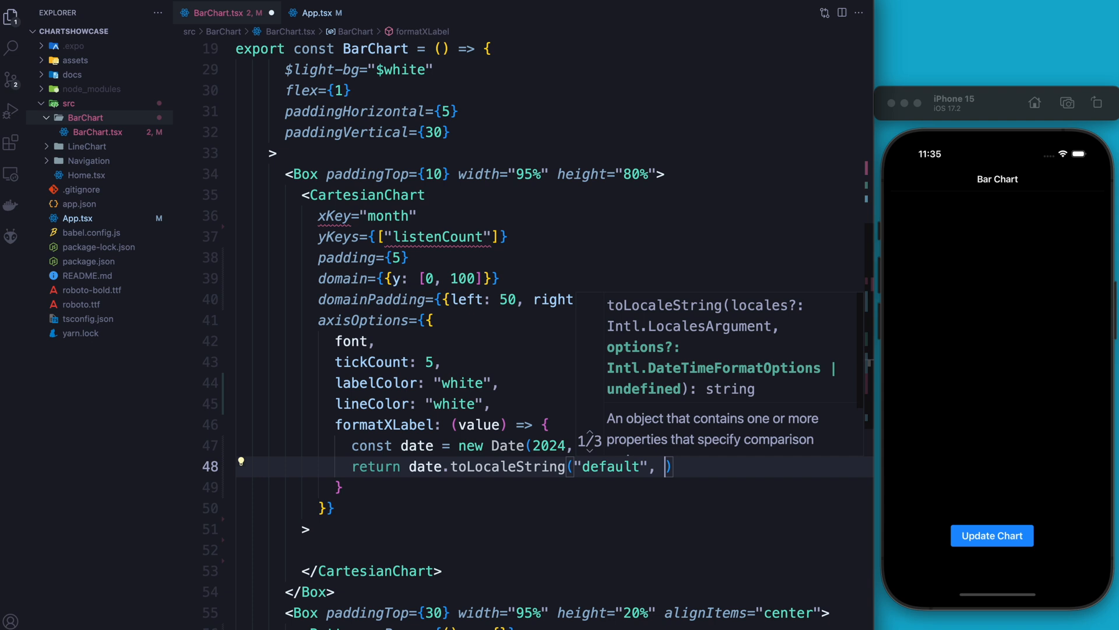
text({month)
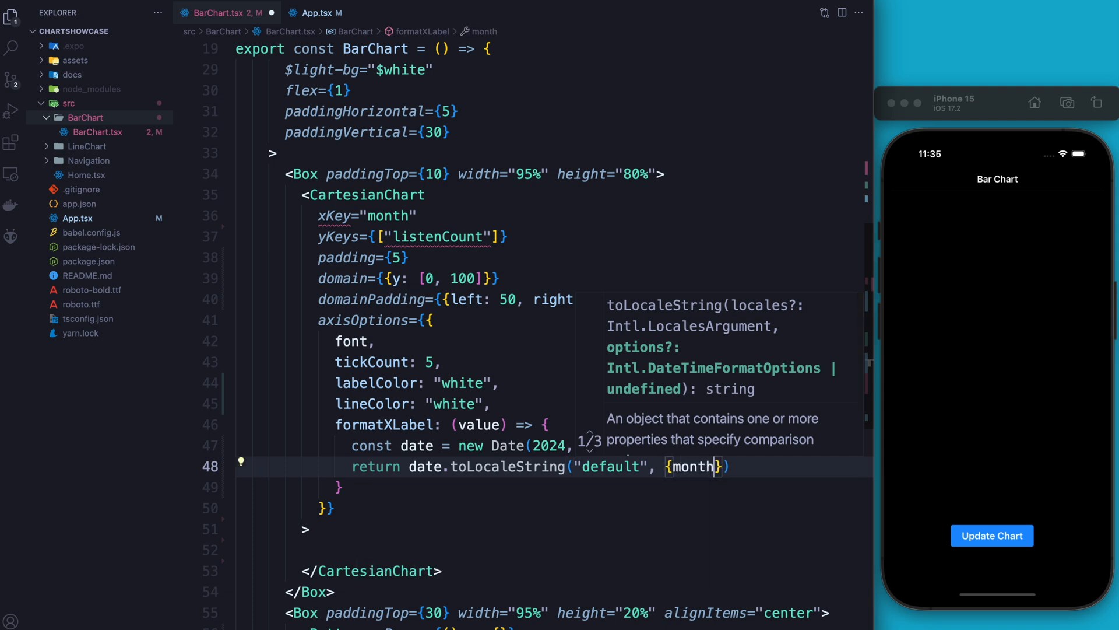
text(: "s")
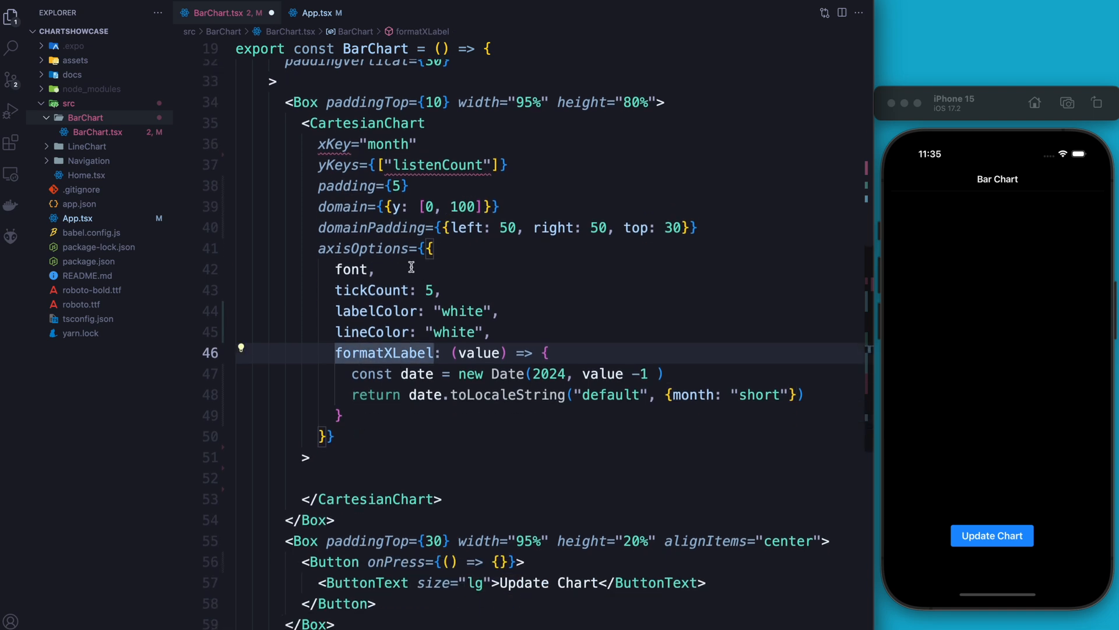
text(data={data)
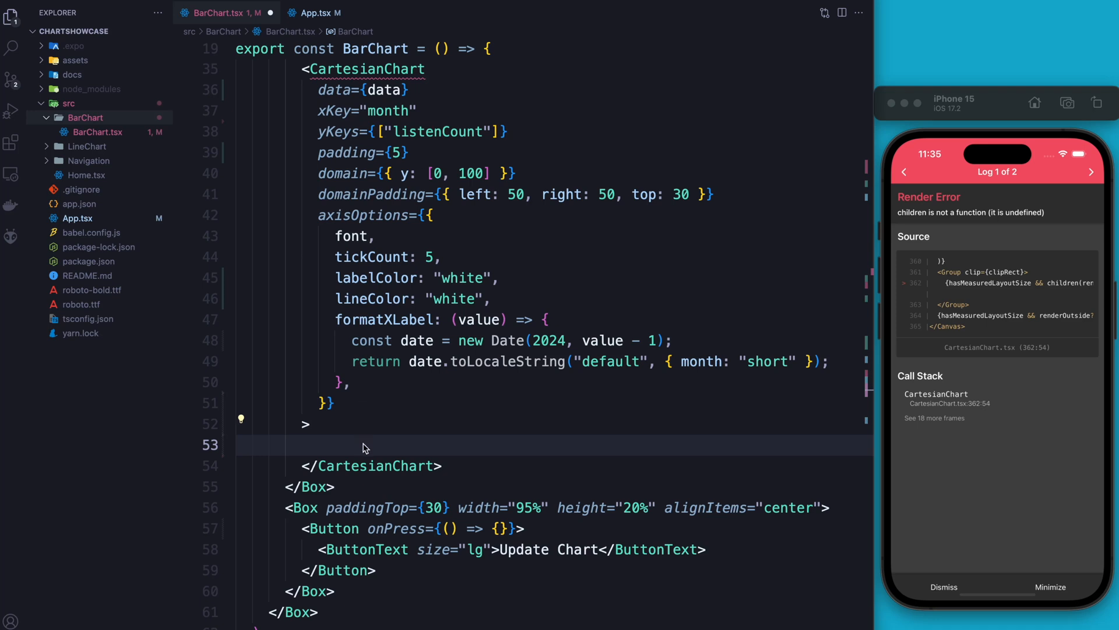
mouse_move(369, 443)
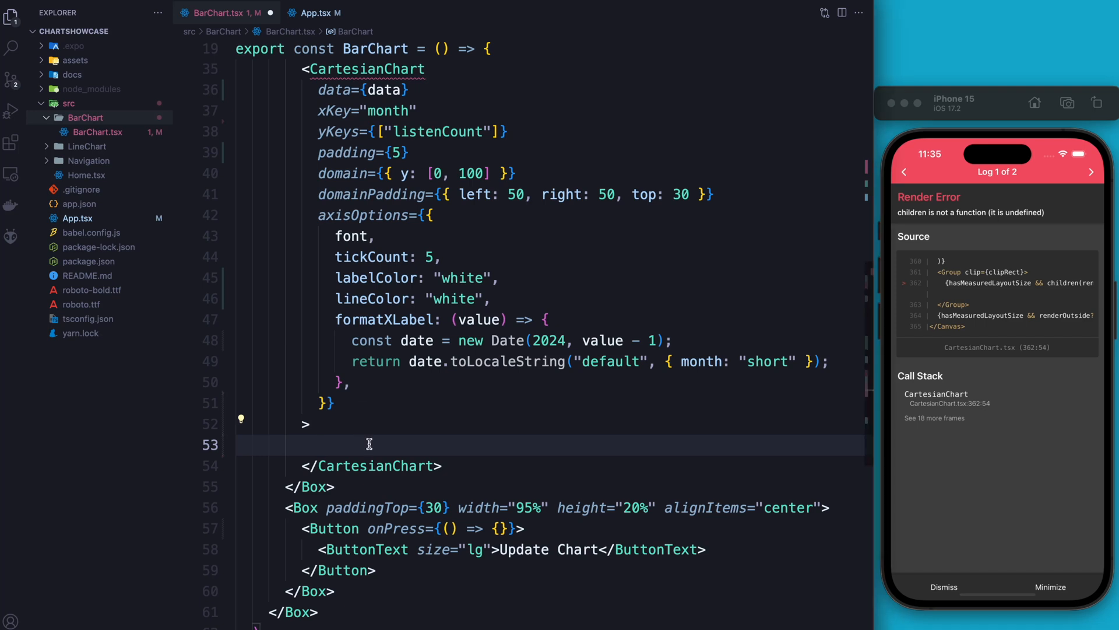
Add a children render function ({points, chartBounts}) returning a fragment containing a Bar element.
text({)
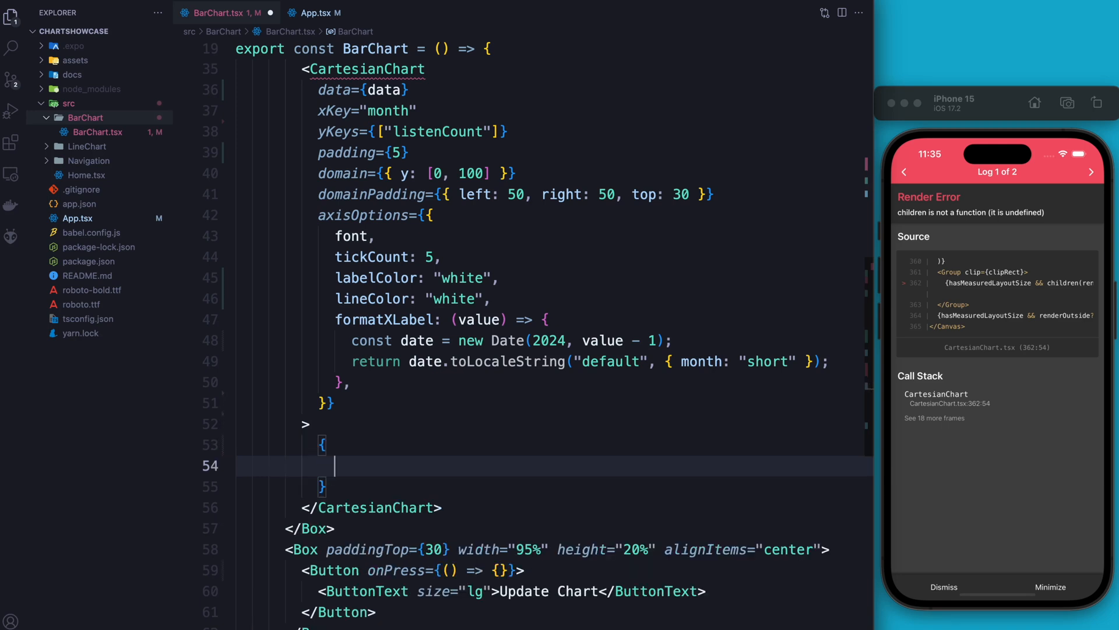
text(())
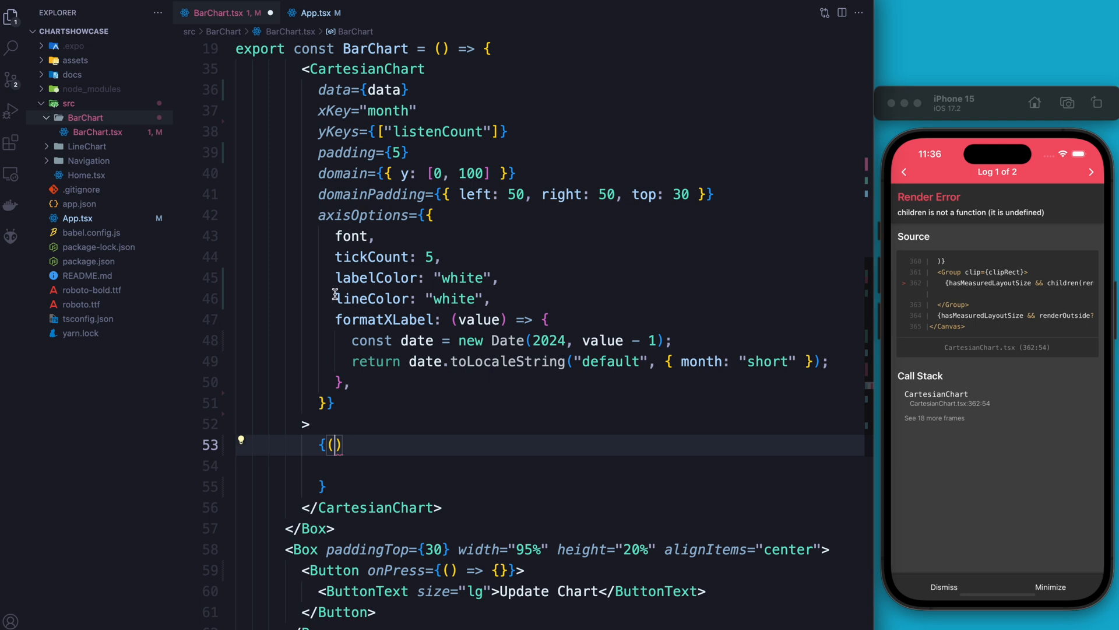
scroll(down, 3)
text({points, )
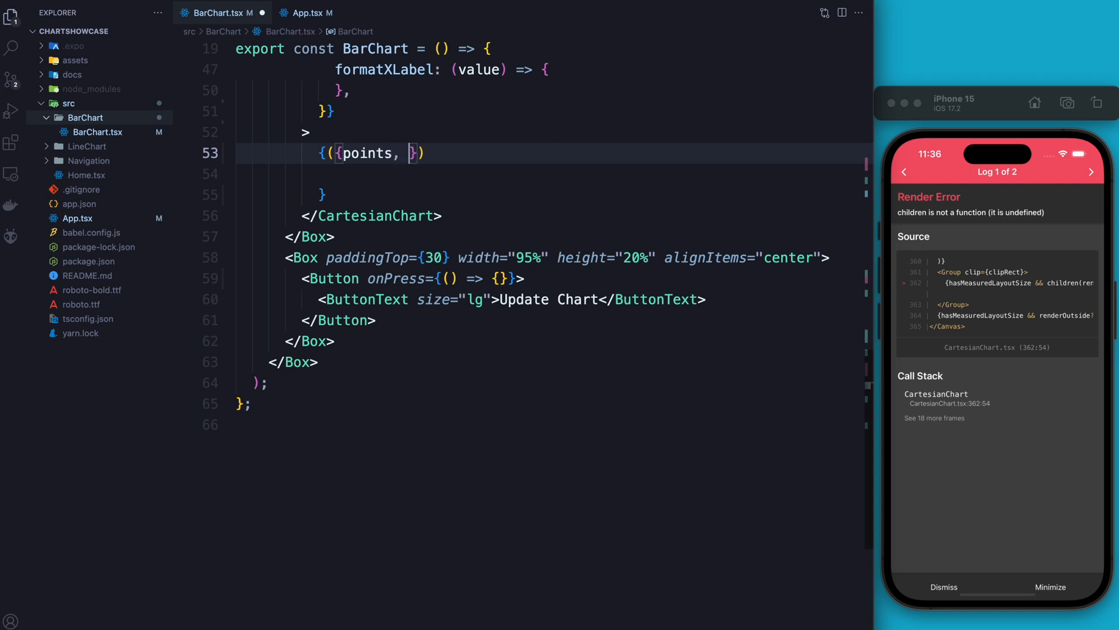
text(ca)
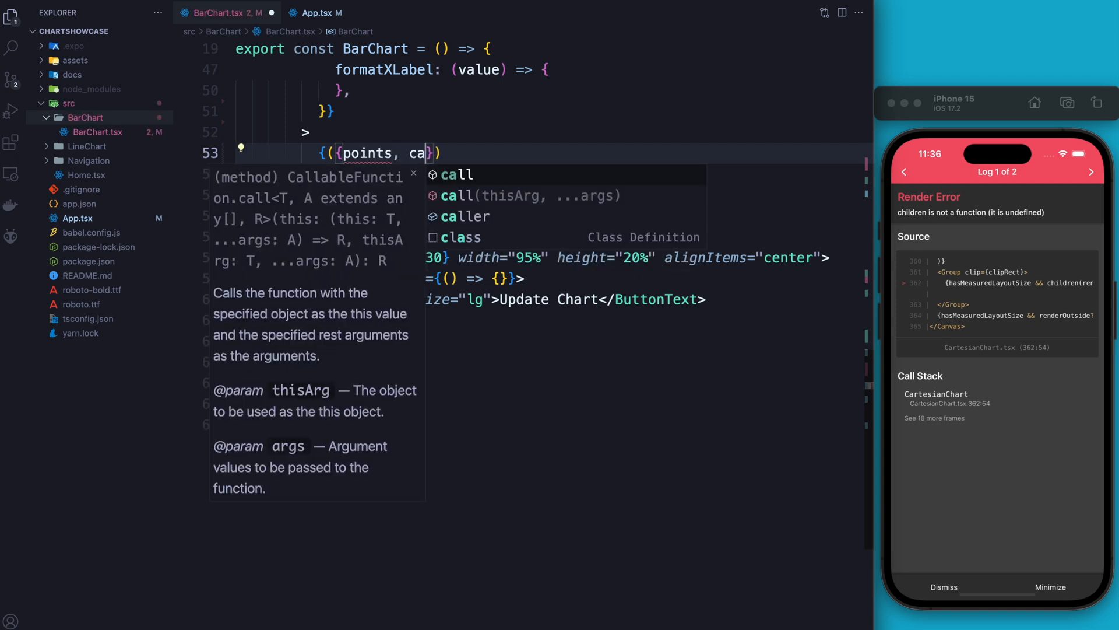
text(hartBounts)
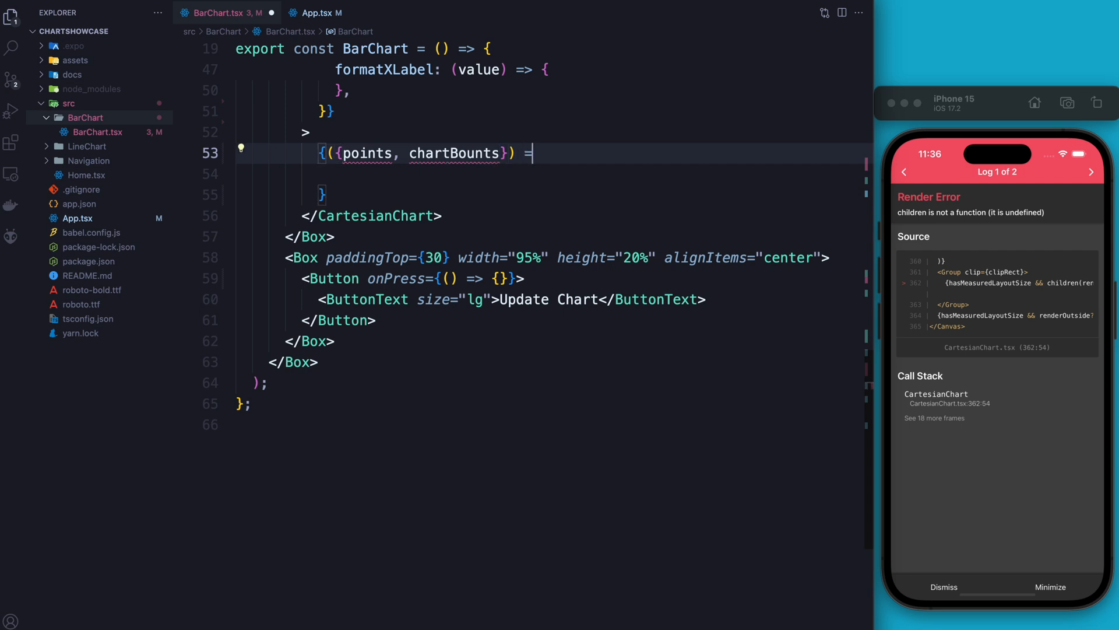
text(return)
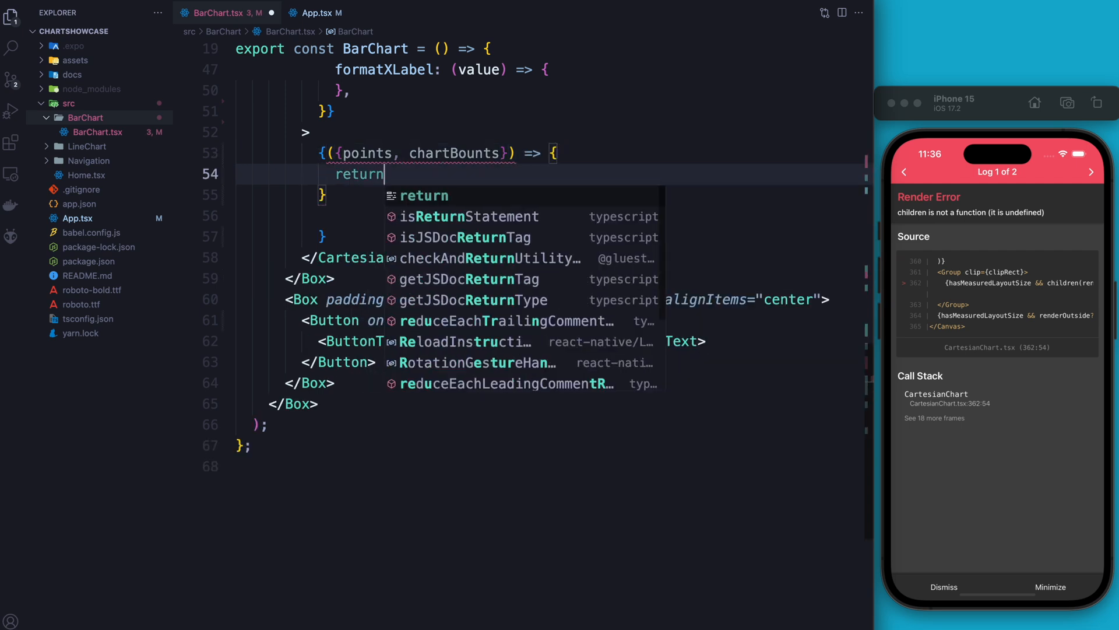
text(()
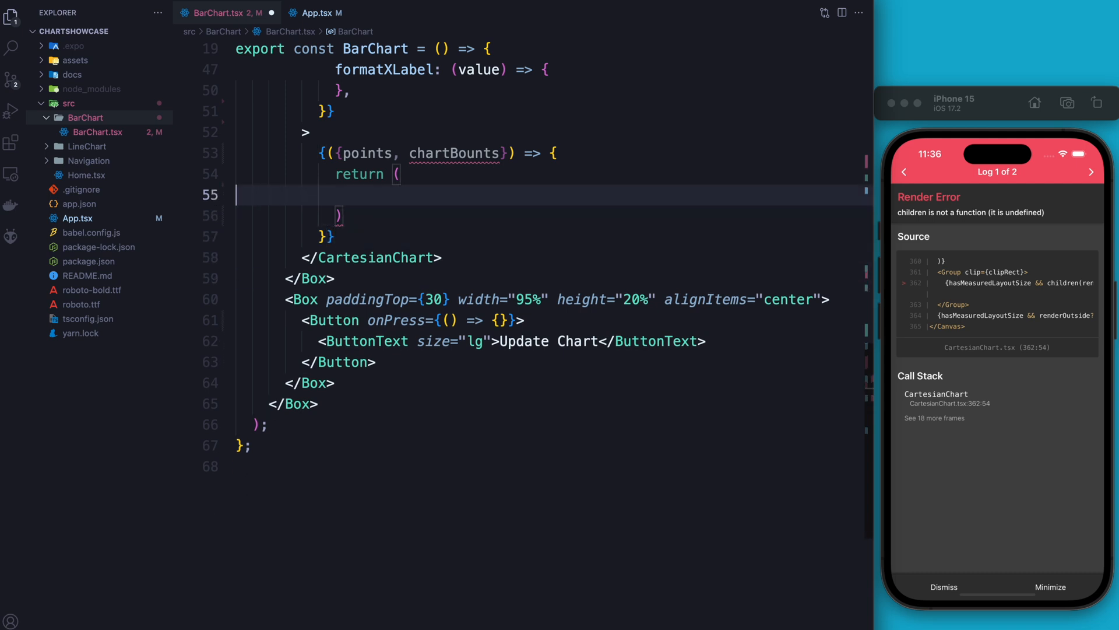
scroll(down, 3)
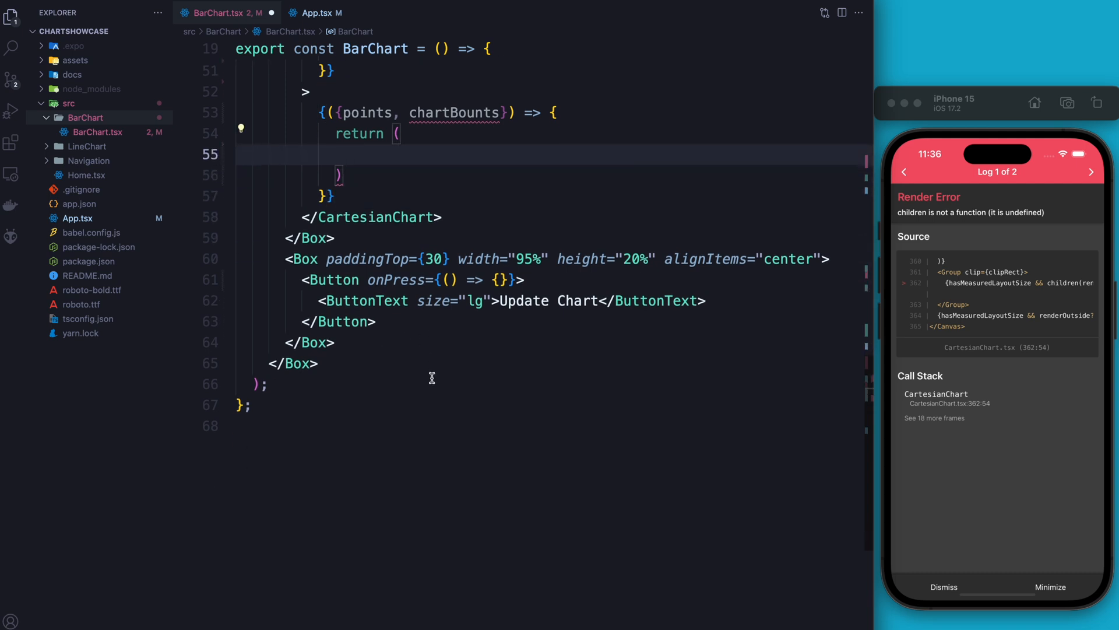
text(<></>)
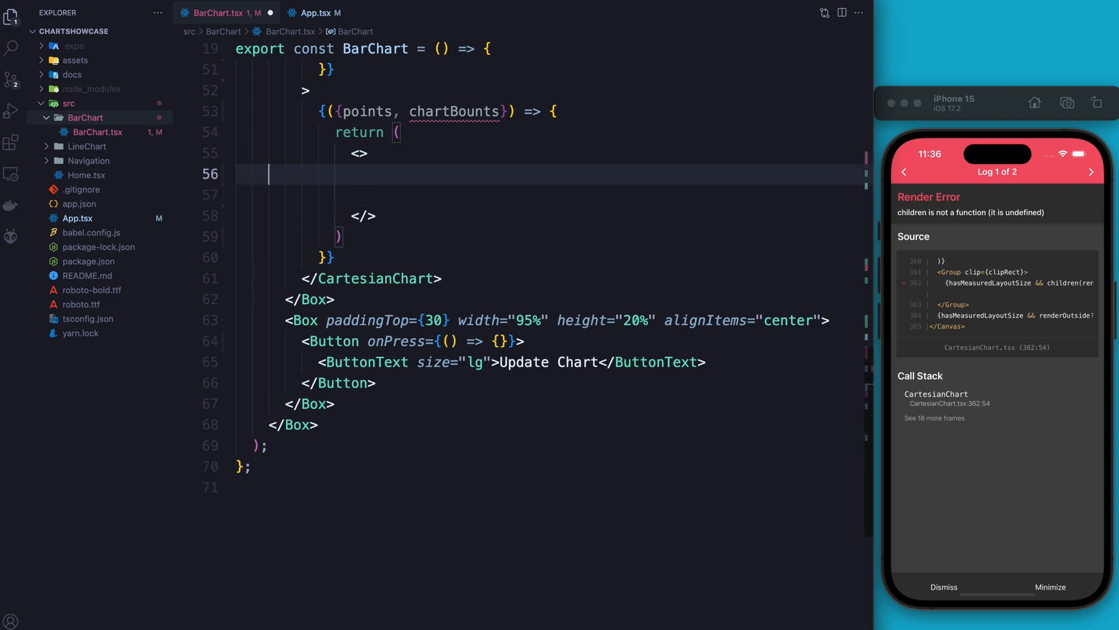
text(<Bar>)
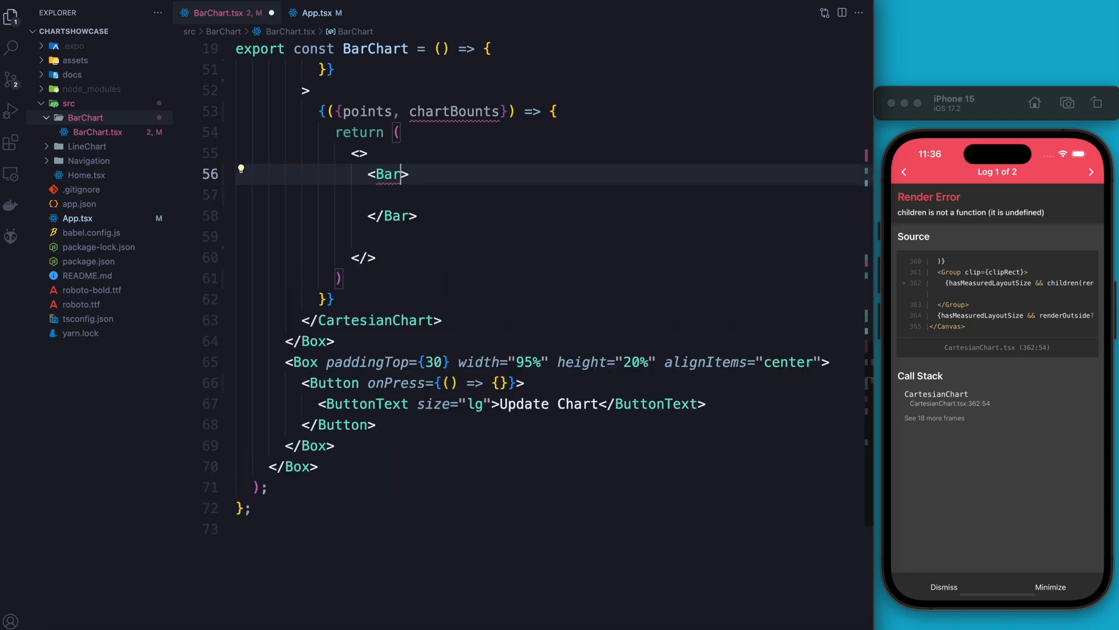
Give the Bar points={points.listenCount} and chartBounds={chartBounts}.
key(Enter)
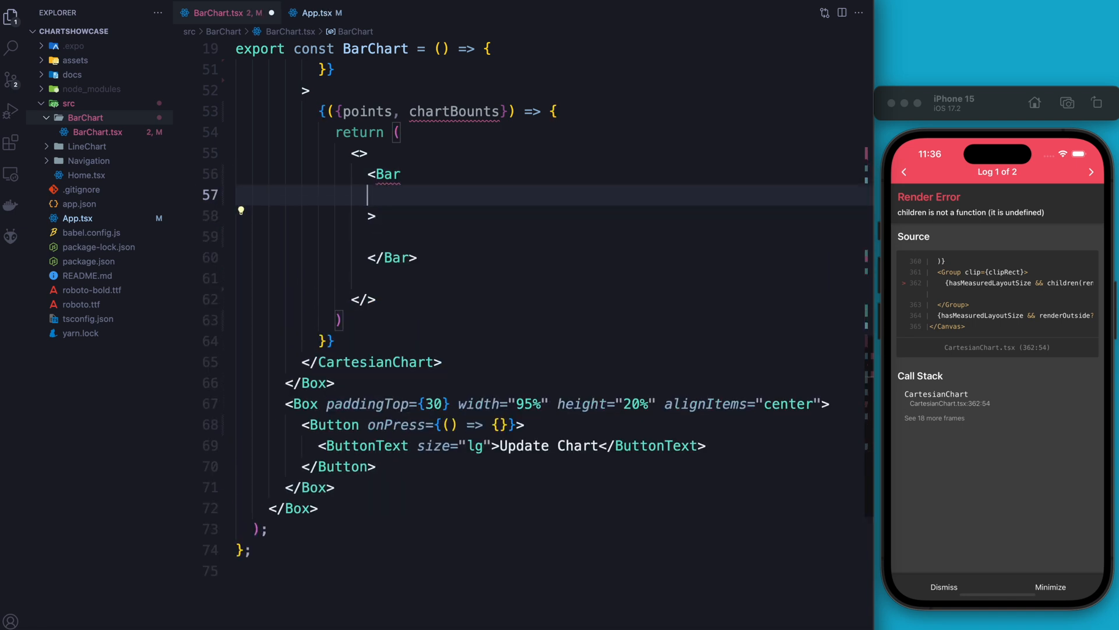
text(points={})
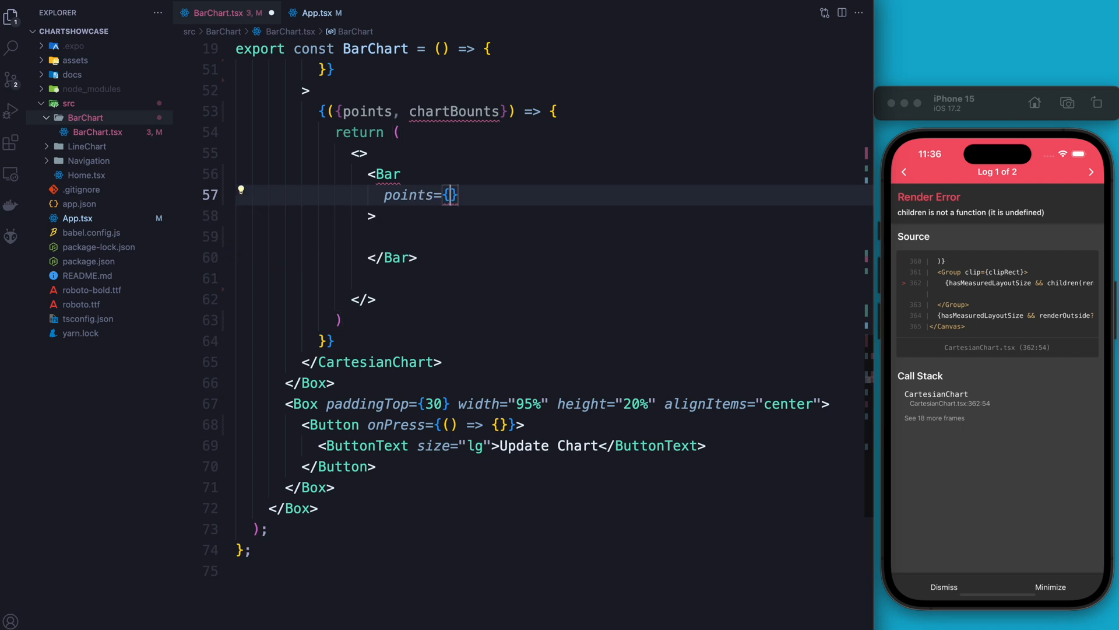
text(poin)
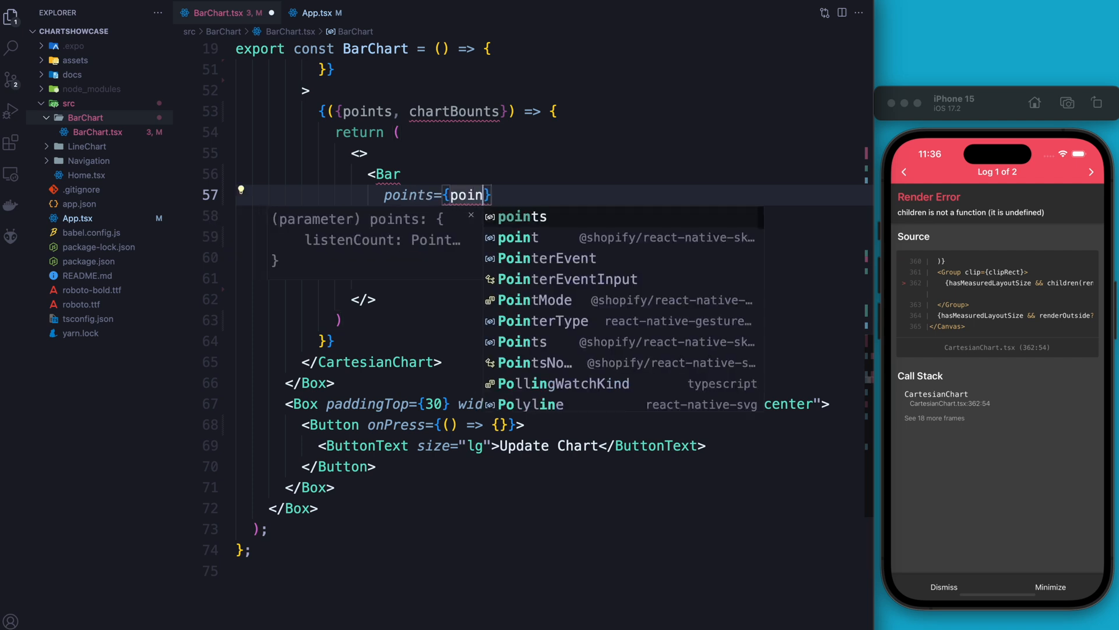
text(.listenCount)
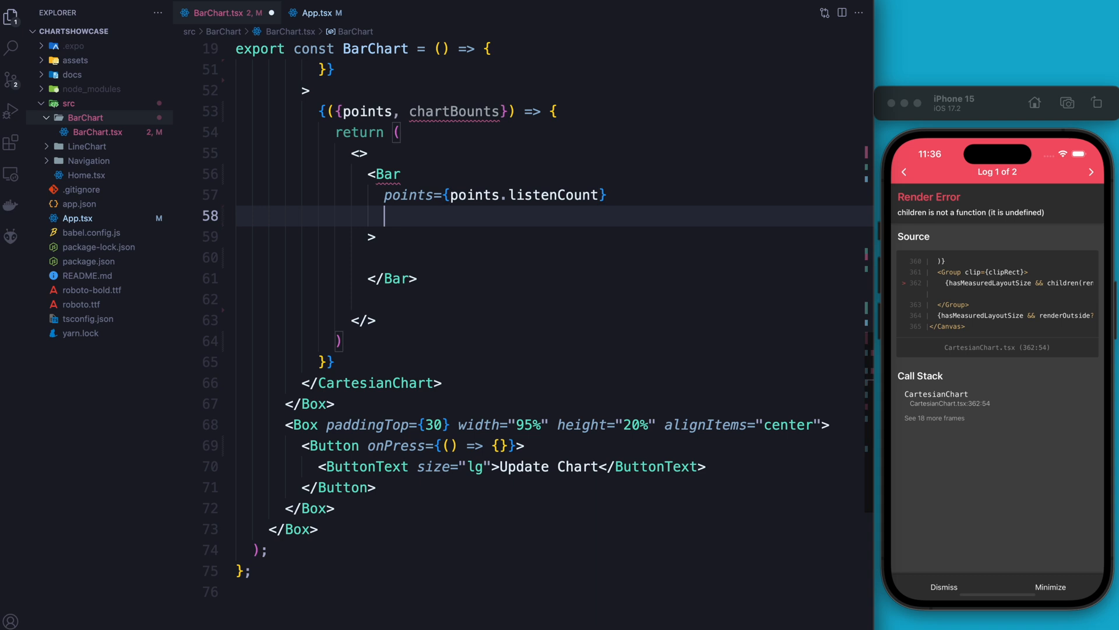
text(chartBounds={})
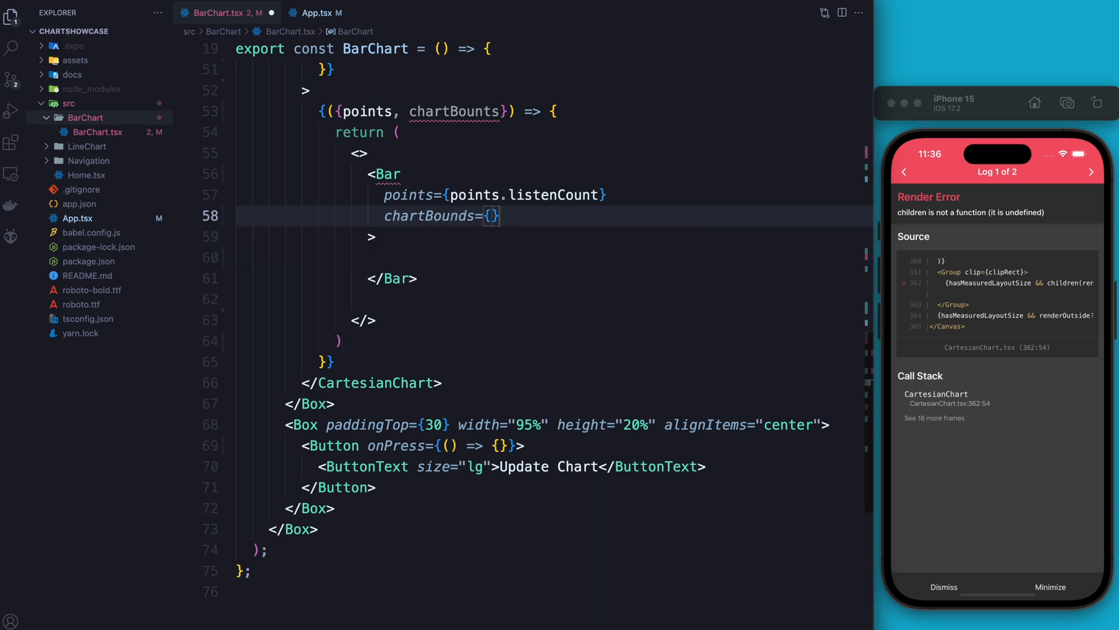
text(chartBounds)
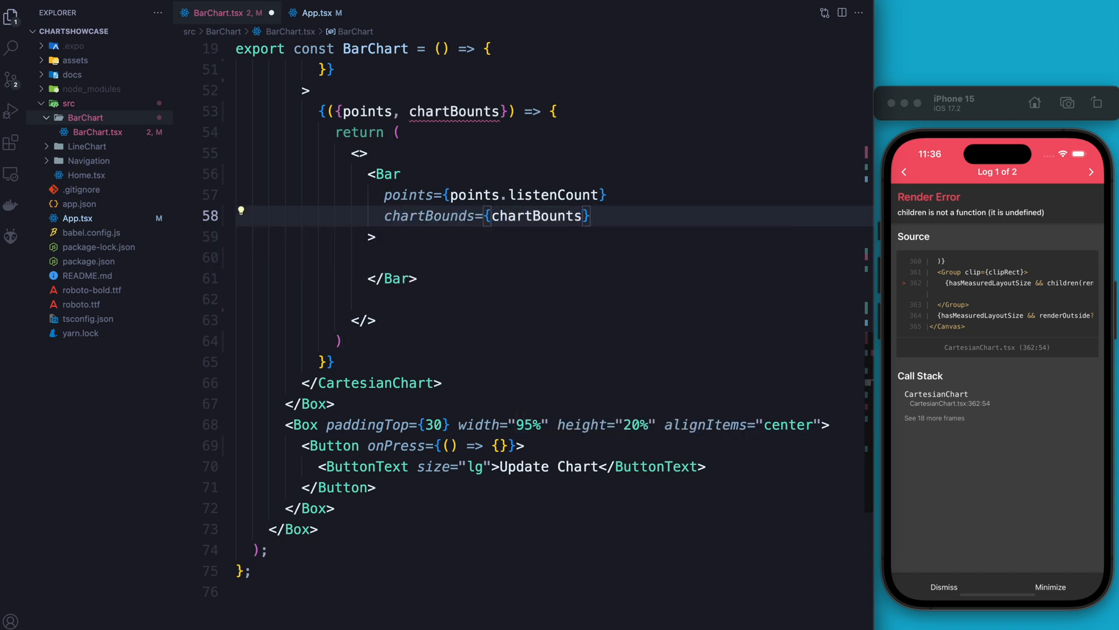
Add a 1000 ms timing animation and roundedCorners topLeft 10, topRight 10 to the Bar.
text(animate={})
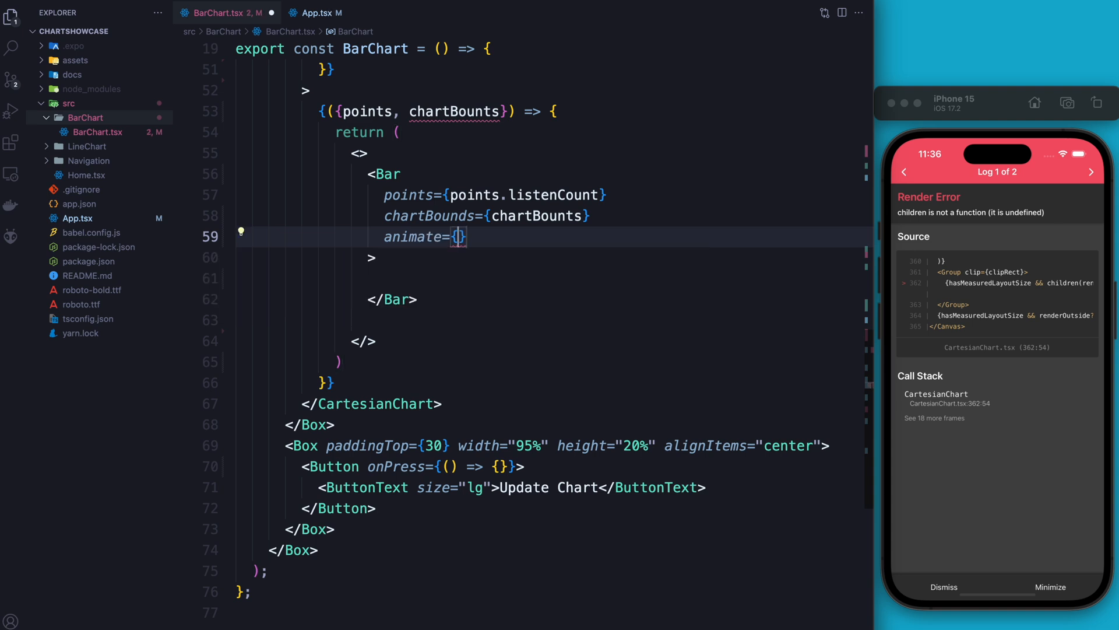
text(type)
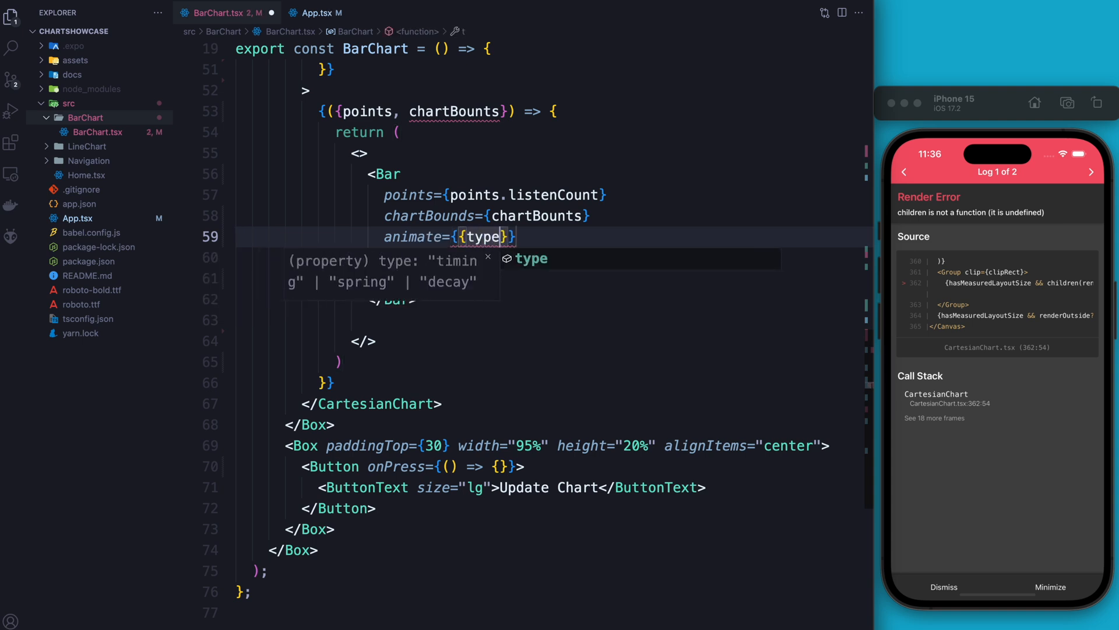
text(: "timing")
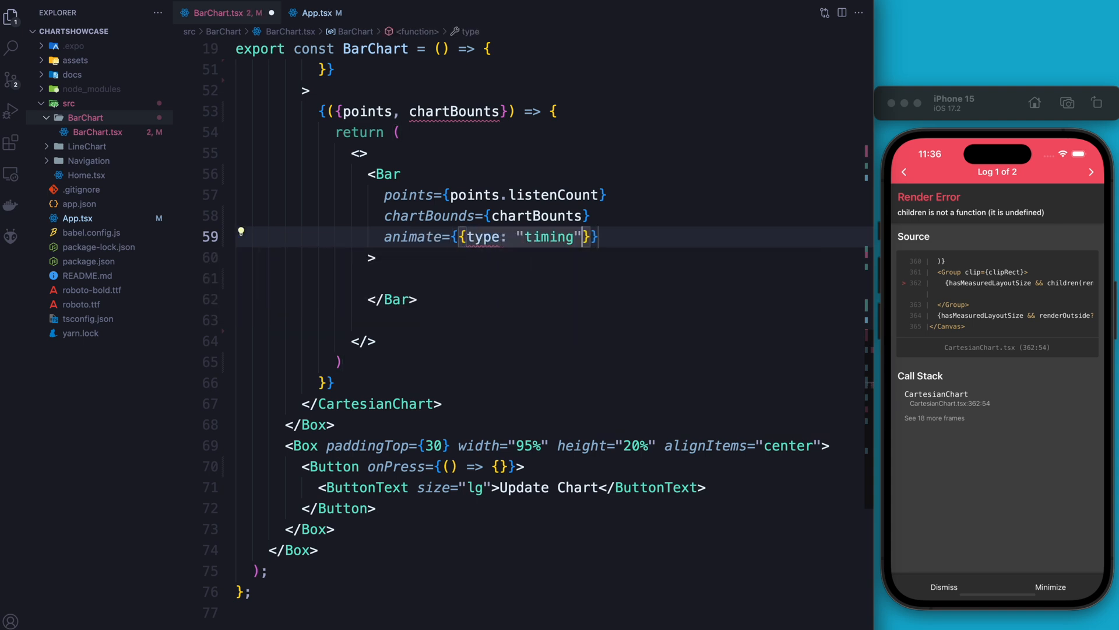
text(, d)
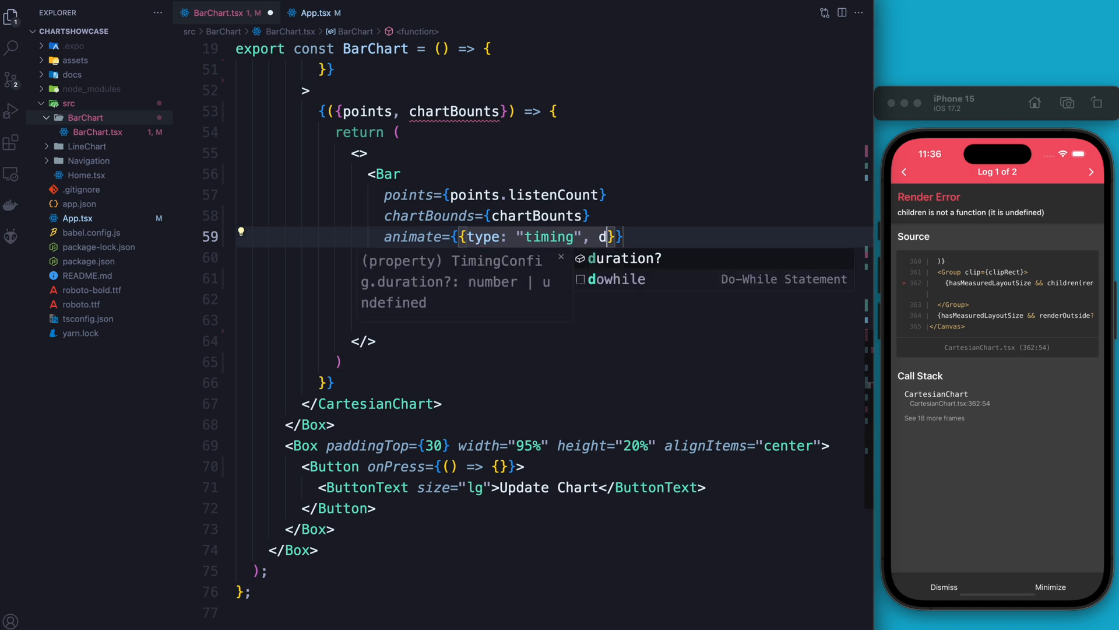
text(uration: 1000)
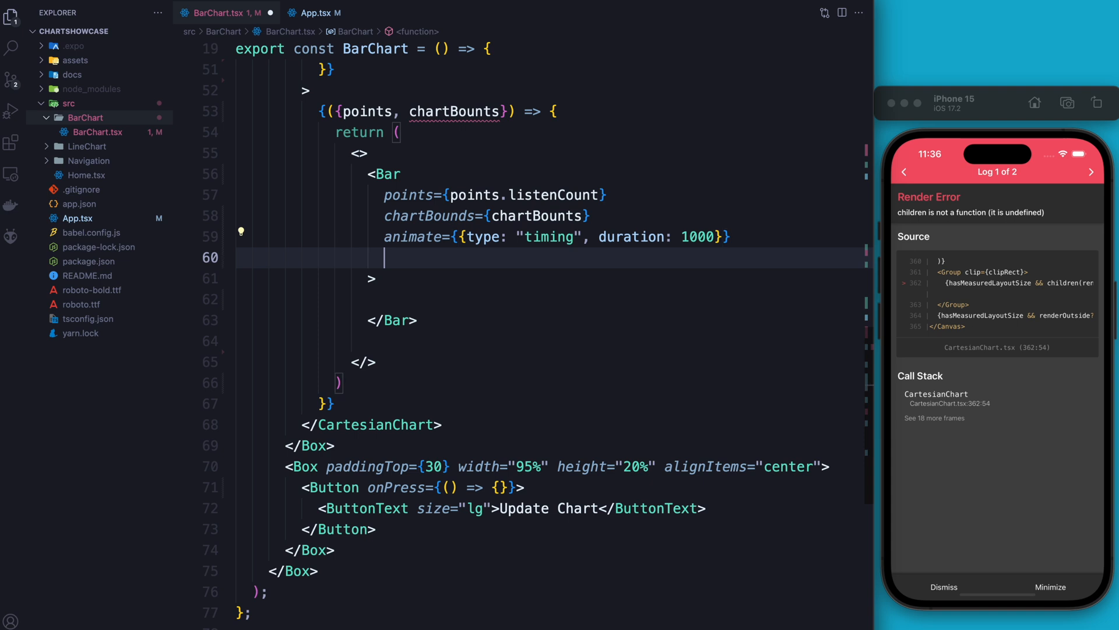
text(roundedCorners={})
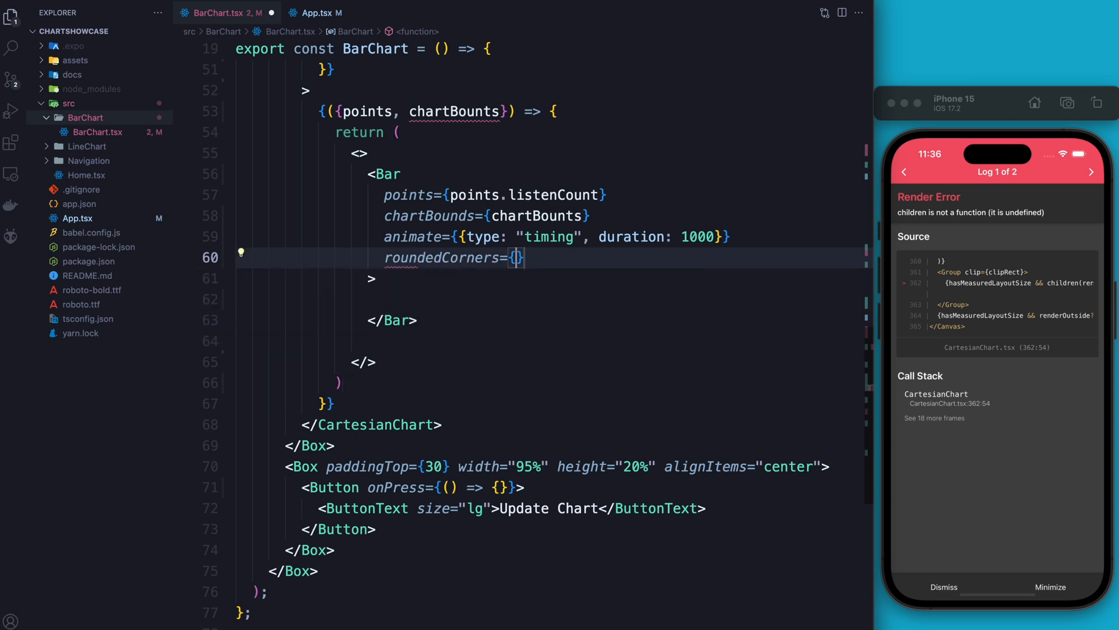
text(topLeft)
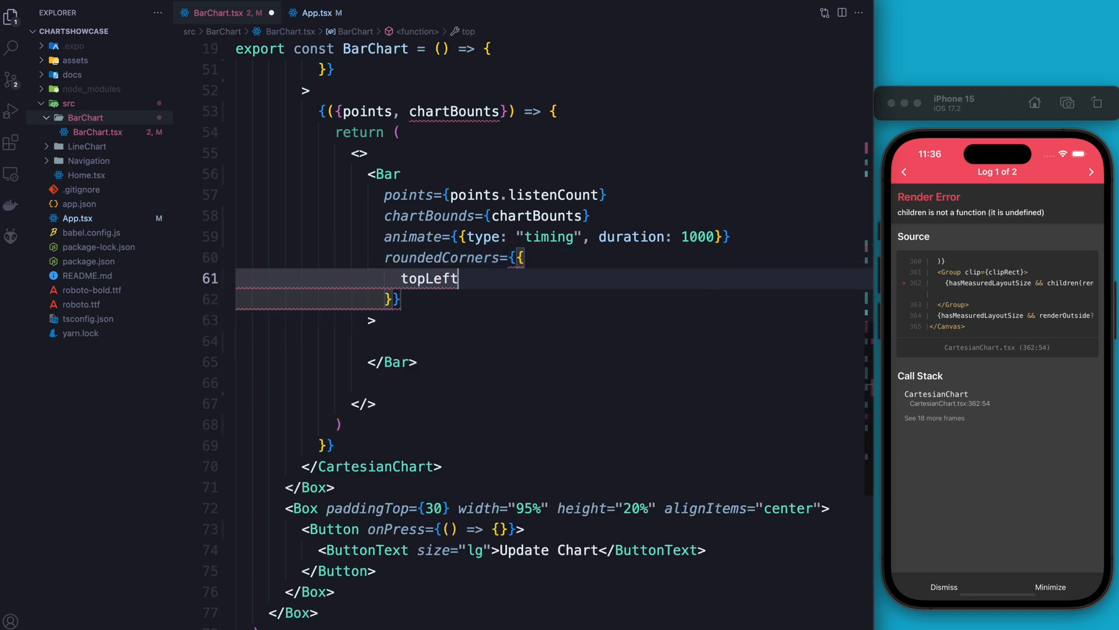
text(: 10,)
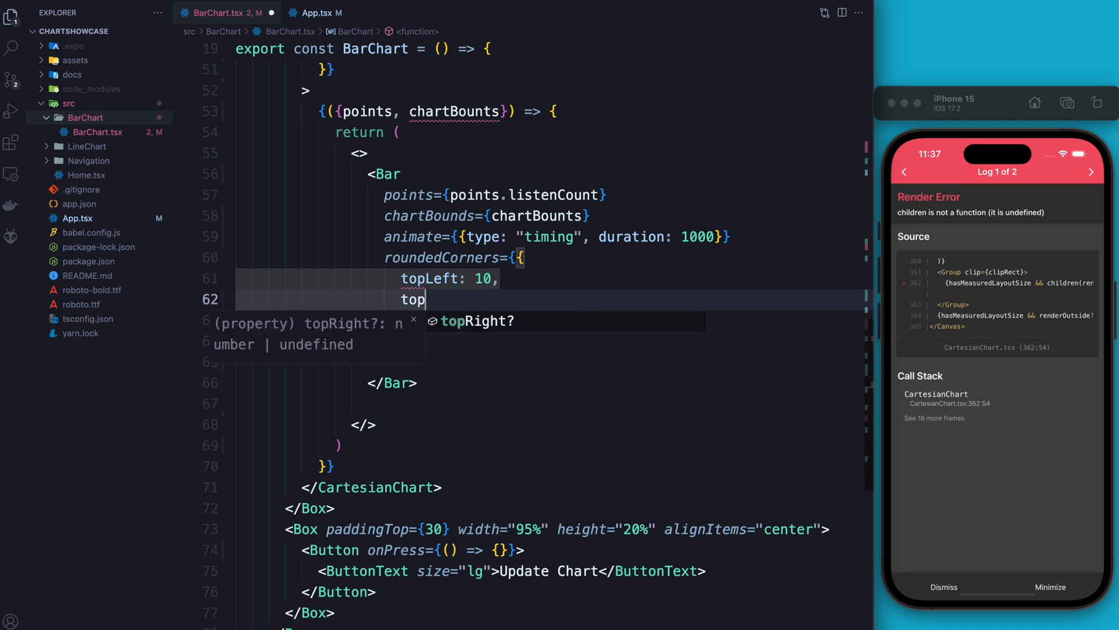
text(Right: 10)
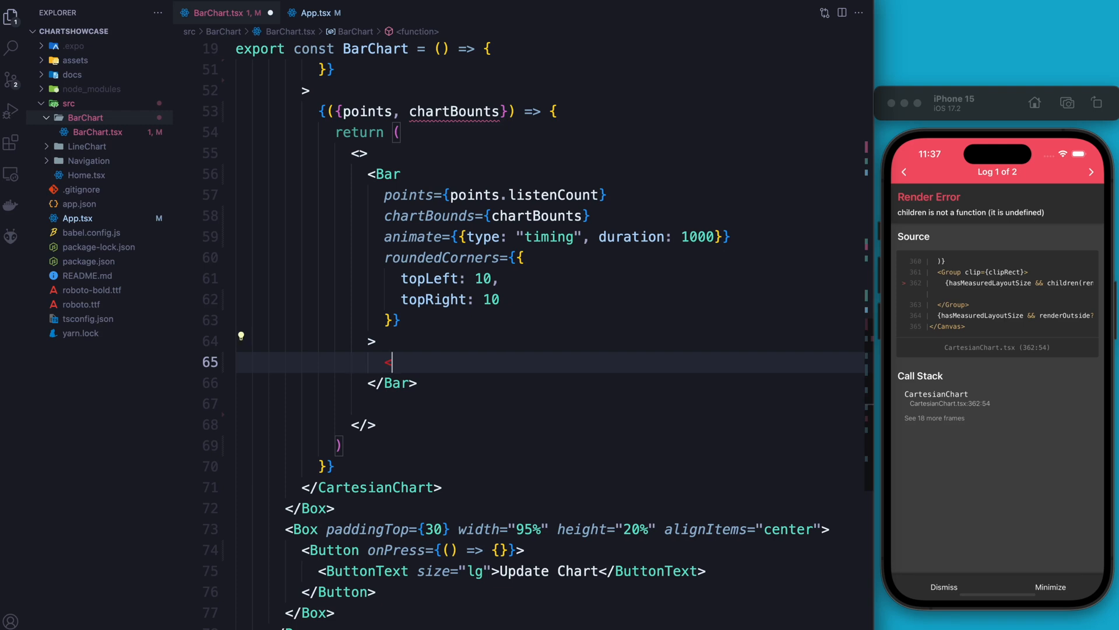
Fill the Bar with a LinearGradient from vec(0, 0) to vec(0, 400), colours green to #90ee9050.
text(<LinearGradient)
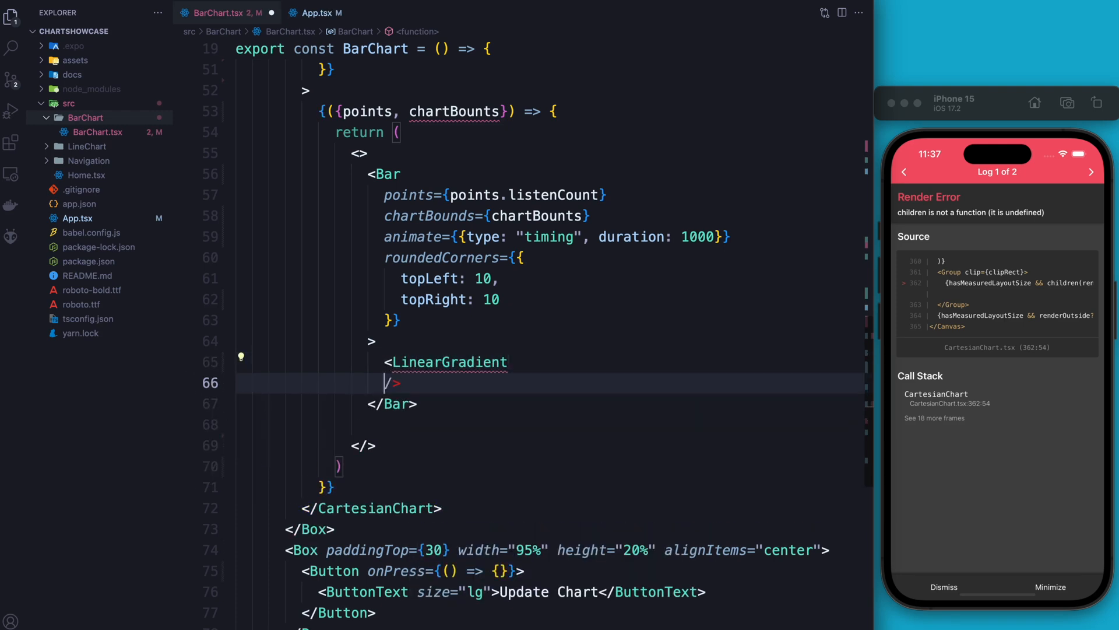
text(s)
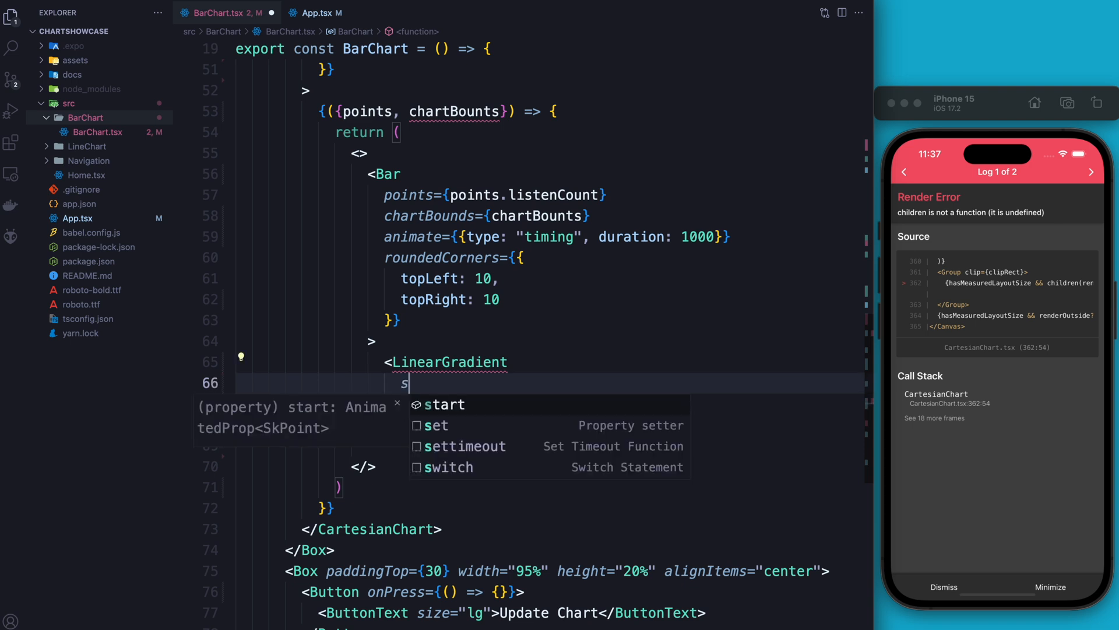
text(tart={v})
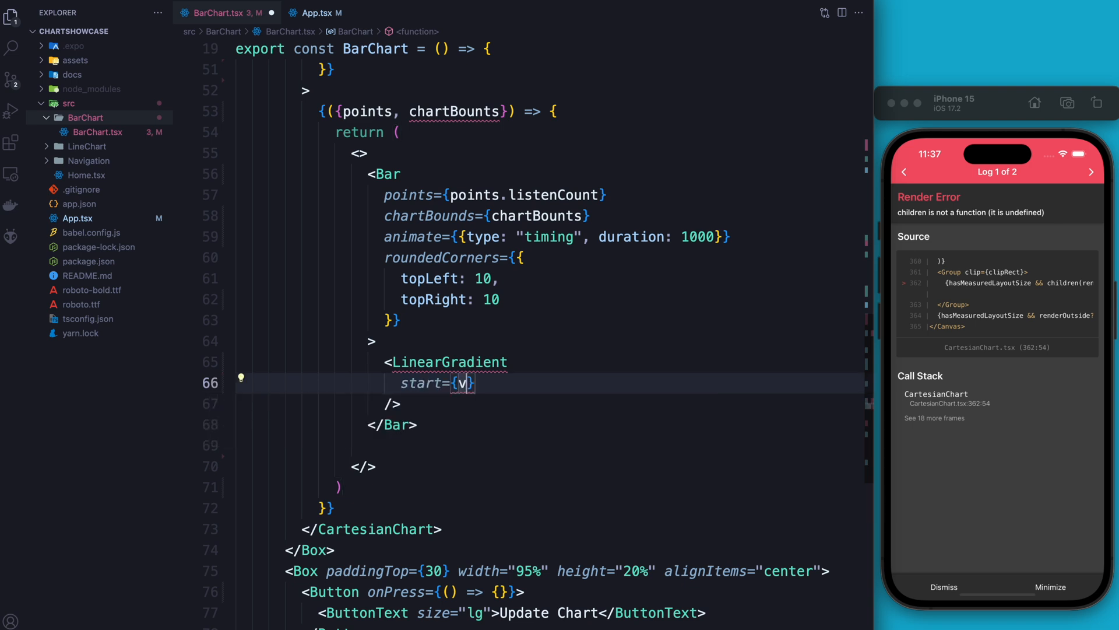
text(ec()
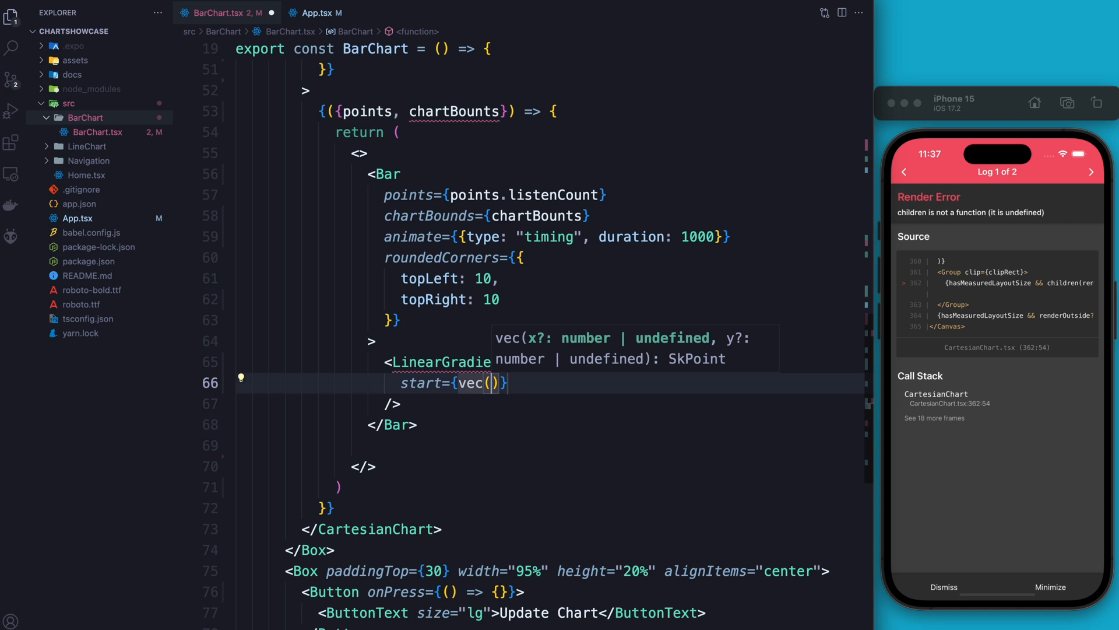
key(Enter)
text(end={vec)
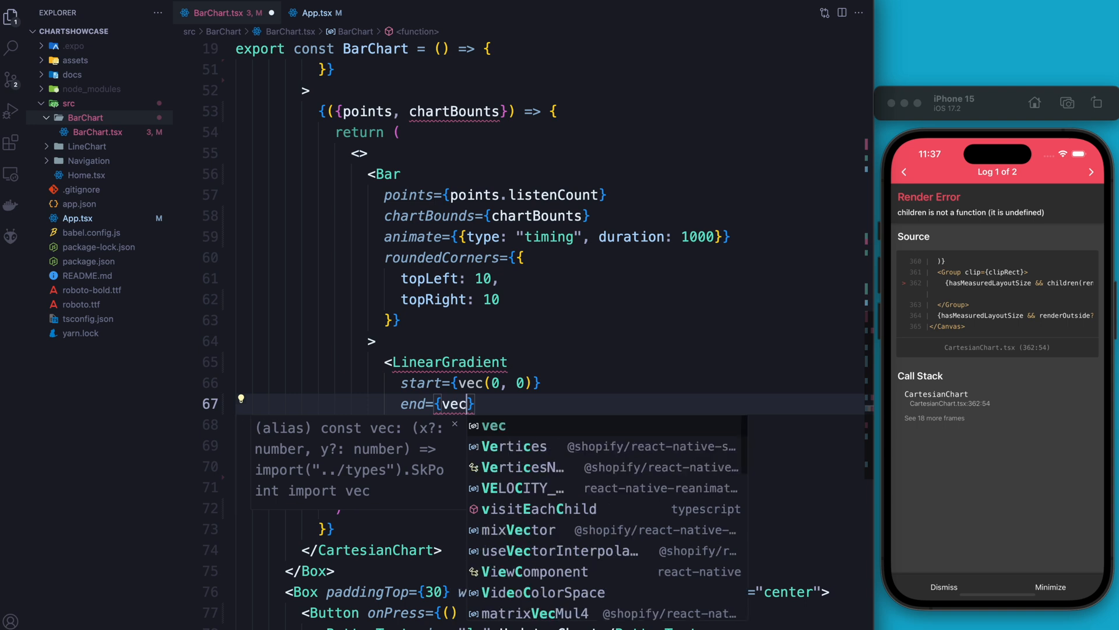
text((0,)
text(colors={)
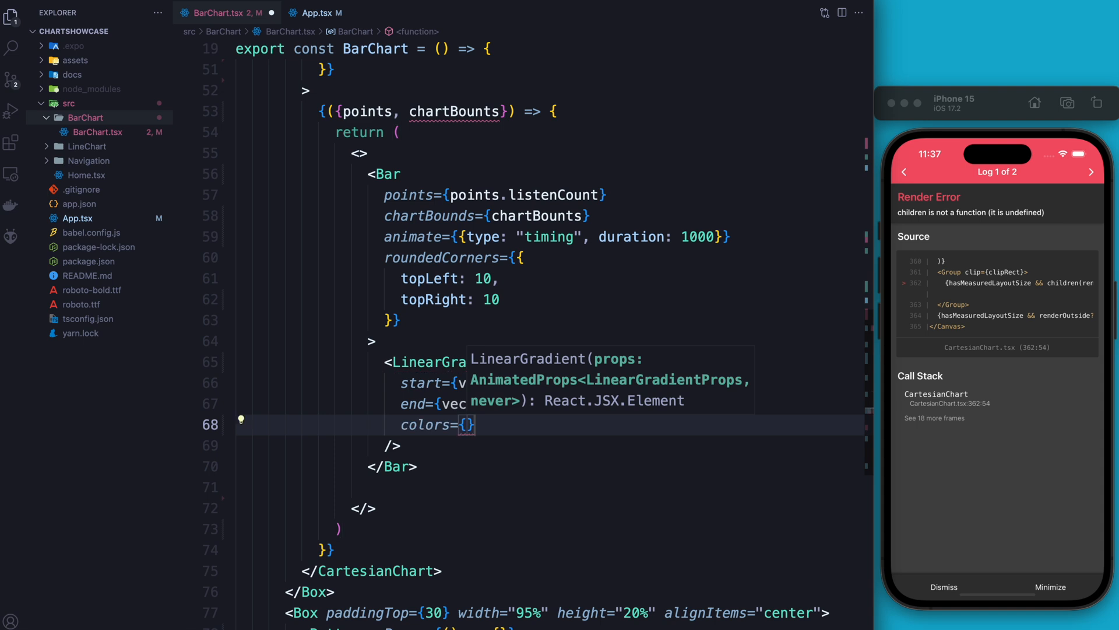
text(["gre")
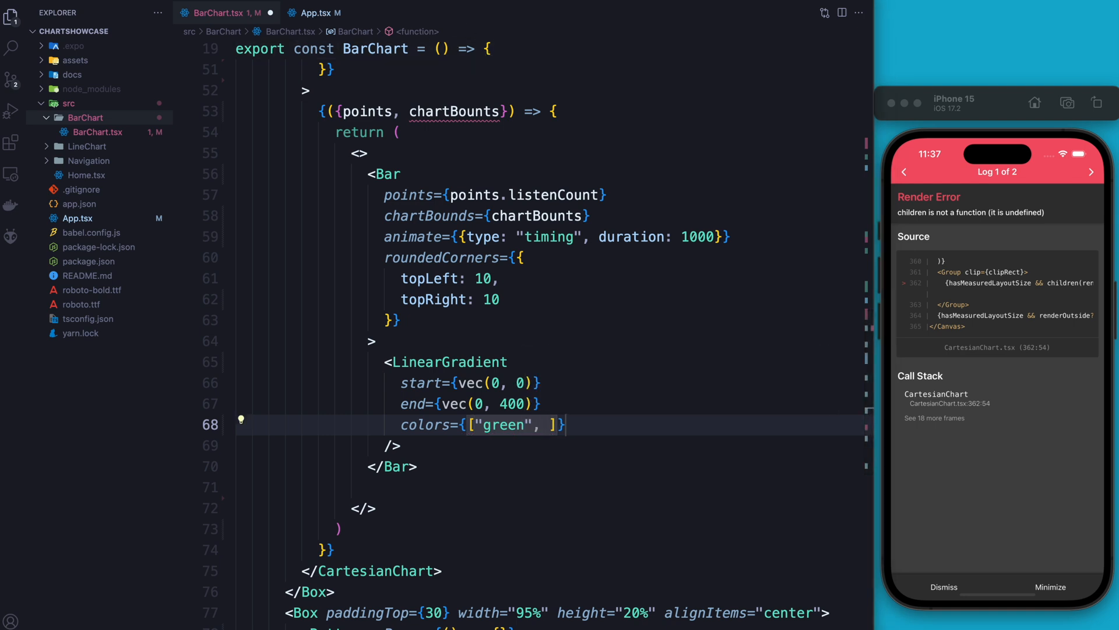
text("#90ee9050")
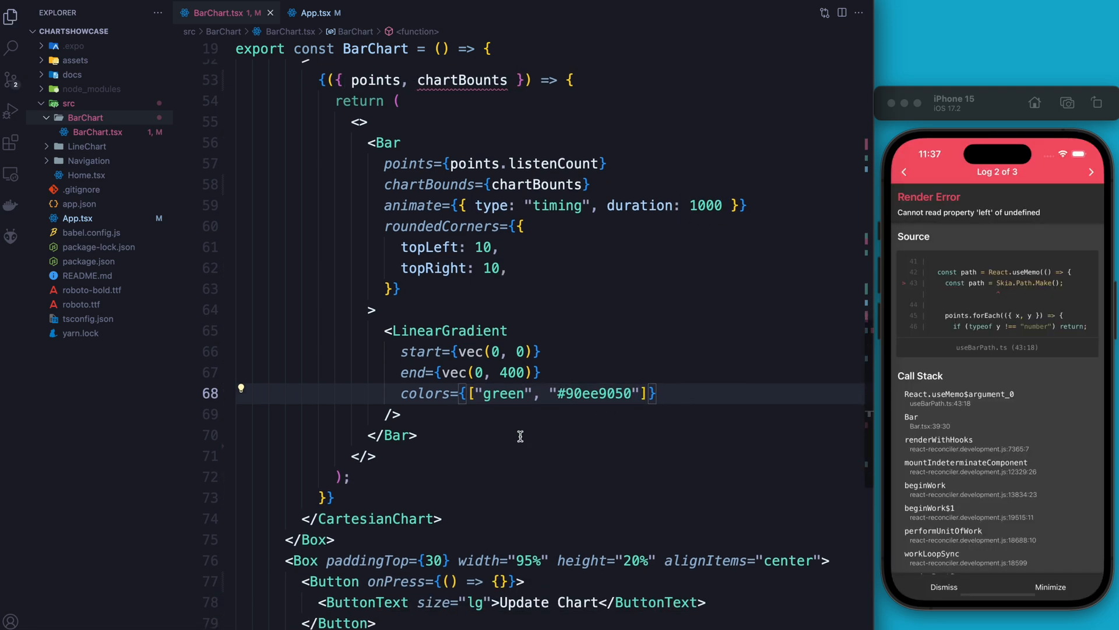
Scroll to the top of the BarChart component to start a new const line.
scroll(down, 3)
text(const [)
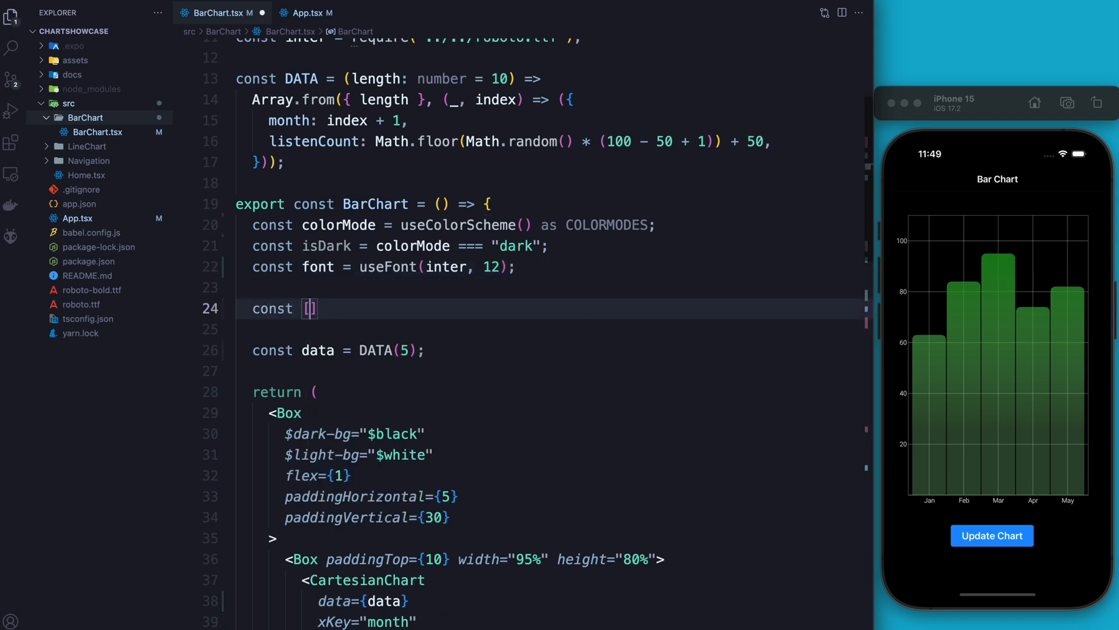
Declare const [data, setData] = useState(DATA(5)) and select setData for reuse.
text(data, se)
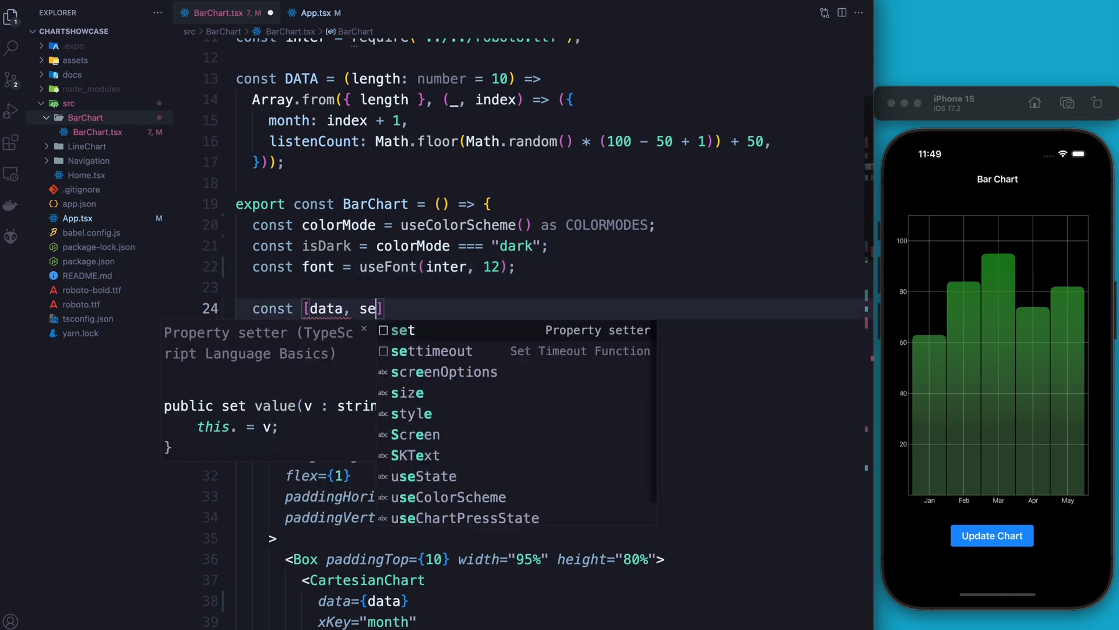
text(tData] =)
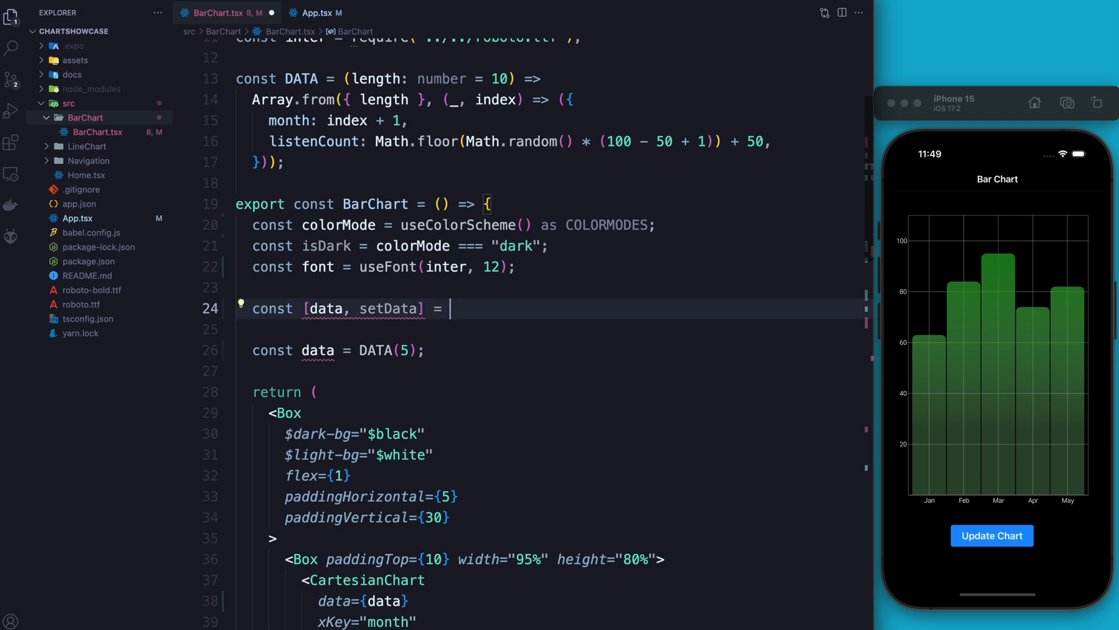
text(useState)
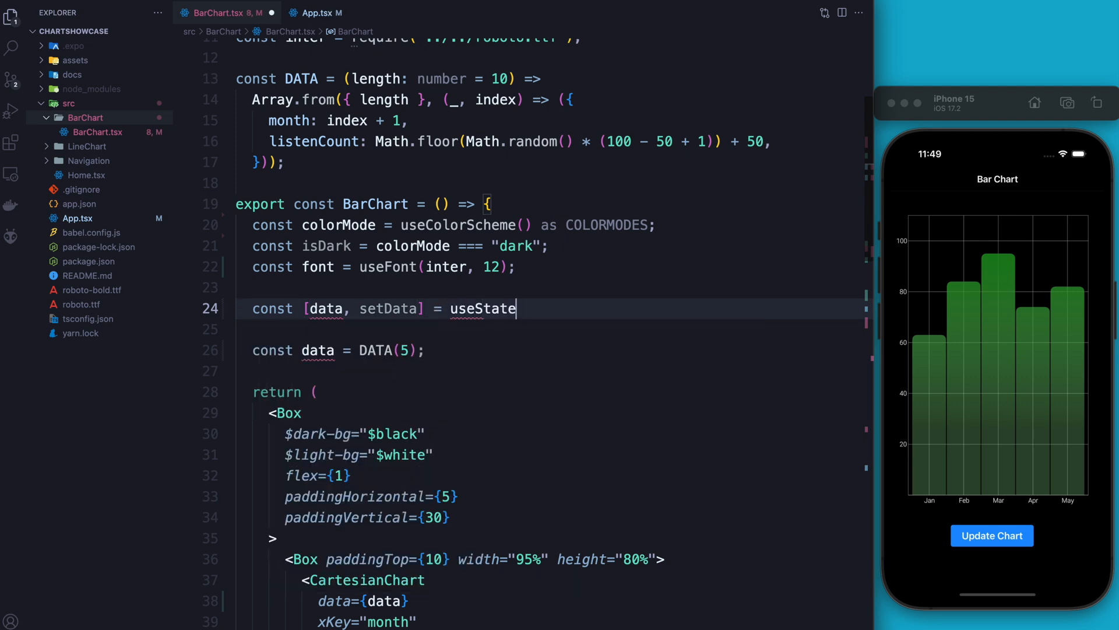
text(())
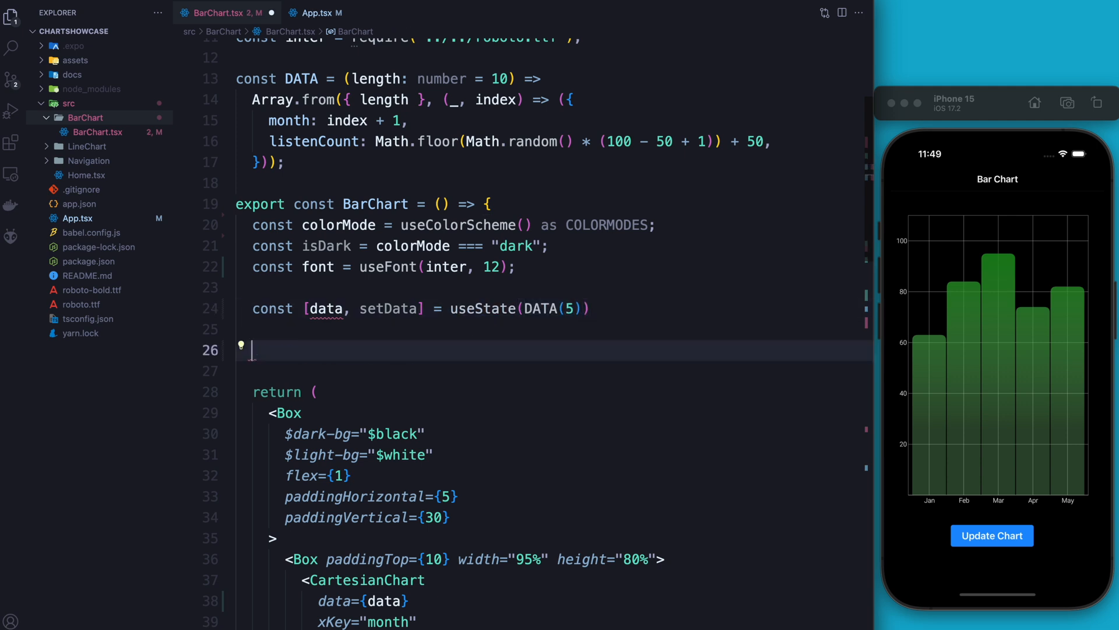
double_click(387, 350)
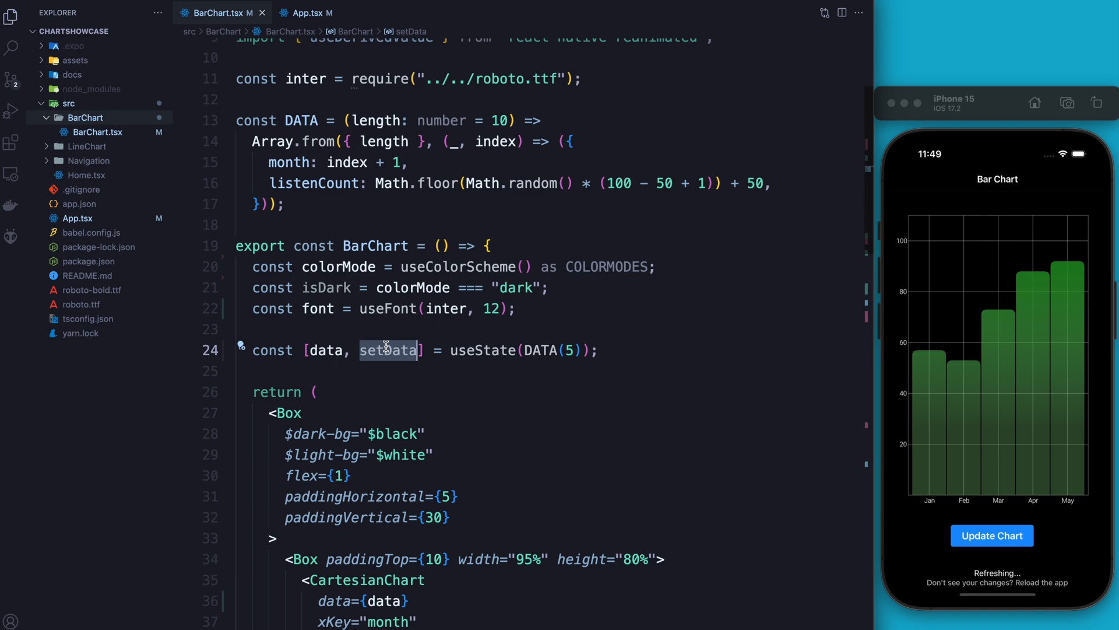
Make the Update Chart button's onPress call setData(DATA(5)).
scroll(down, 3)
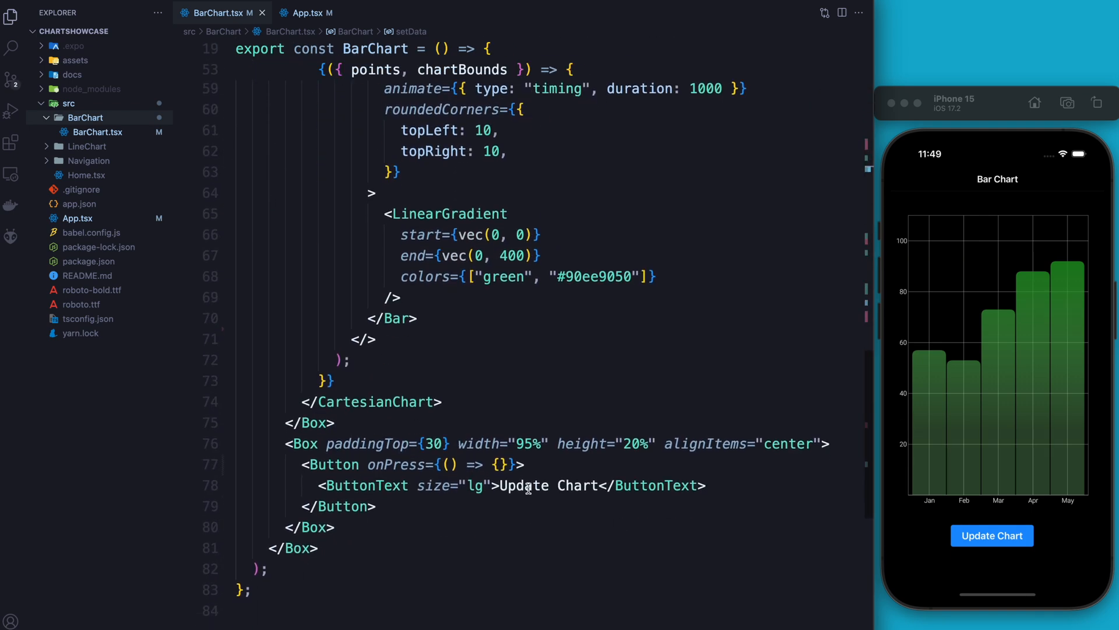
text(setData()
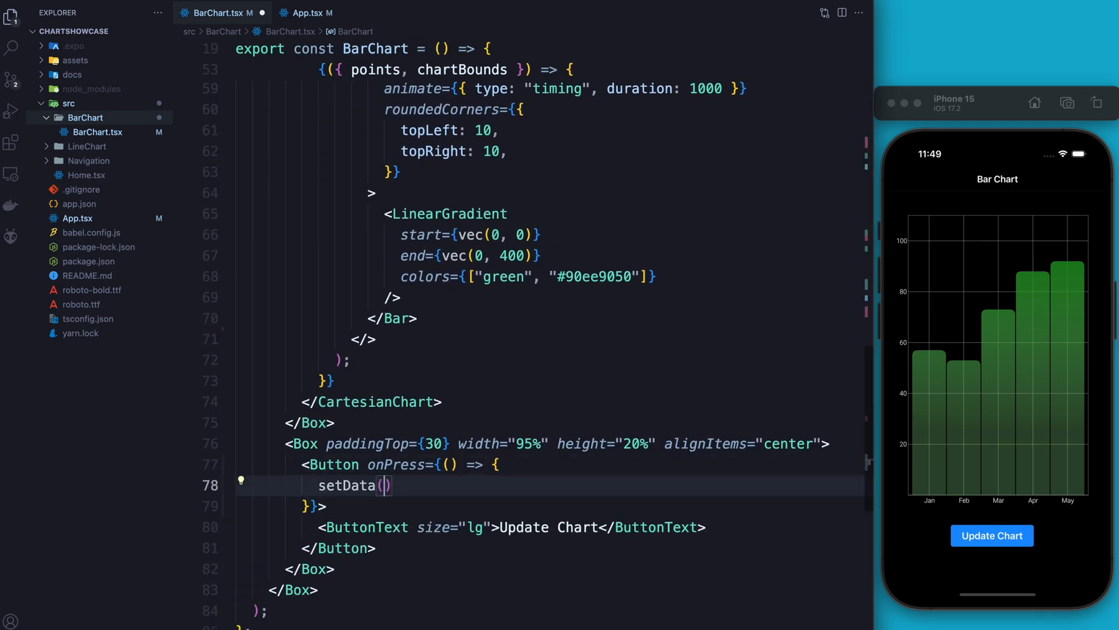
text(5)
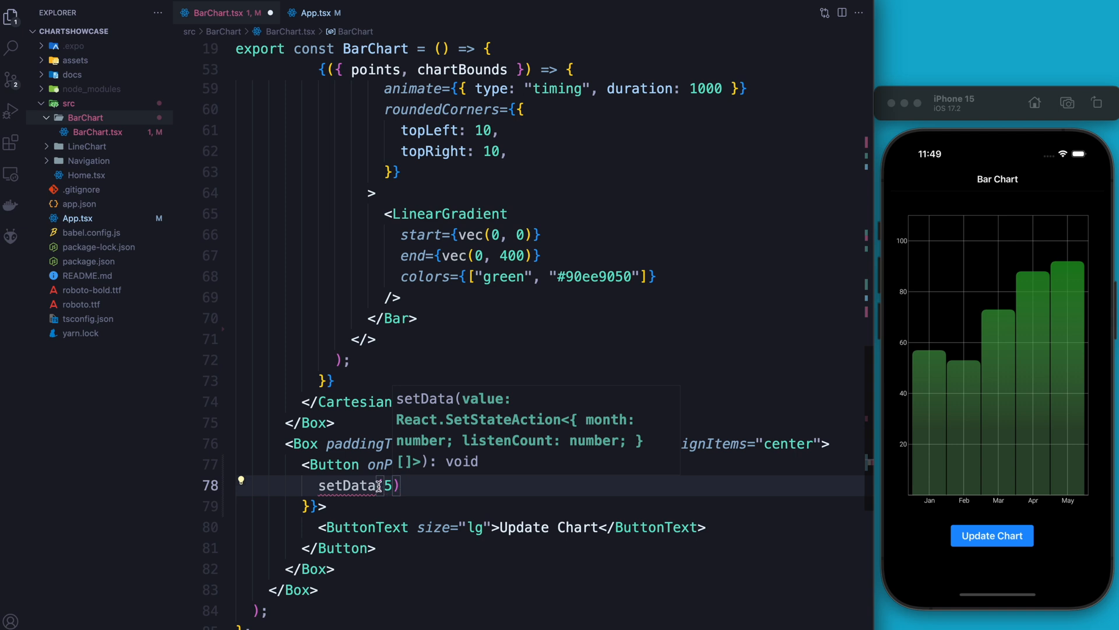
text(Da)
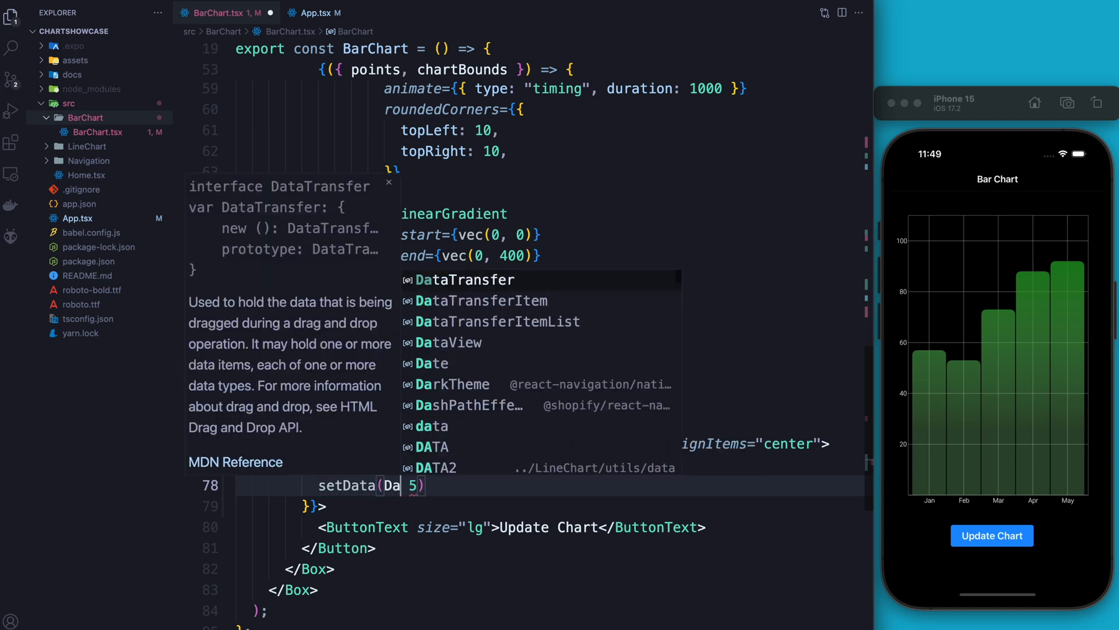
text(TA()
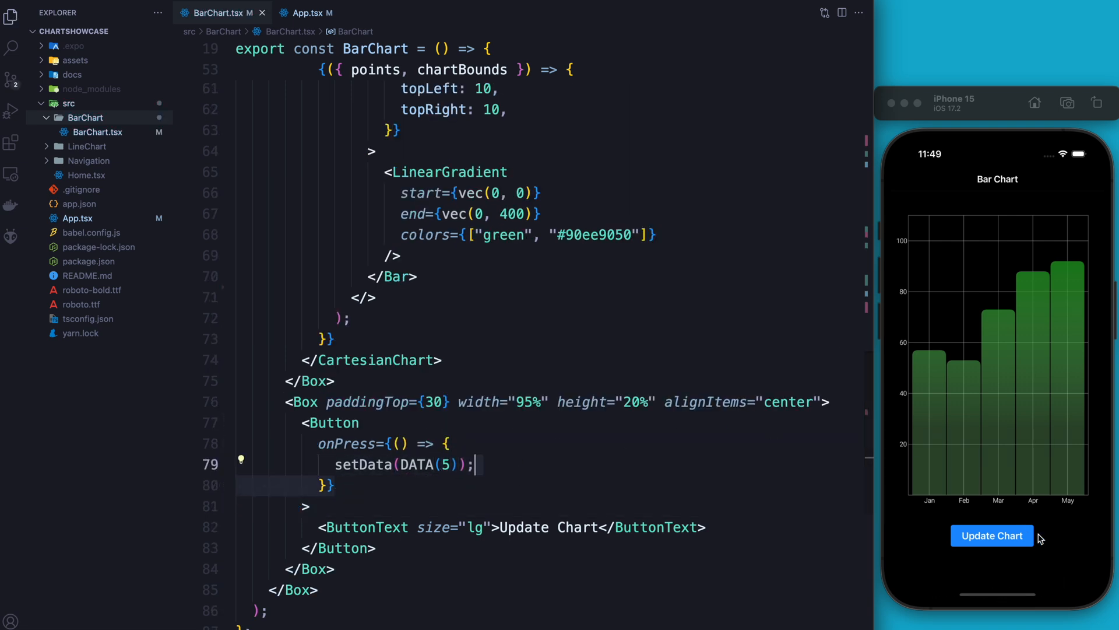
Press Update Chart in the simulator several times to see bars redraw with random heights.
click(991, 535)
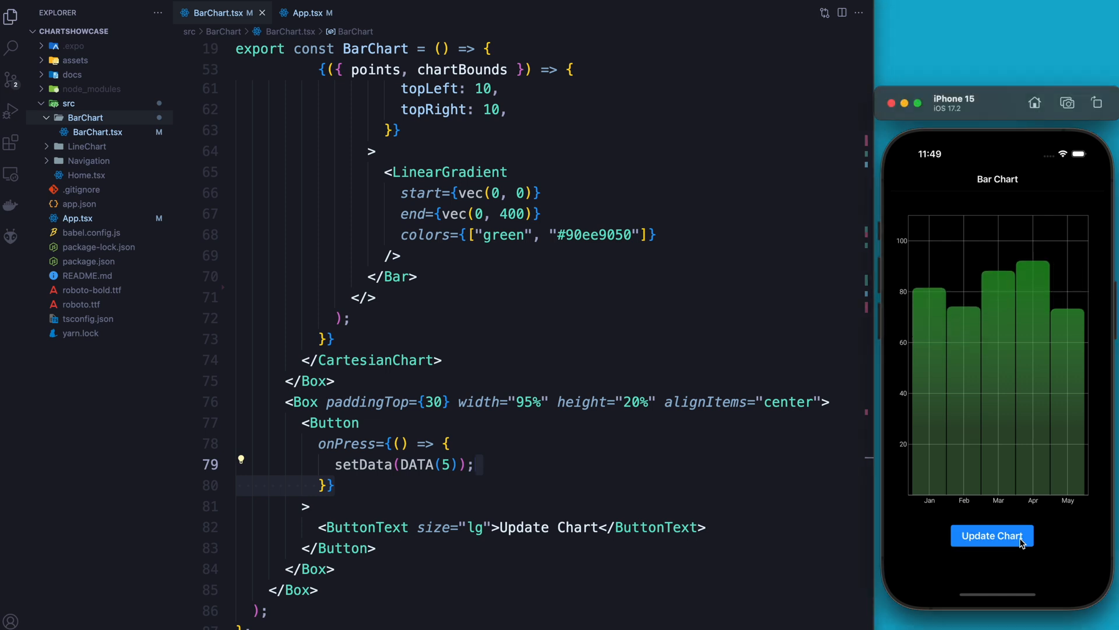
click(991, 535)
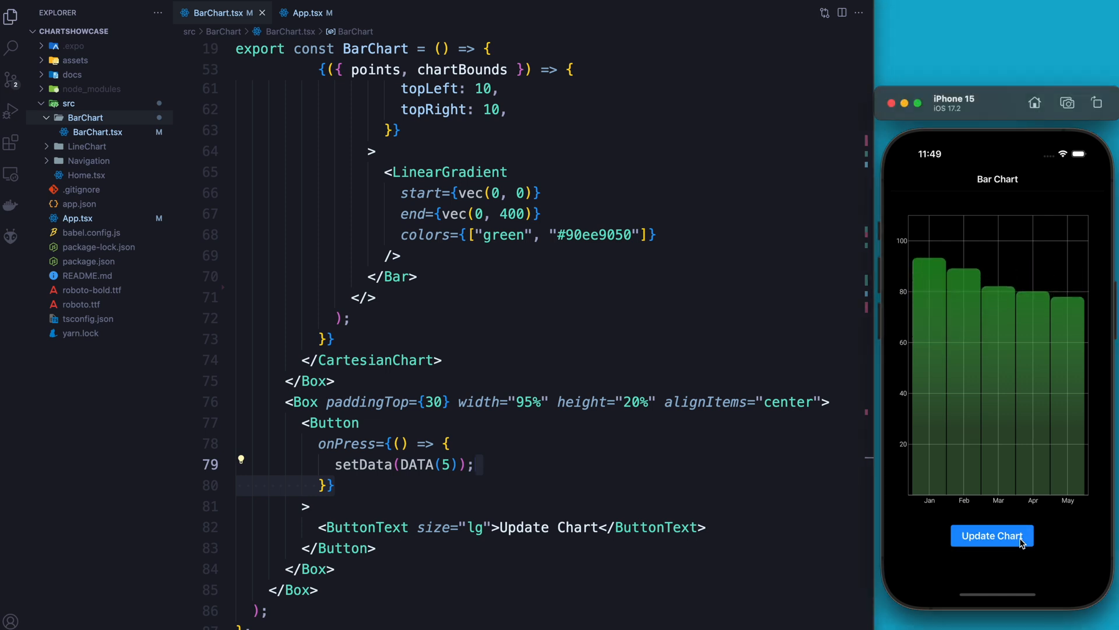
click(991, 536)
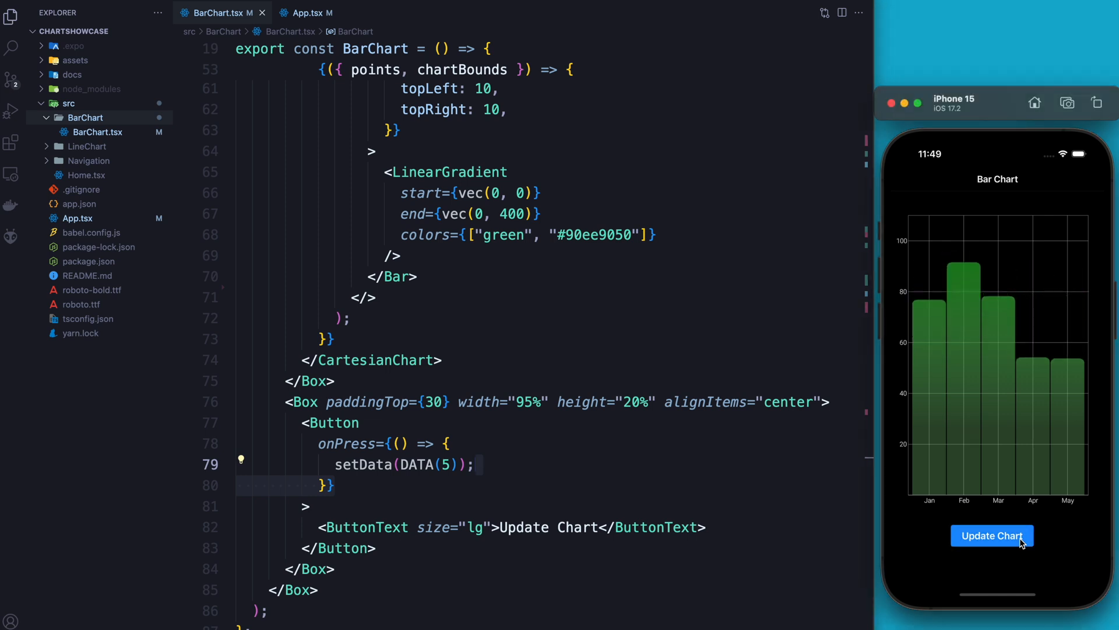
click(990, 535)
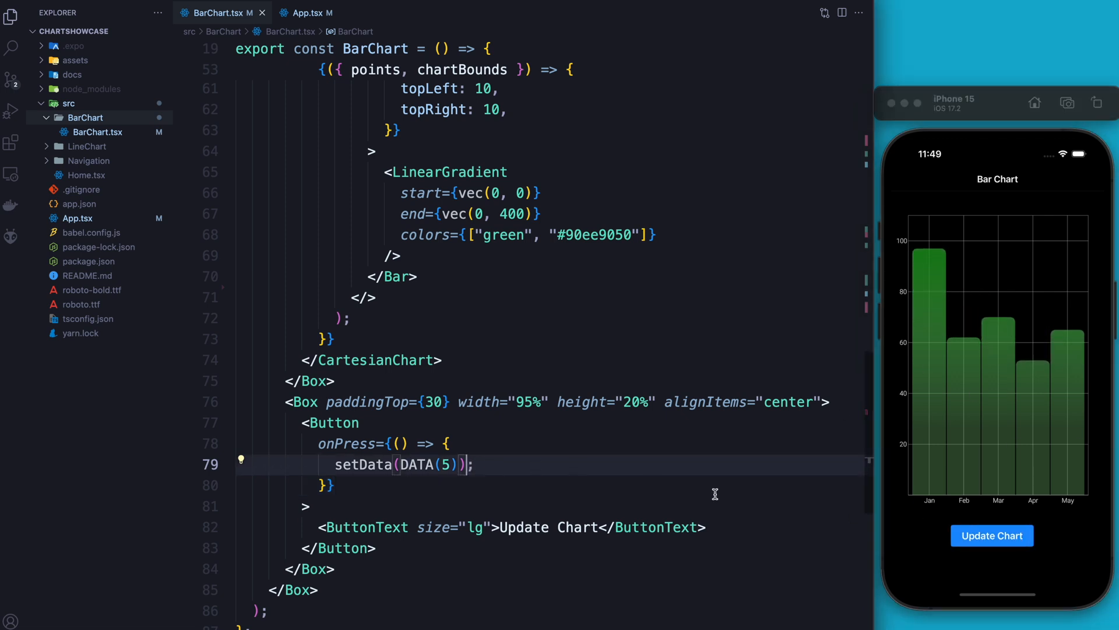
click(991, 535)
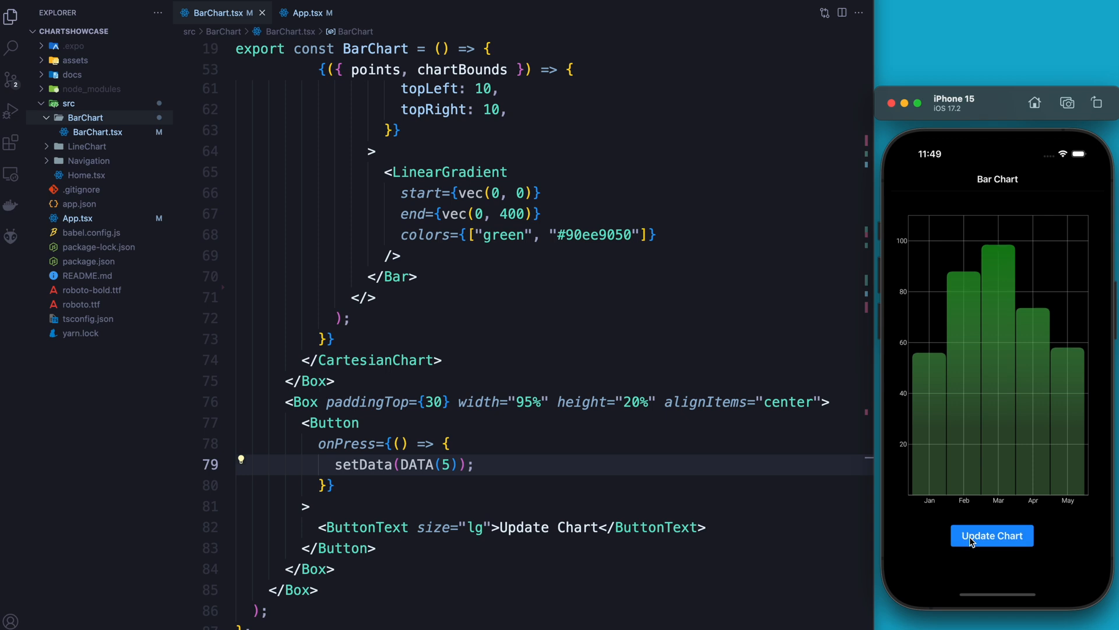
click(991, 535)
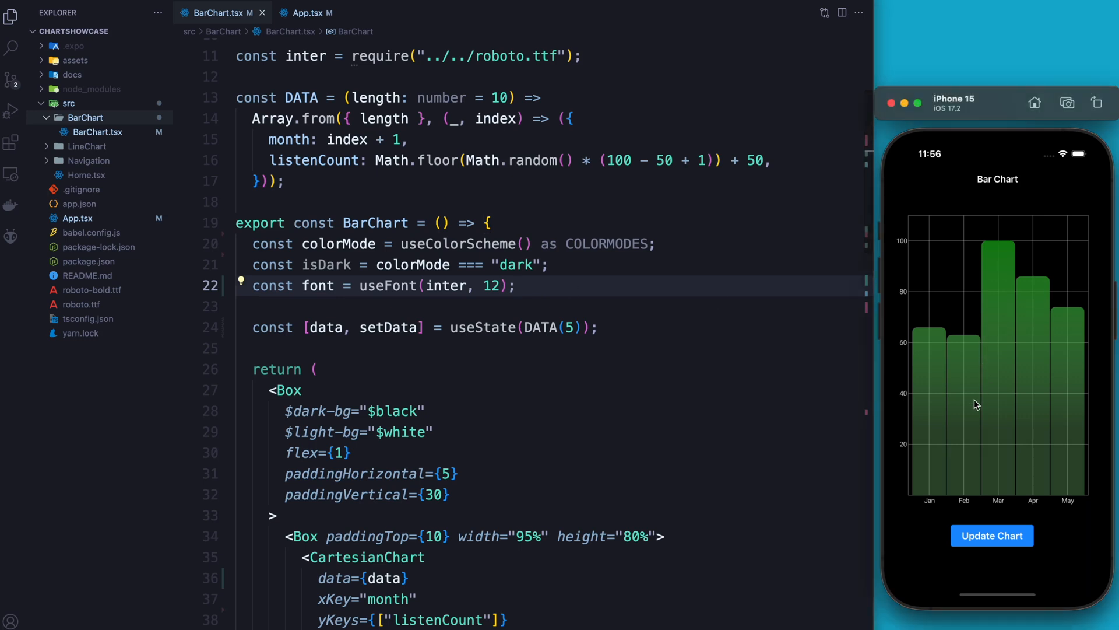
mouse_move(986, 400)
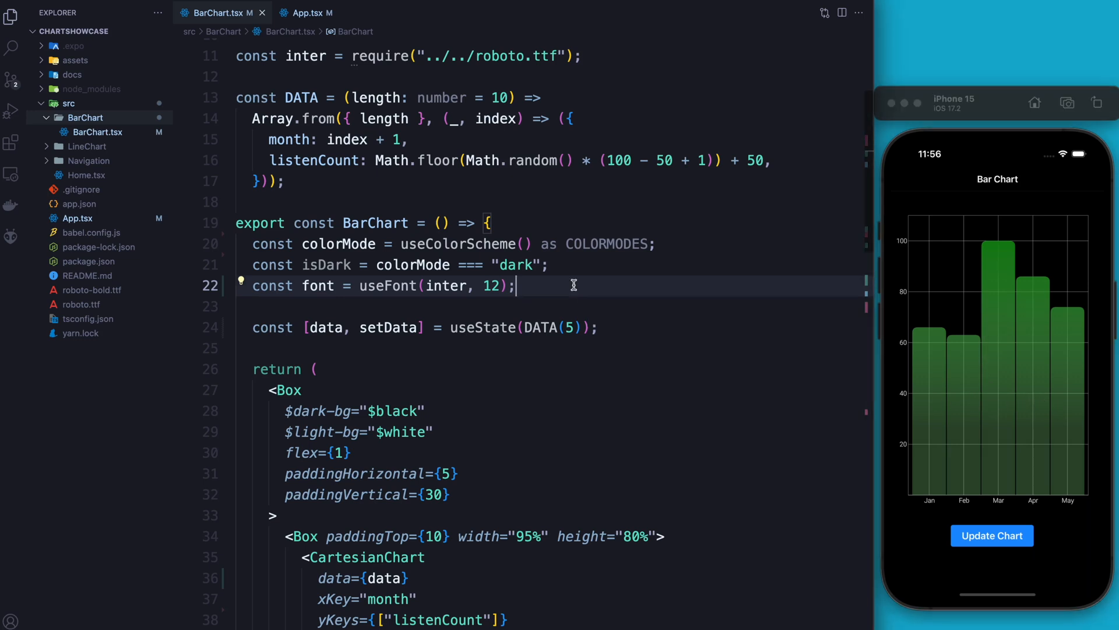
Destructure state and isActive from useChartPressState in BarChart.
text(const)
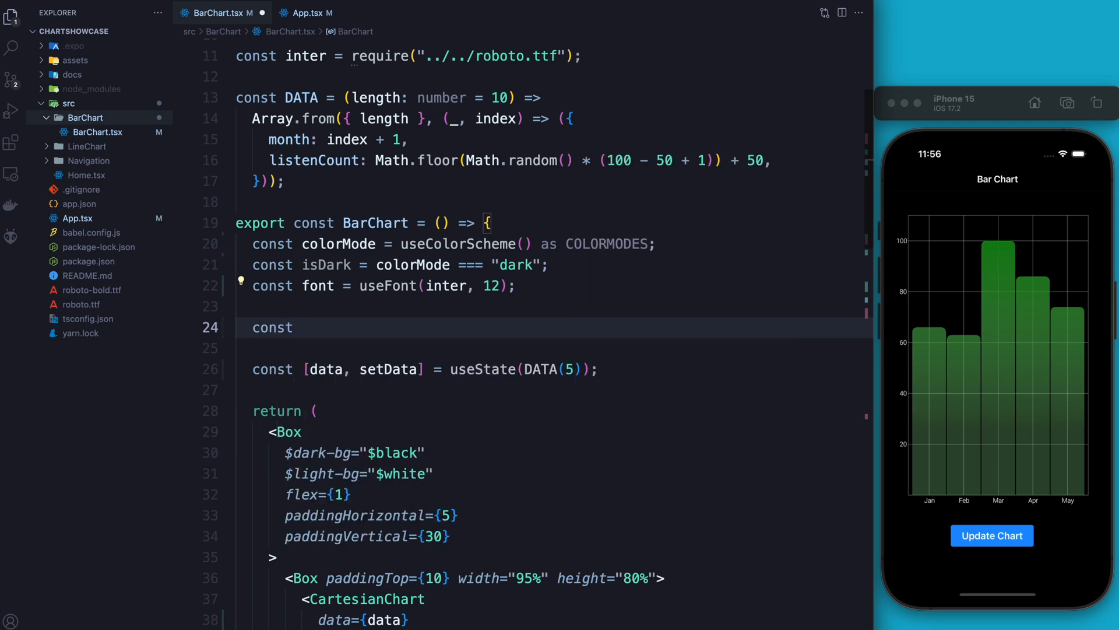
text({})
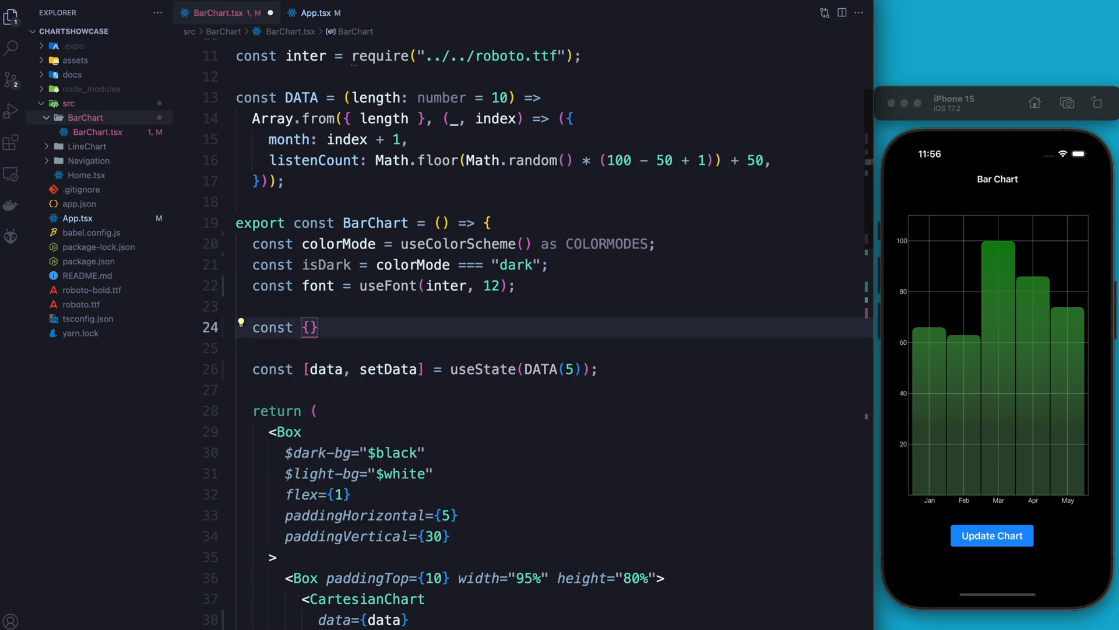
text(state,)
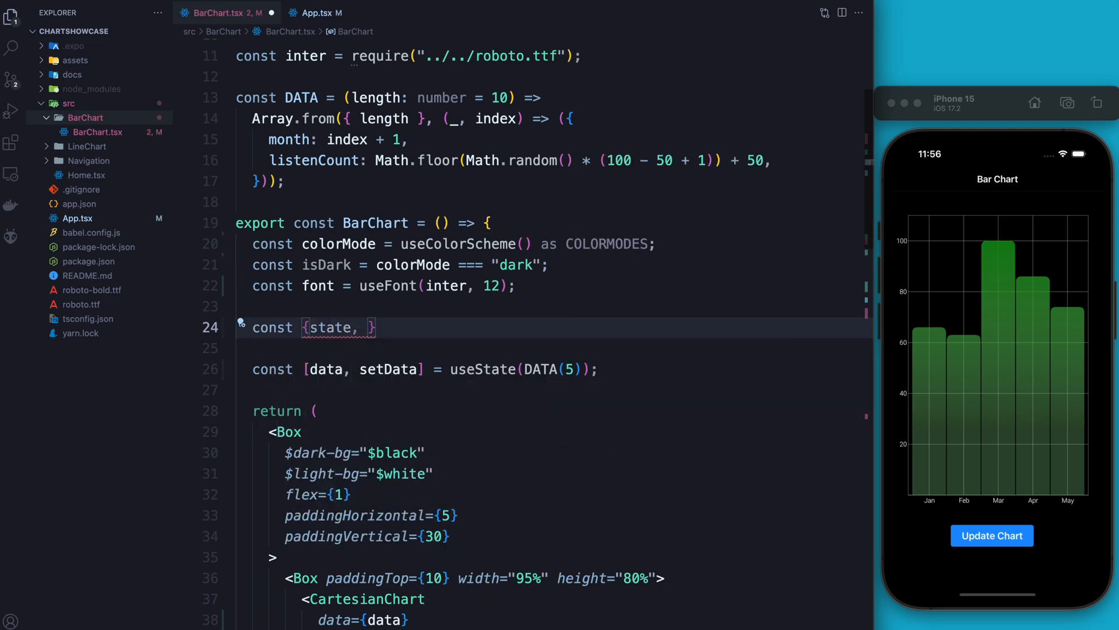
text(isActive)
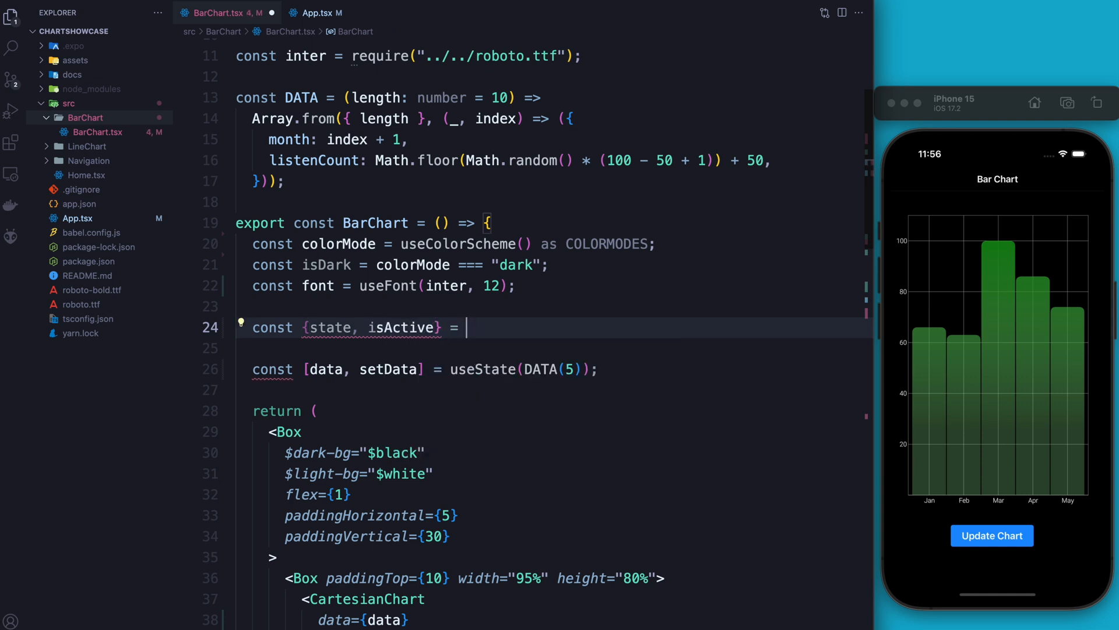
text(useChartPressState({)
text(x: 0)
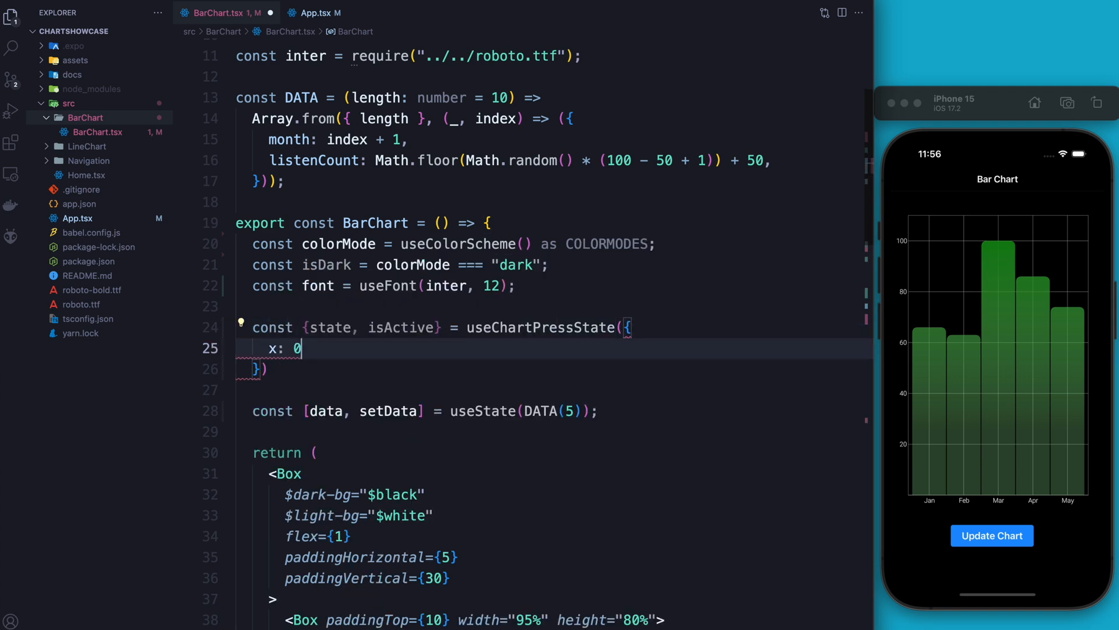
Give useChartPressState the initial value { x: 0, y: { listenCount: 0 } } and save.
text(,)
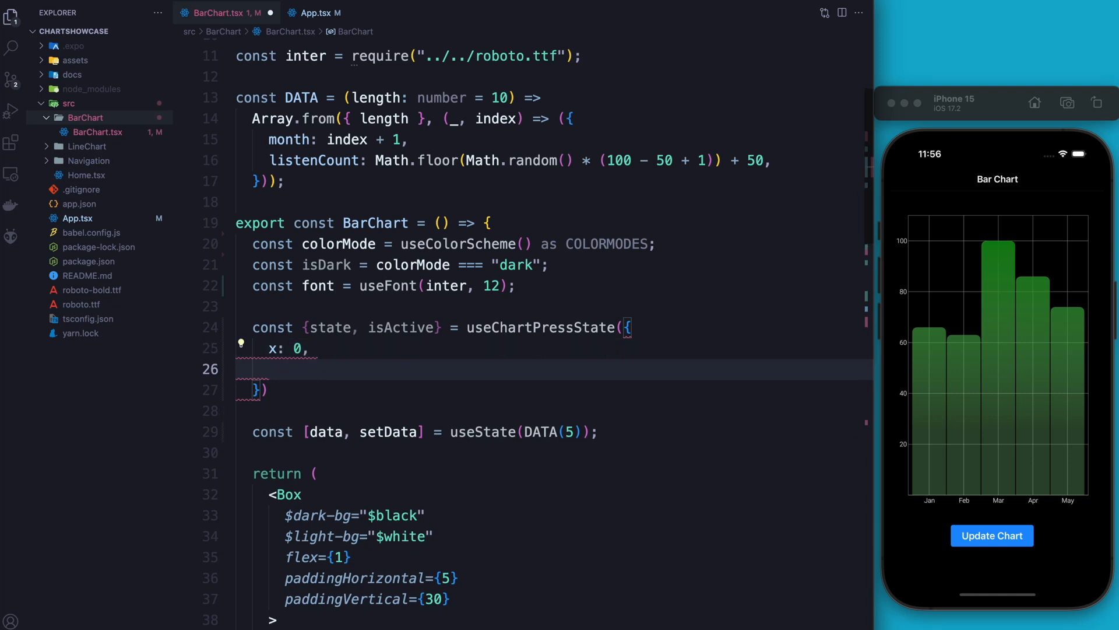
text(y: {})
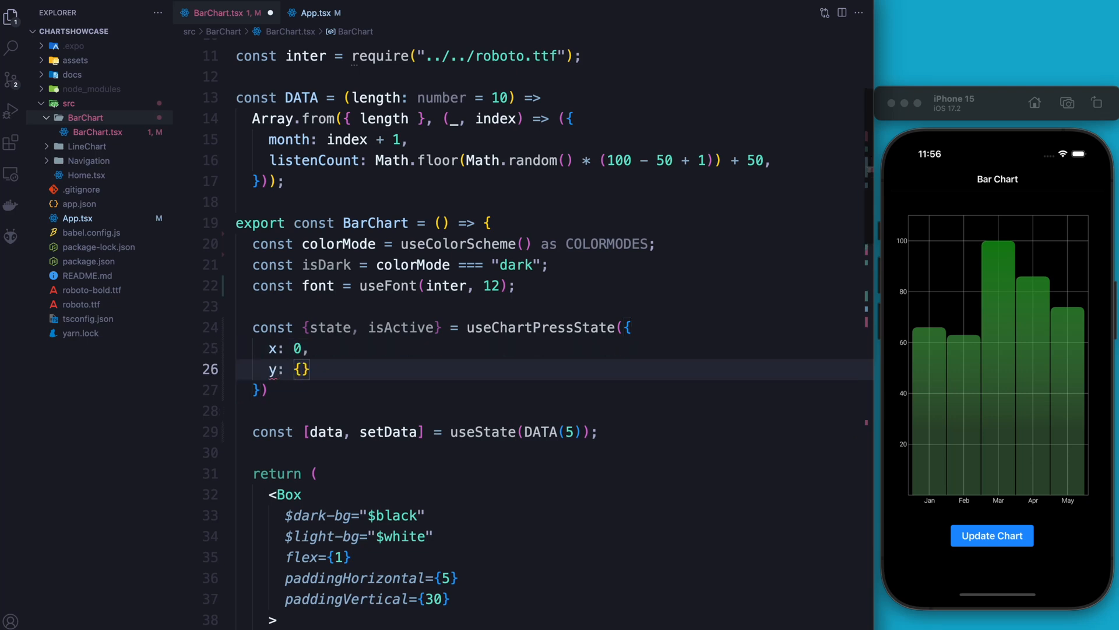
text(list)
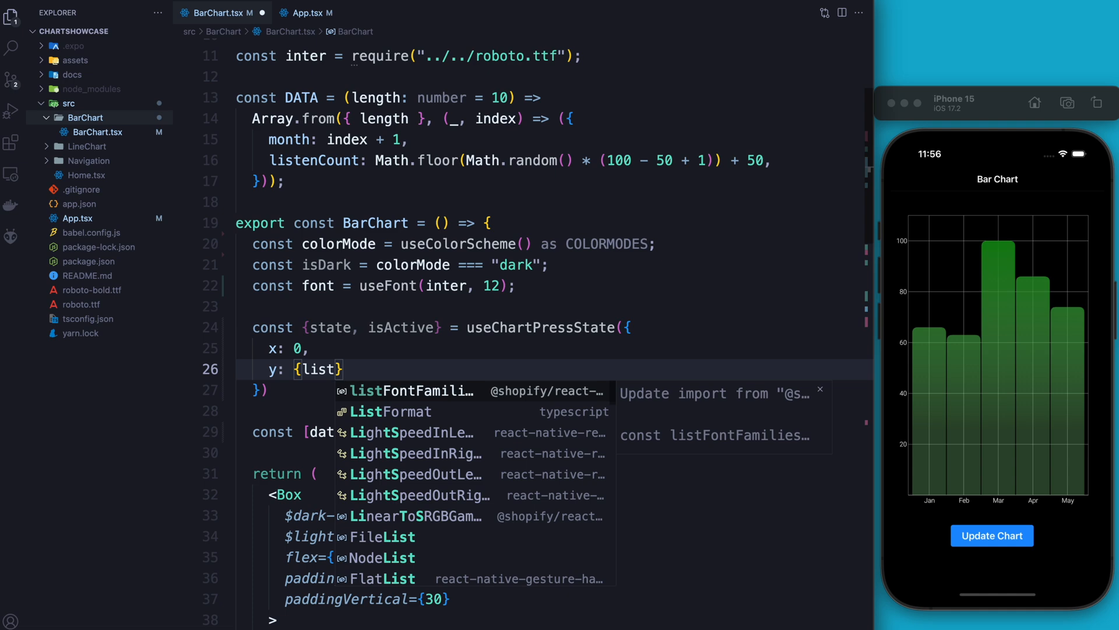
text(listenCount: 0)
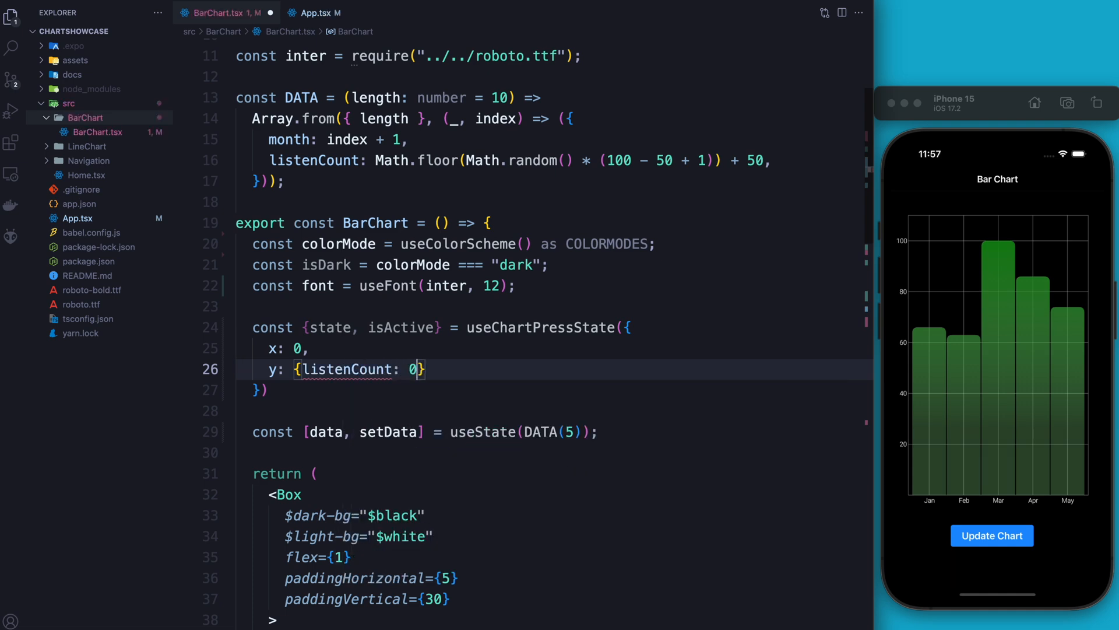
key(cmd+s)
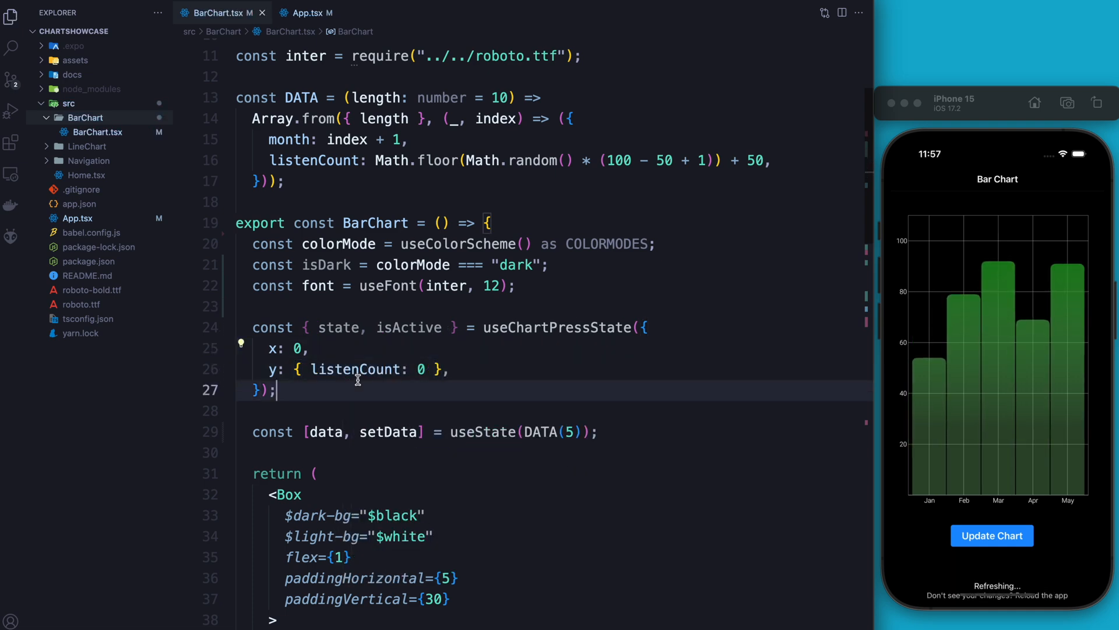
Pass chartPressState={state} to the CartesianChart element.
scroll(down, 3)
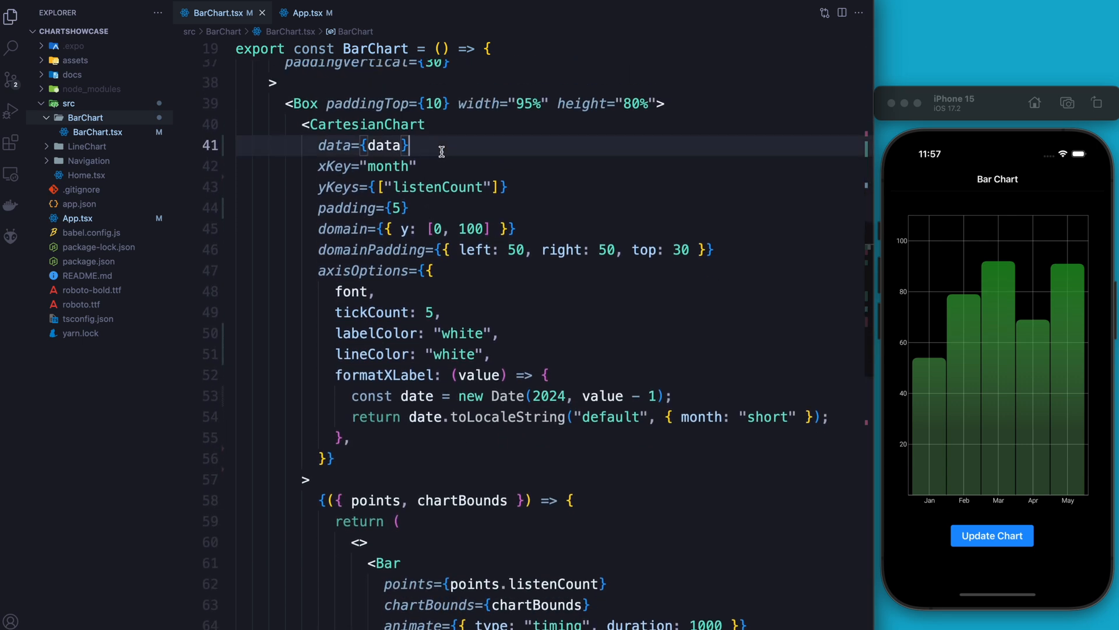
text(chartPressState={})
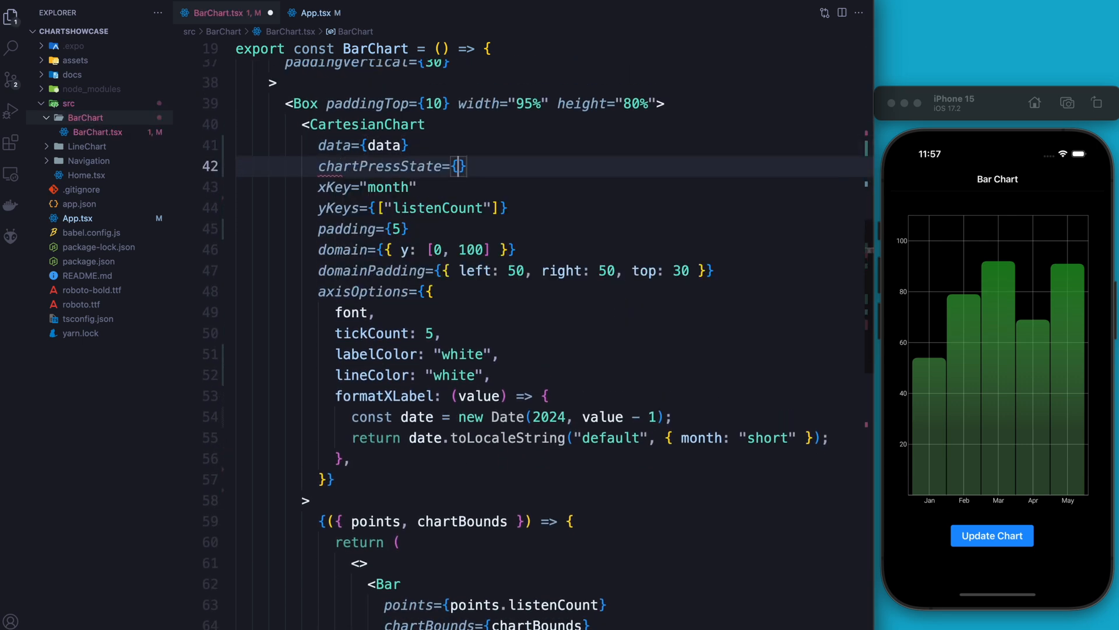
text(state)
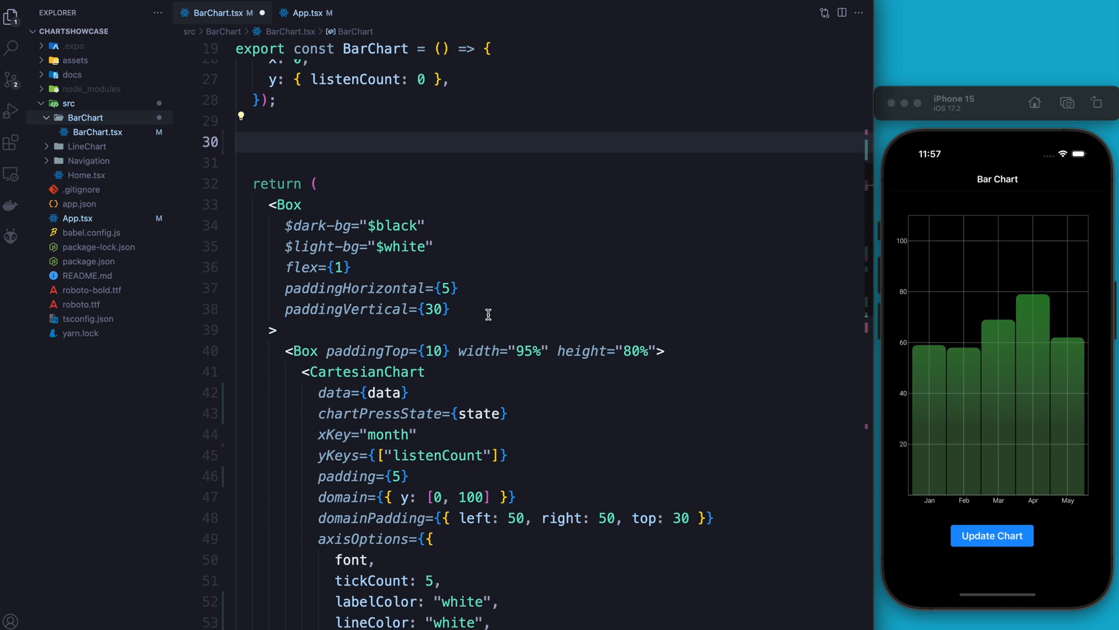
Start a const value = useDerivedValue hook whose callback returns a "$" string.
text(const vau)
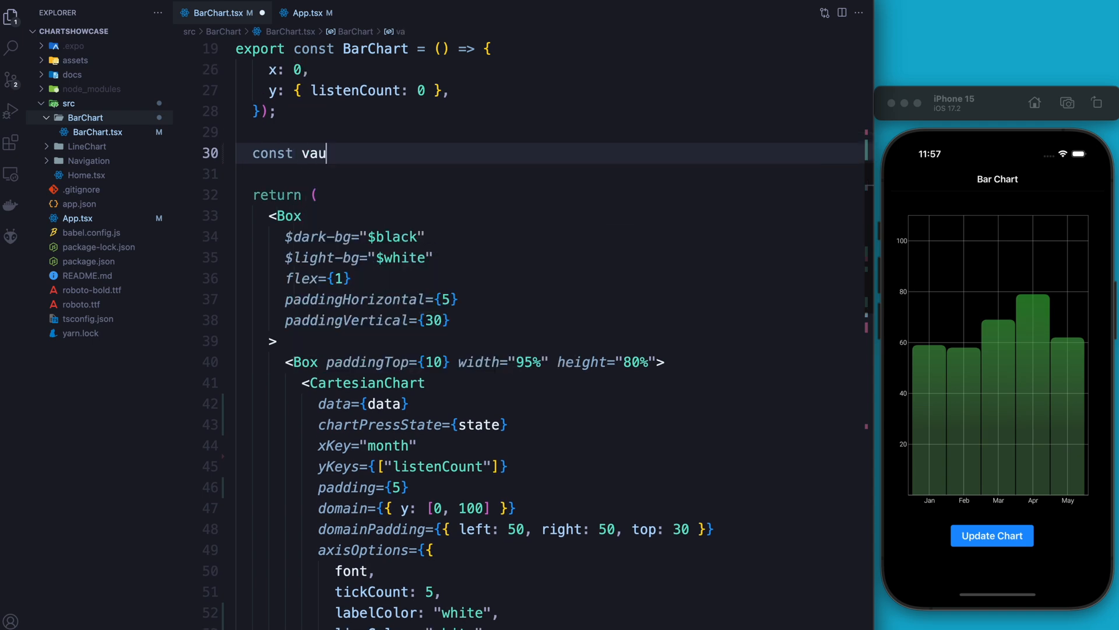
text(ue =)
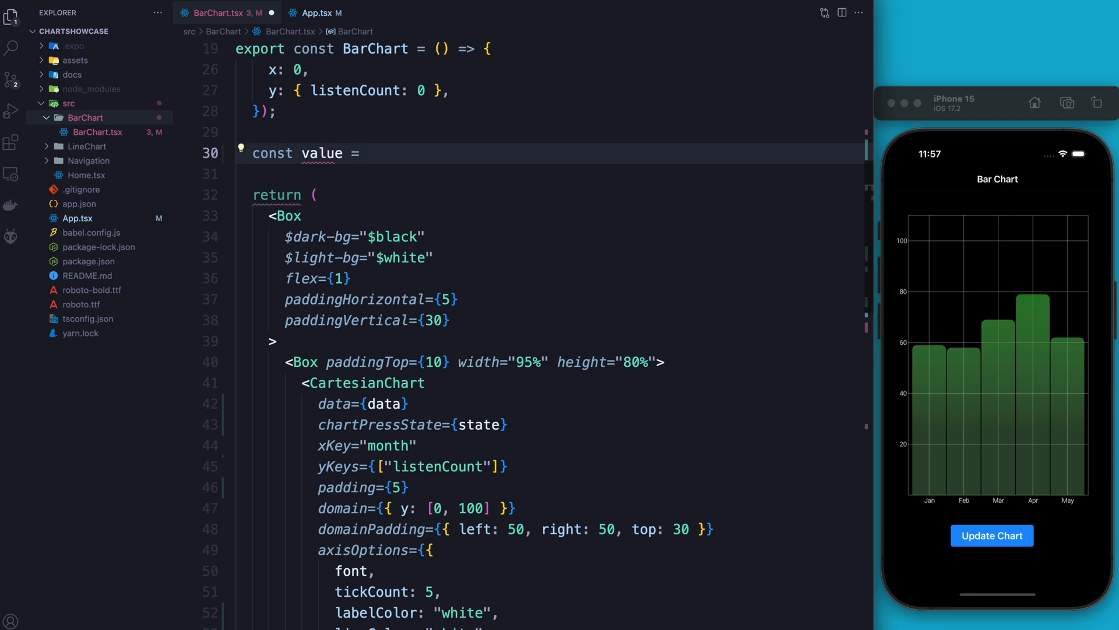
text(useDerivedValue)
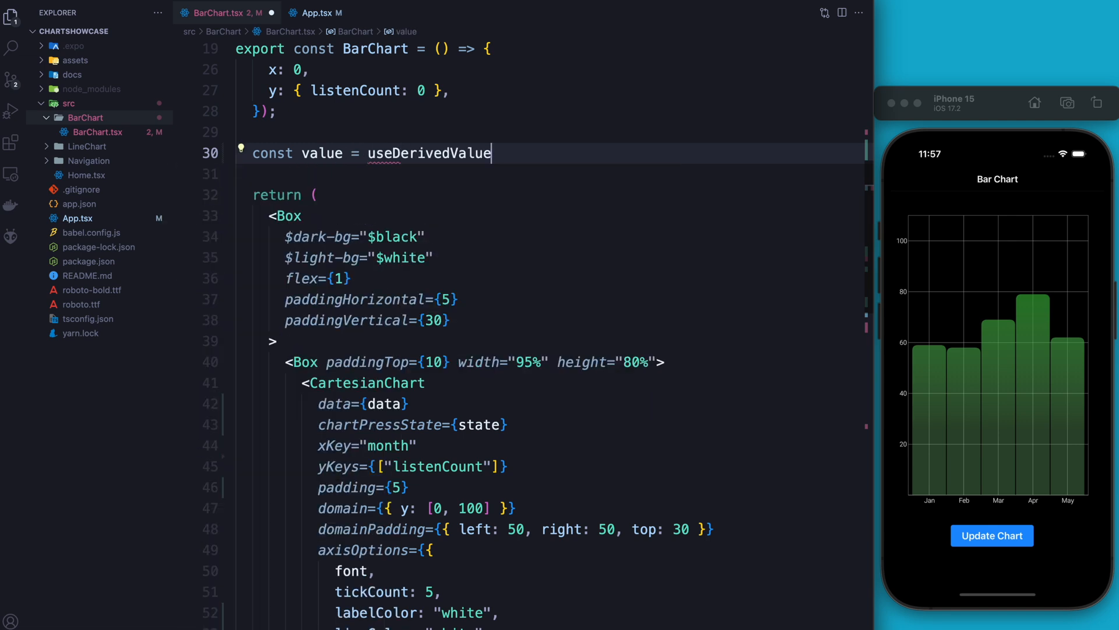
text((() => {)
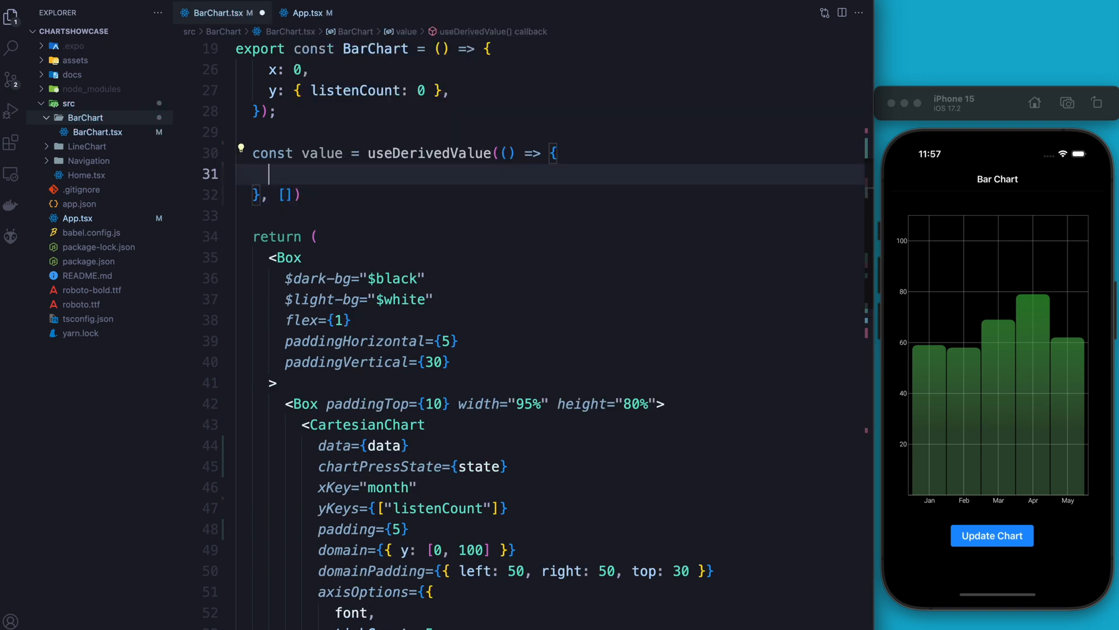
text(return "")
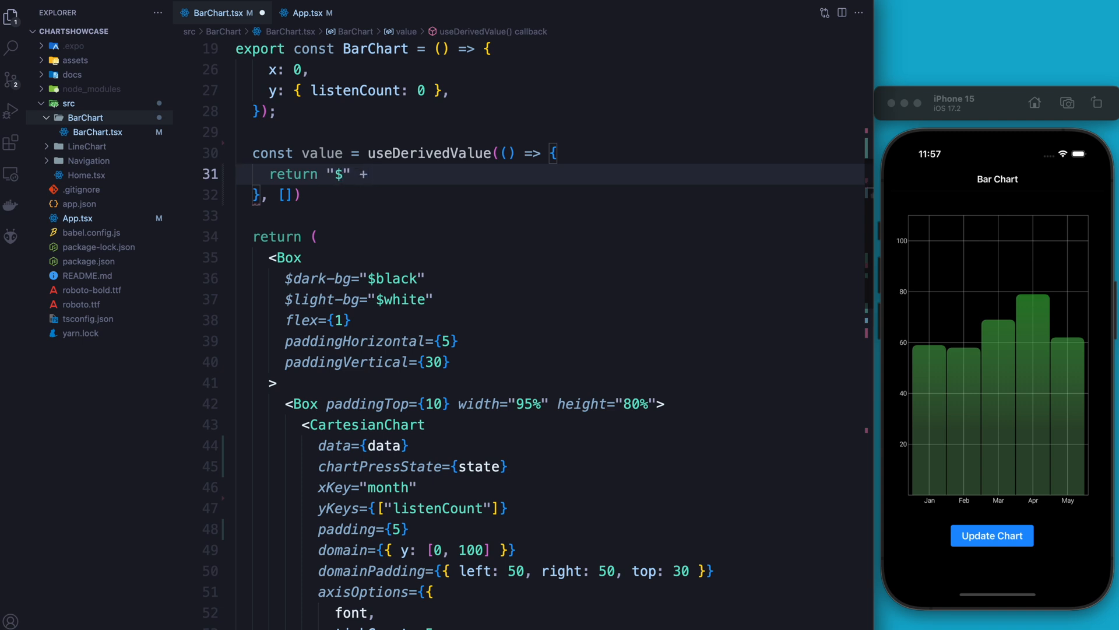
Complete the return as "$" + state.y.listenCount.value.value and begin a const text line.
text(state)
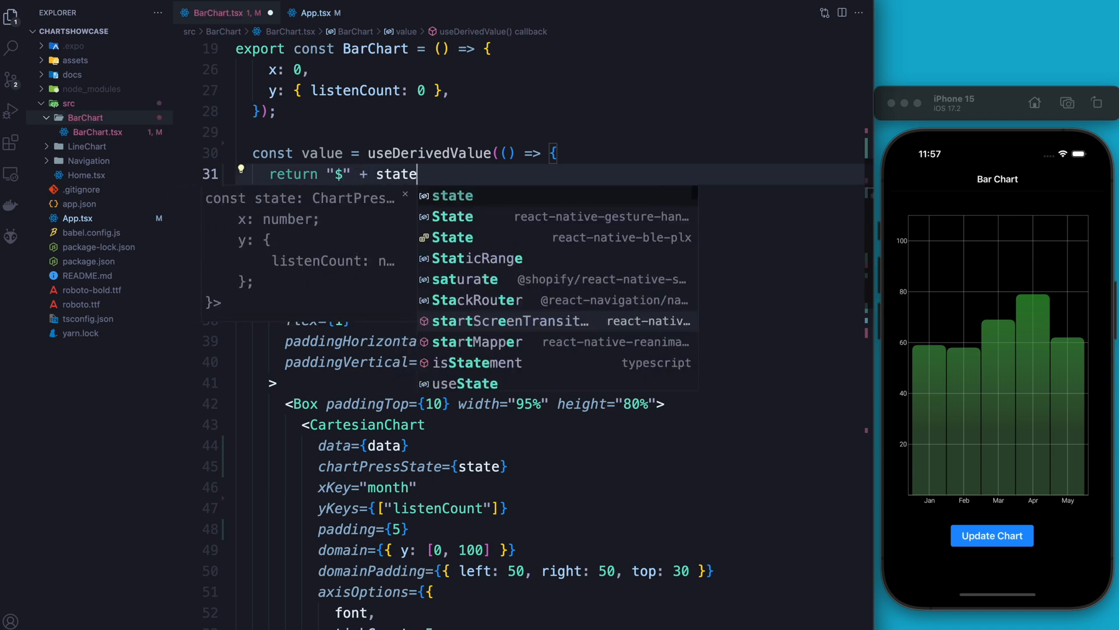
text(.)
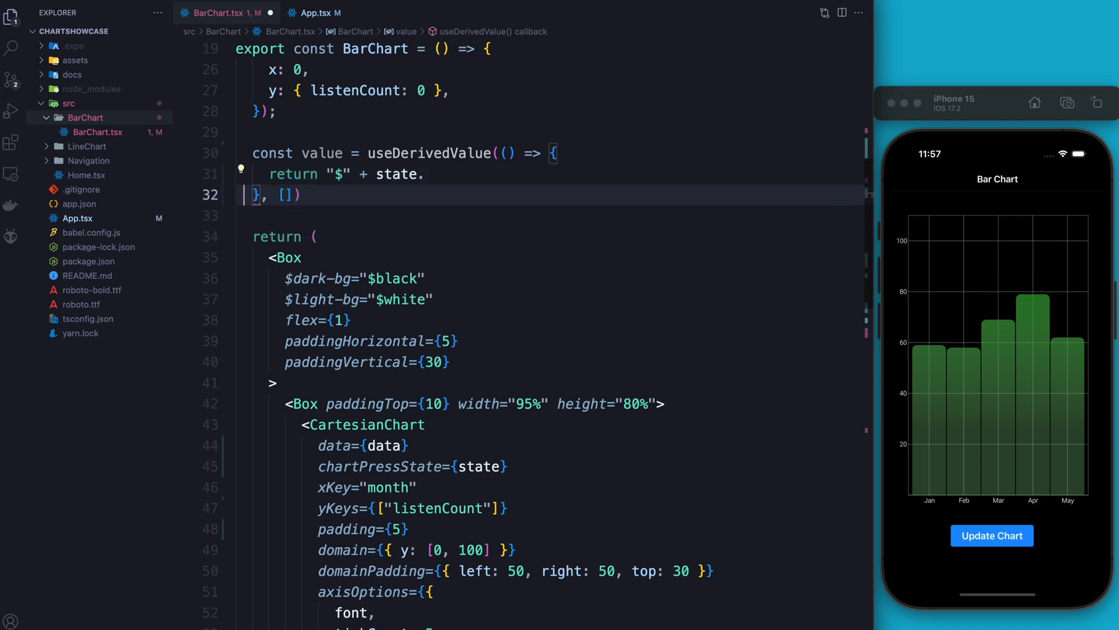
text(.y)
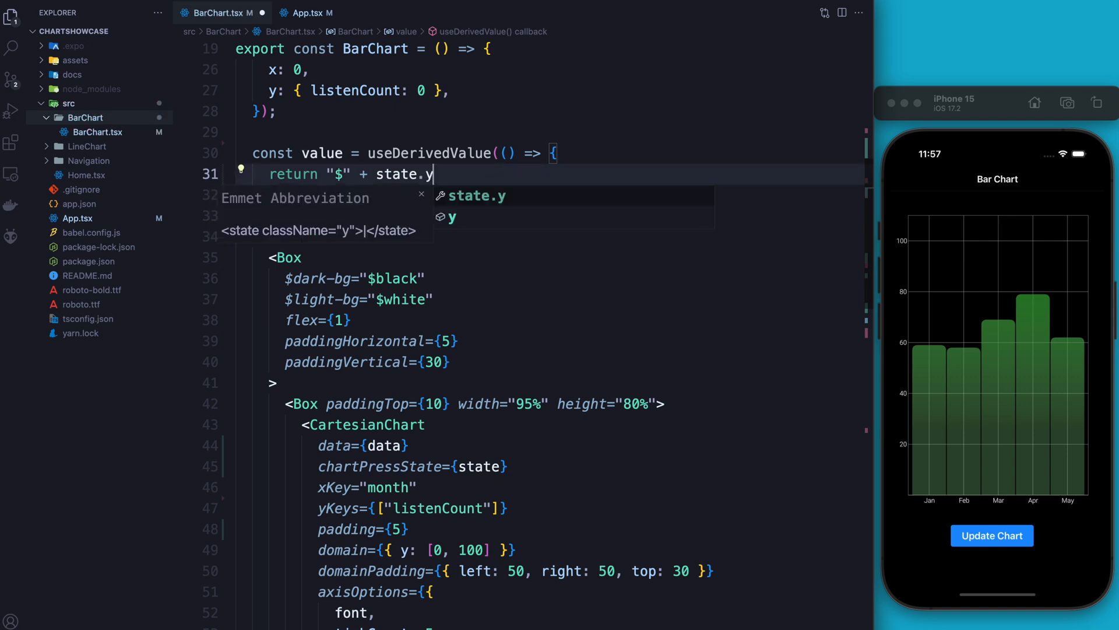
text(.)
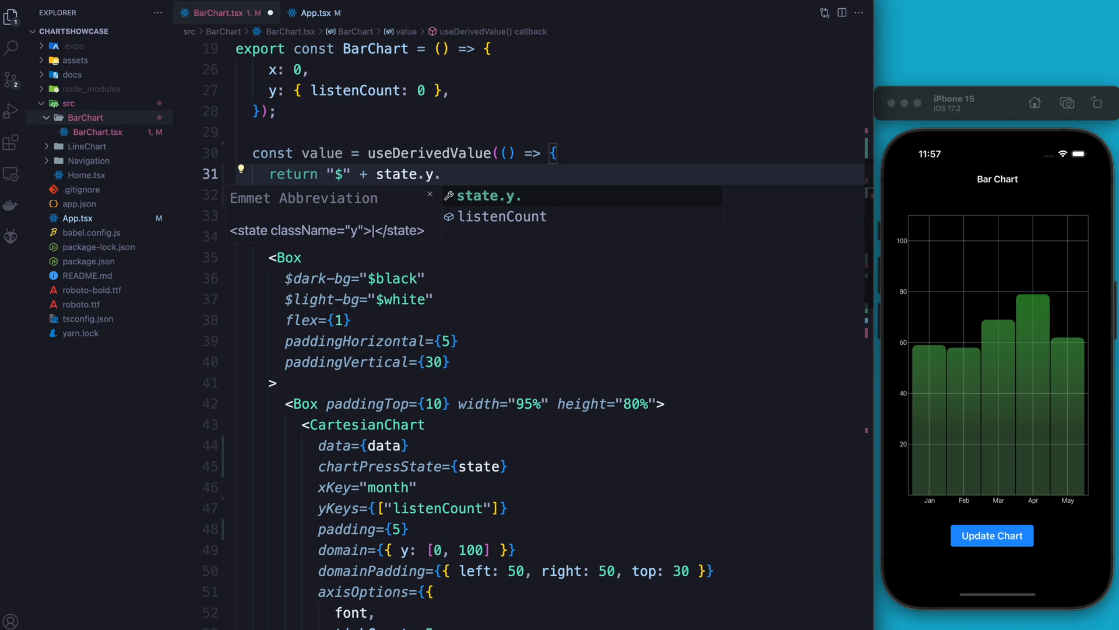
text(listenCount.)
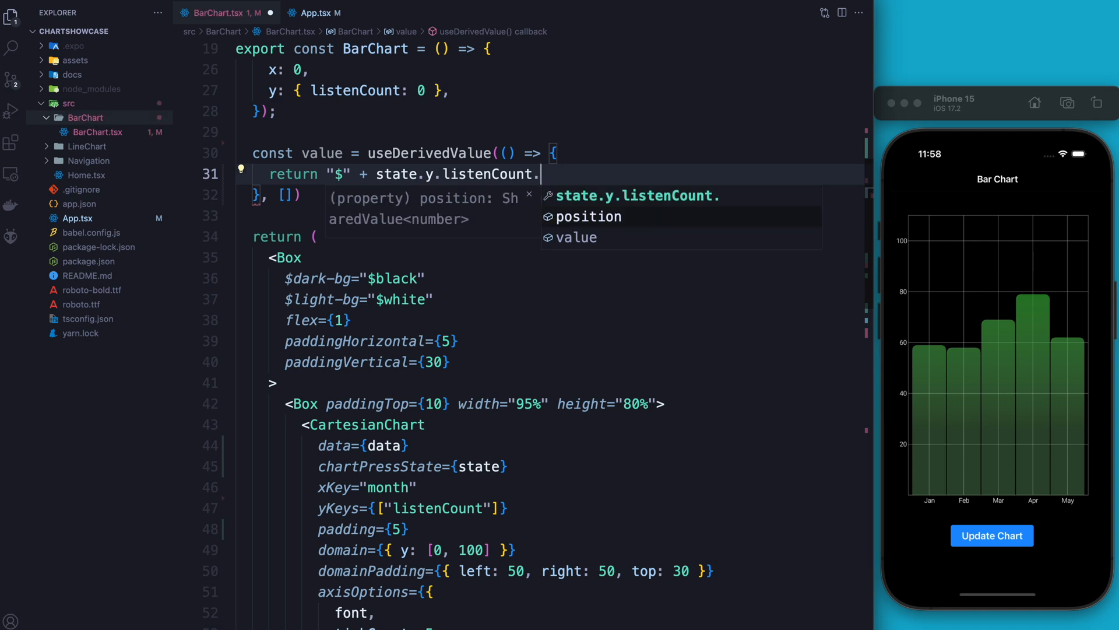
text(value.)
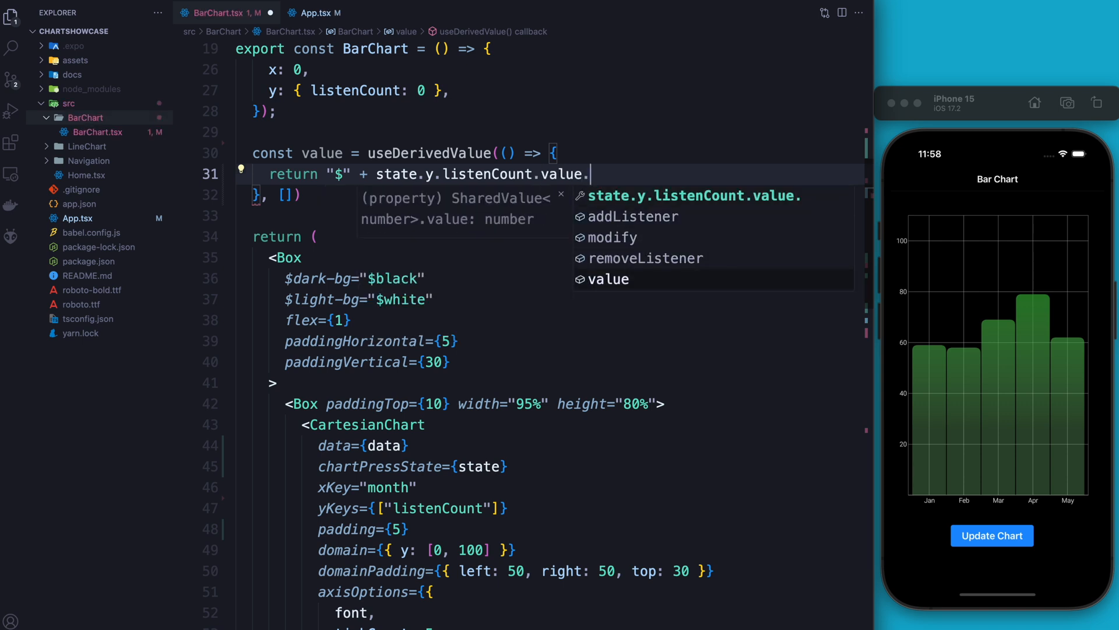
click(609, 279)
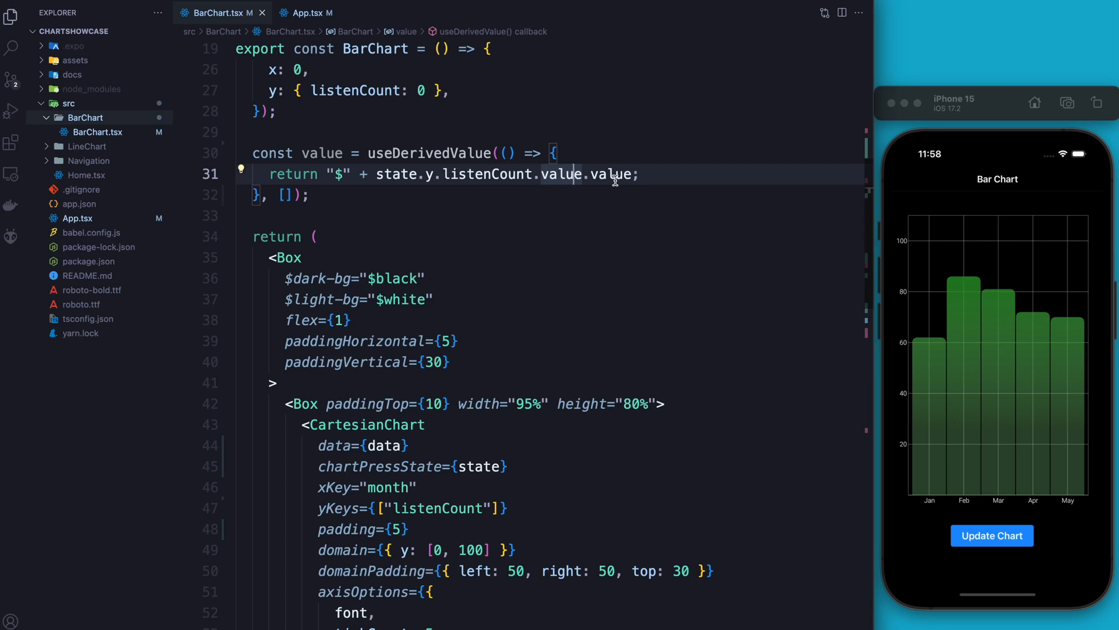
click(412, 196)
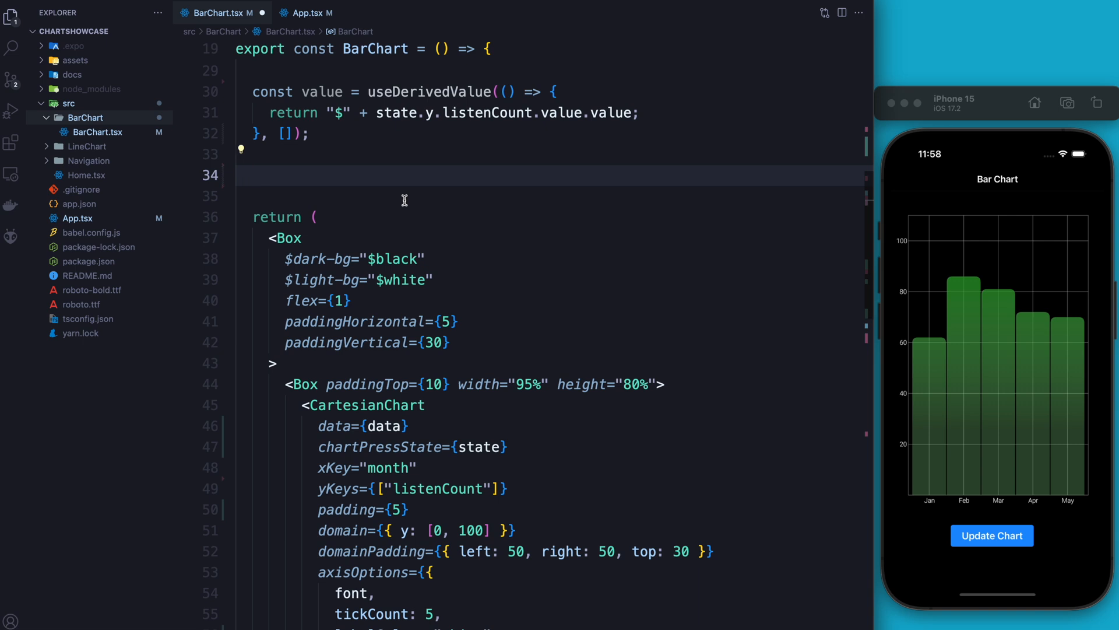
text(const text)
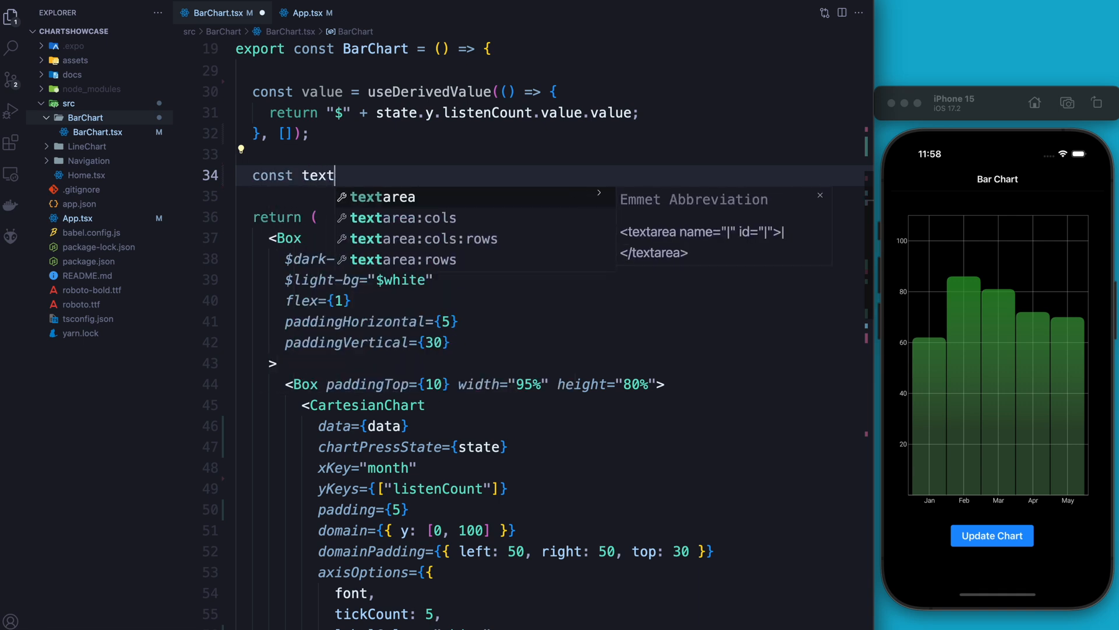
Declare const textYPosition = useDerivedValue with a [state] dependency and a return.
text(YPo)
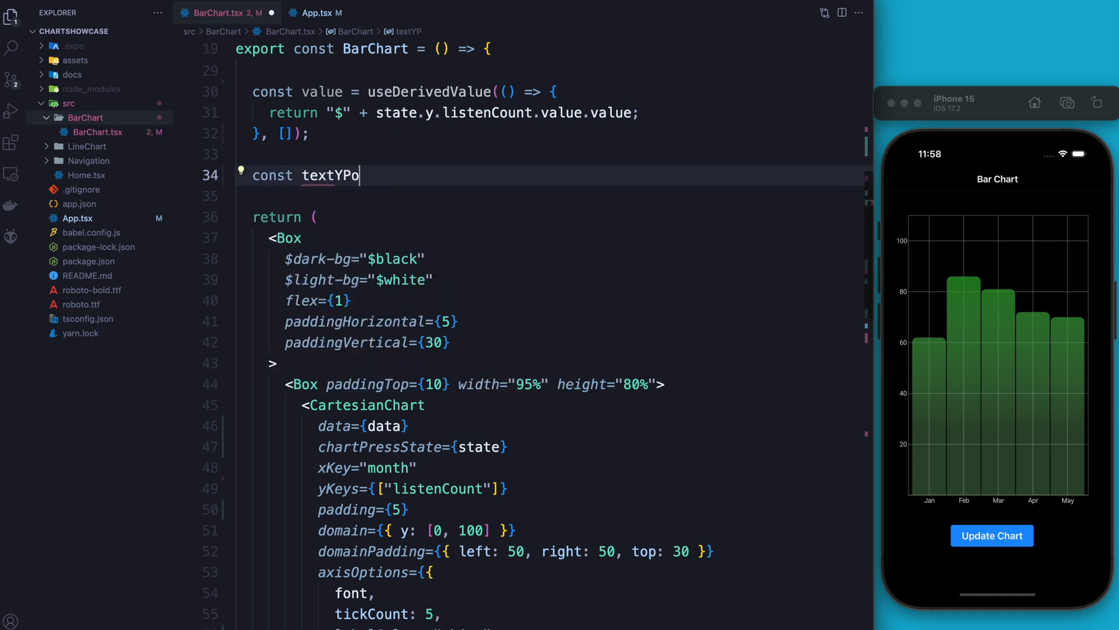
text(sition)
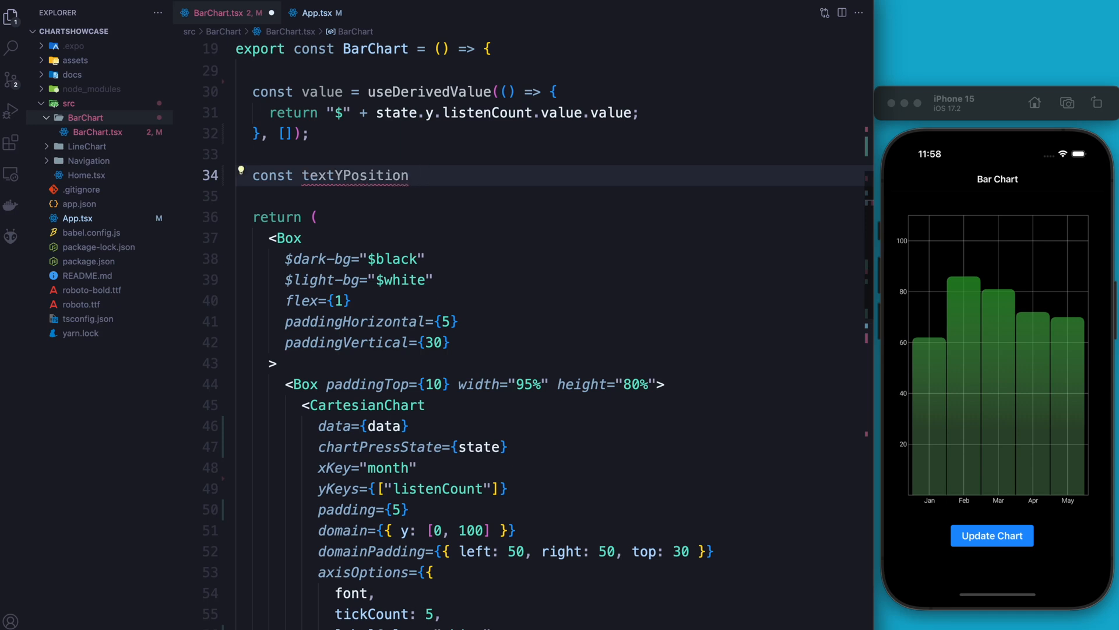
text(state)
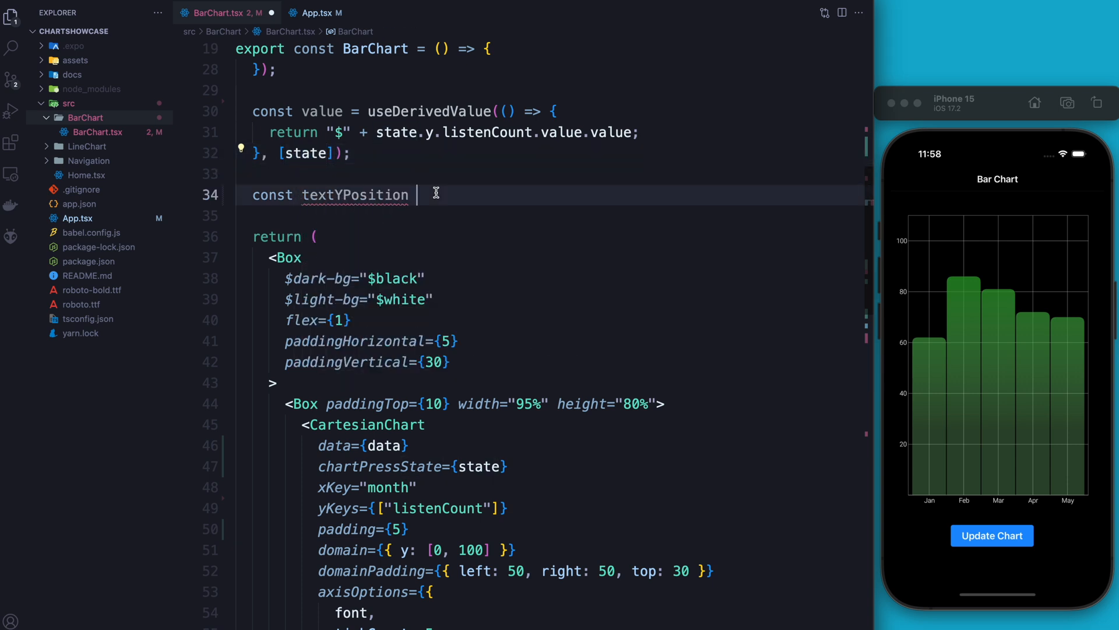
text(= useDerivedValue(() => {)
text(}, [state]))
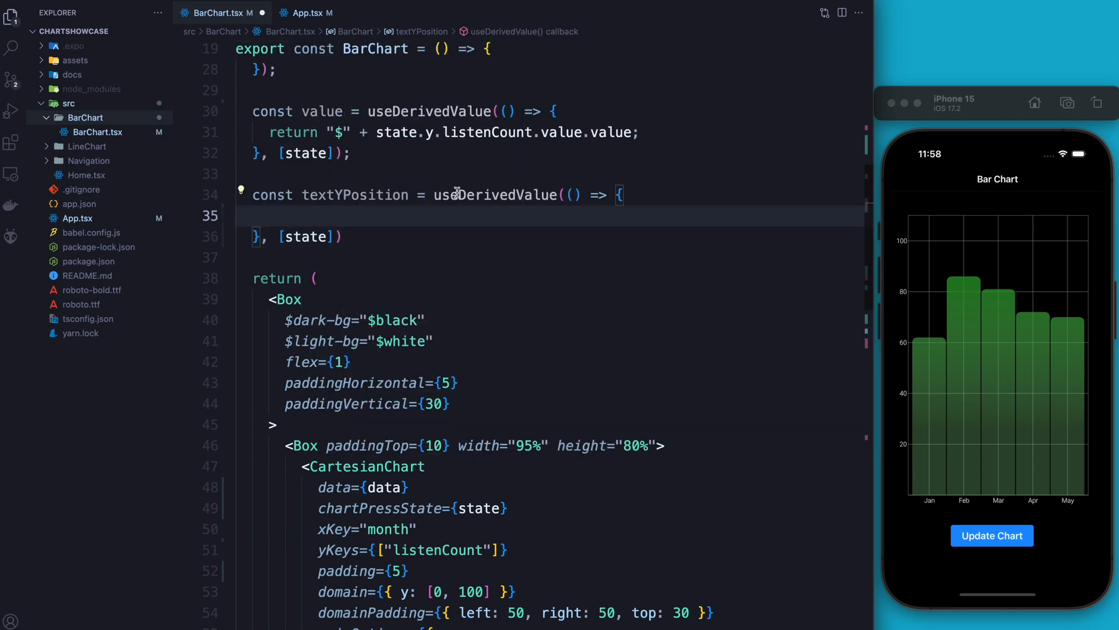
text(return)
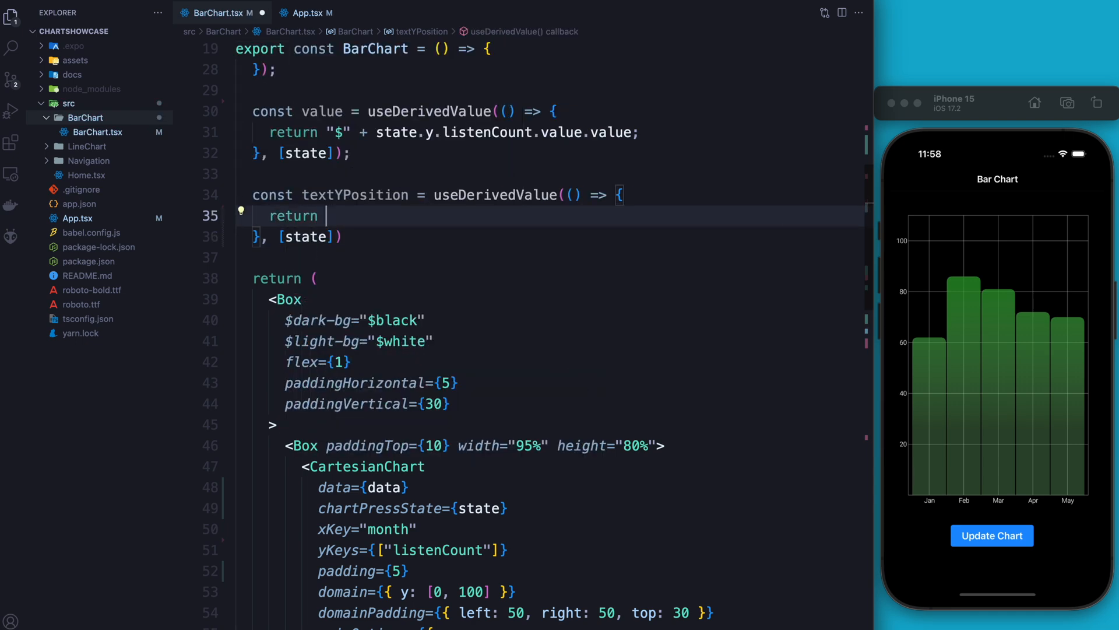
Return state.y.listenCount.position.value - 15 from the textYPosition hook.
text(state/)
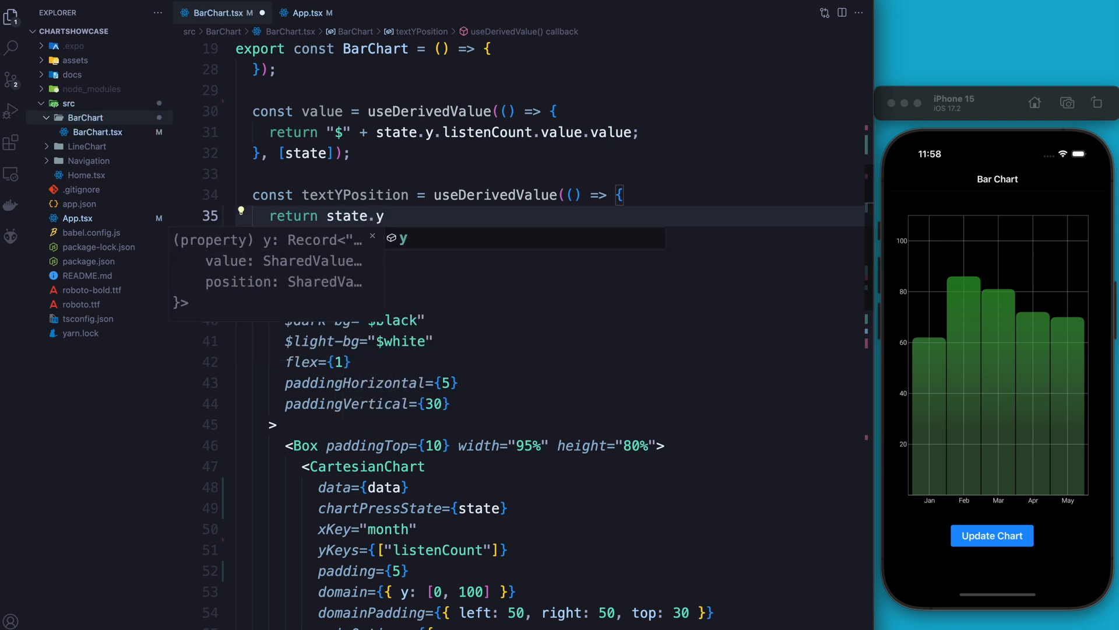
text(.listenCount)
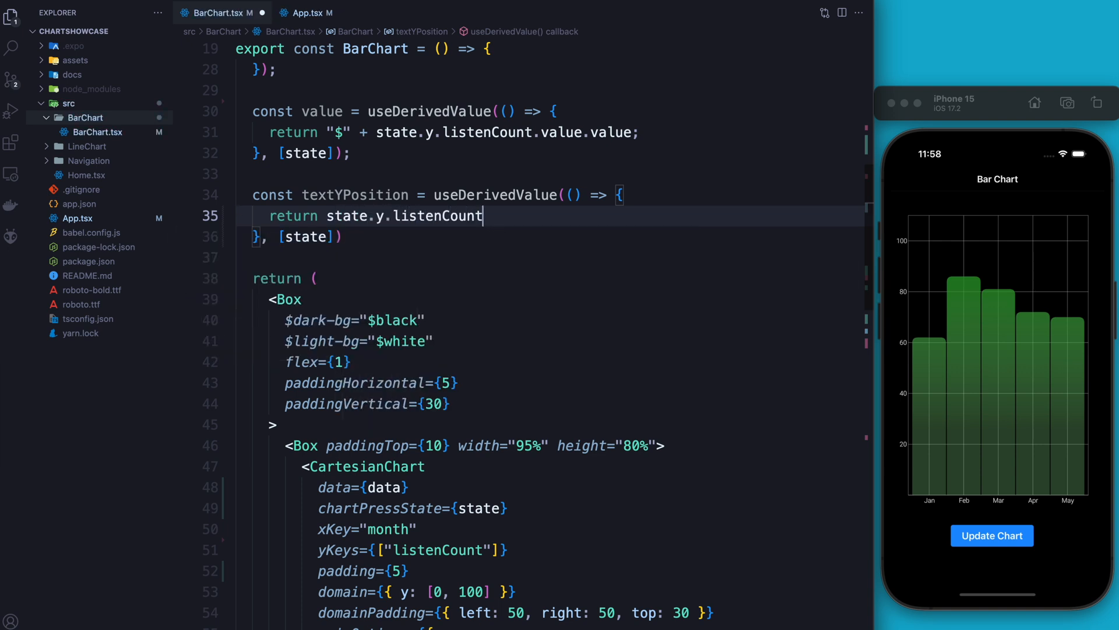
text(.value)
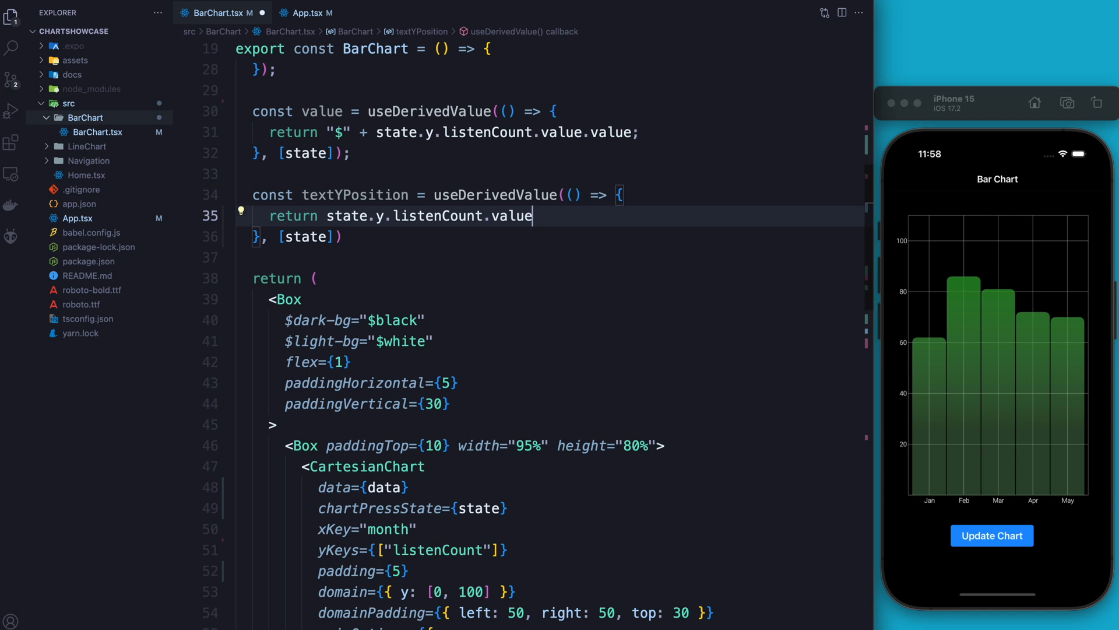
text(- 15)
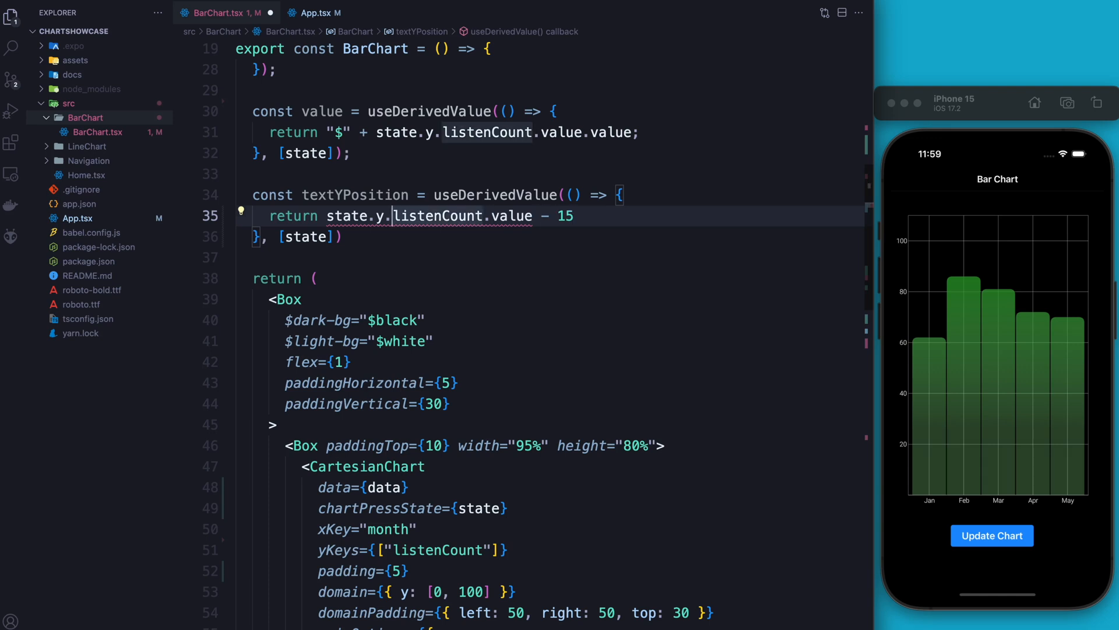
text(.position.)
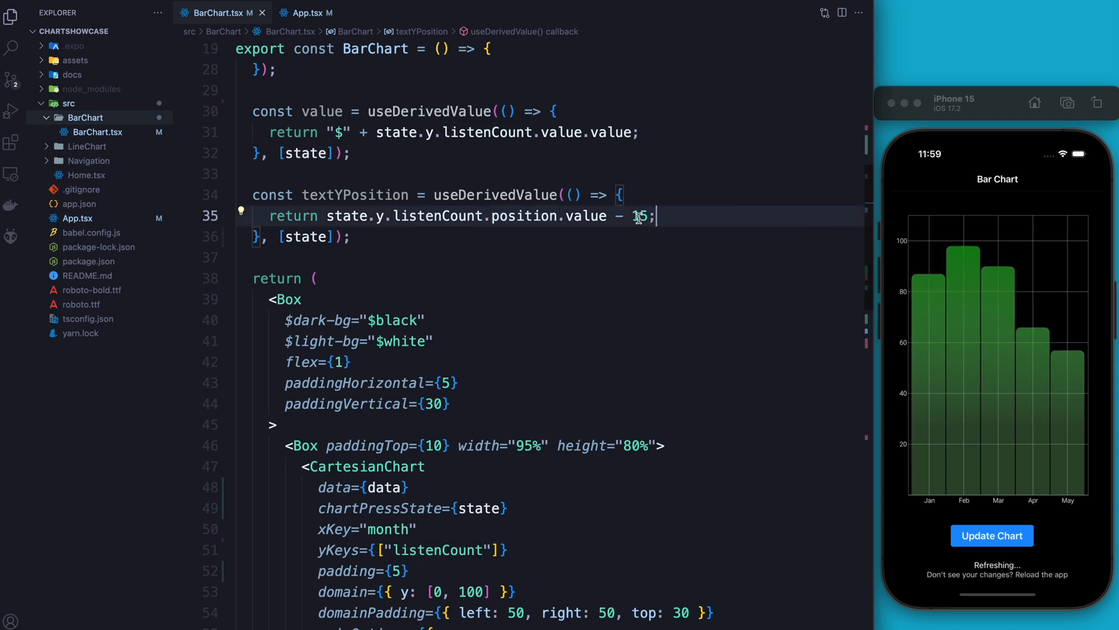
double_click(436, 215)
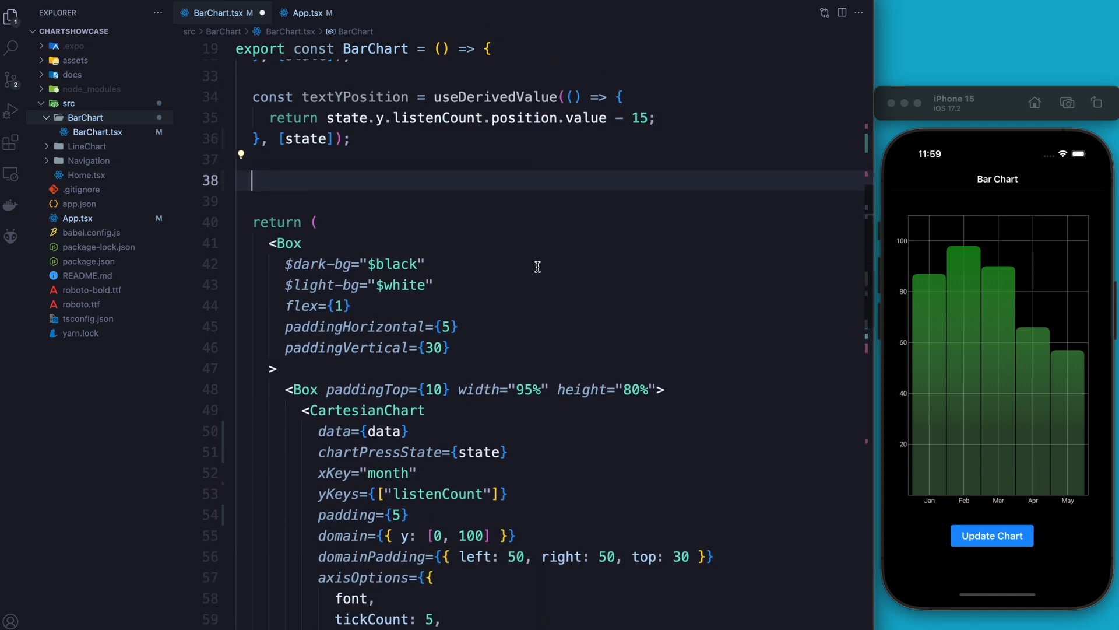
Add a textXPosition useDerivedValue hook modelled on textYPosition.
text(const)
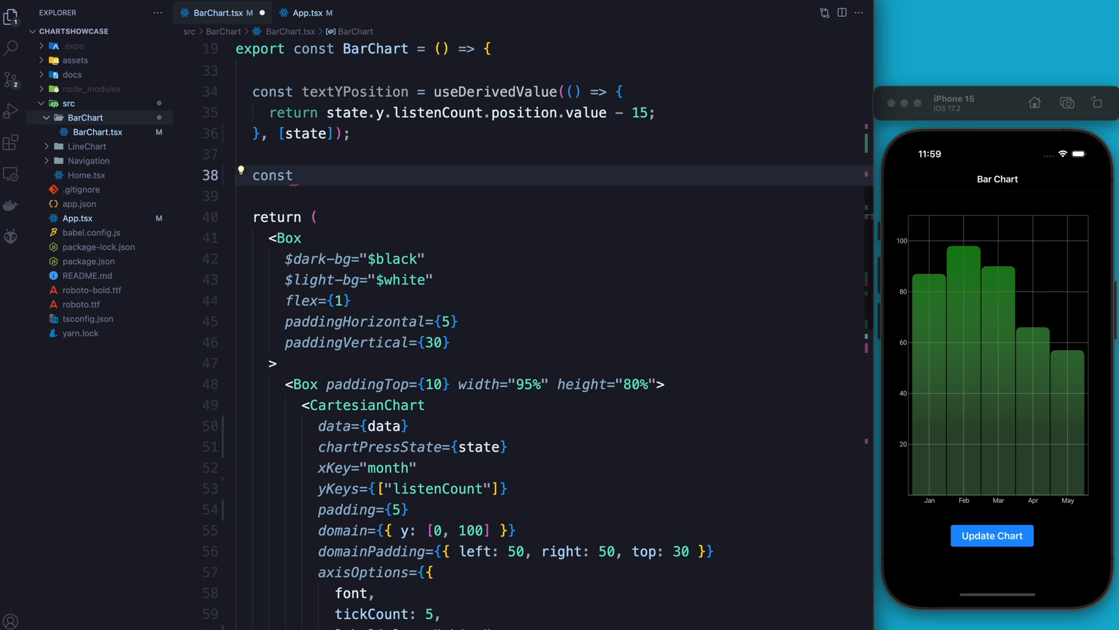
text(text)
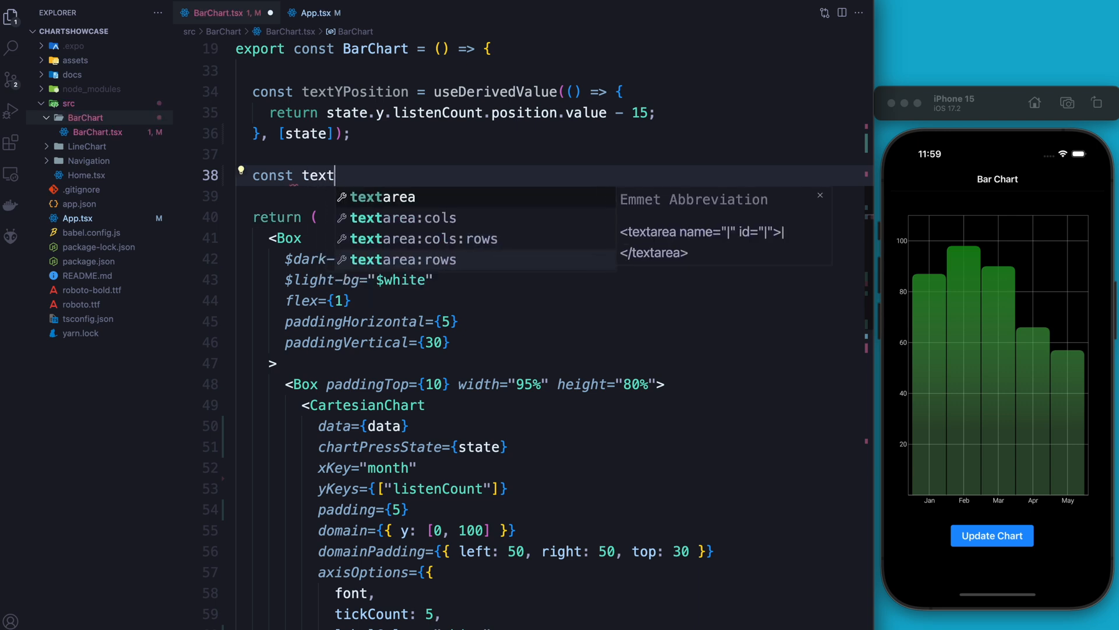
text(YPosition =)
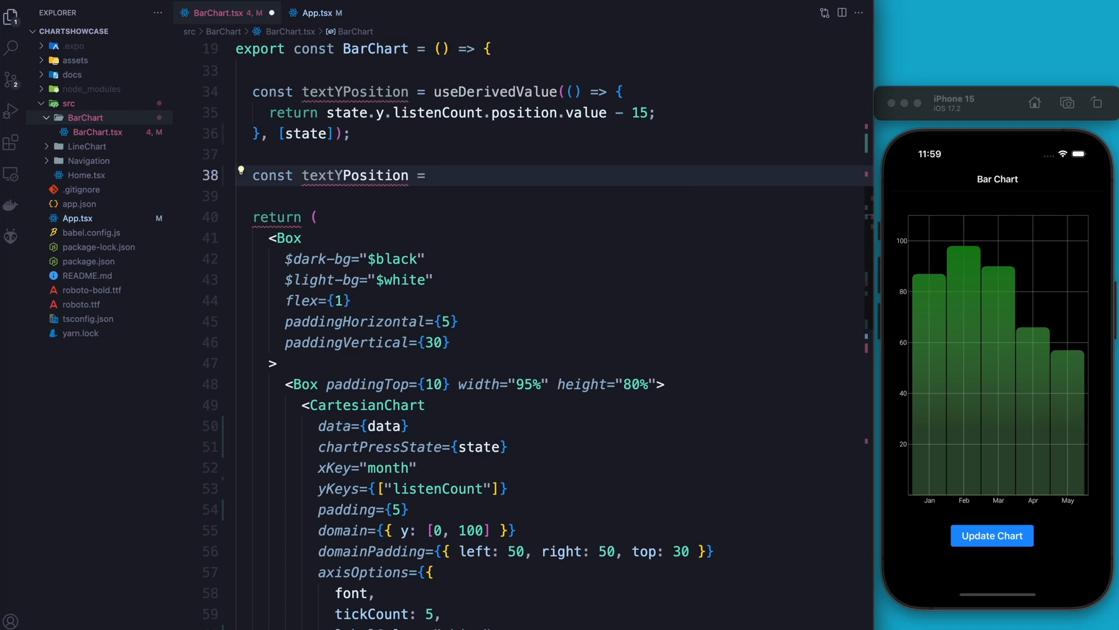
text(useDerivedValue)
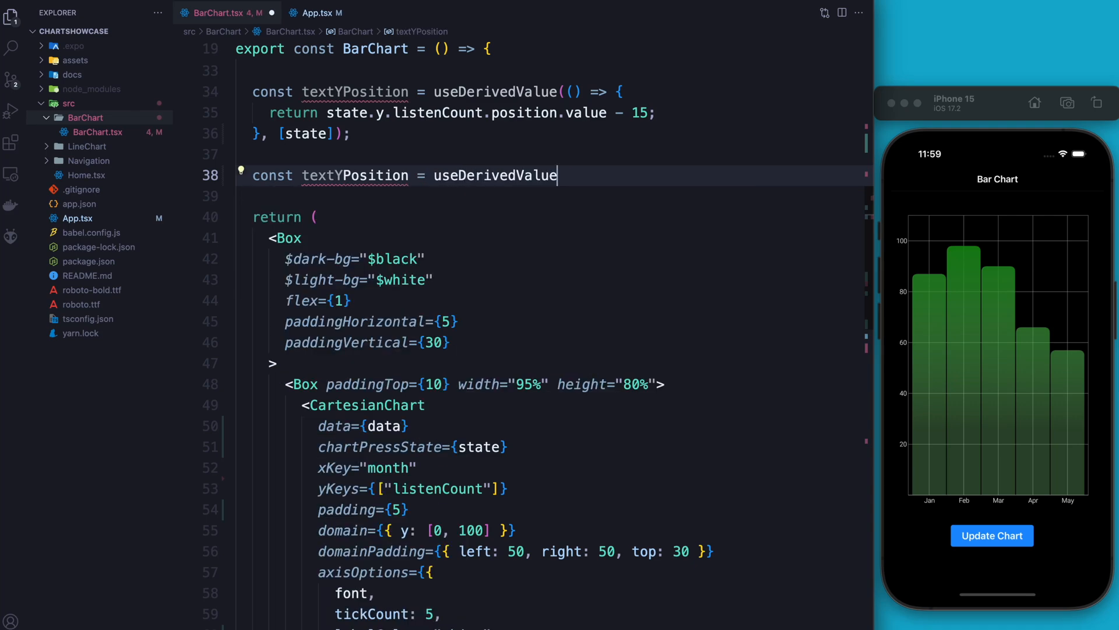
text((() => {)
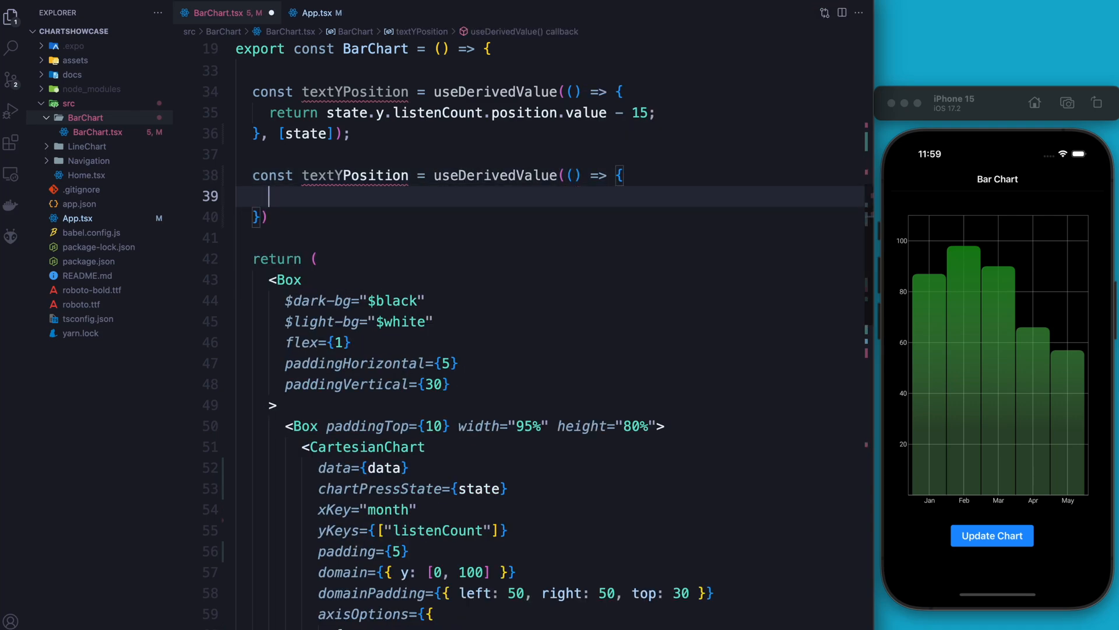
text(Sta)
text(re)
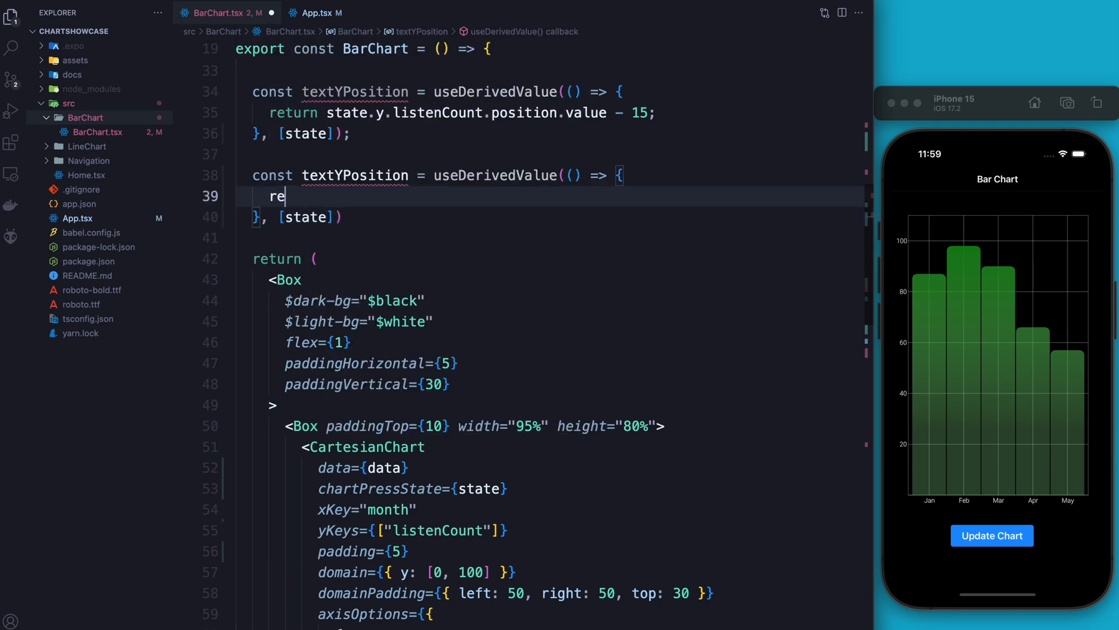
text(turn)
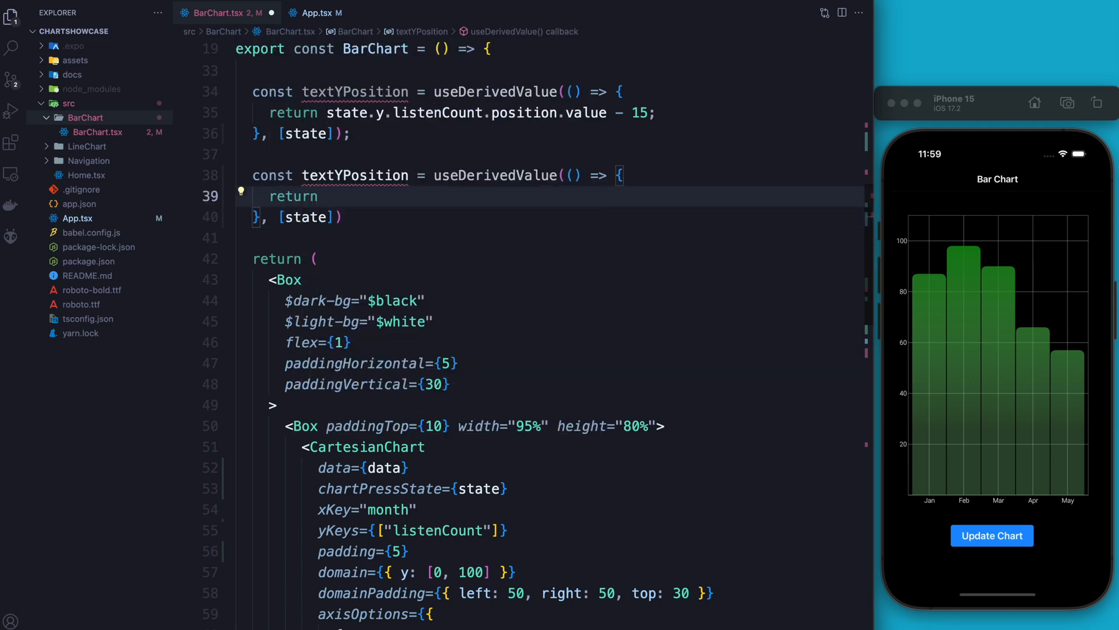
click(326, 177)
text(X)
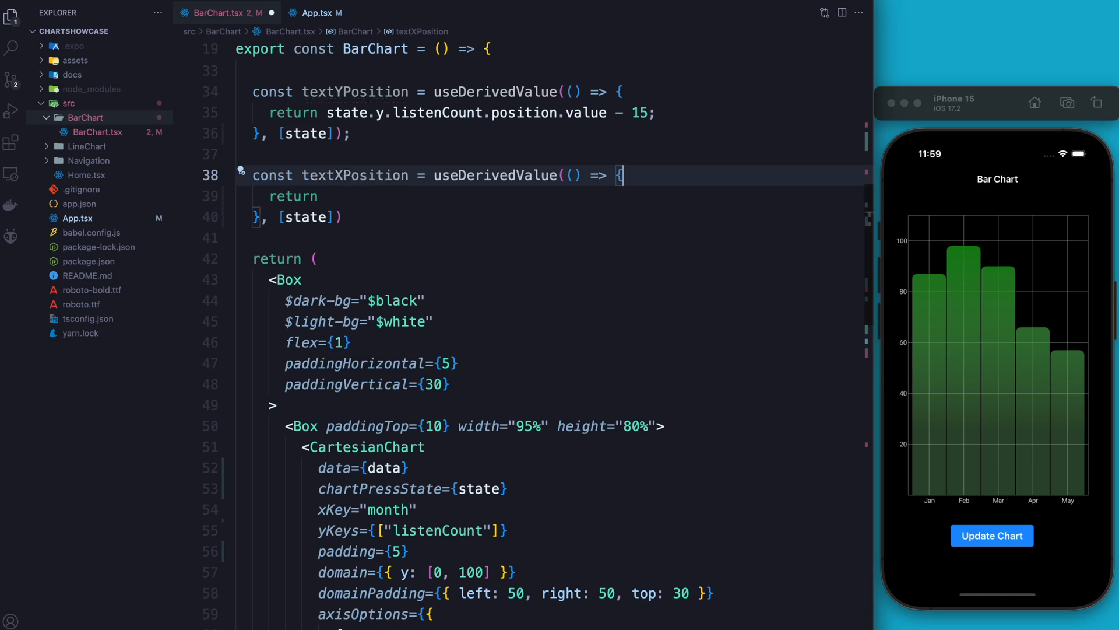
Guard textXPosition with if (!font) return 0, then begin returning state.x.position.value.
text(if)
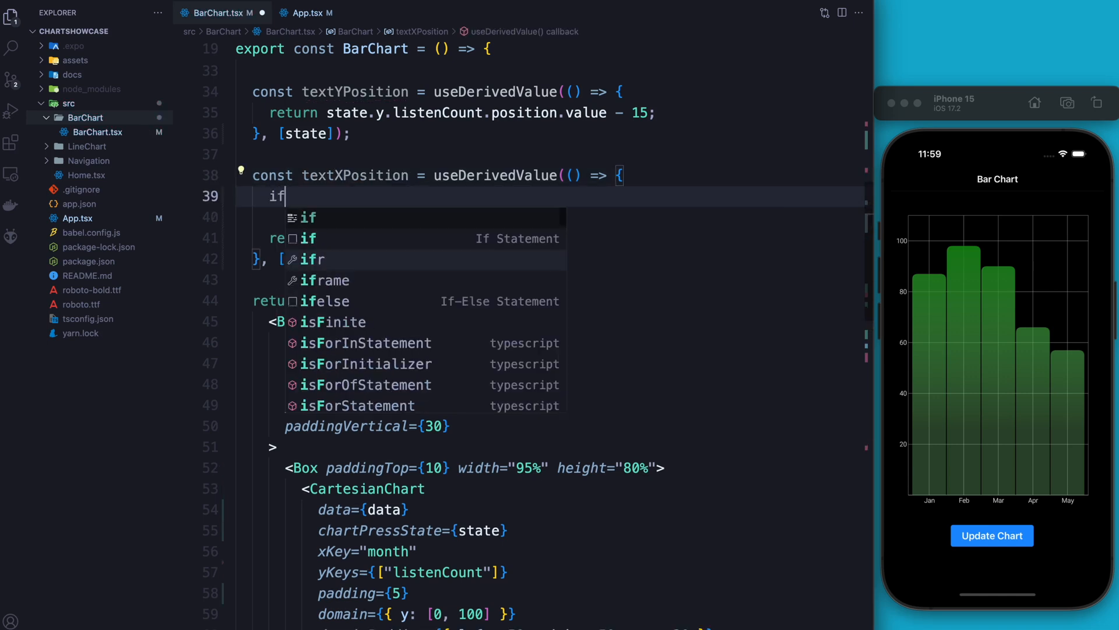
text((!font))
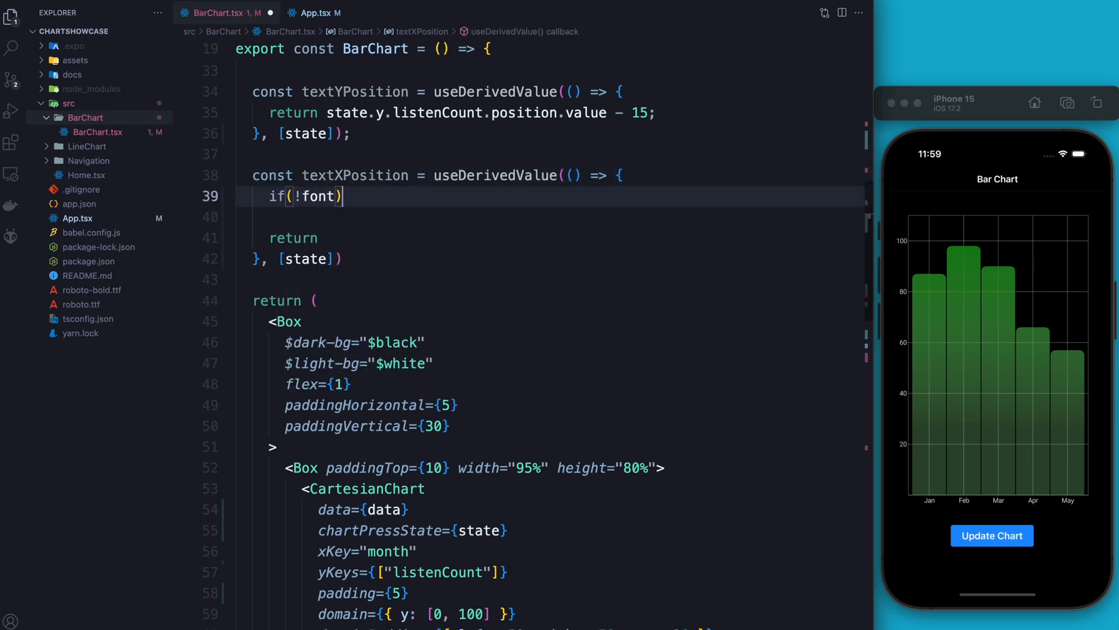
text({)
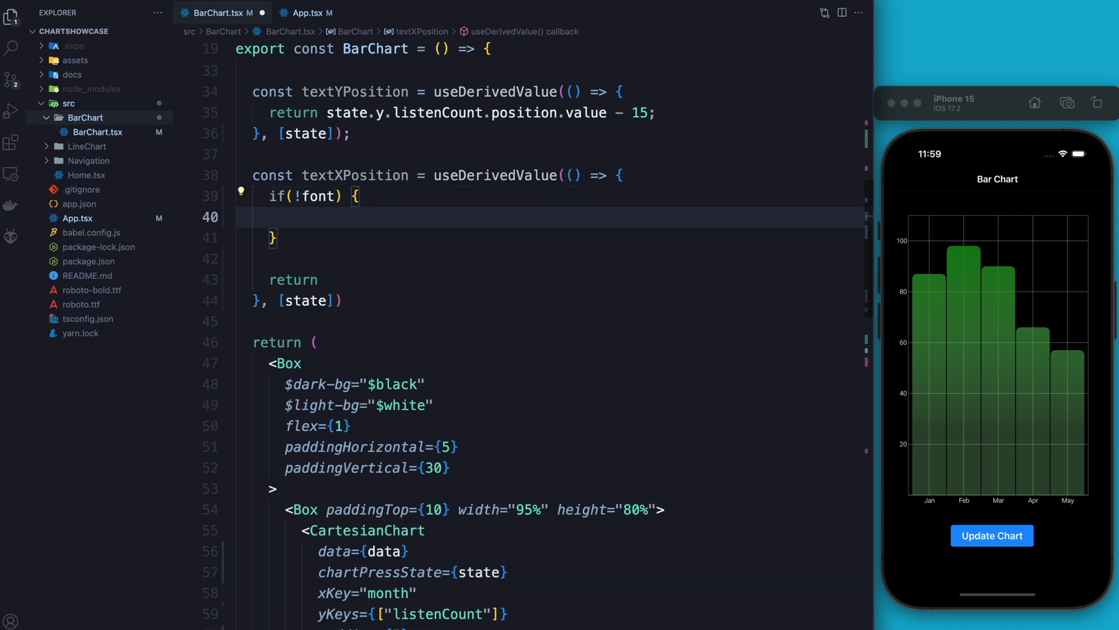
text(return 0)
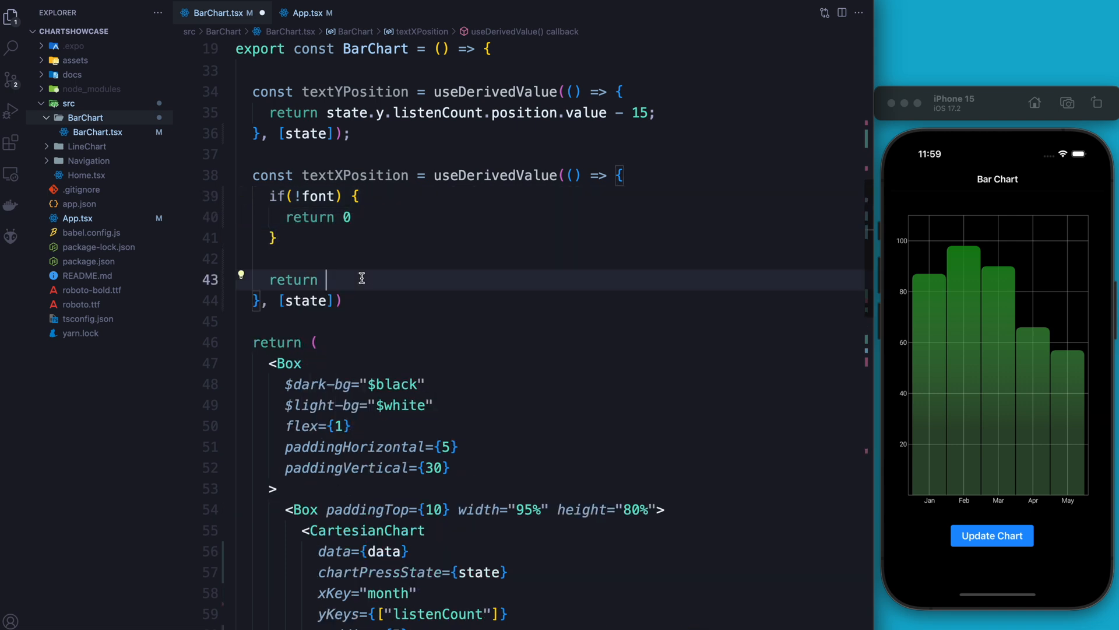
text(state)
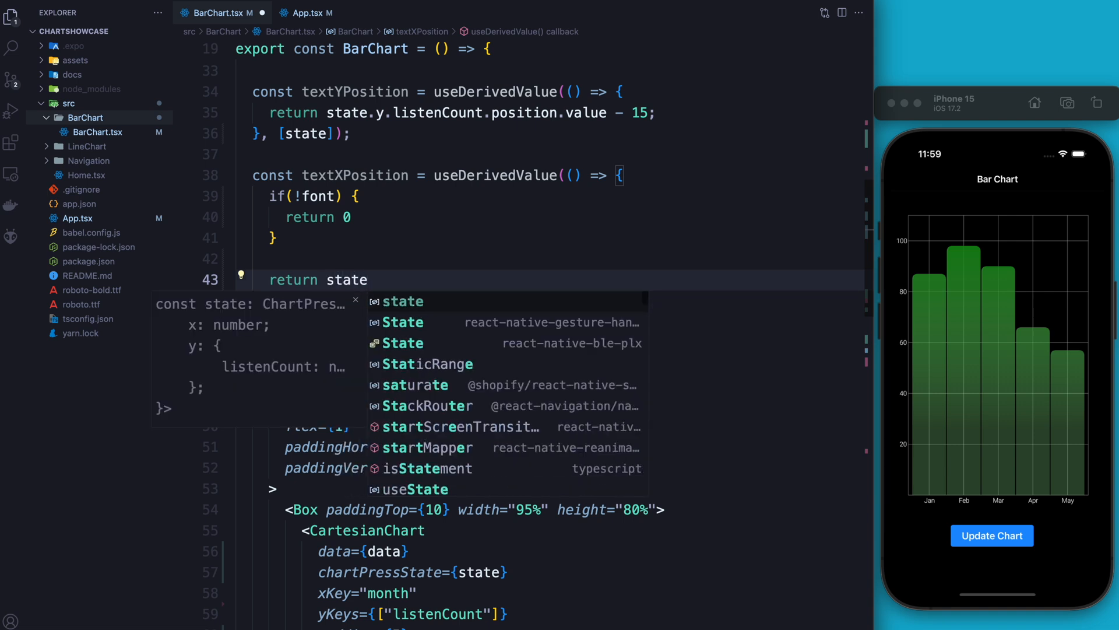
text(.x.)
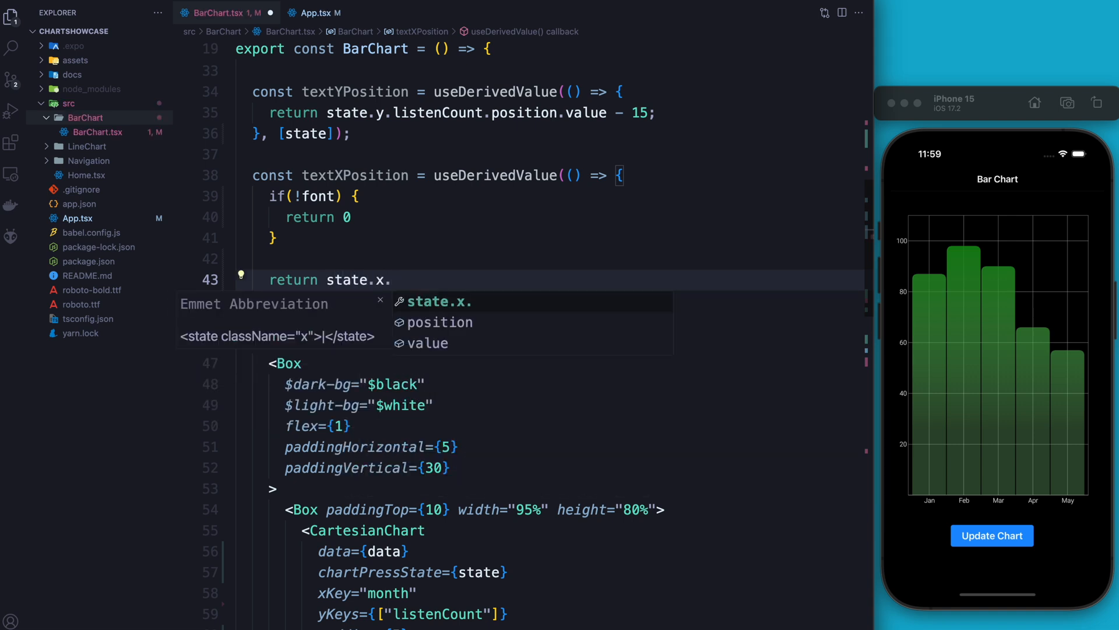
text(p)
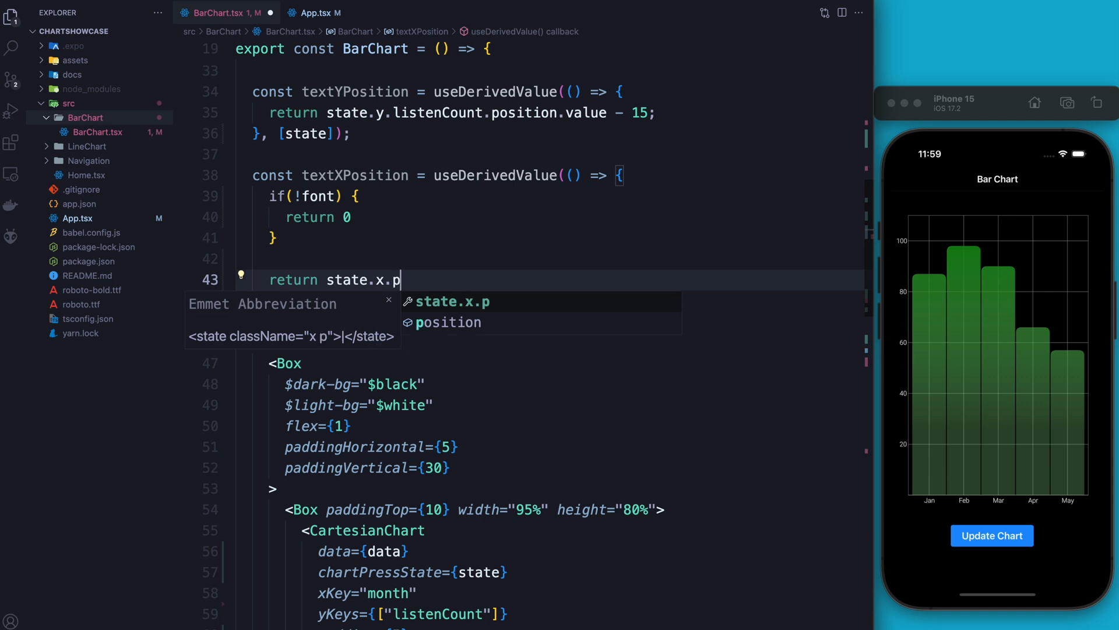
text(osition.va)
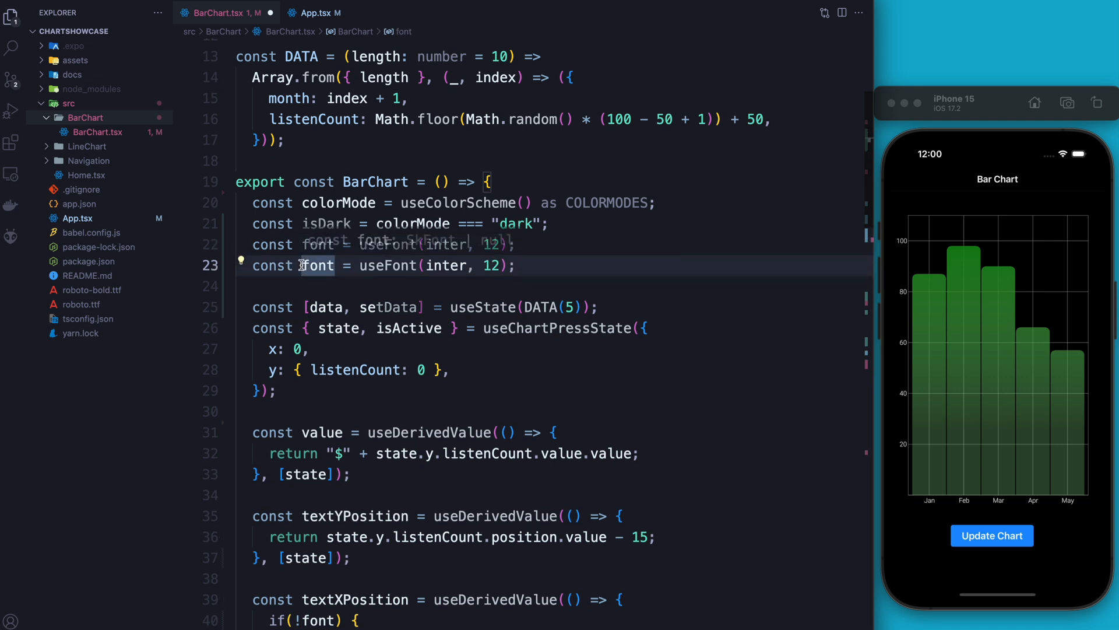
Rename the duplicated font to toolTipfont with size 24.
text(toolTip)
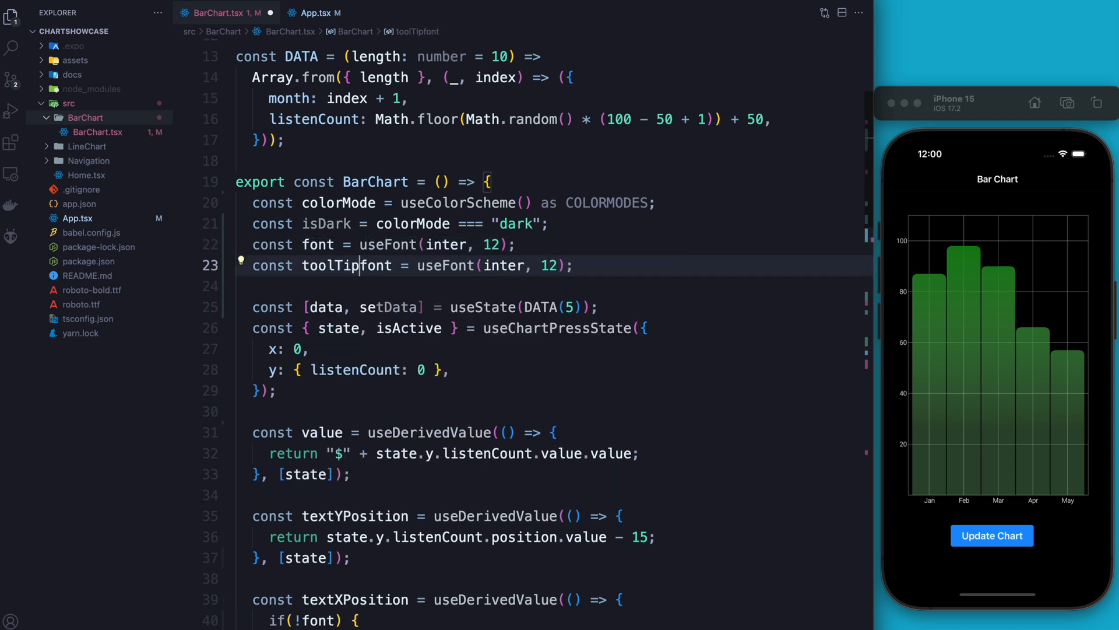
text(24)
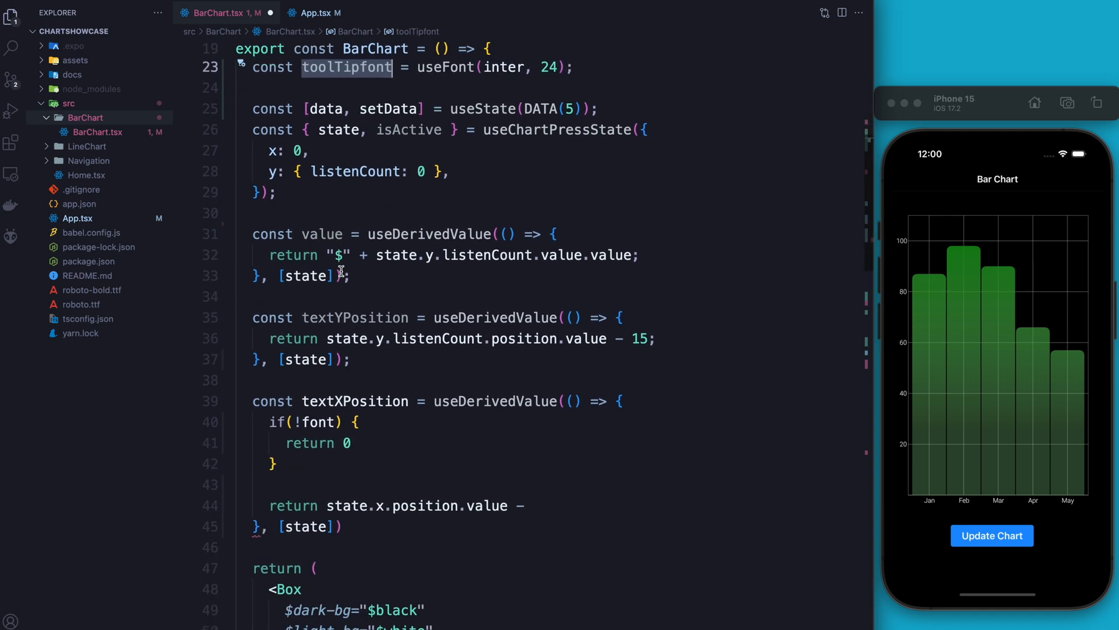
scroll(down, 3)
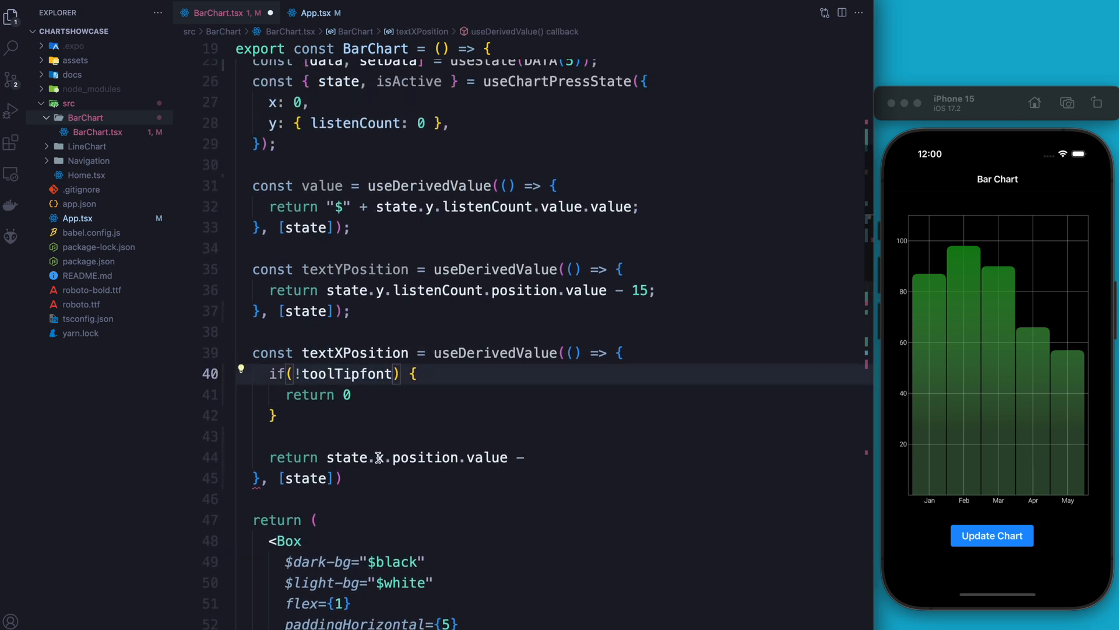
Subtract toolTipfont.measureText(value.value).width / 2 from state.x.position.value in textXPosition.
text(toolTipfont)
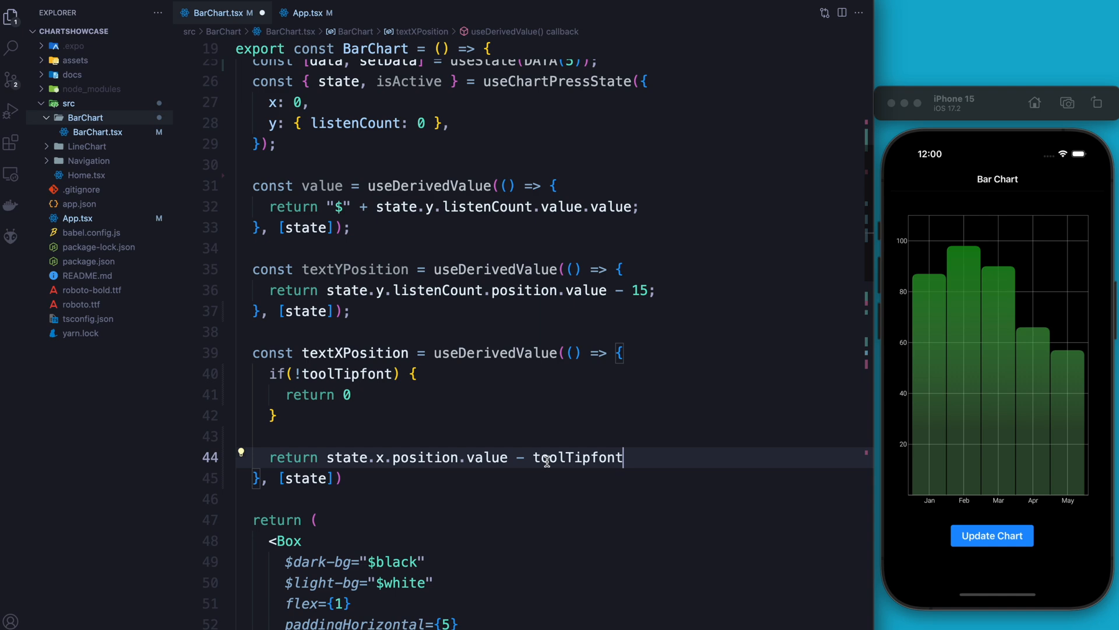
text(.measureText)
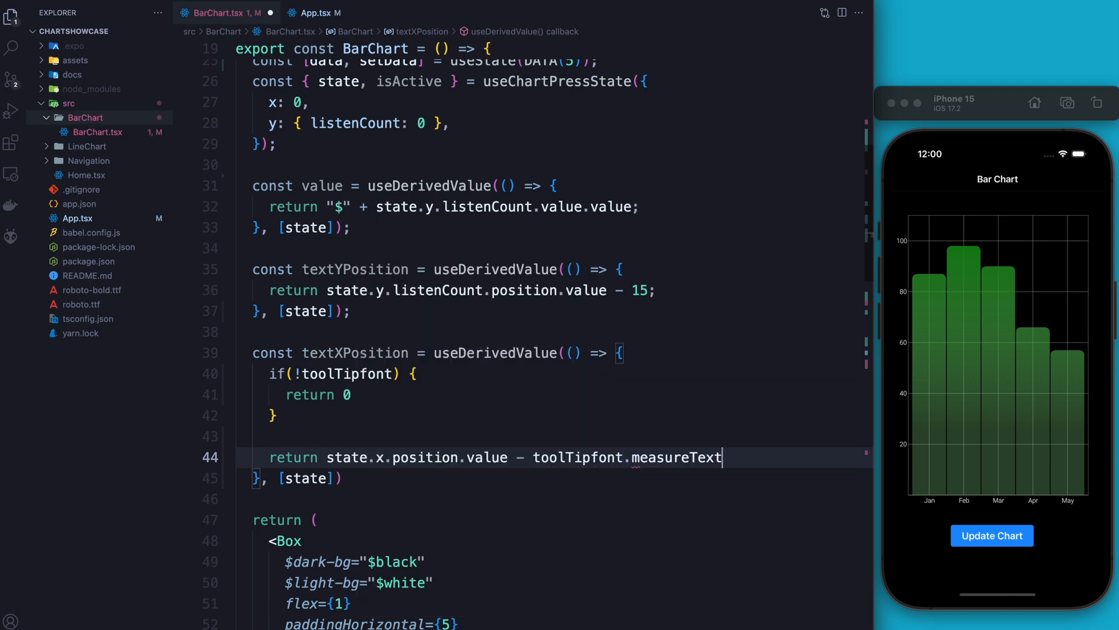
text((value.)
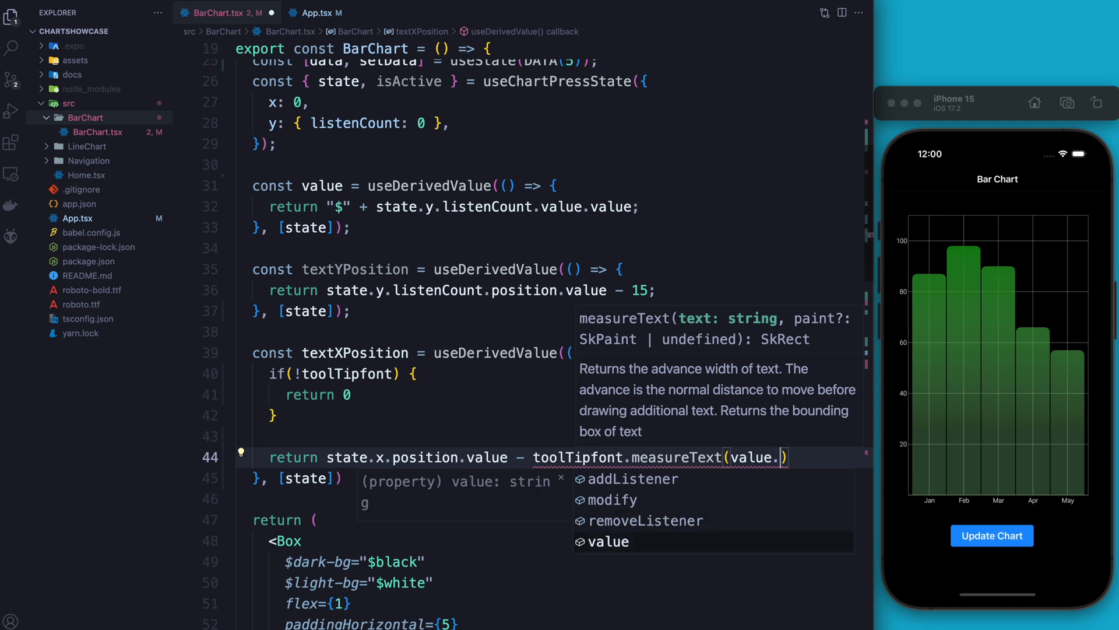
text(value)
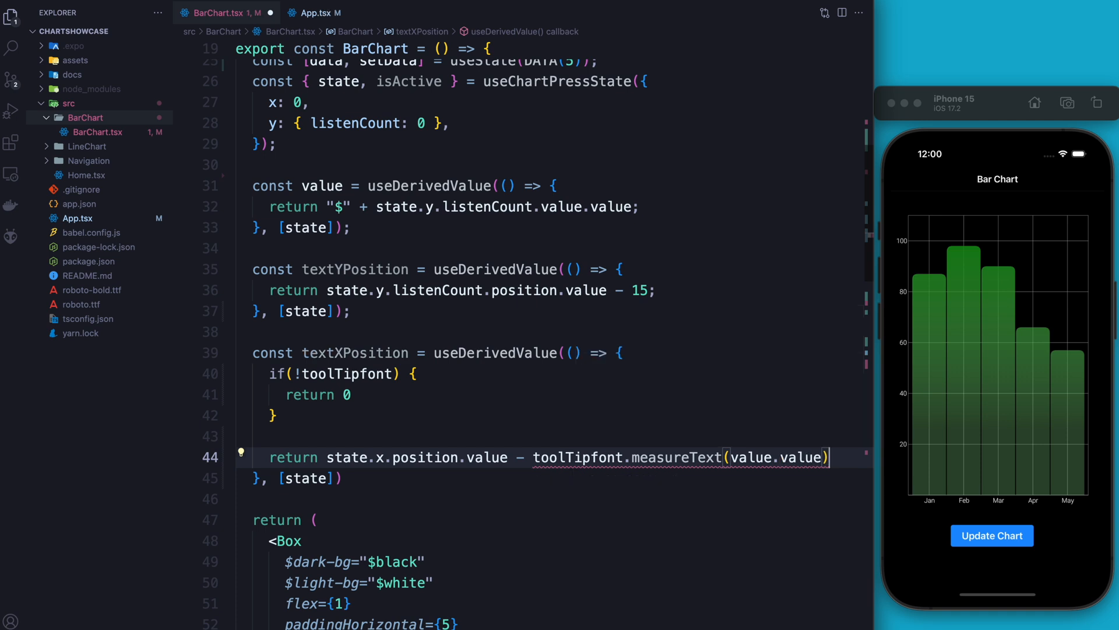
text(.width / 2)
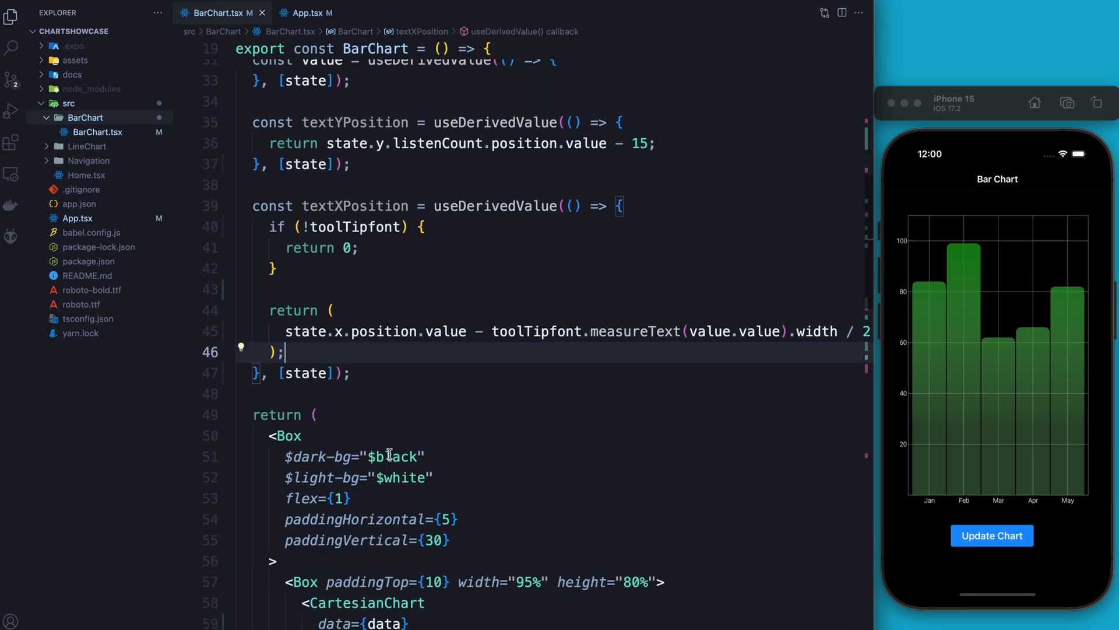
scroll(down, 3)
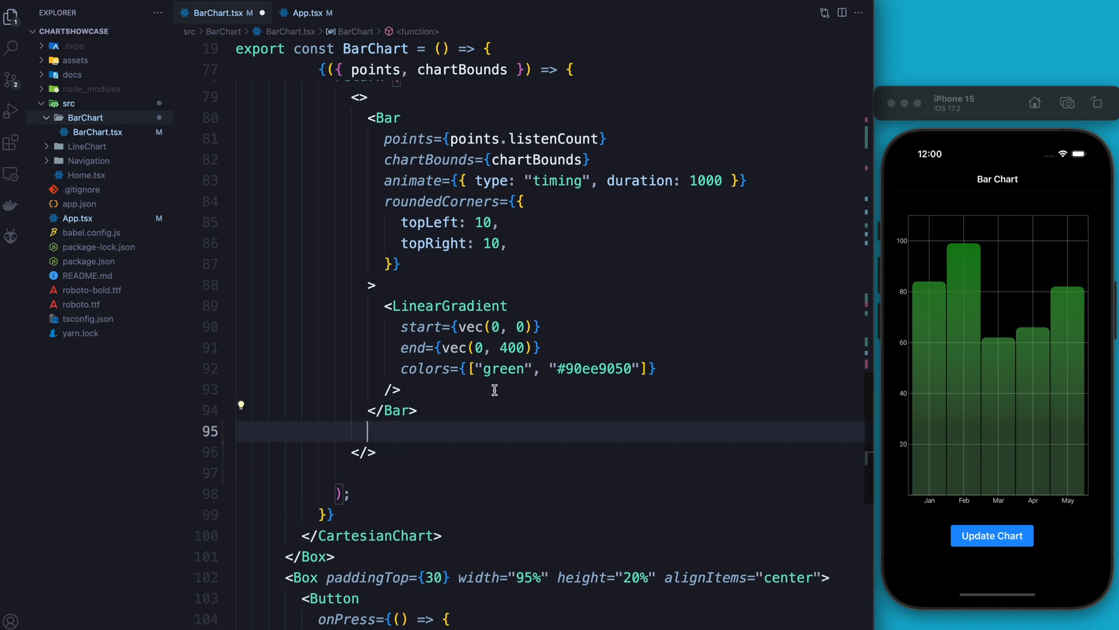
Add an isActive conditional after </Bar> rendering a fragment or null.
text({)
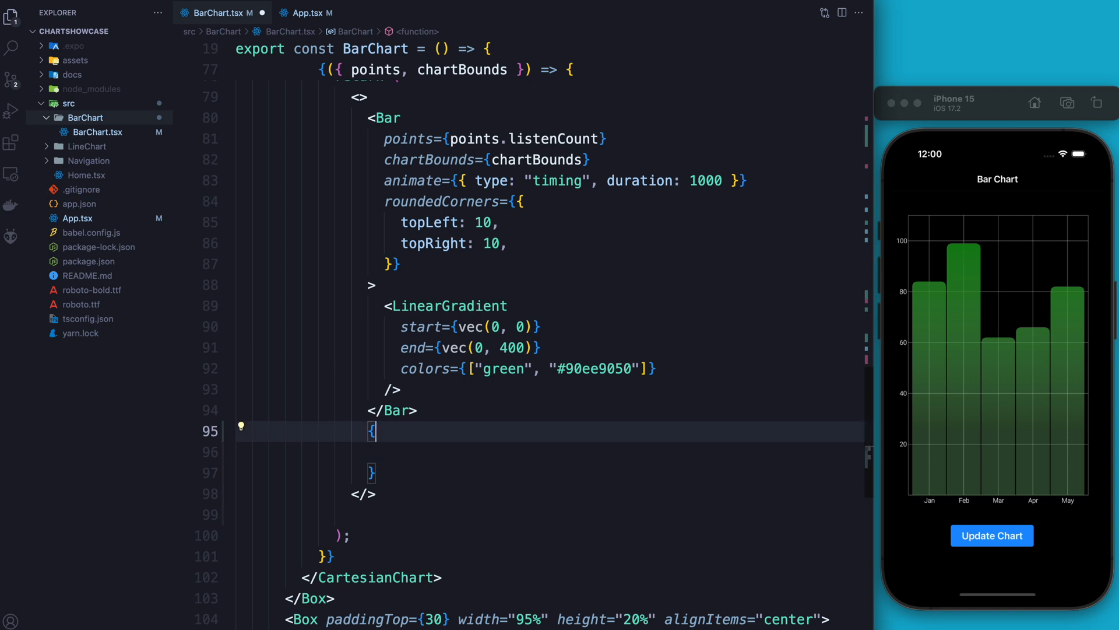
text(isActive)
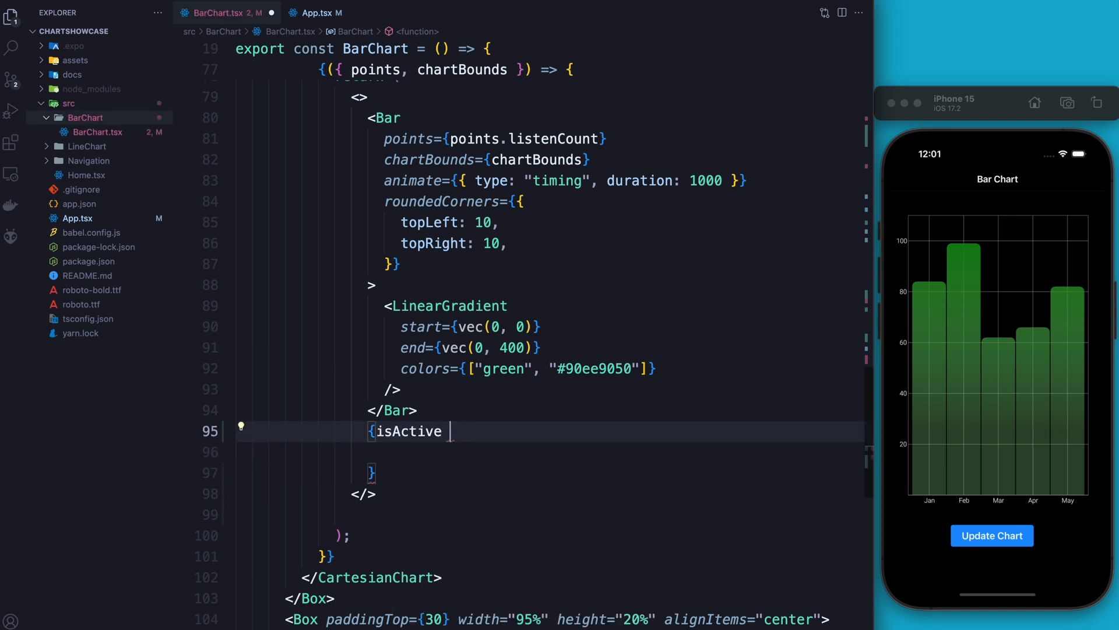
text(?)
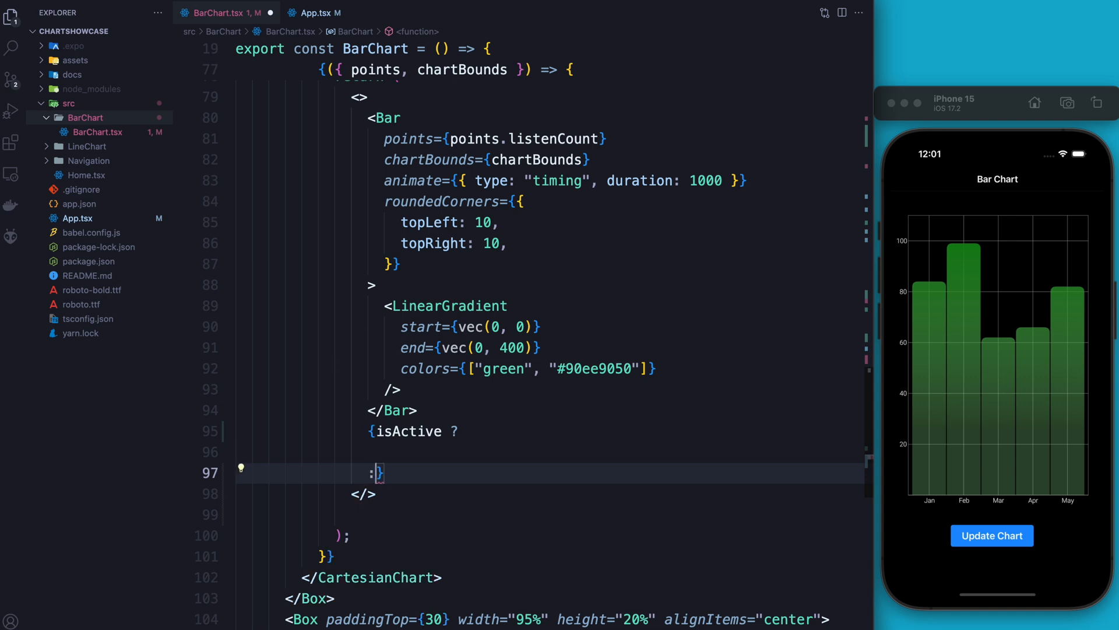
text(null)
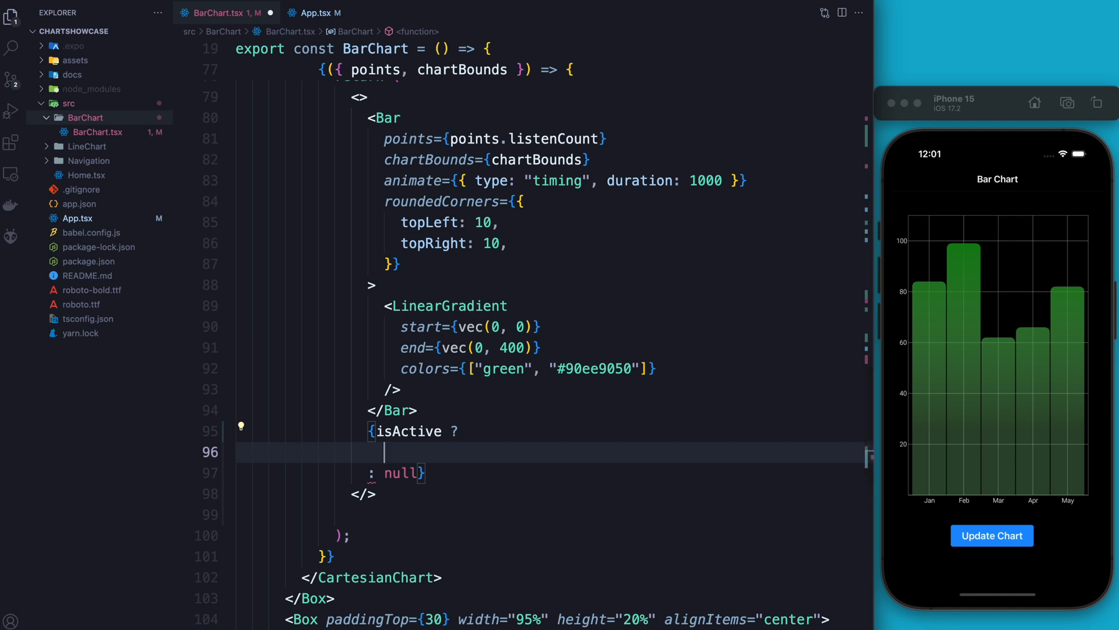
text(<></)
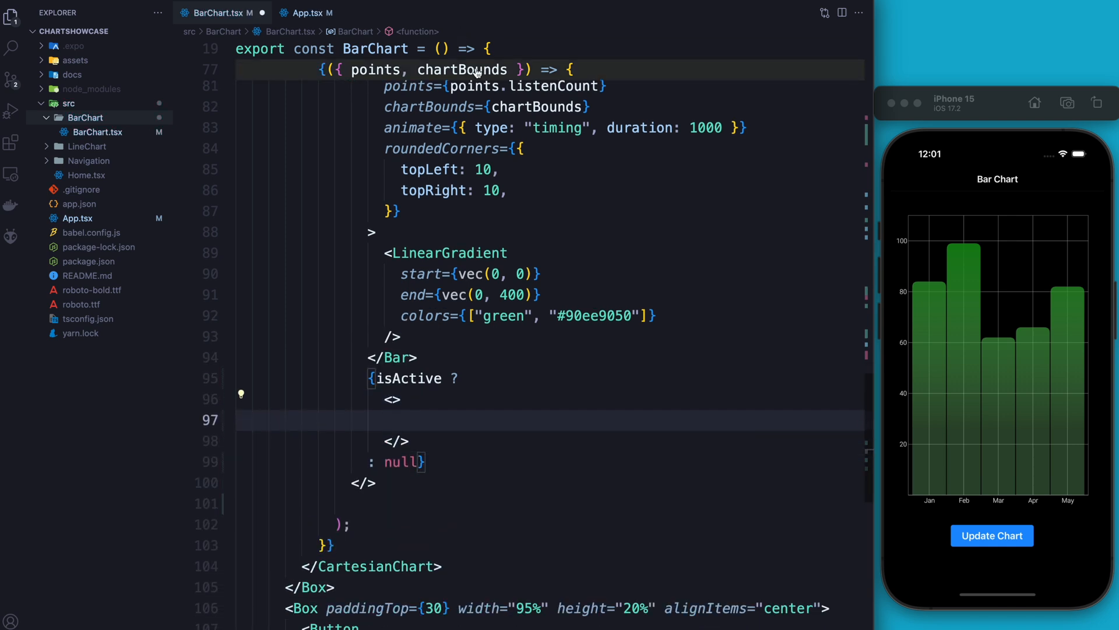
Render an SKText with toolTipfont, white color, x textXPosition, y textYPosition and text value.
text(<Text />)
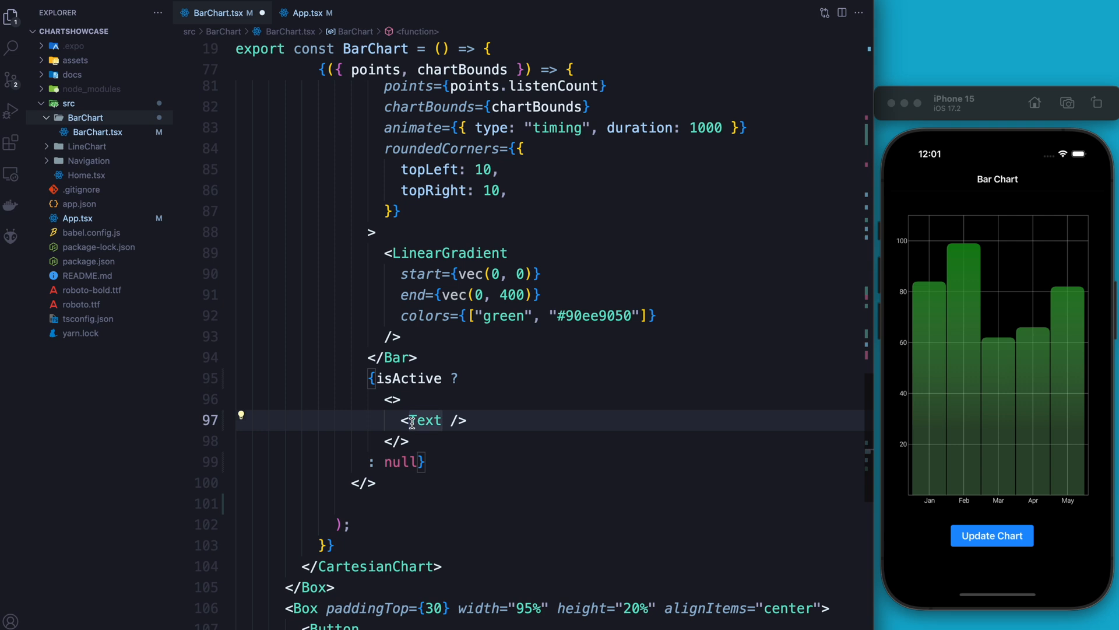
text(SK)
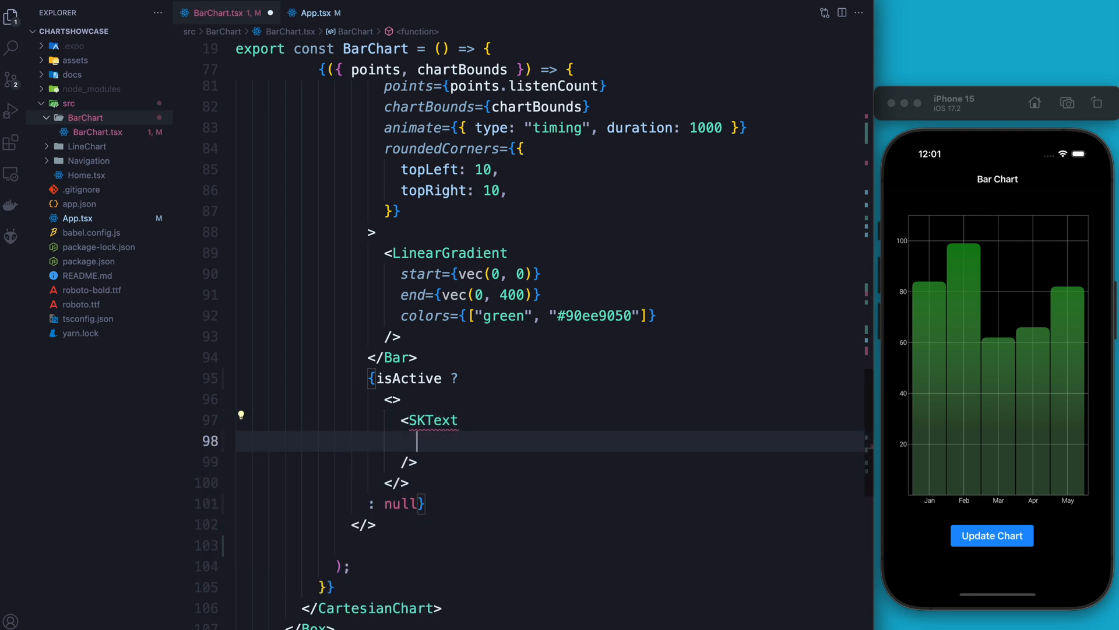
text(font={})
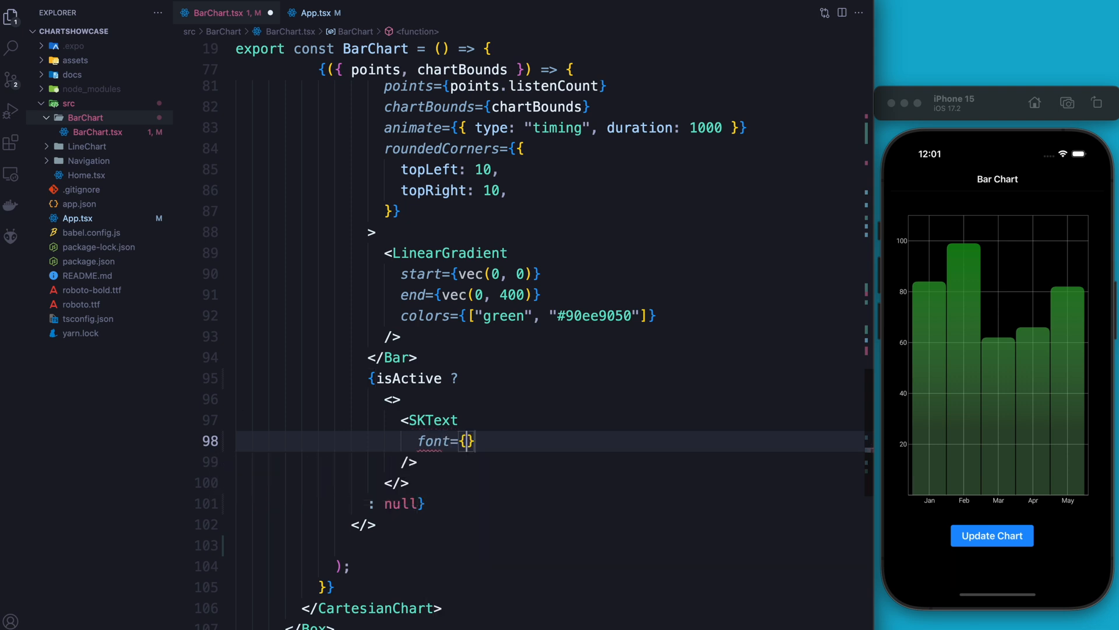
text(toolTipfont})
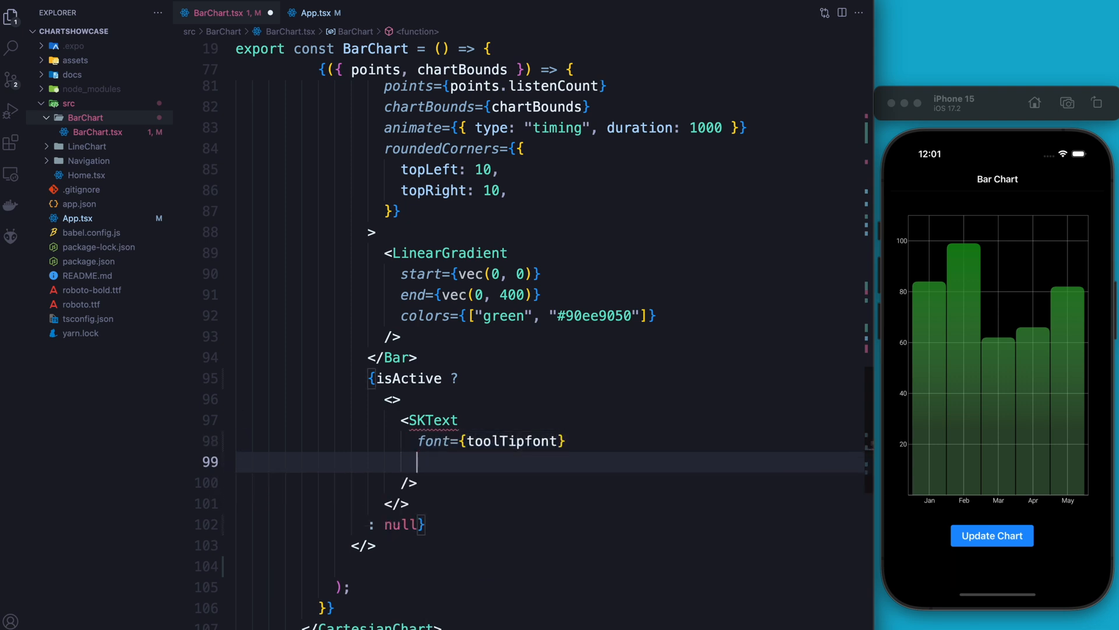
text(color={})
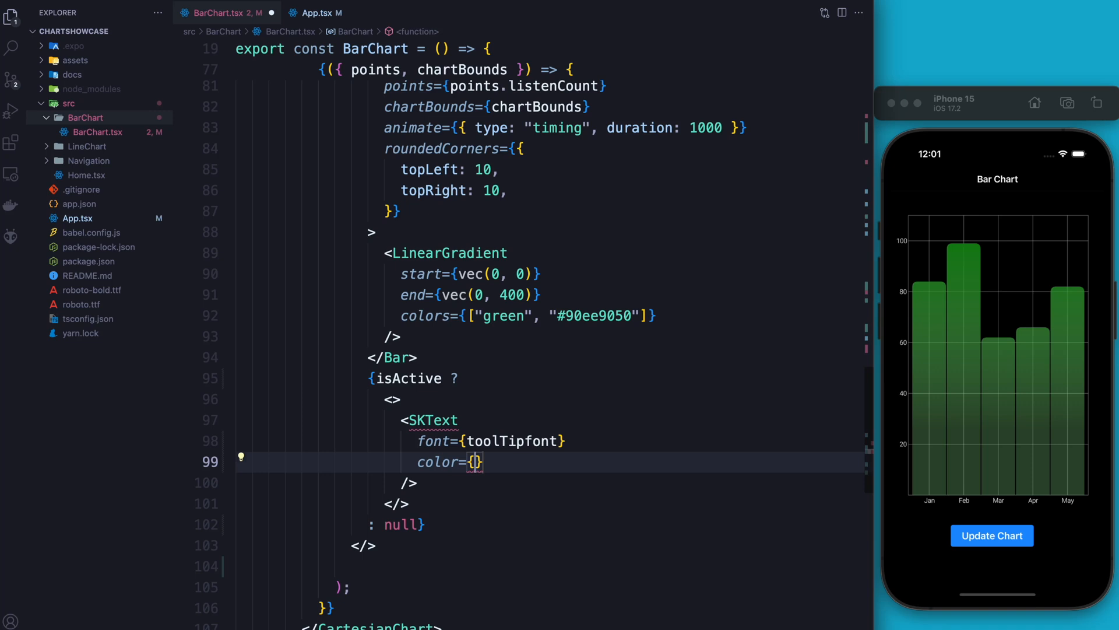
text("")
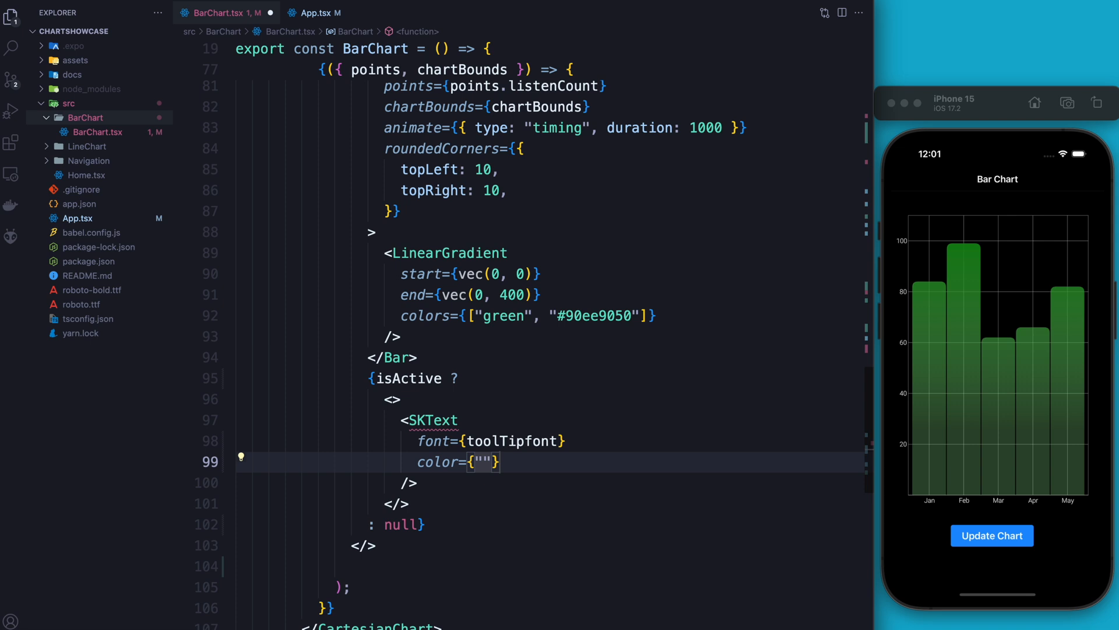
text(white)
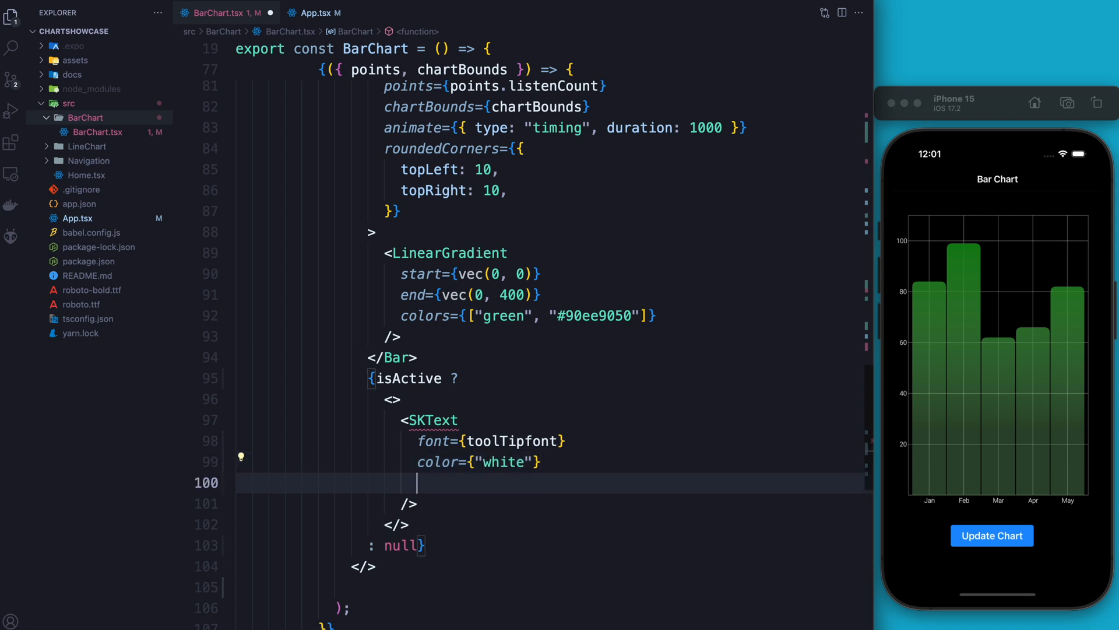
text(x={textXPosition)
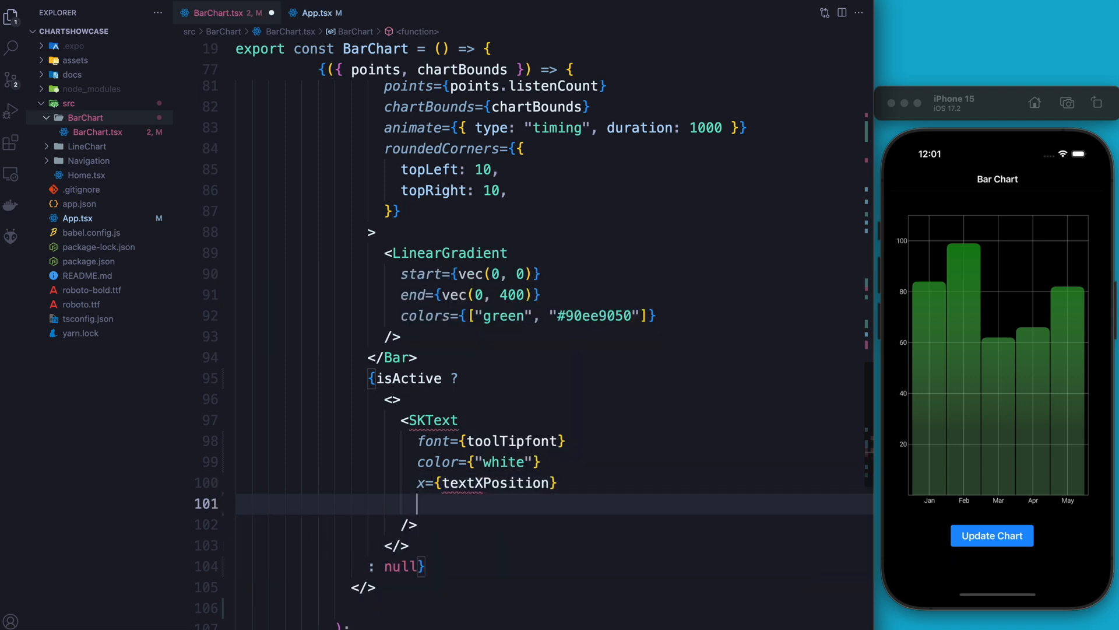
text(y={)
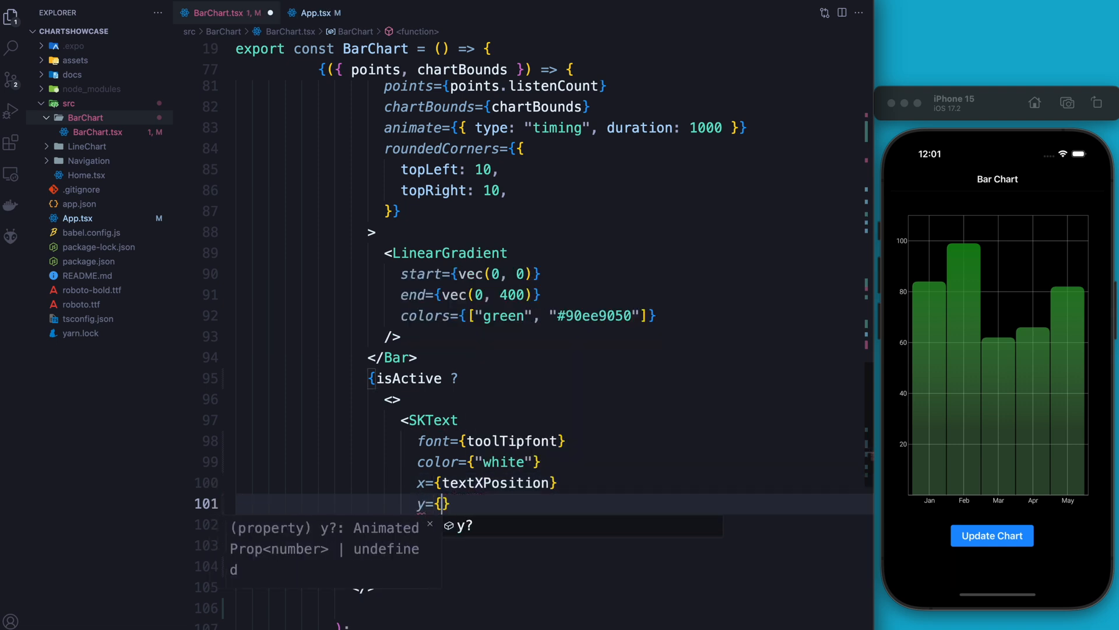
text(tex)
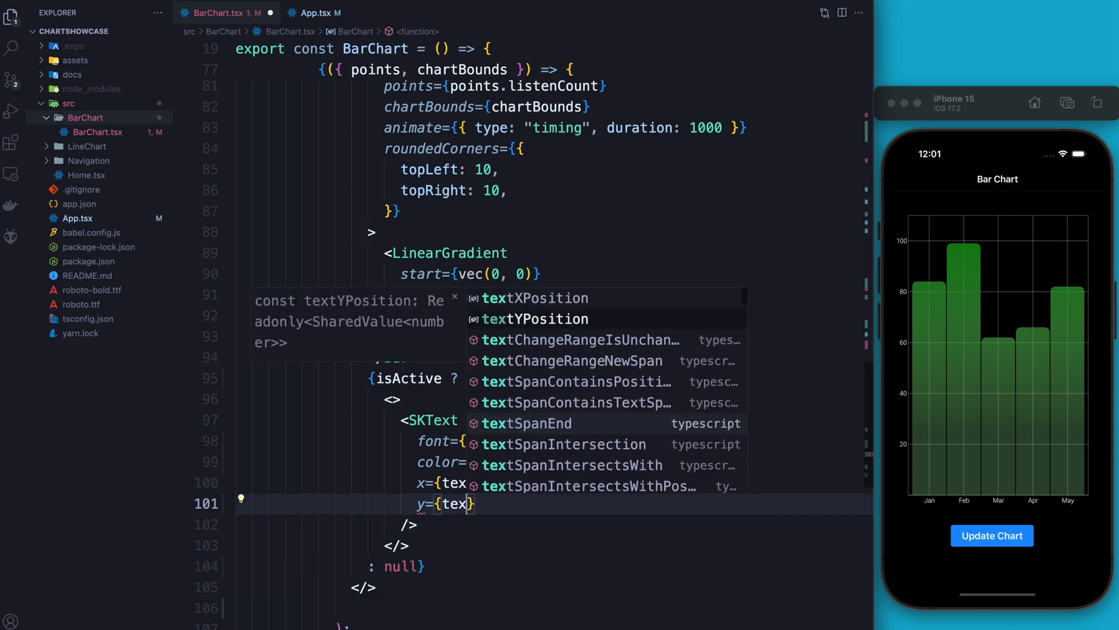
text(tYPosition)
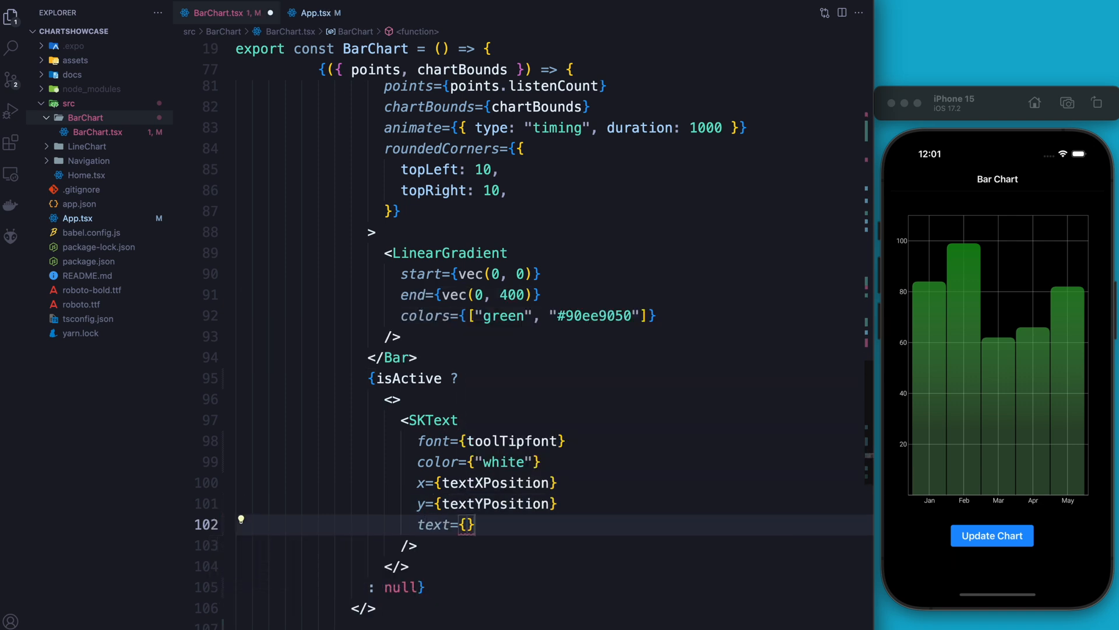
text(value)
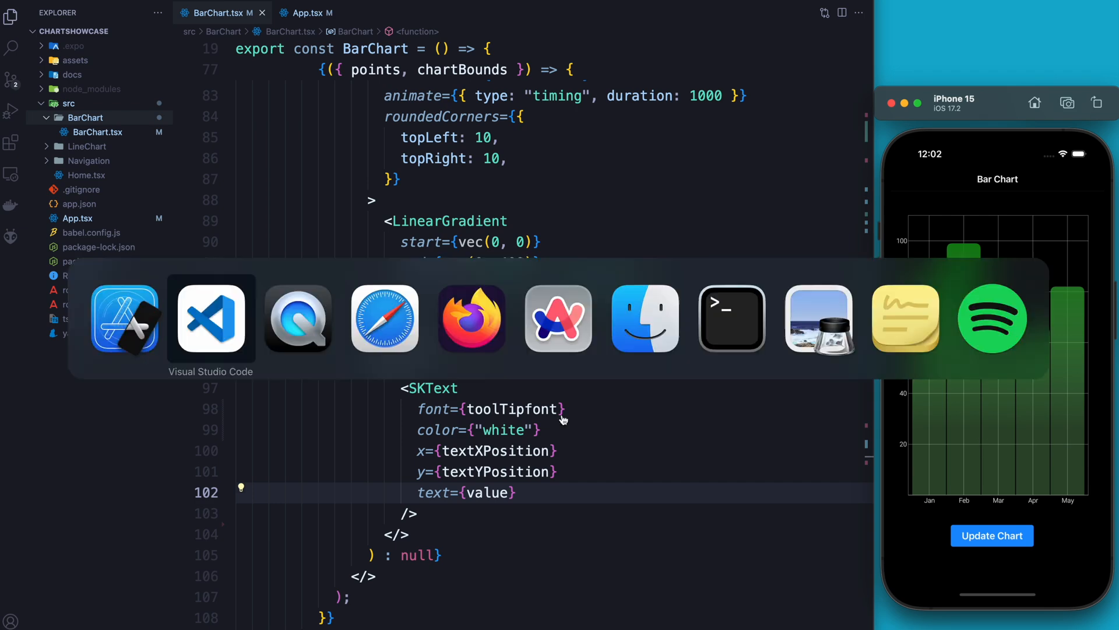
Press a bar to check the label, then add toolTipfont to textXPosition's dependencies [state, toolTipfont].
click(731, 318)
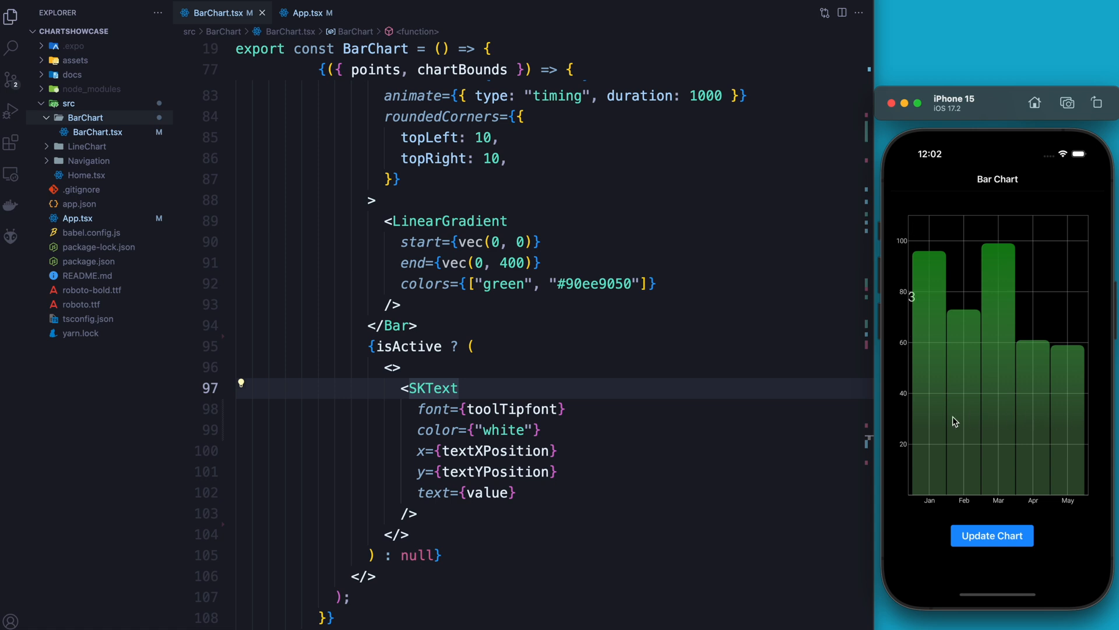
mouse_move(704, 415)
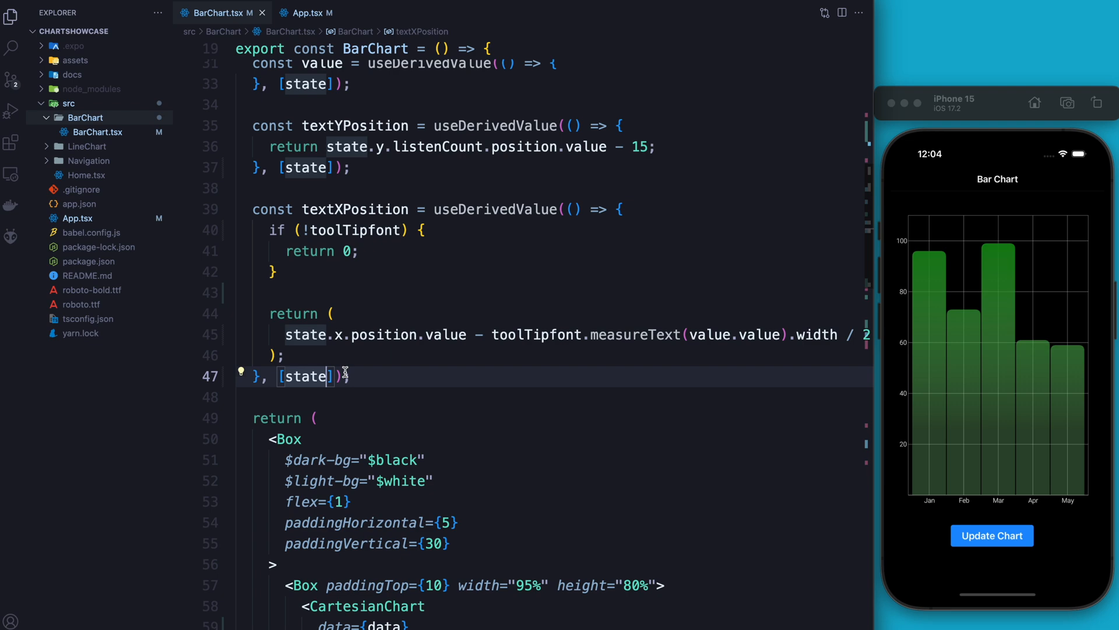
text(, toolTipfont)
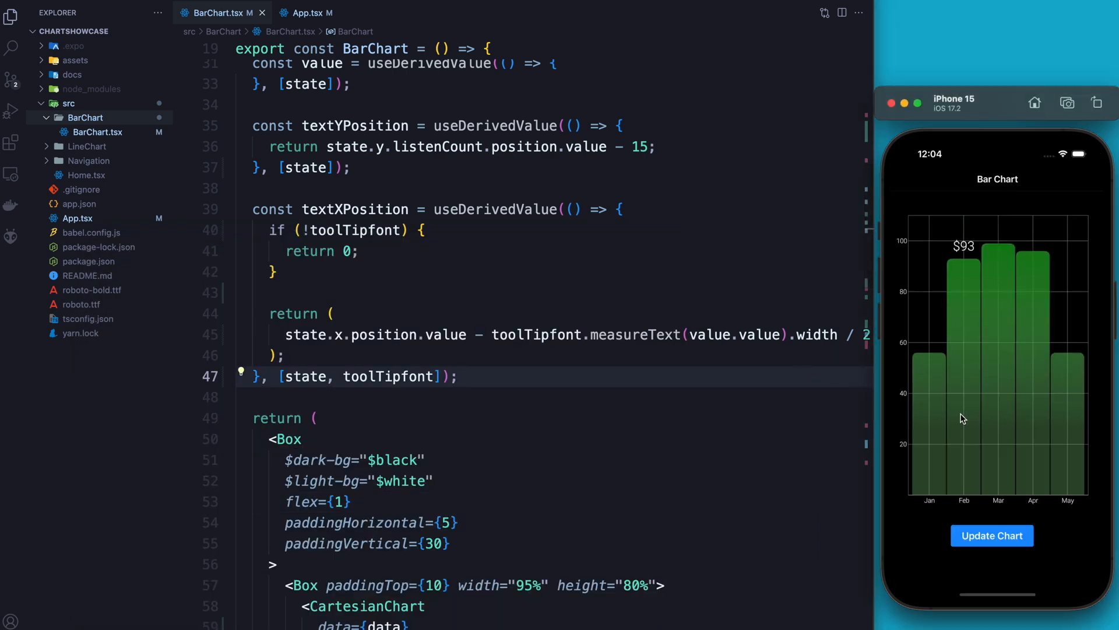
mouse_move(1057, 418)
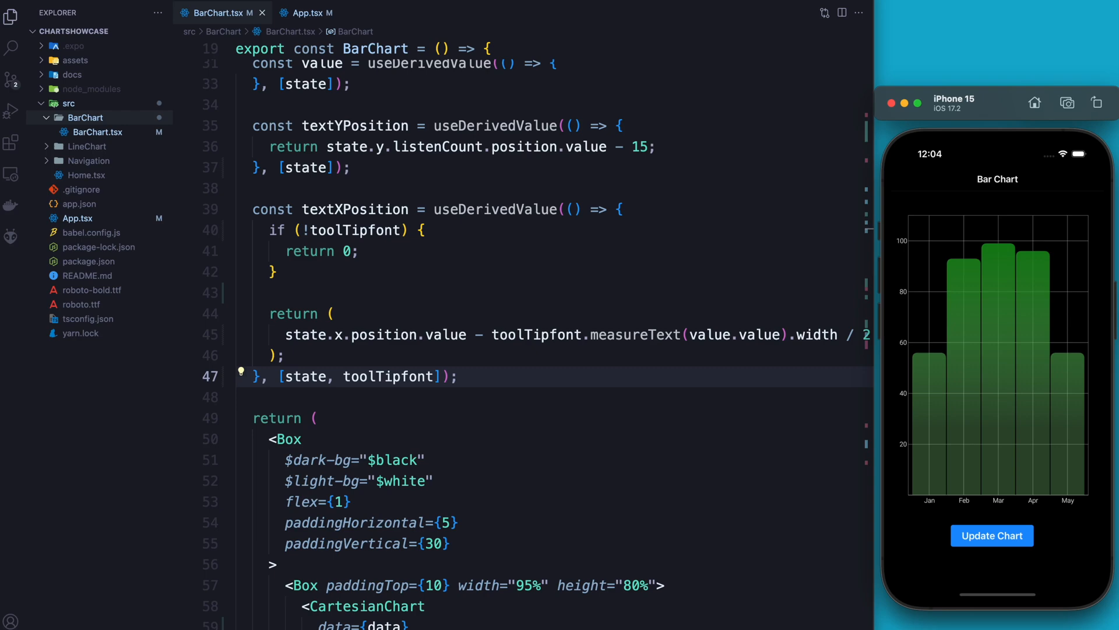
scroll(down, 3)
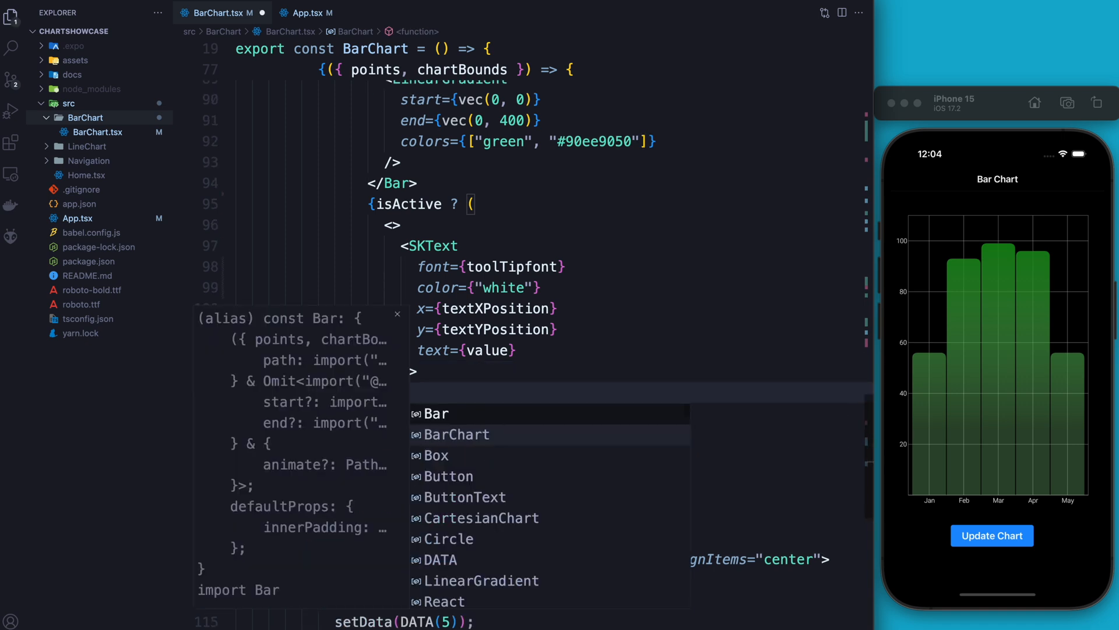
Add a Circle below the SKText with cx state.x.position and cy state.y.listenCount.position.
text(<Circle /)
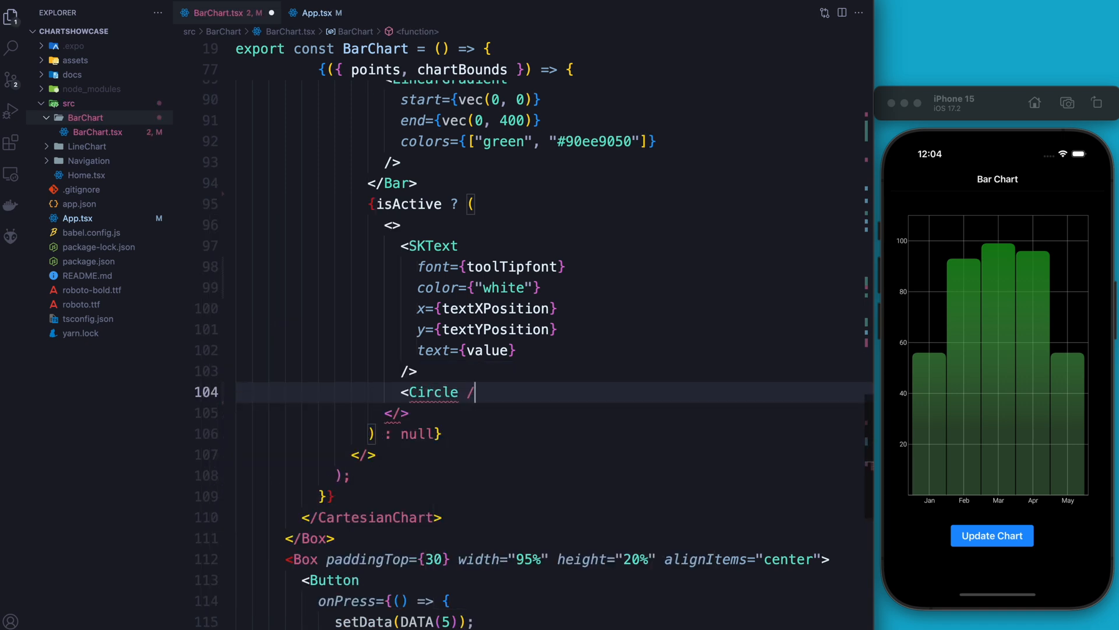
key(Enter)
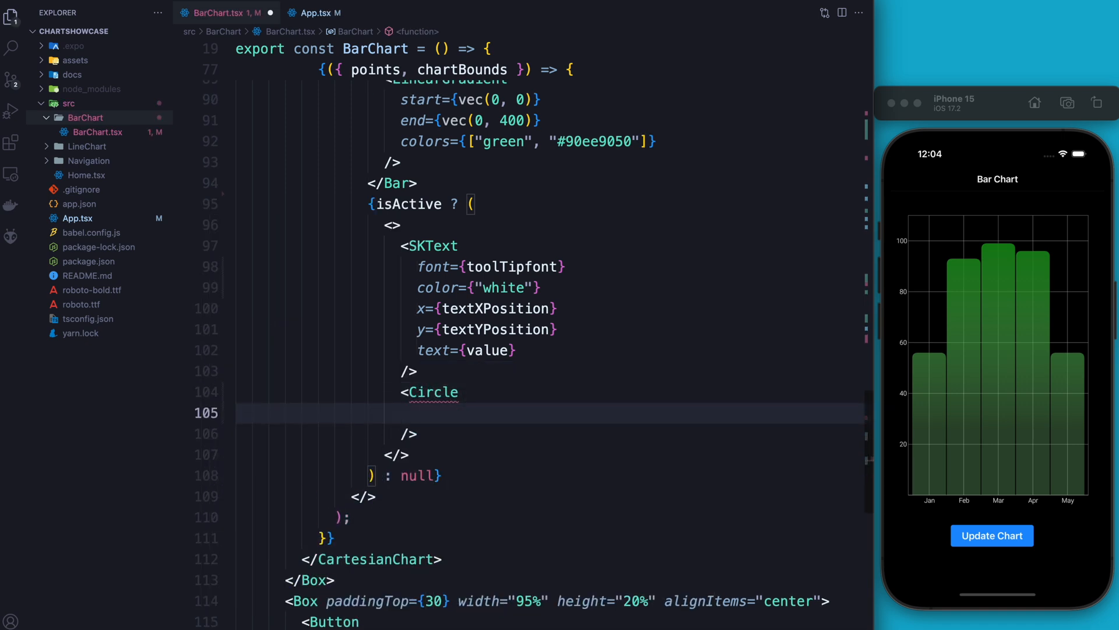
text(cx={)
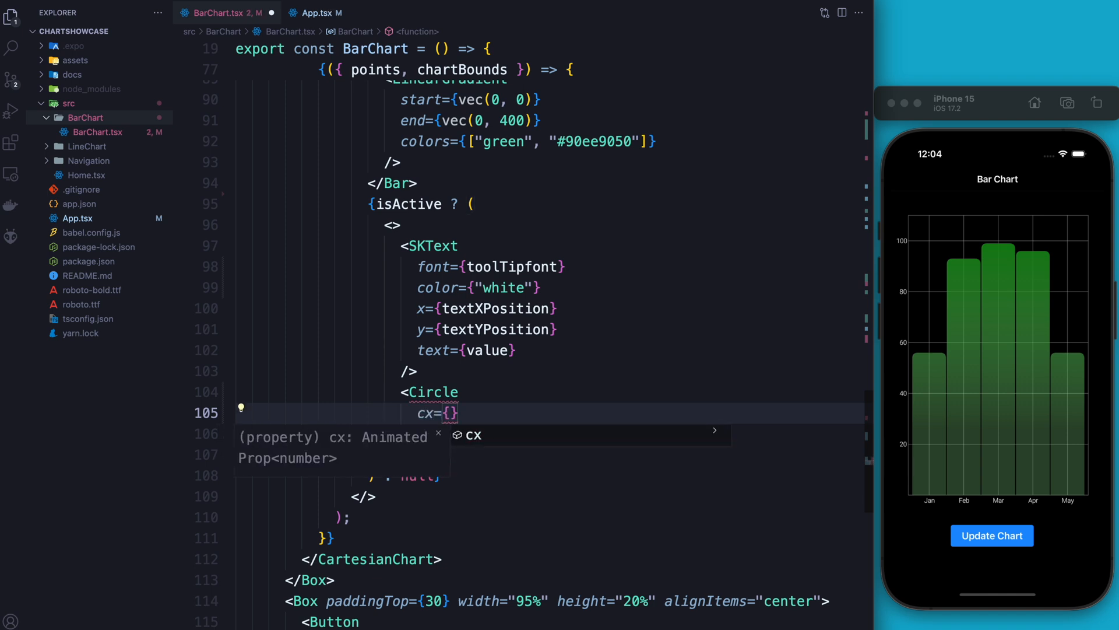
text(state)
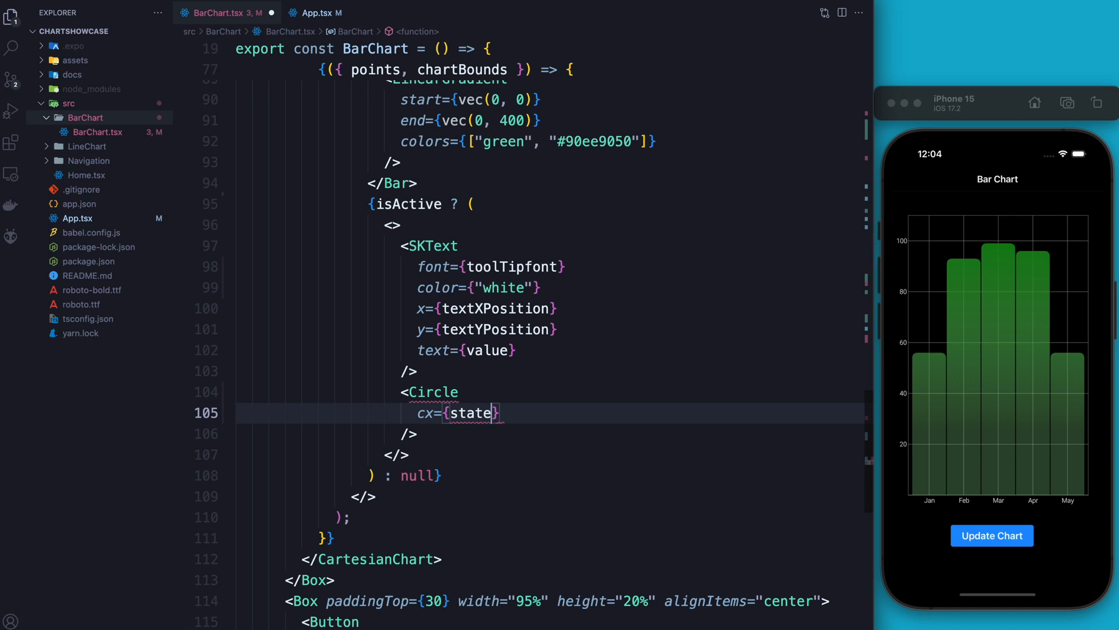
text(.x.position)
text(c)
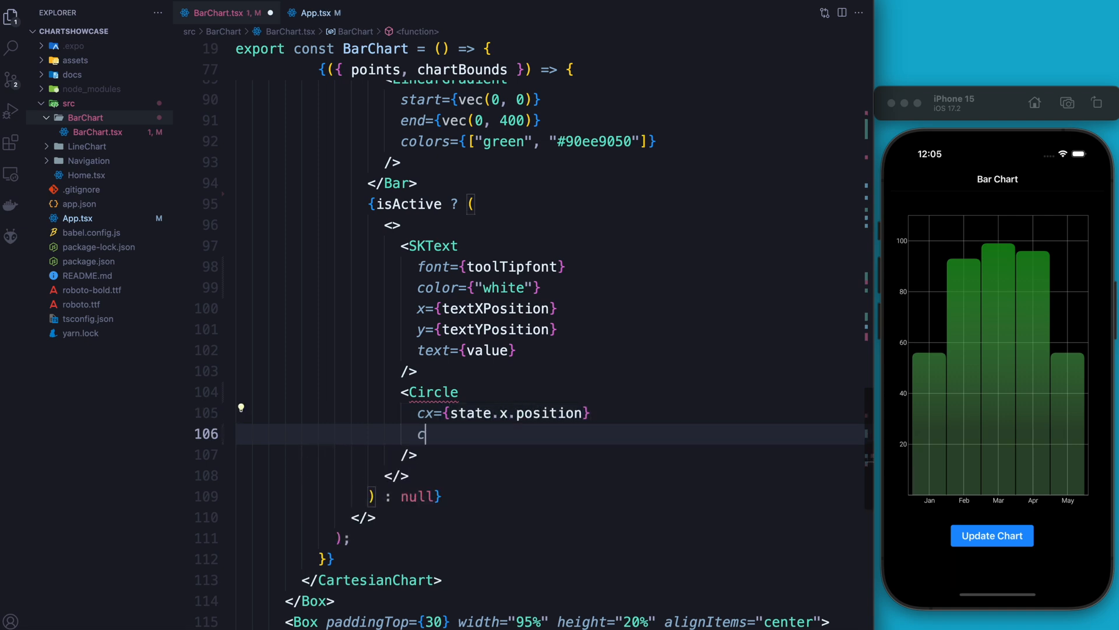
text(y=)
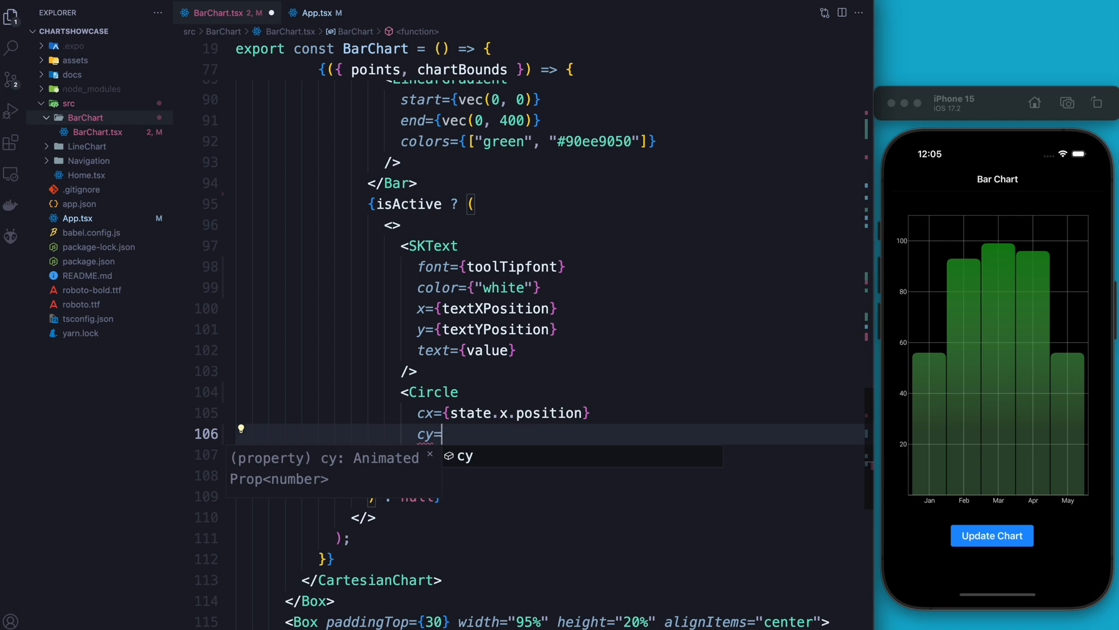
text({state)
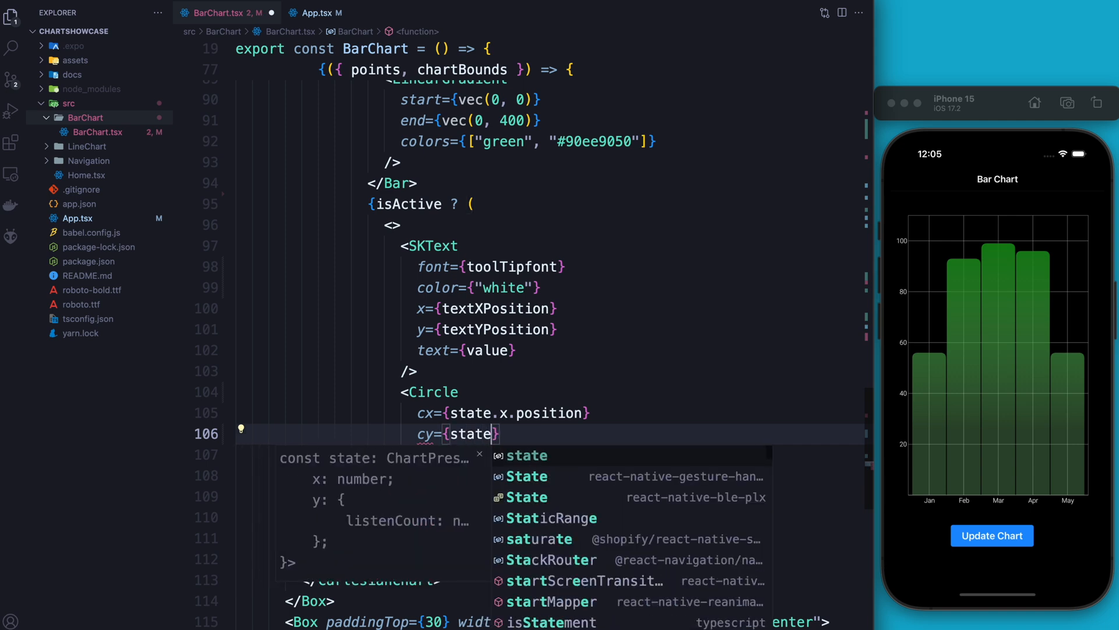
text(.y)
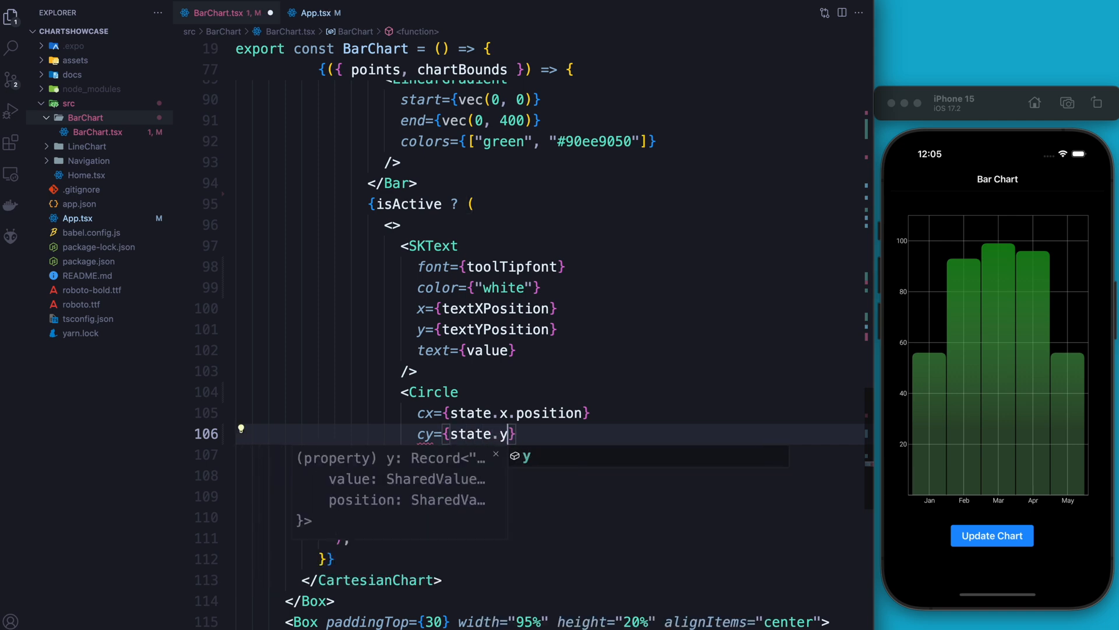
text(.listenCount.position)
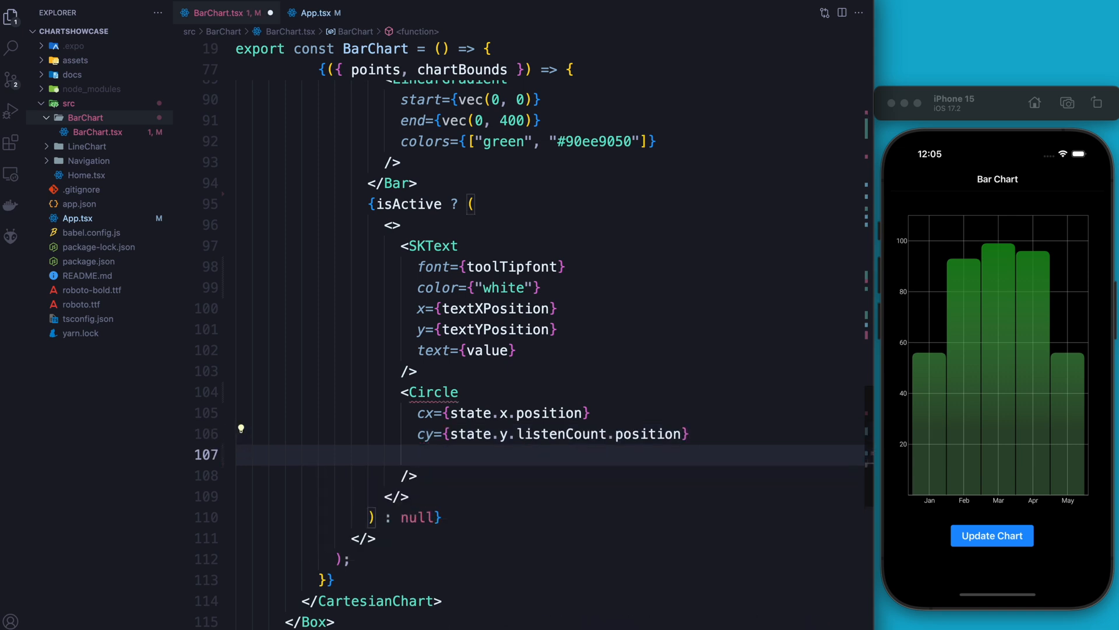
Give the Circle radius 8, grey color and opacity 0.8.
text(r={8})
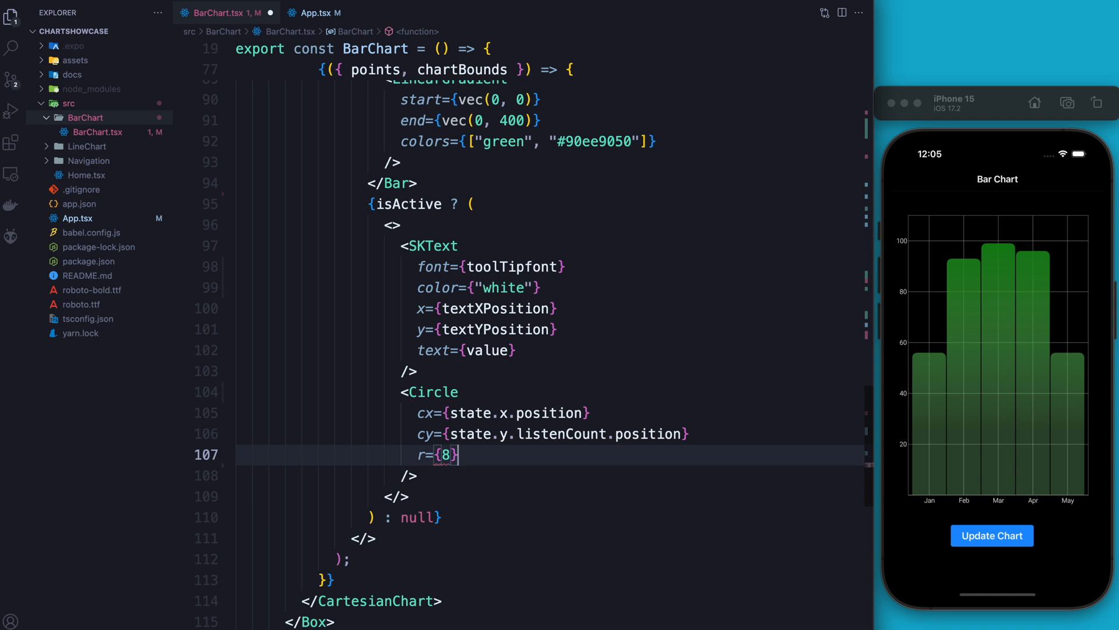
text(g)
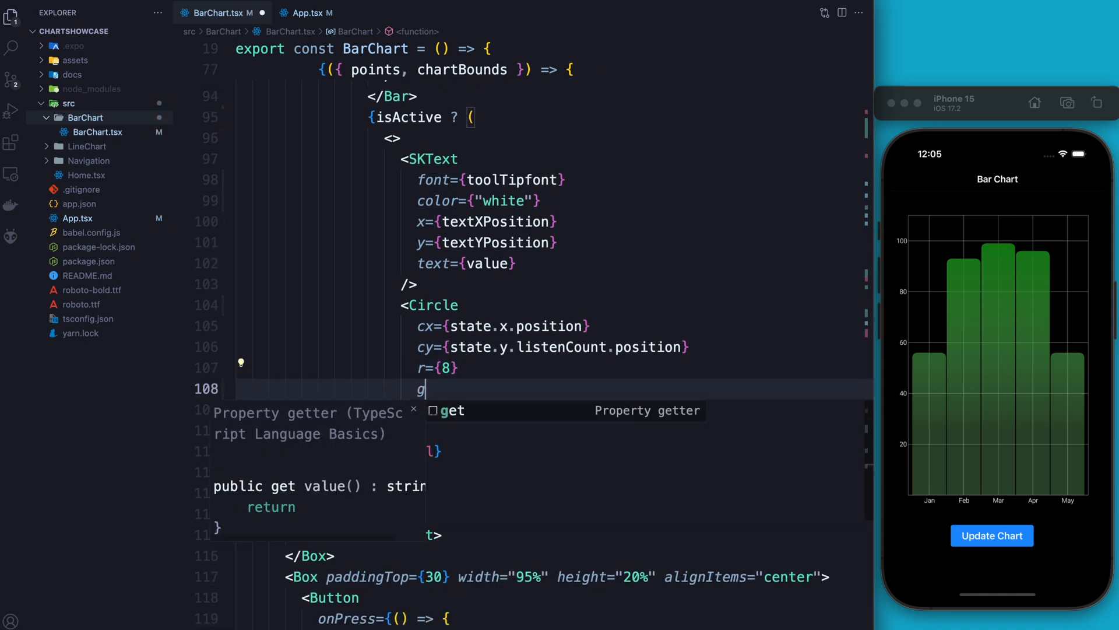
text(olot="")
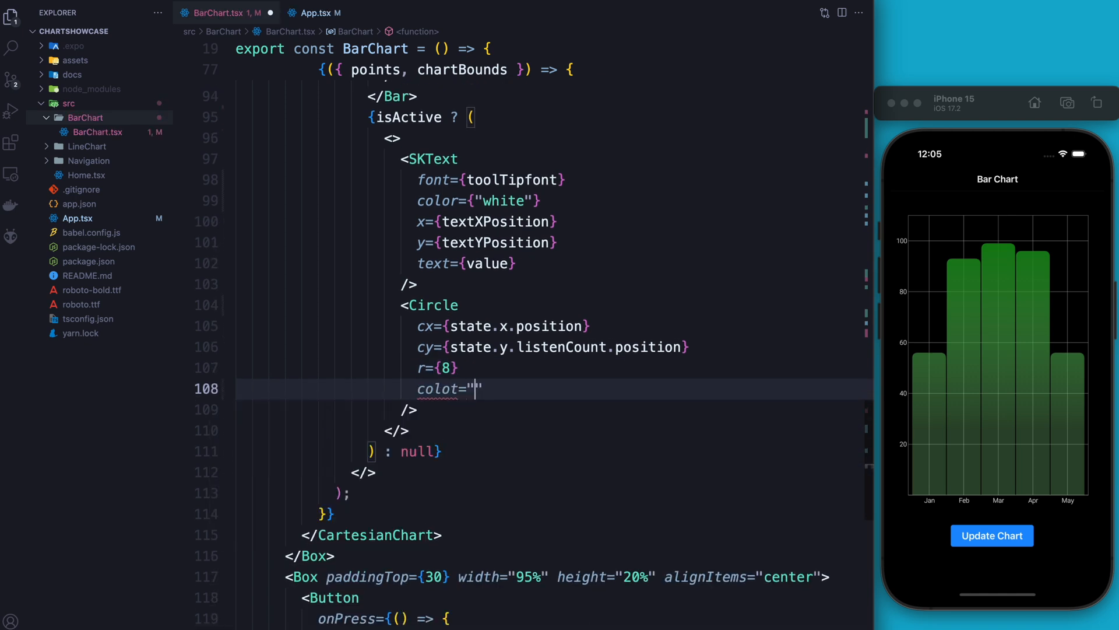
text(color=)
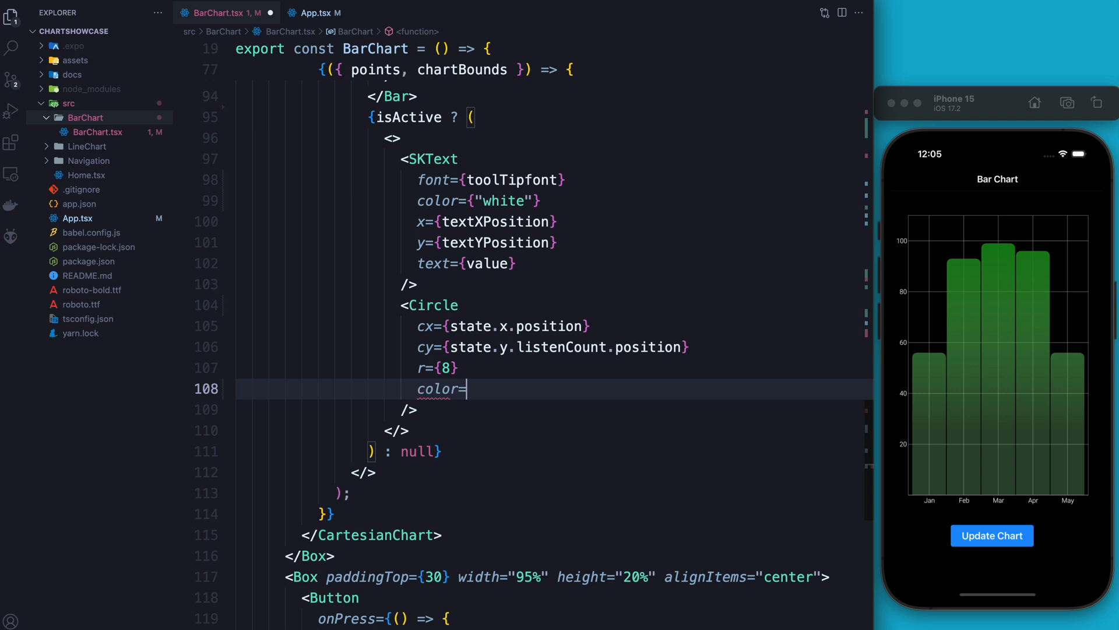
text("grey")
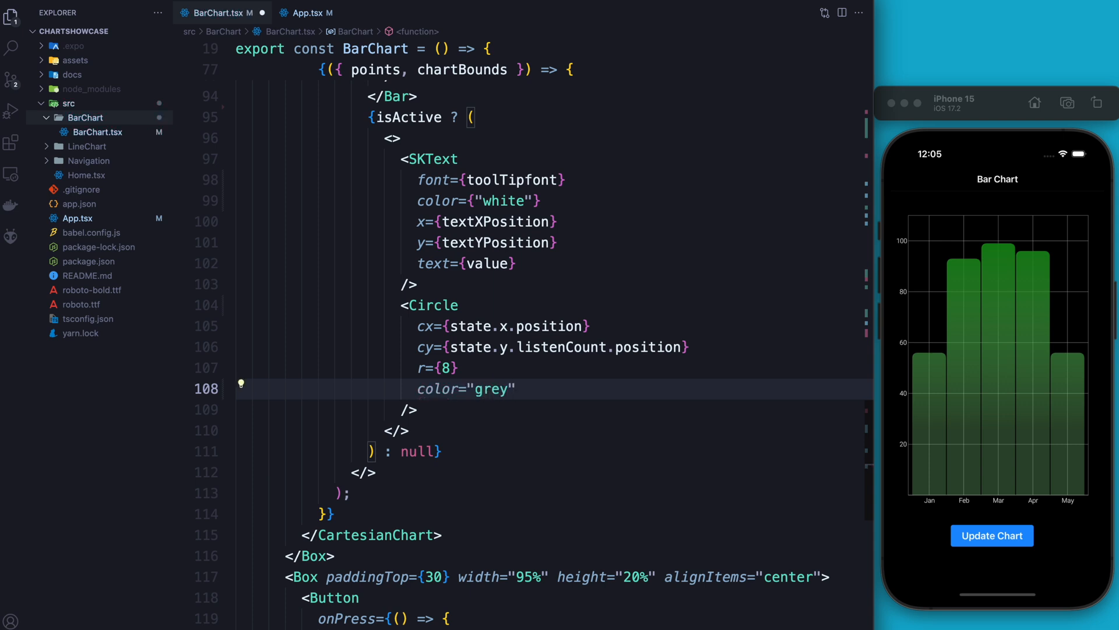
text(opacity={})
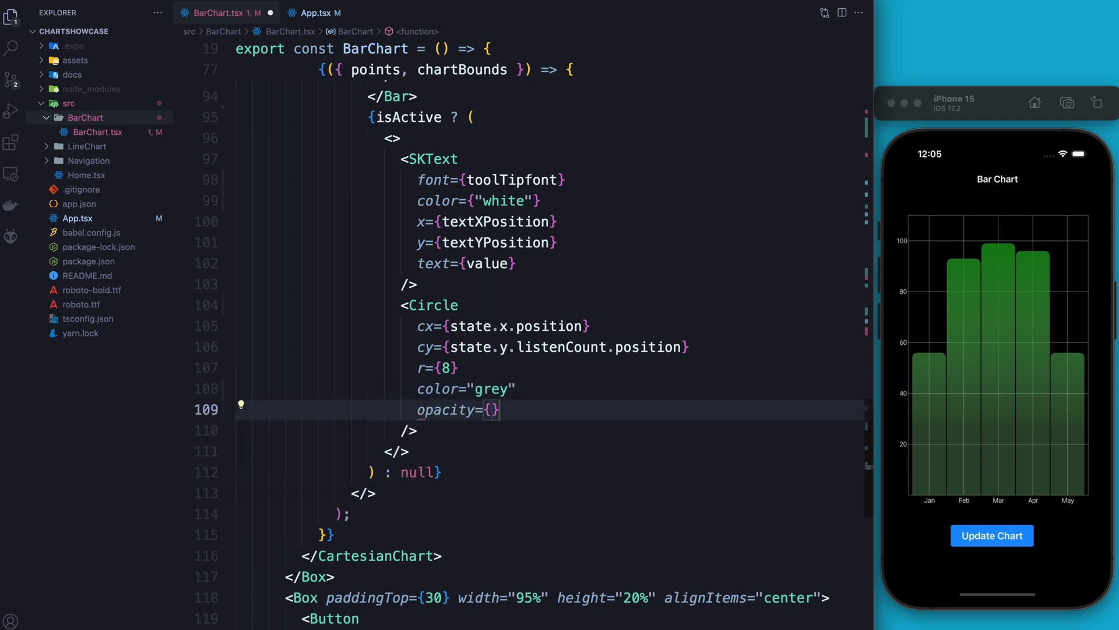
text(0.8)
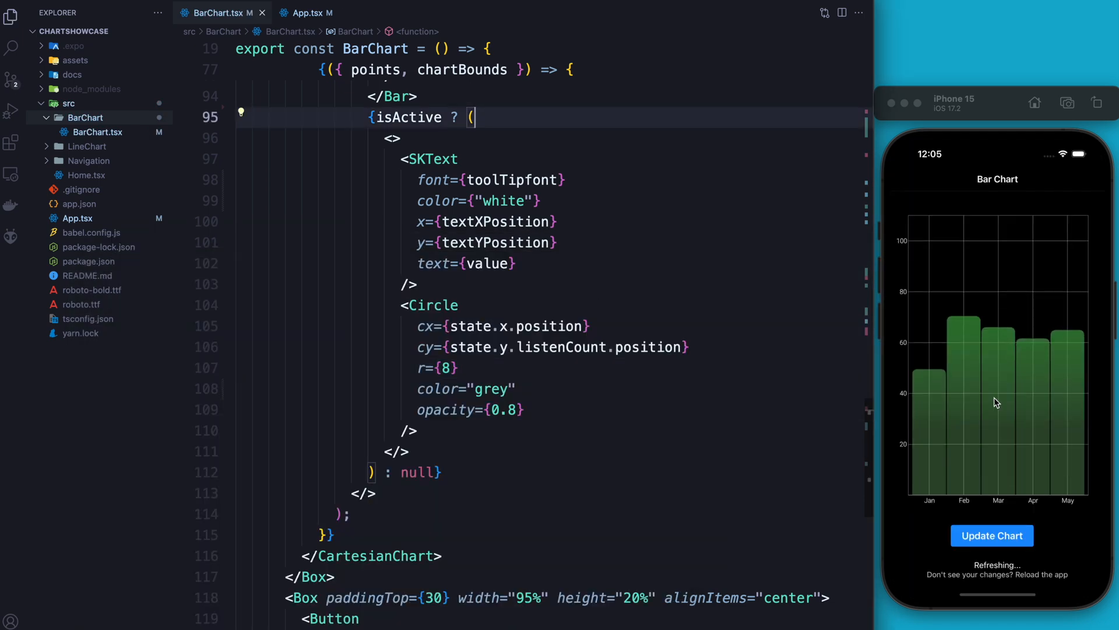
click(964, 329)
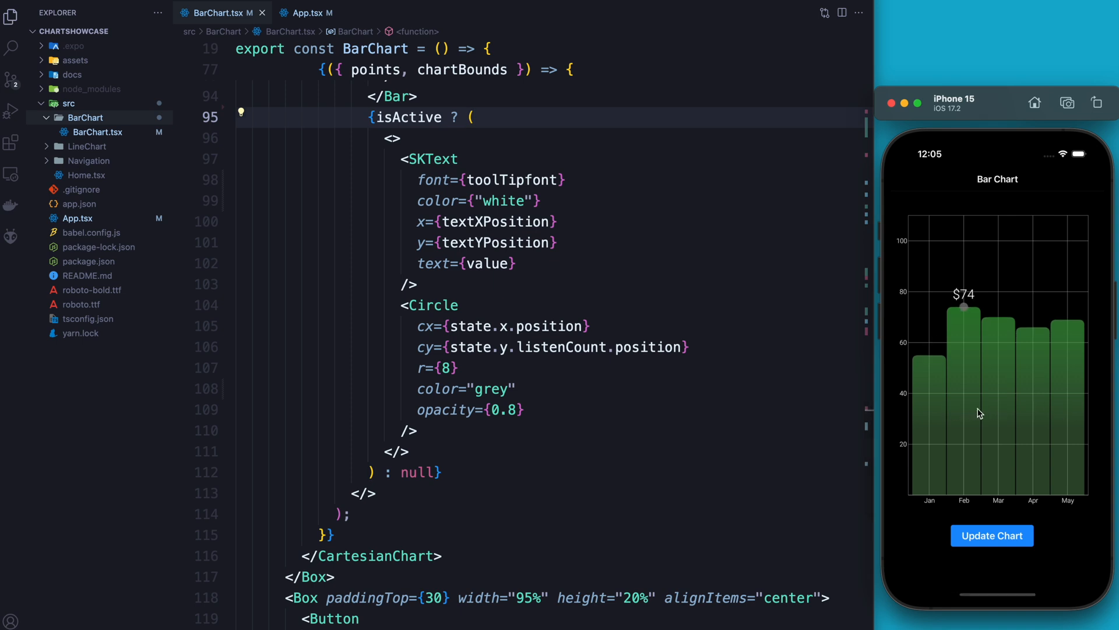
mouse_move(954, 410)
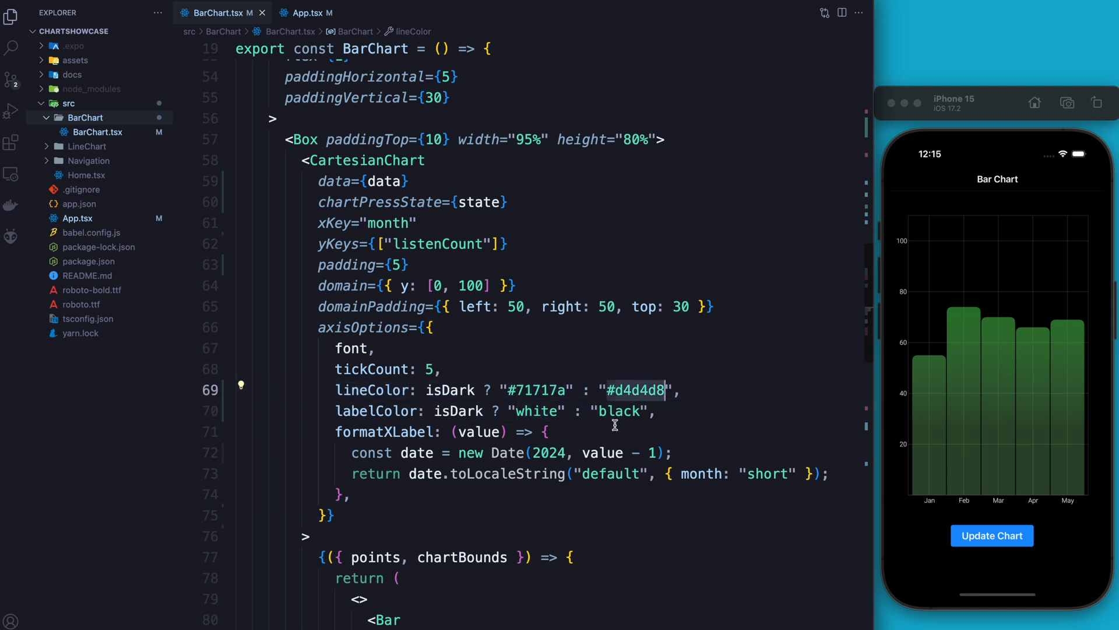
Make the SKText color isDark ? "white" : "black", save, and check the Jan bar shows $64.
scroll(down, 3)
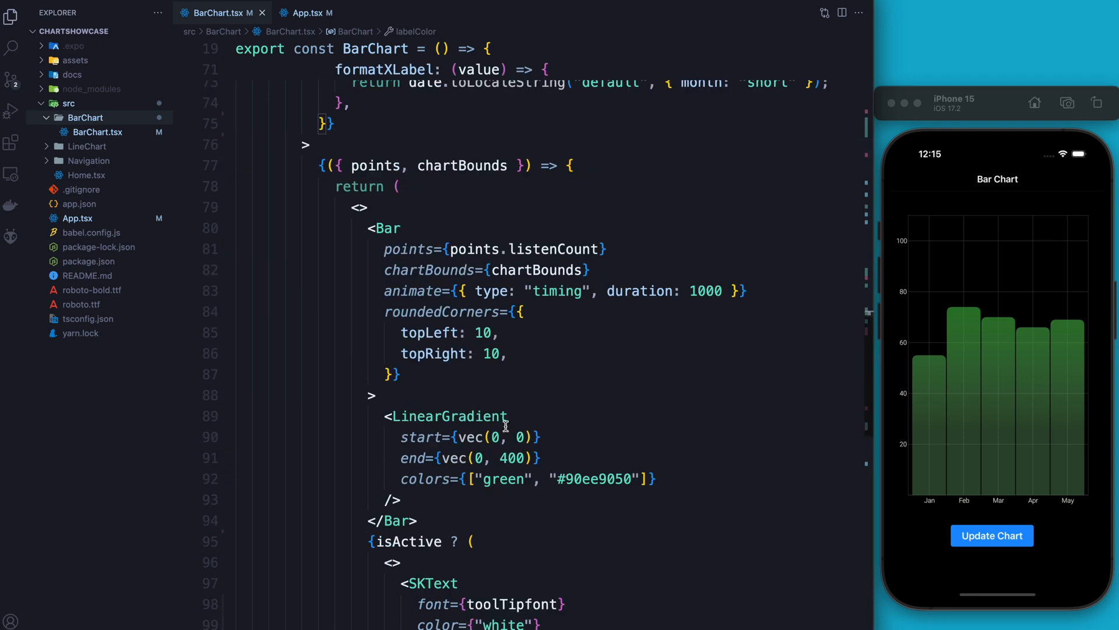
scroll(down, 3)
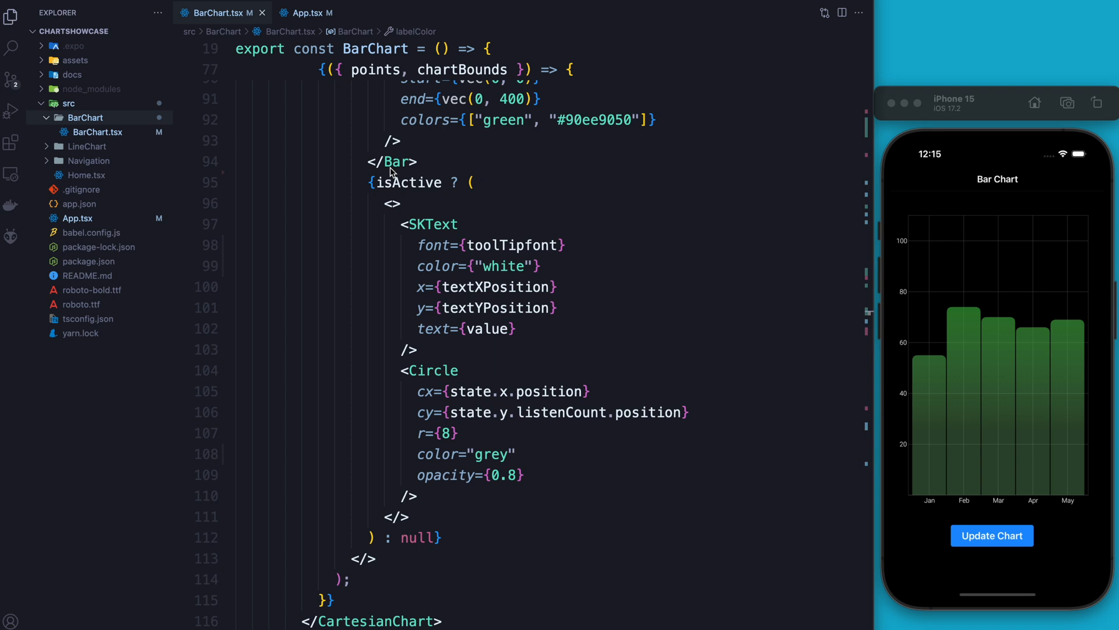
click(420, 265)
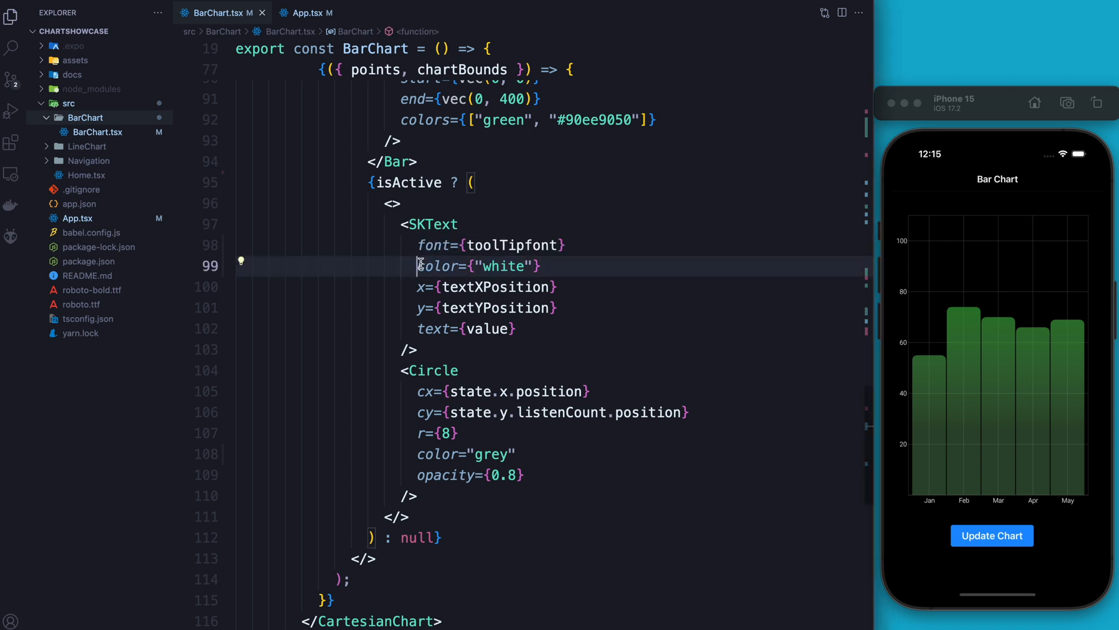
text(isDark ? "white" : "black")
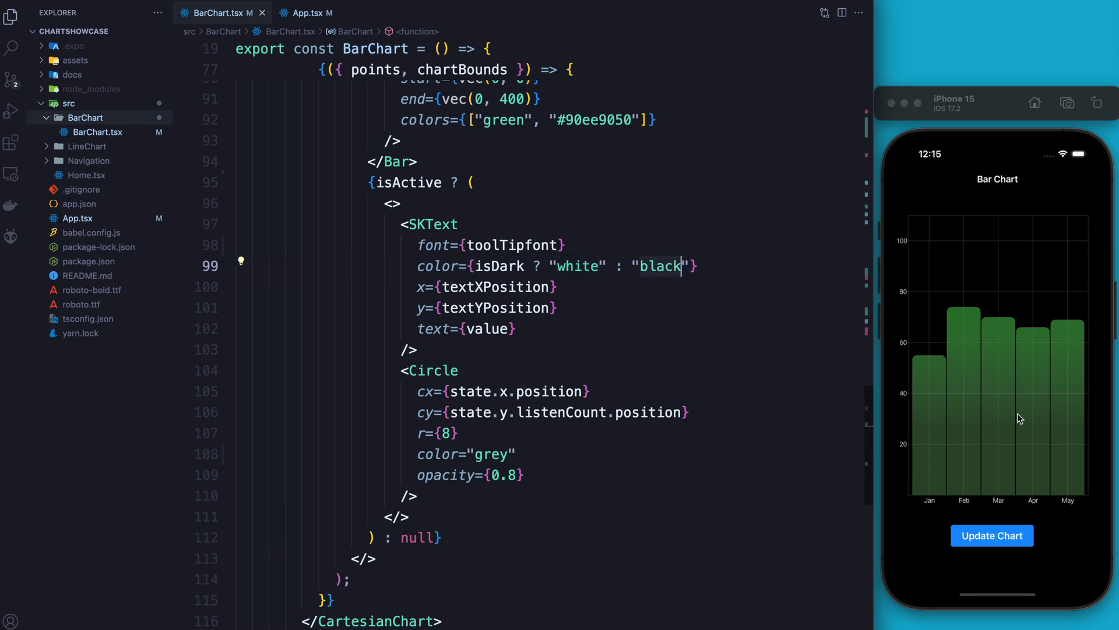
key(cmd+tab)
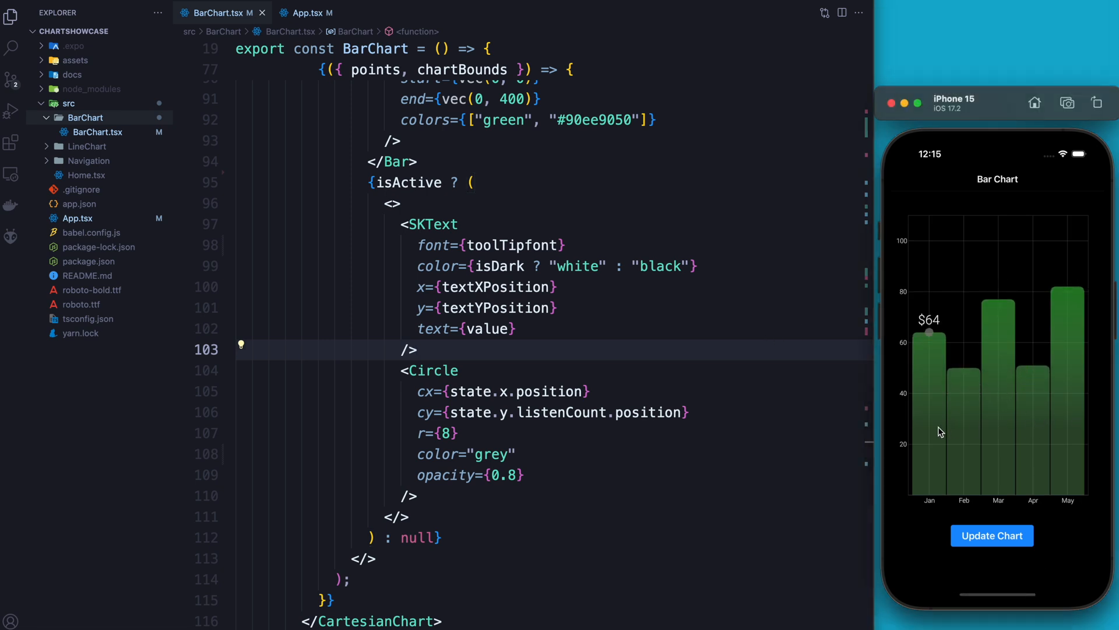
mouse_move(1026, 138)
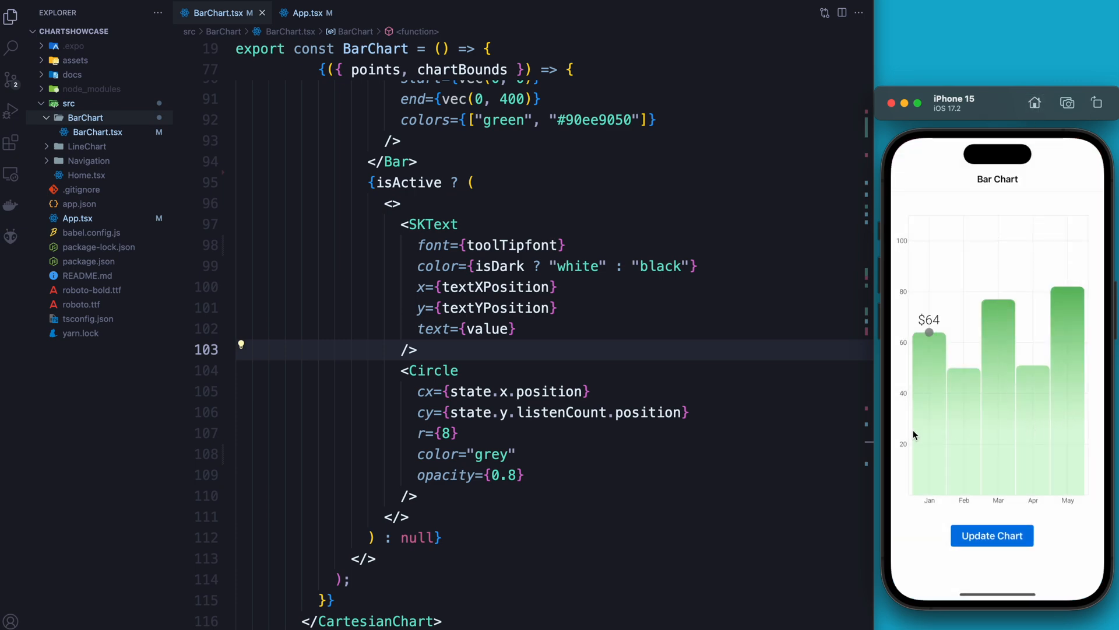
Regenerate the light-mode chart with Update Chart and press Jan to show its $75 tooltip.
click(992, 535)
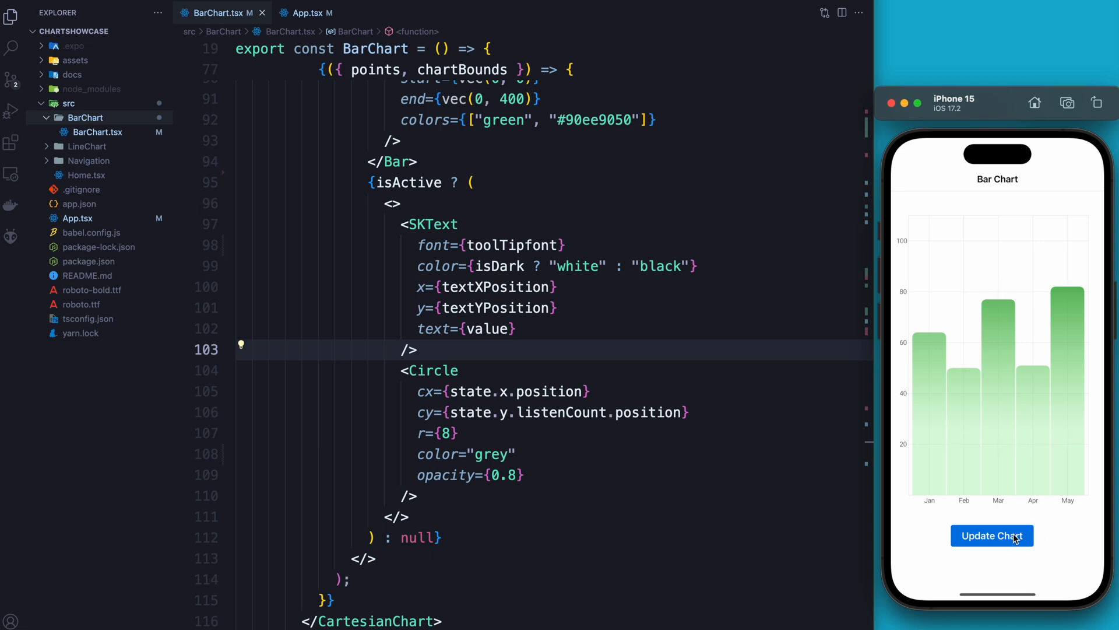
click(991, 535)
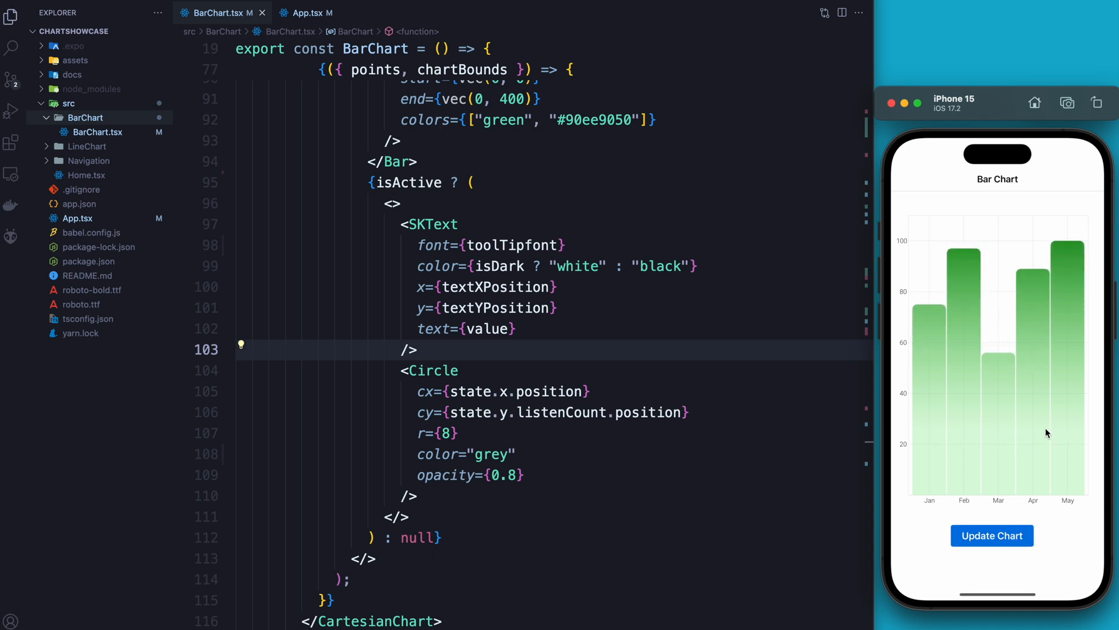
click(929, 306)
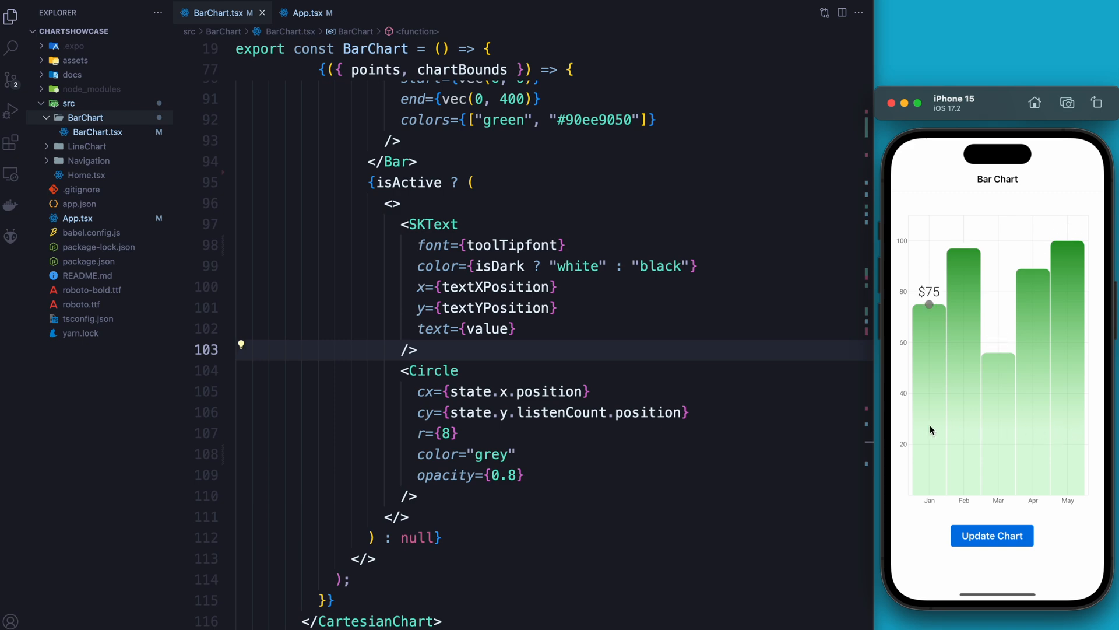